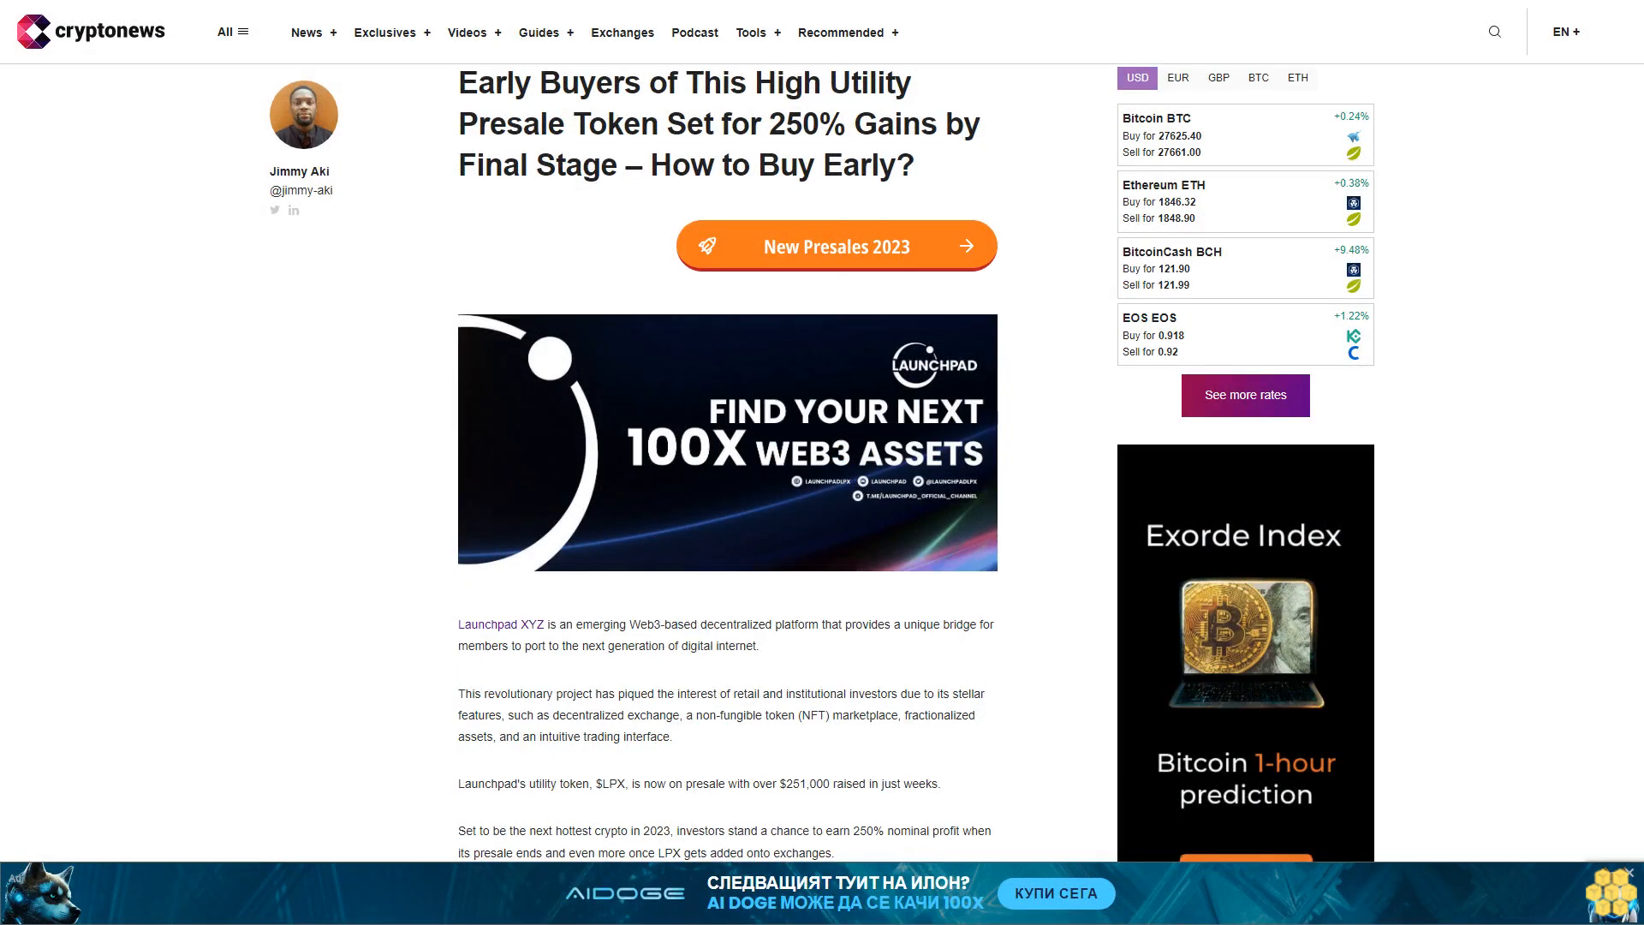
scroll("down", 3)
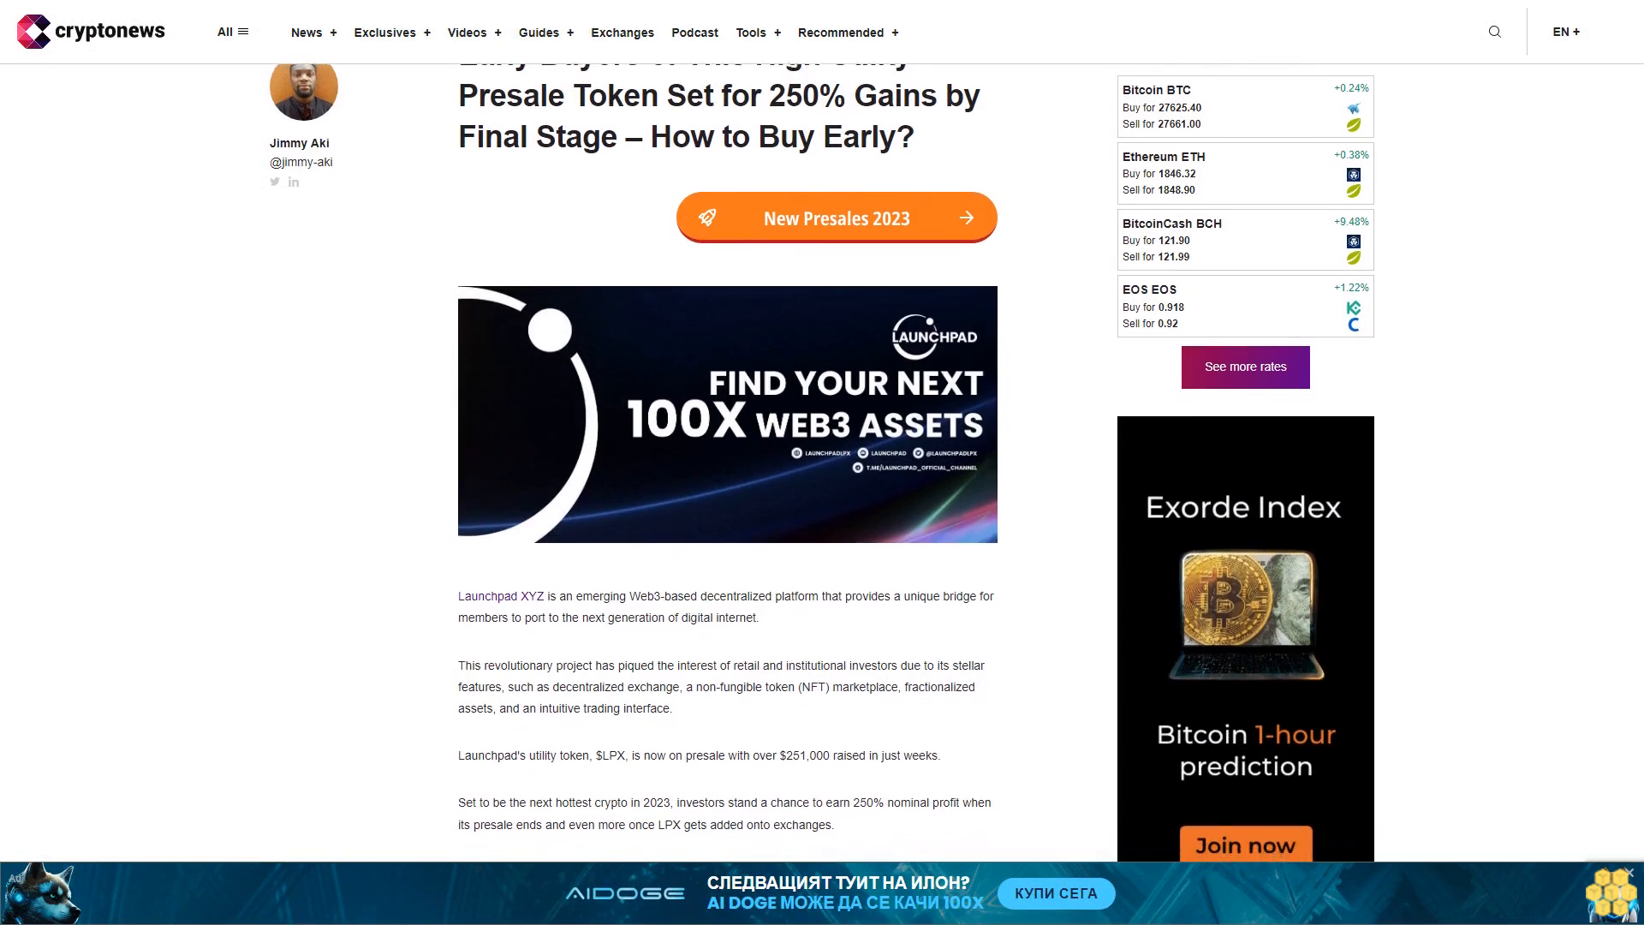
scroll("down", 3)
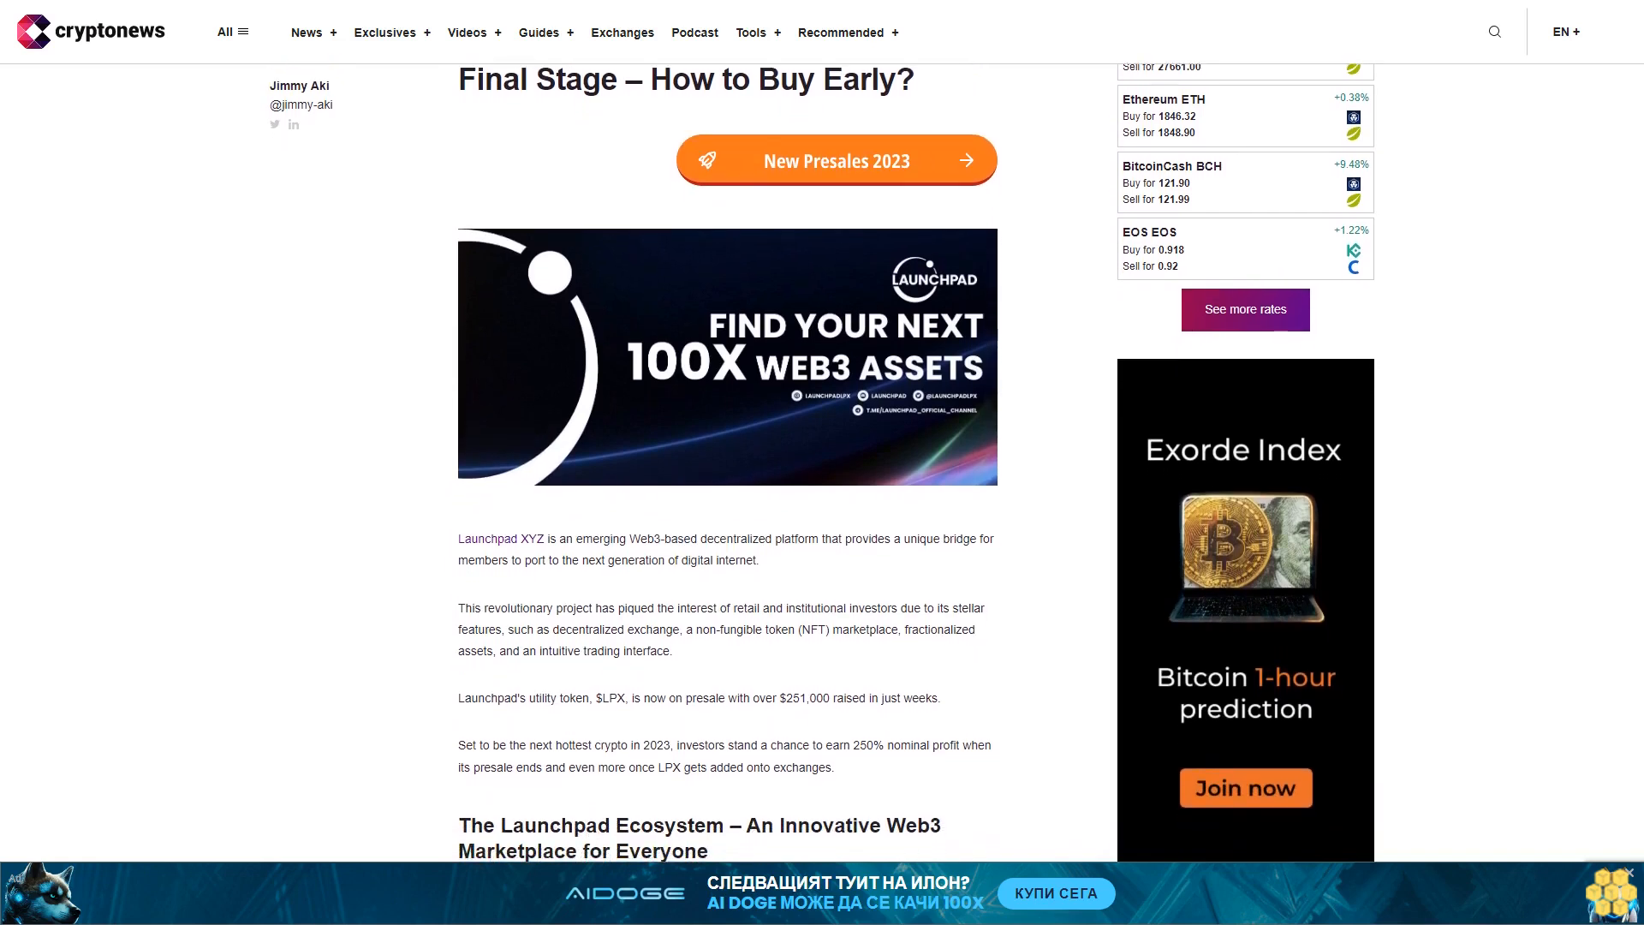
scroll("down", 3)
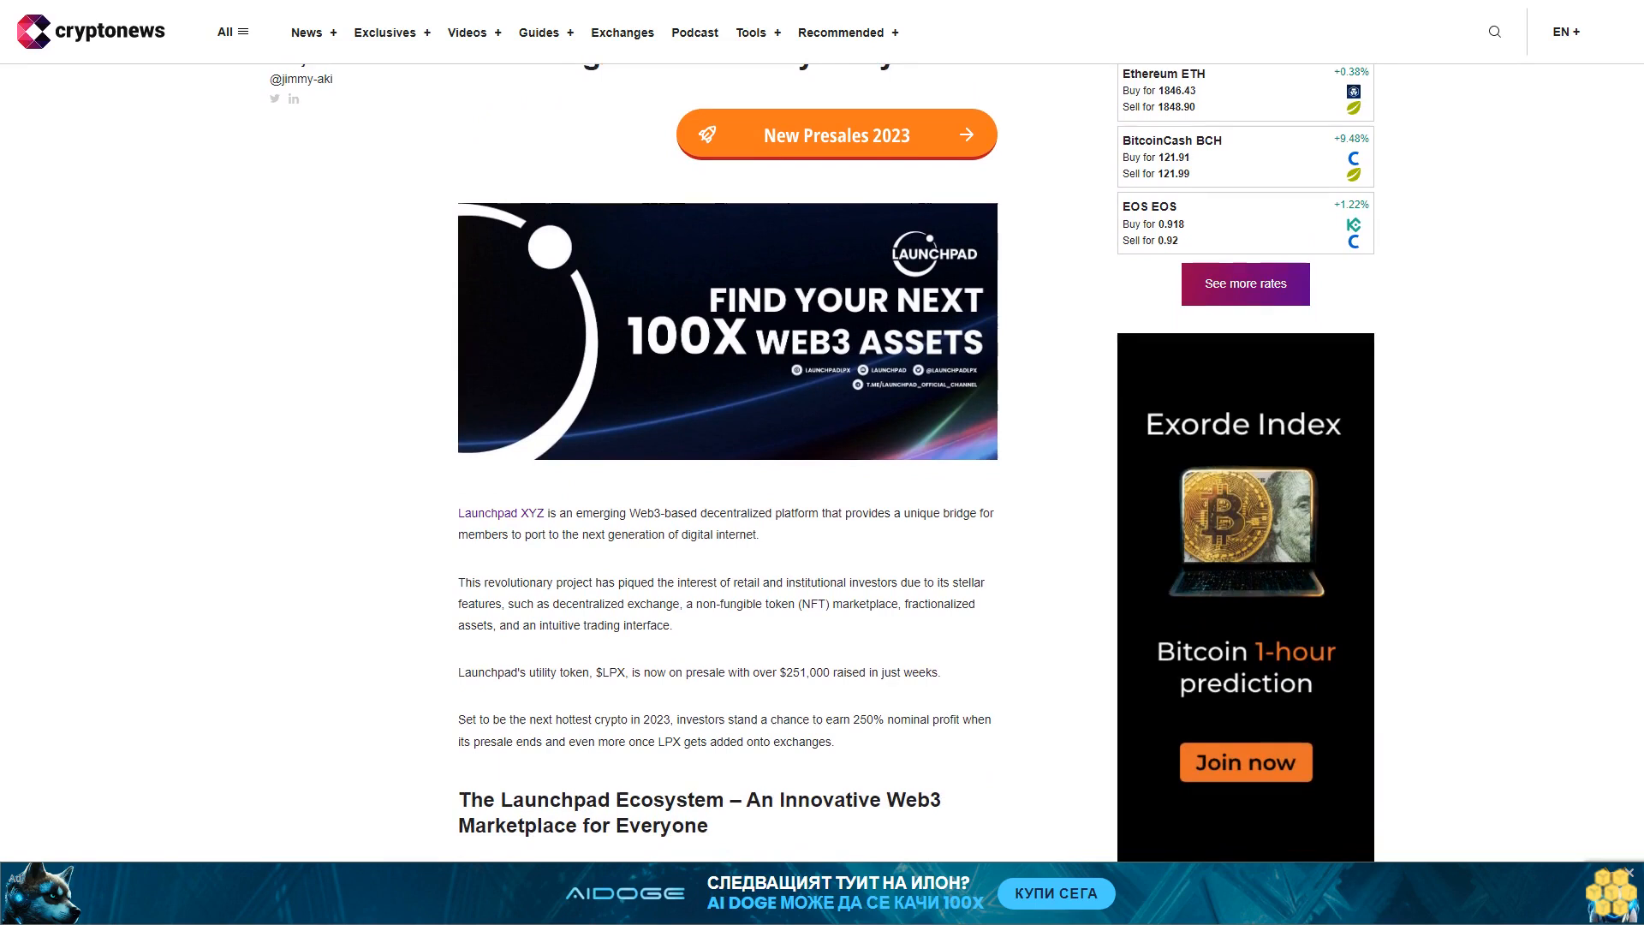
scroll("down", 3)
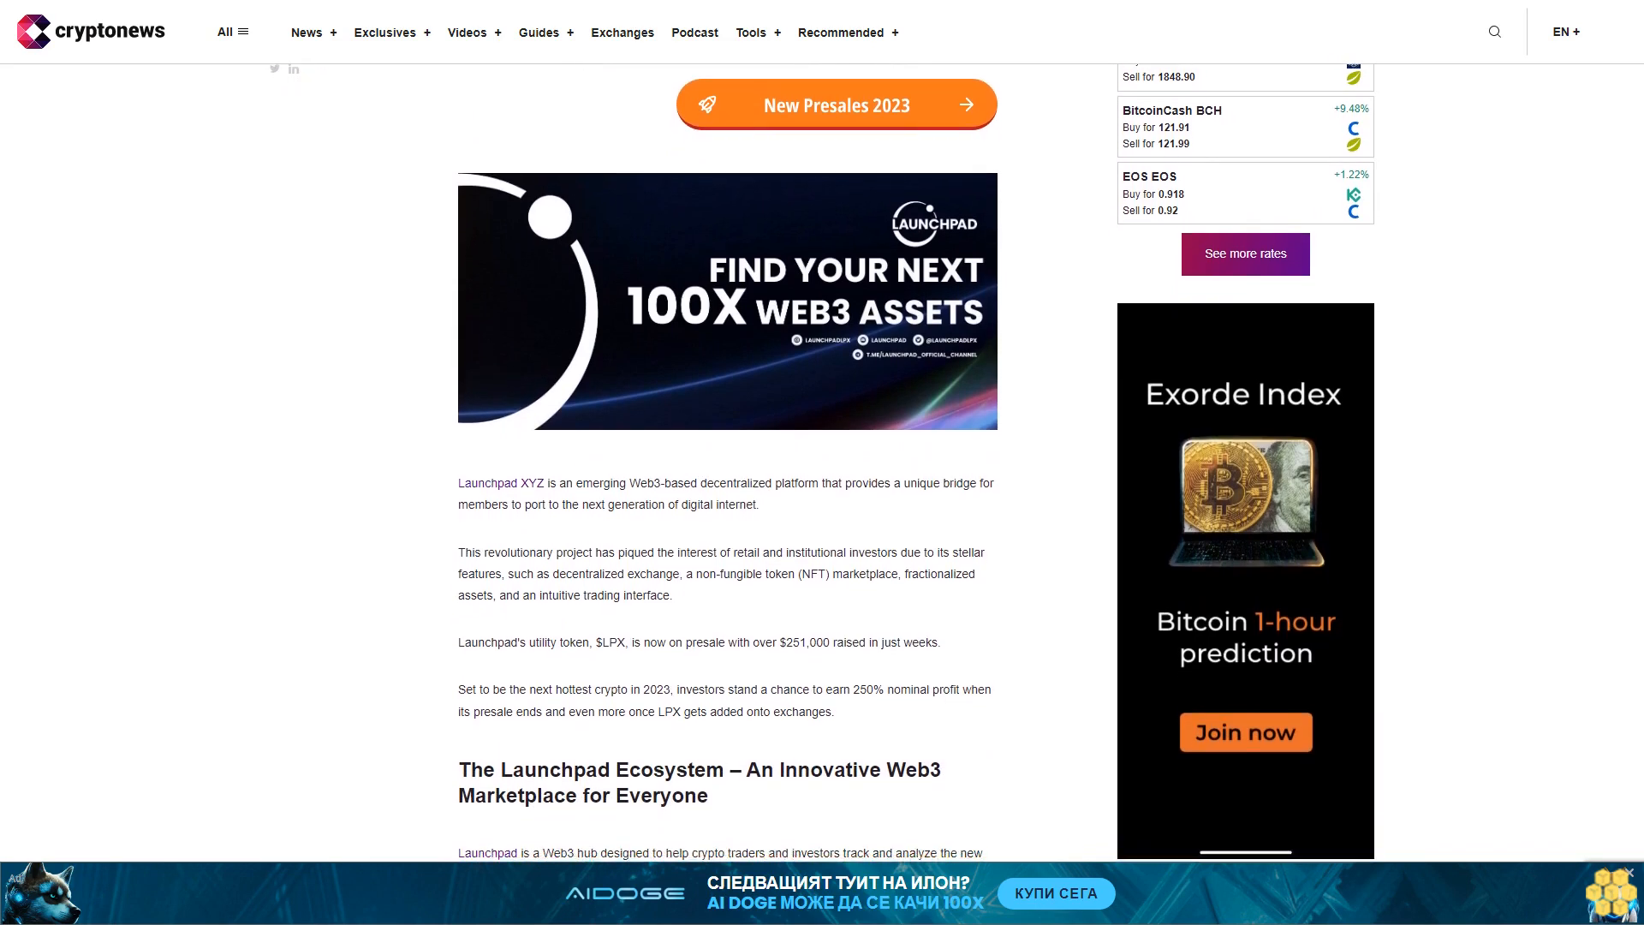
scroll("down", 3)
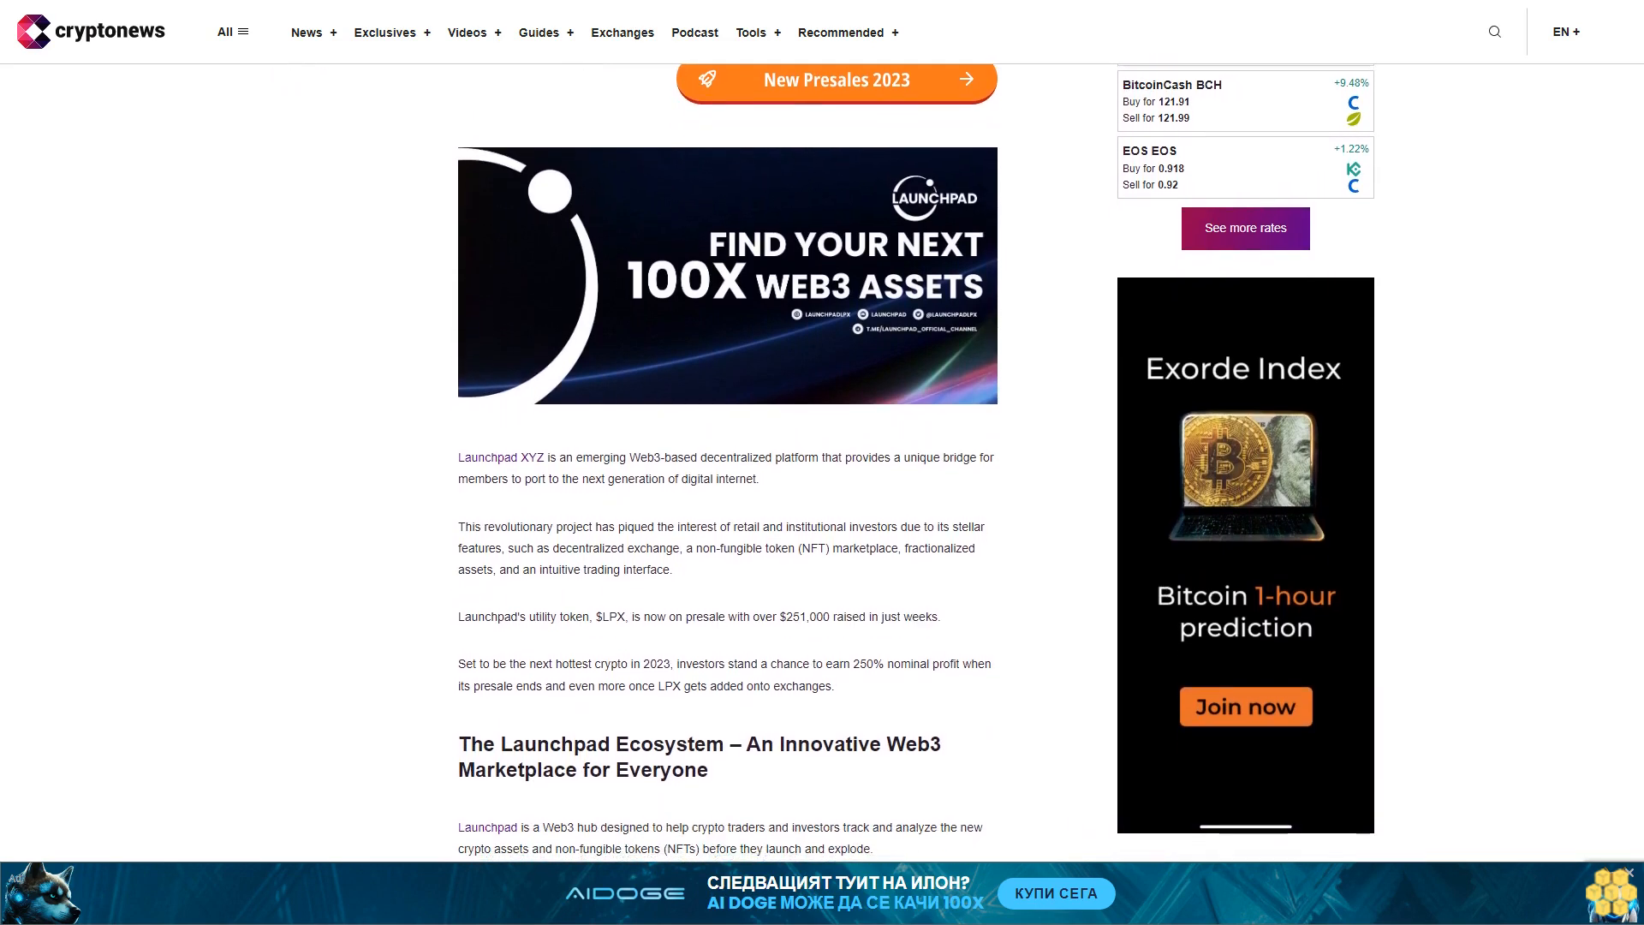
scroll("down", 3)
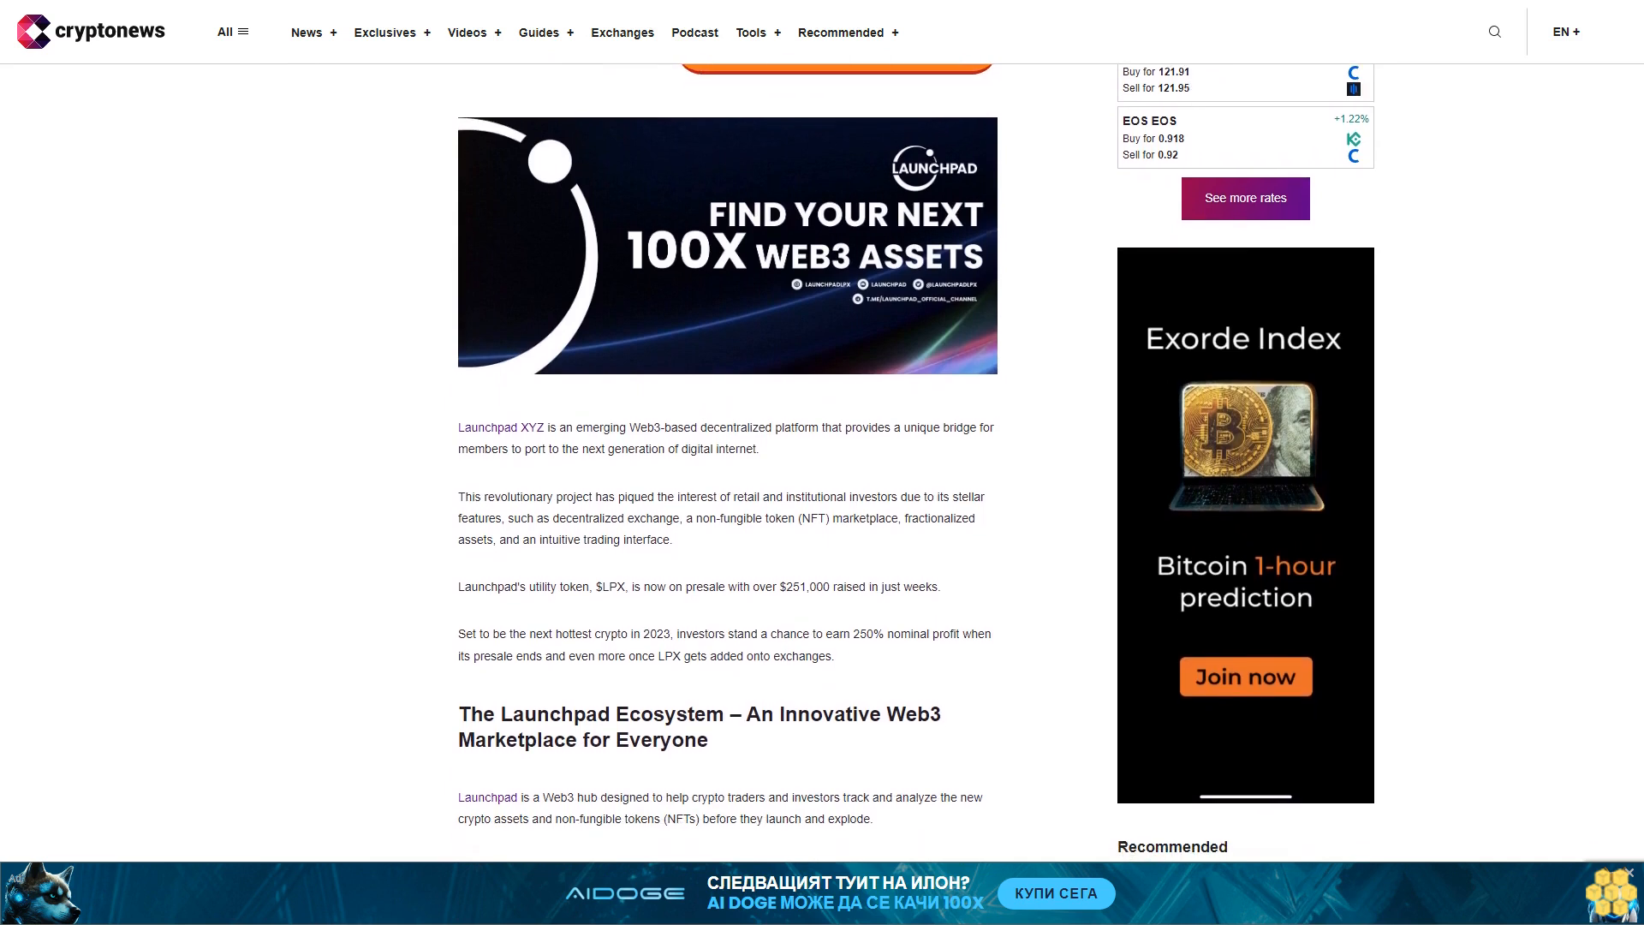
scroll("down", 3)
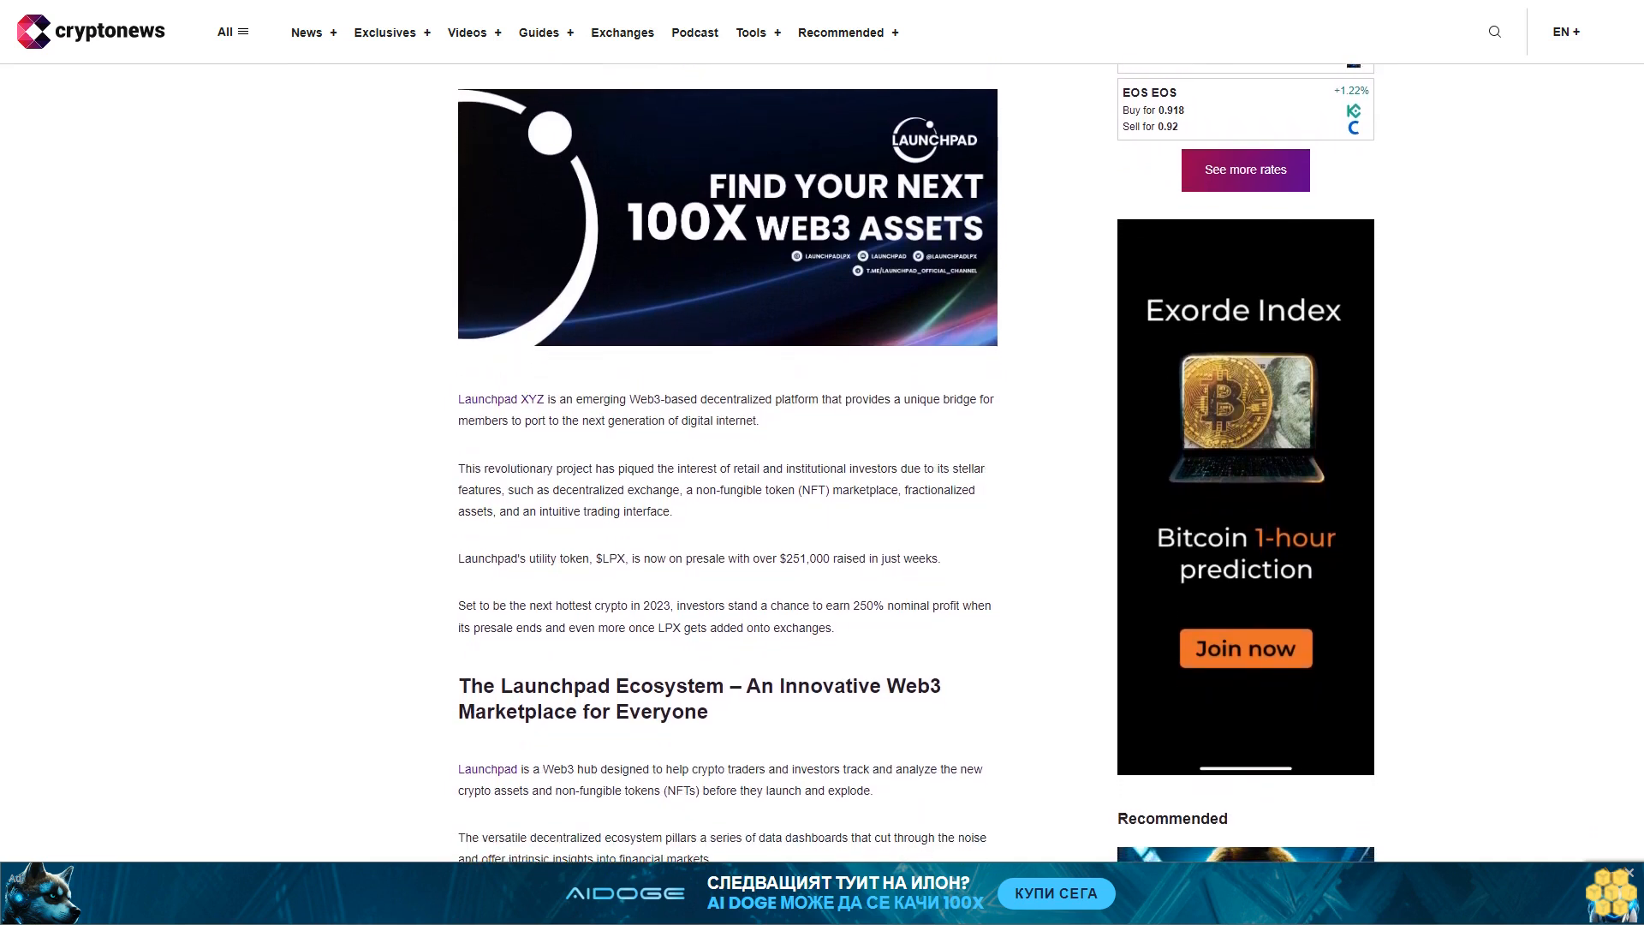
scroll("down", 3)
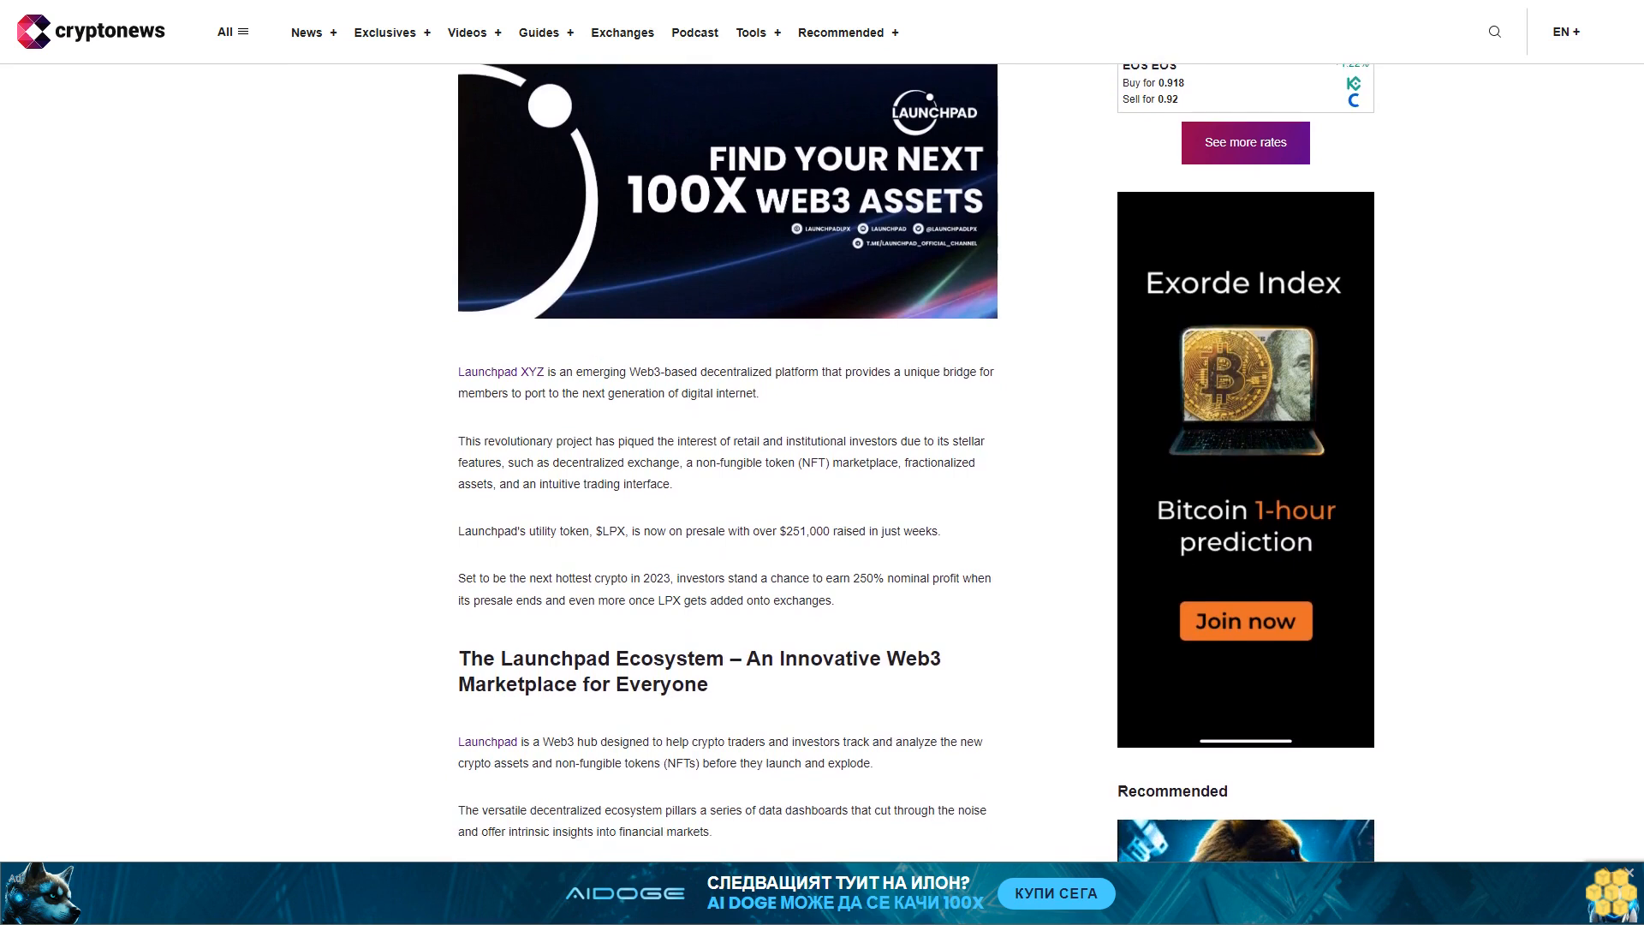
scroll("down", 3)
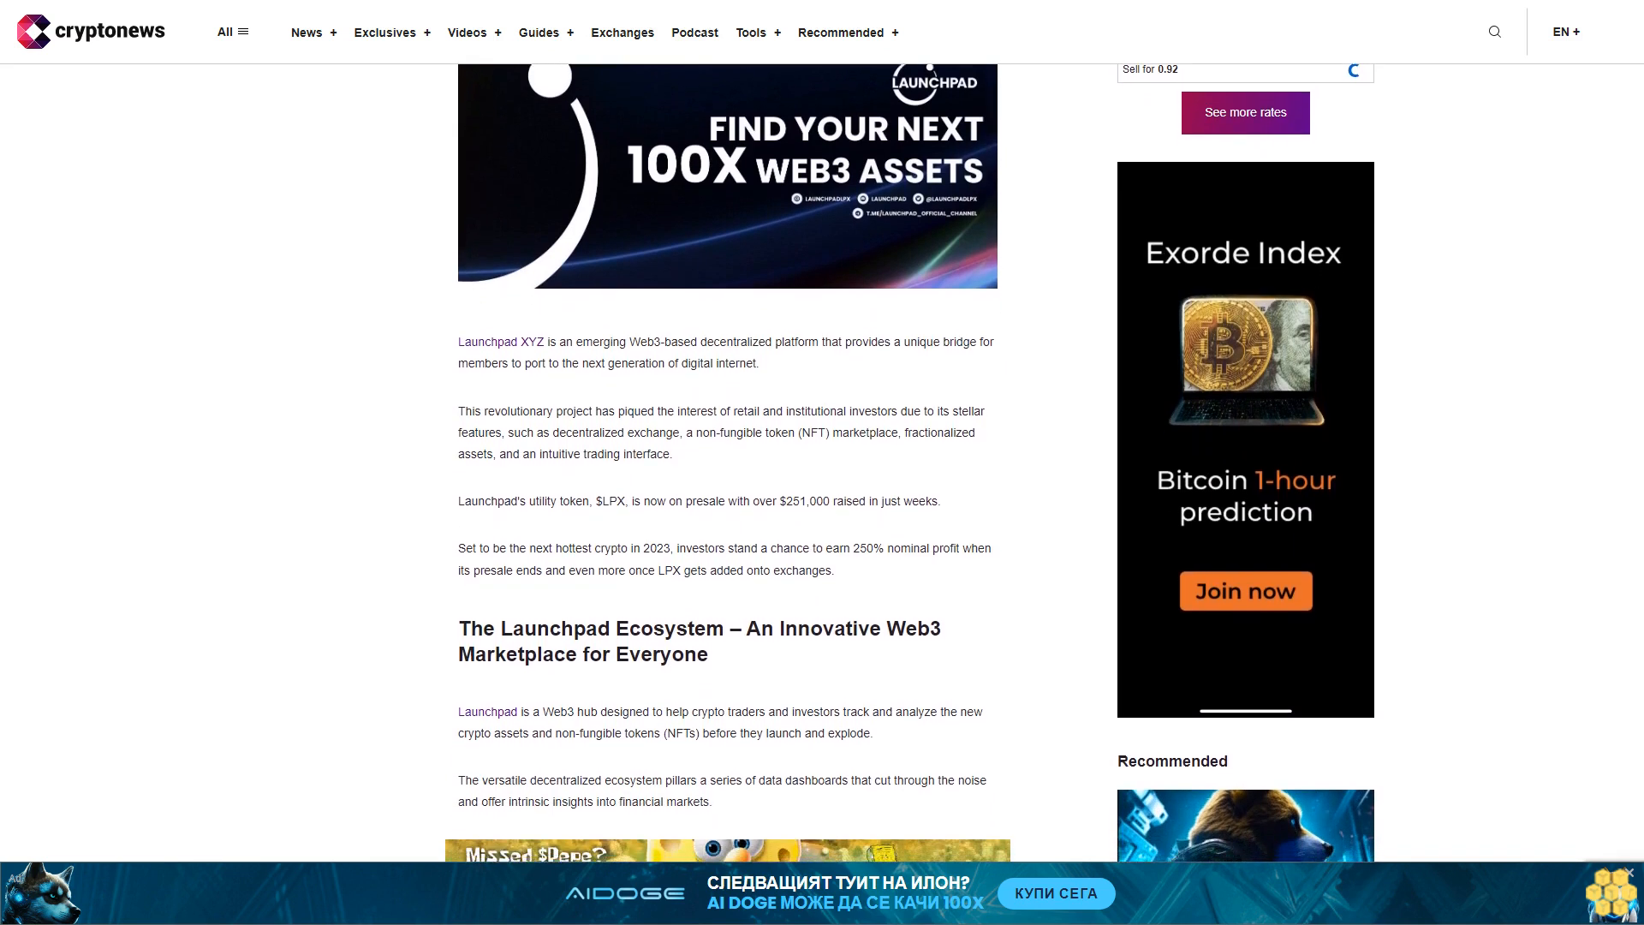
scroll("down", 3)
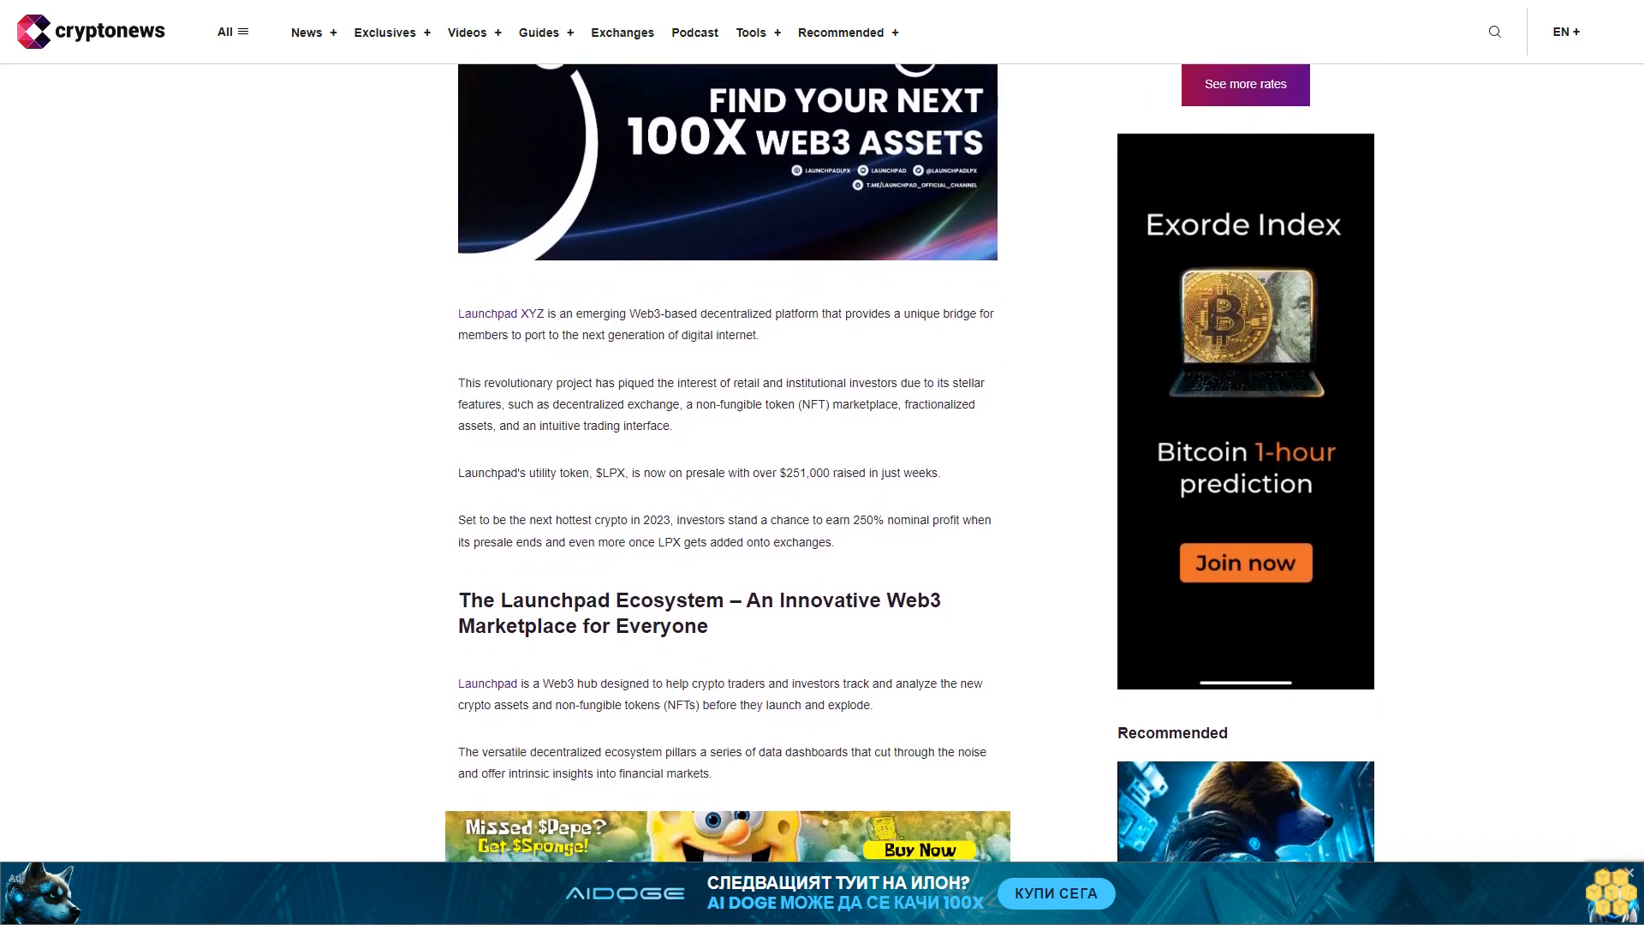
scroll("down", 3)
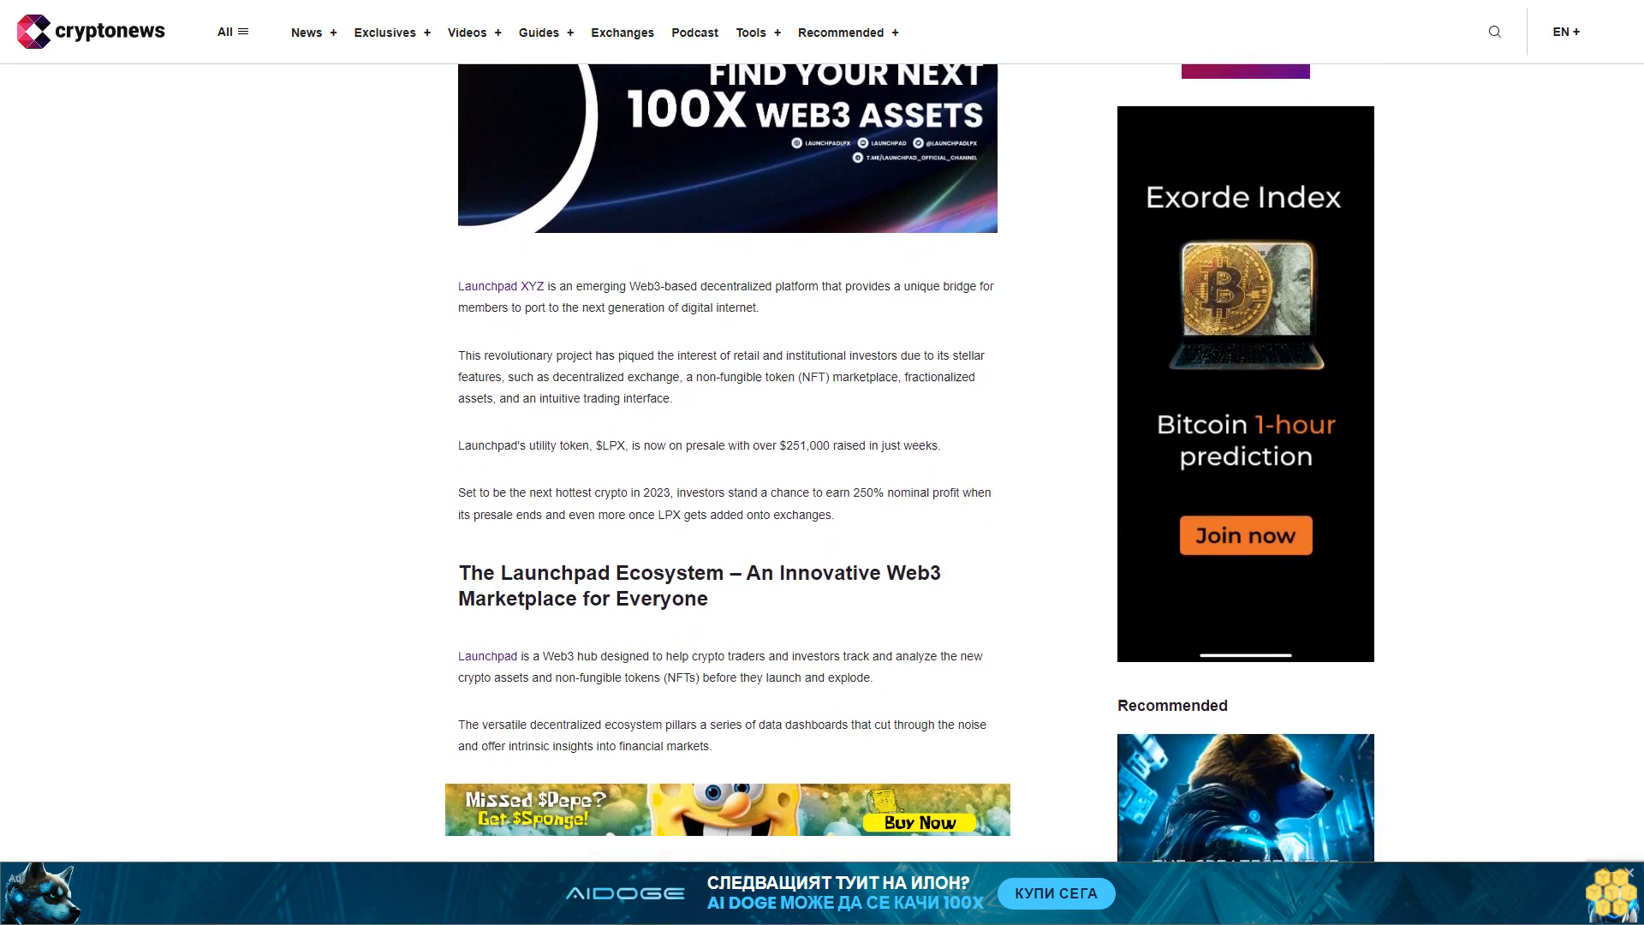
scroll("down", 3)
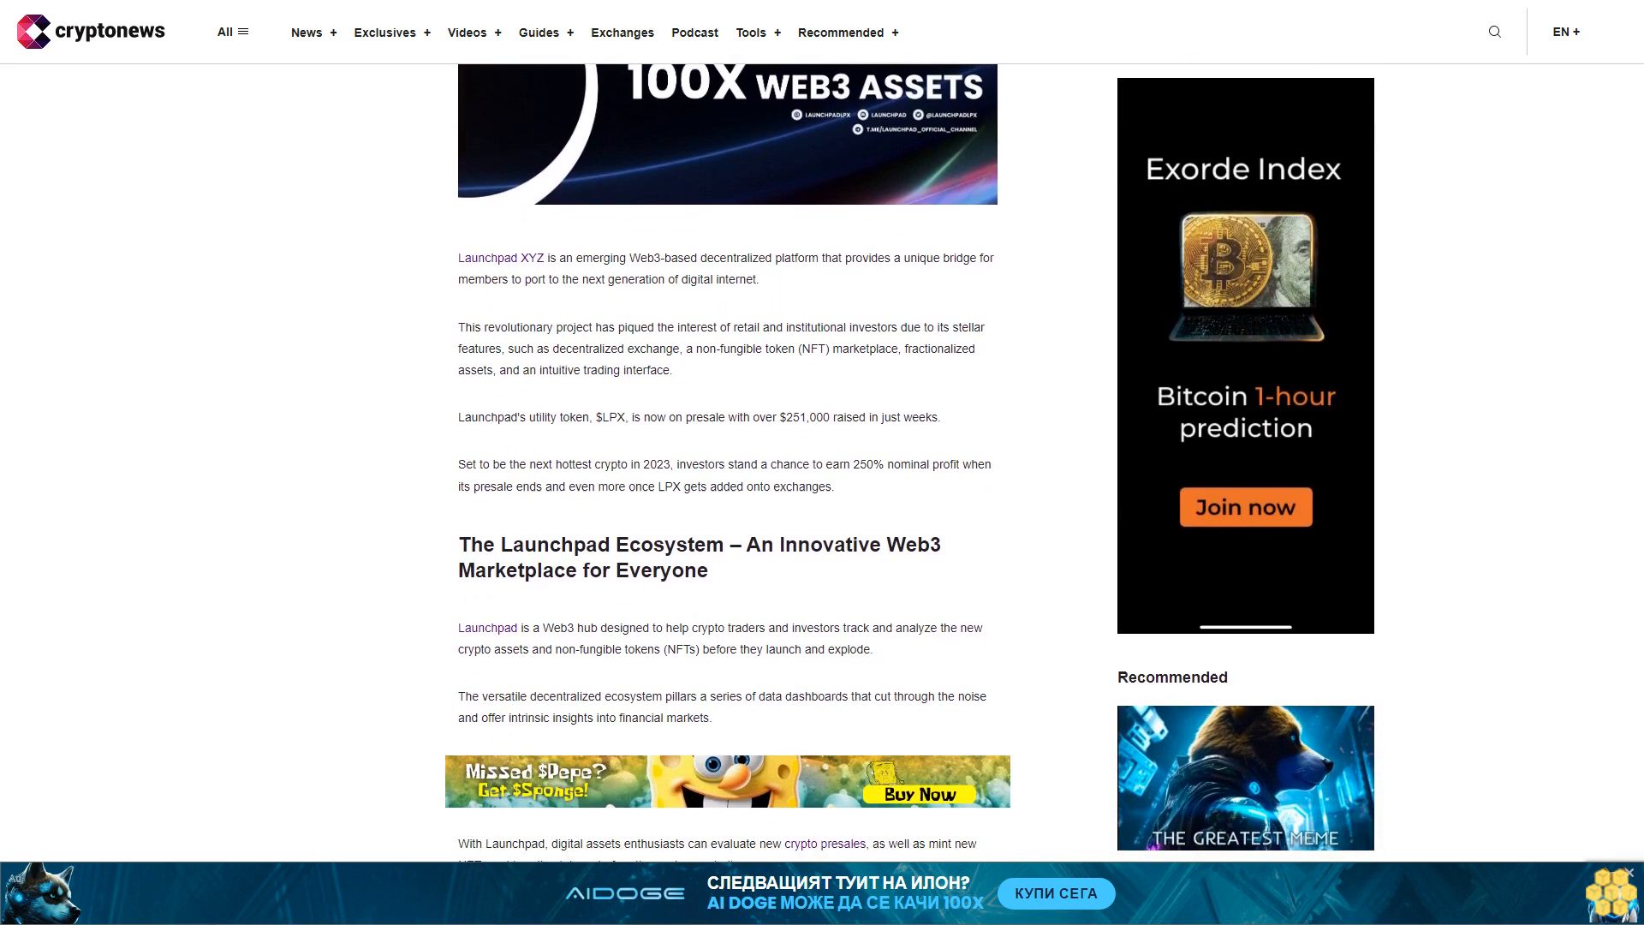
scroll("down", 3)
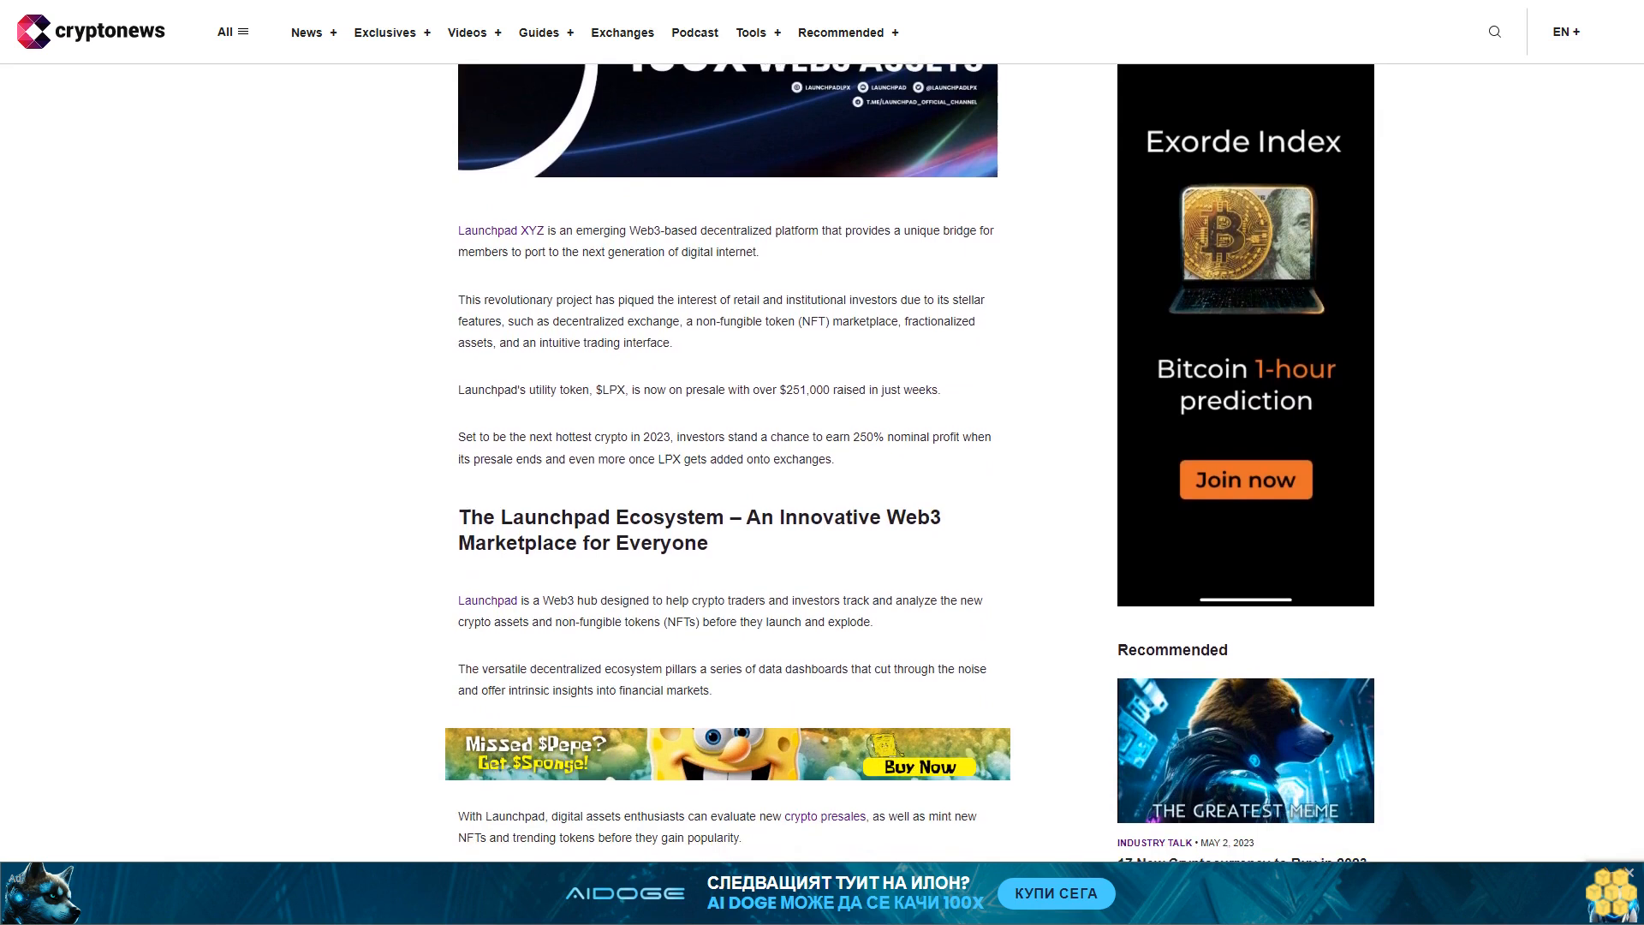
scroll("down", 3)
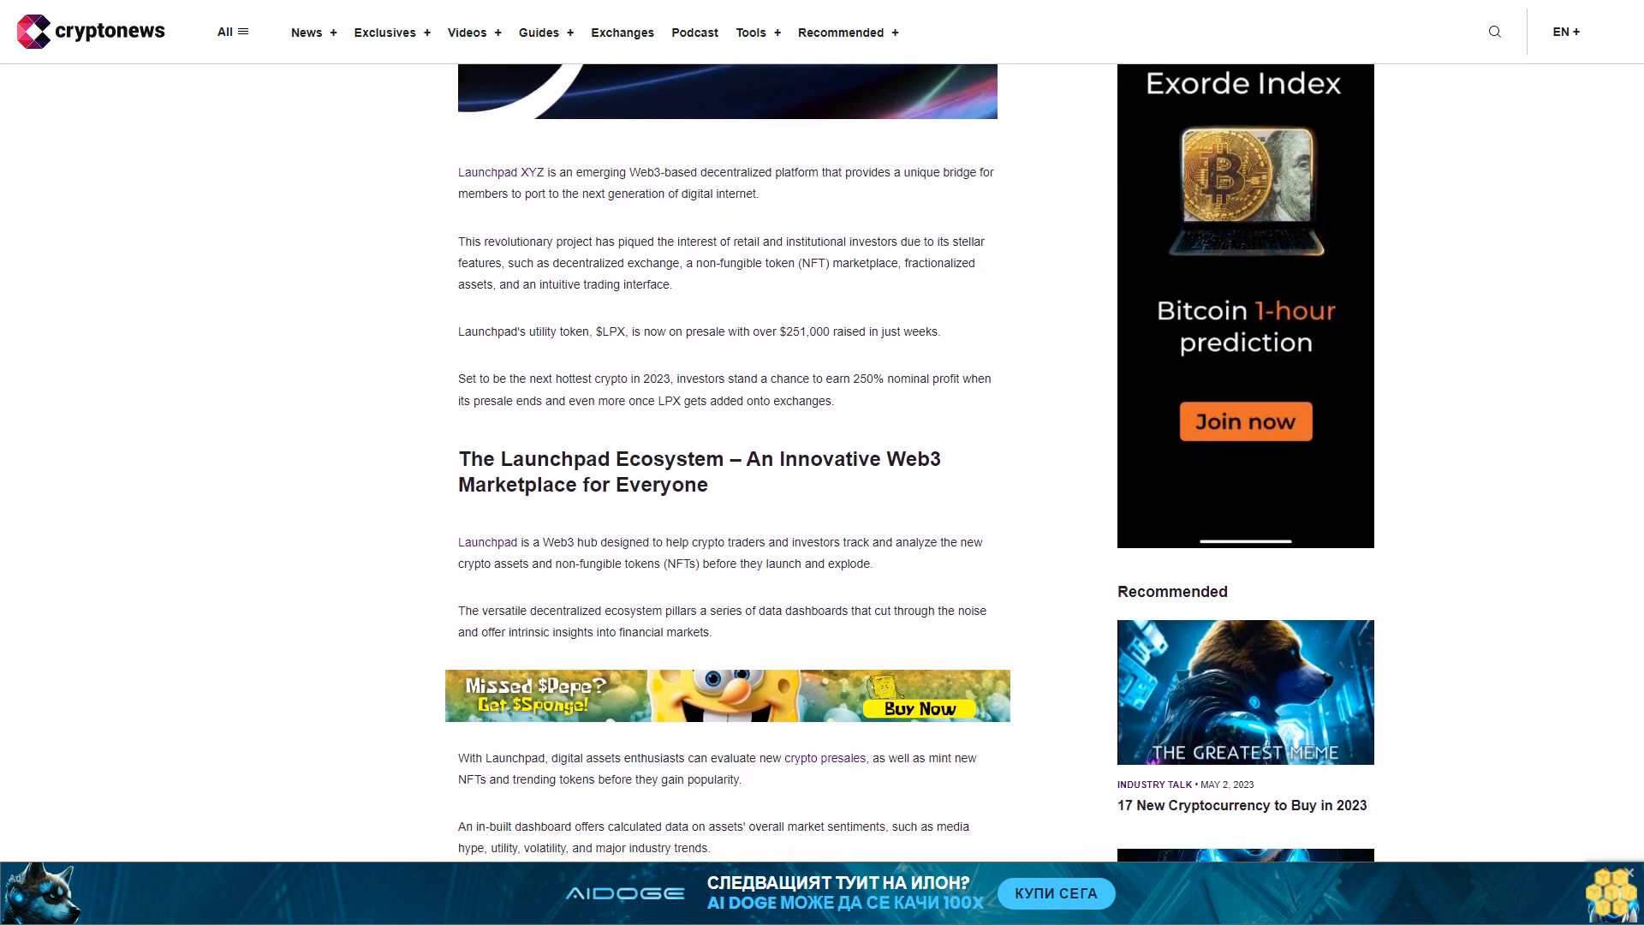
scroll("down", 3)
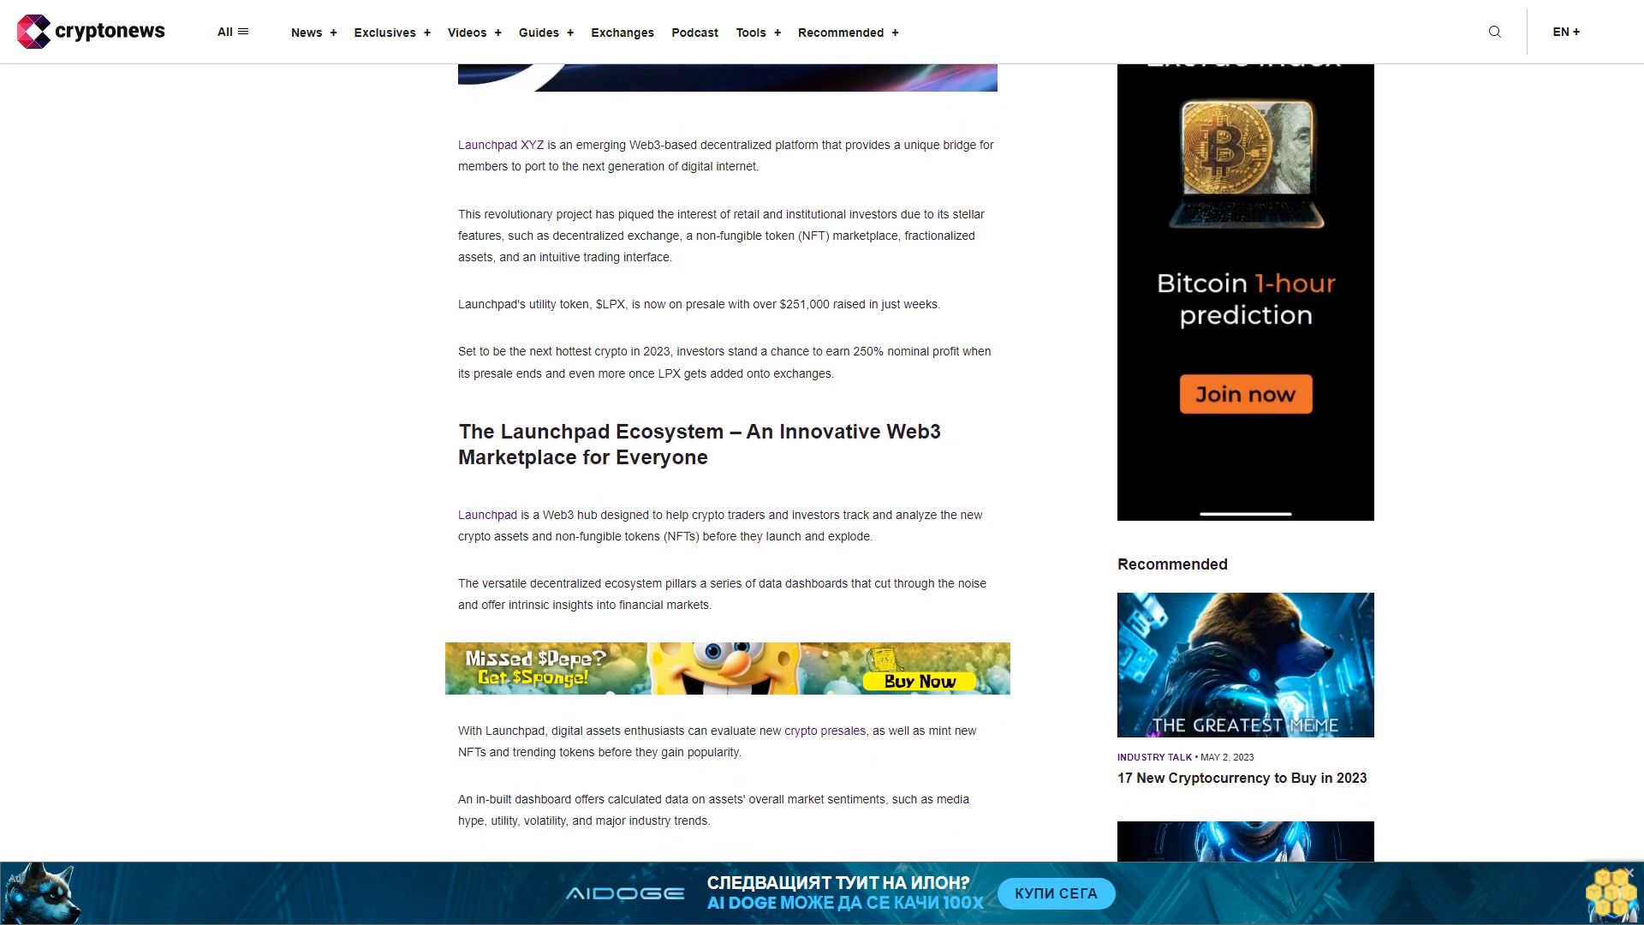
scroll("down", 3)
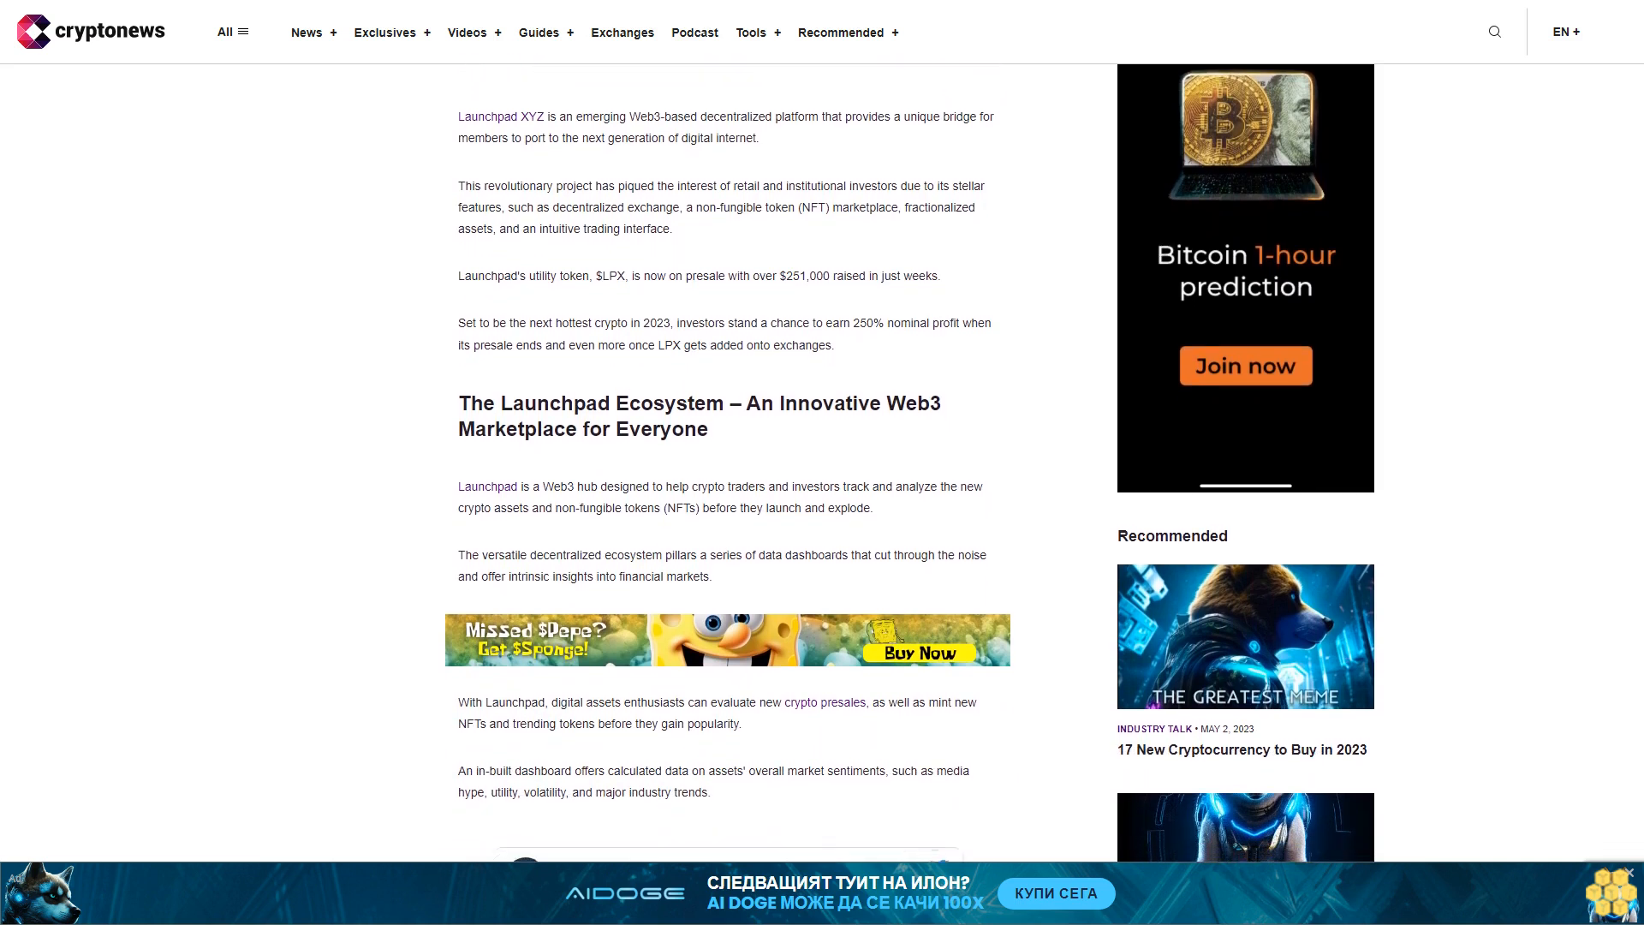
scroll("down", 3)
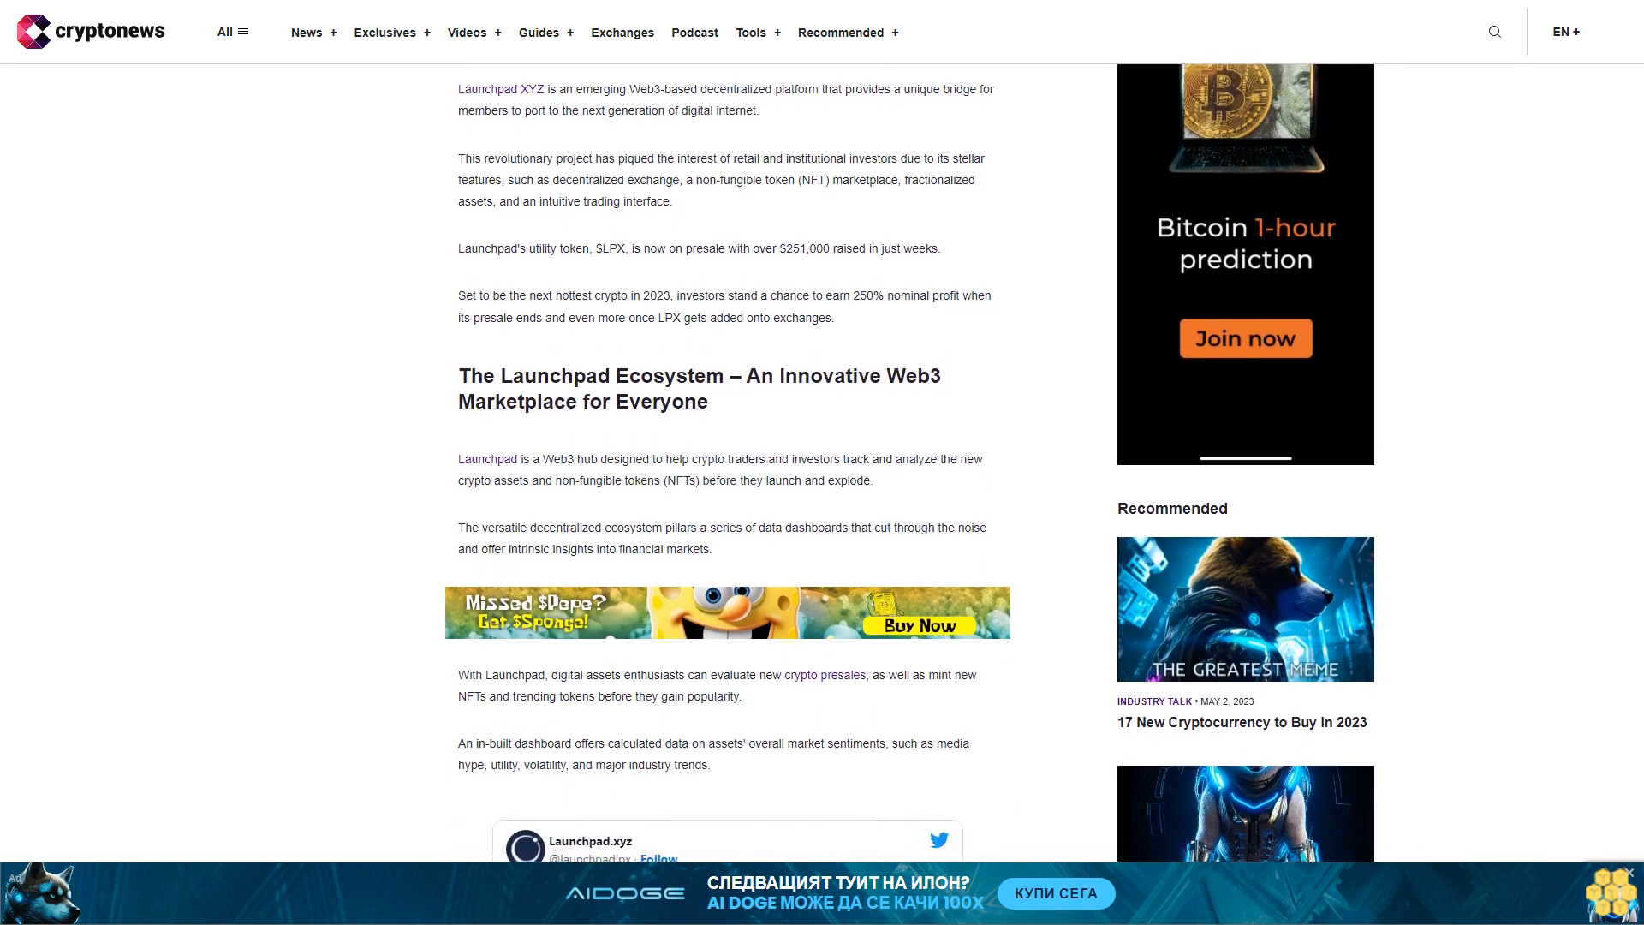
scroll("down", 3)
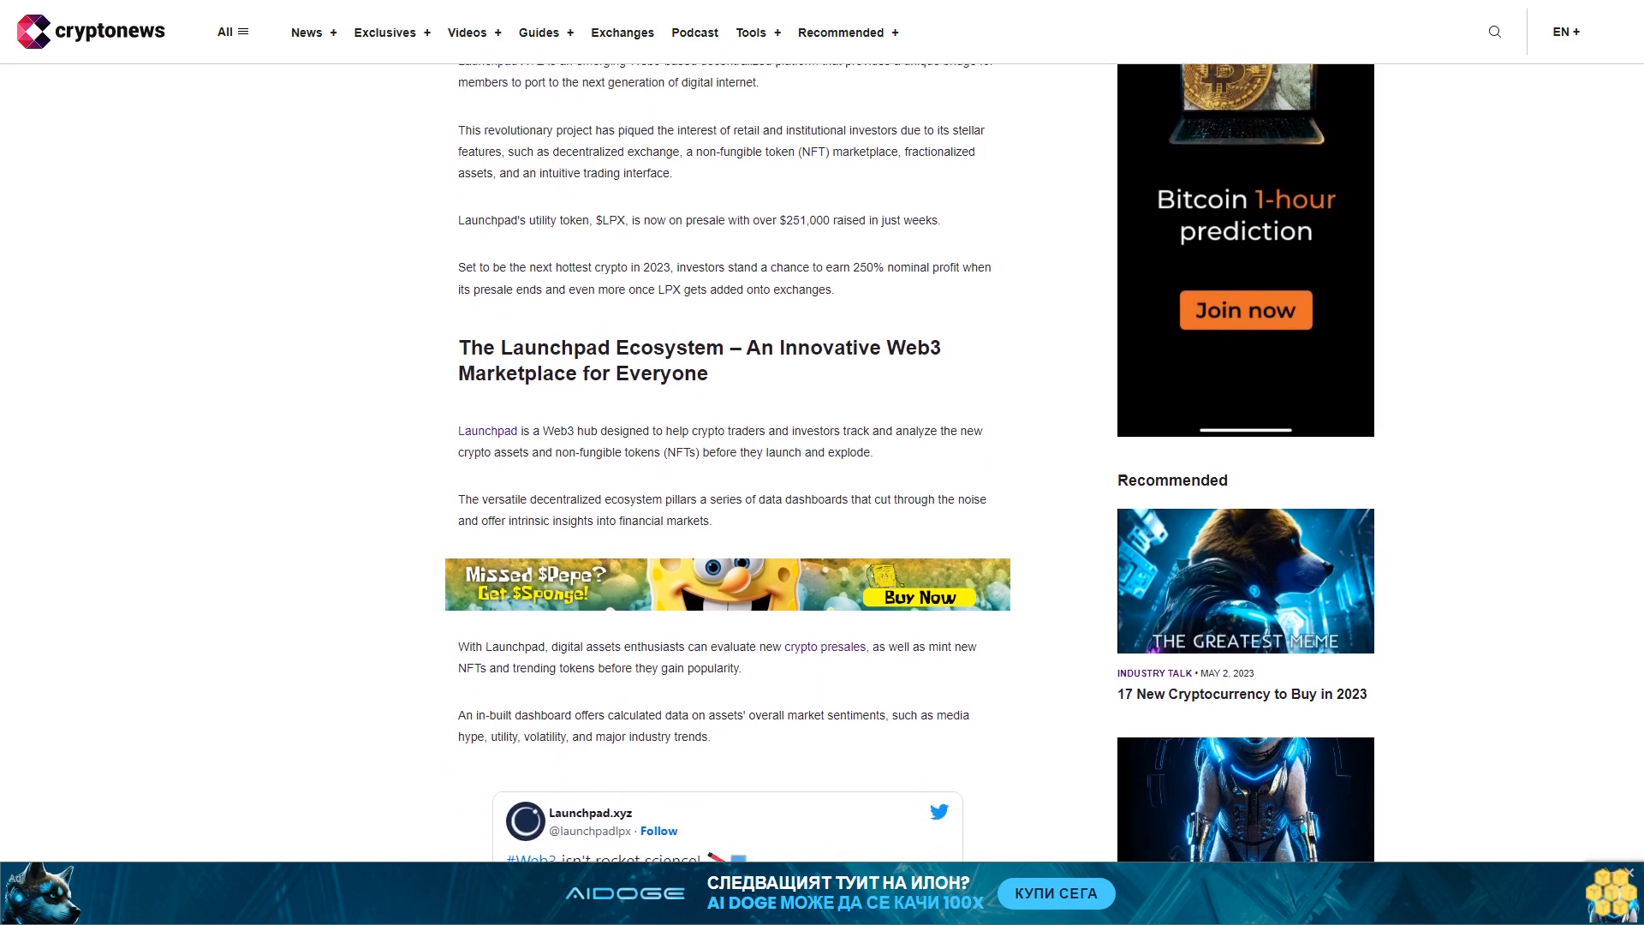
scroll("down", 3)
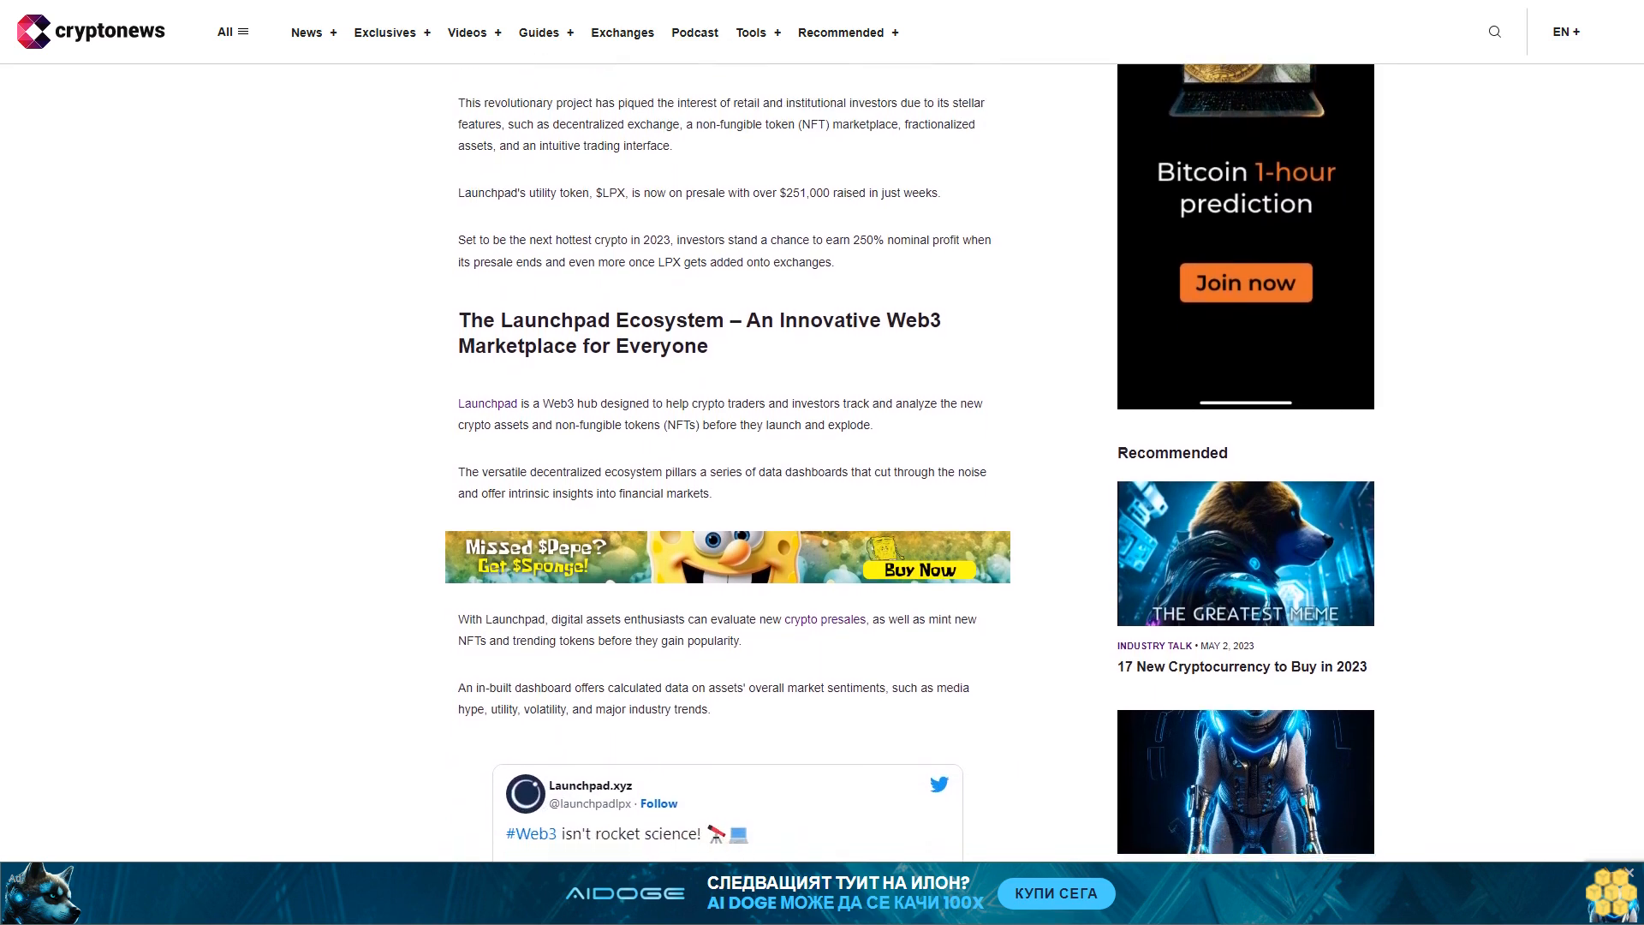
scroll("down", 3)
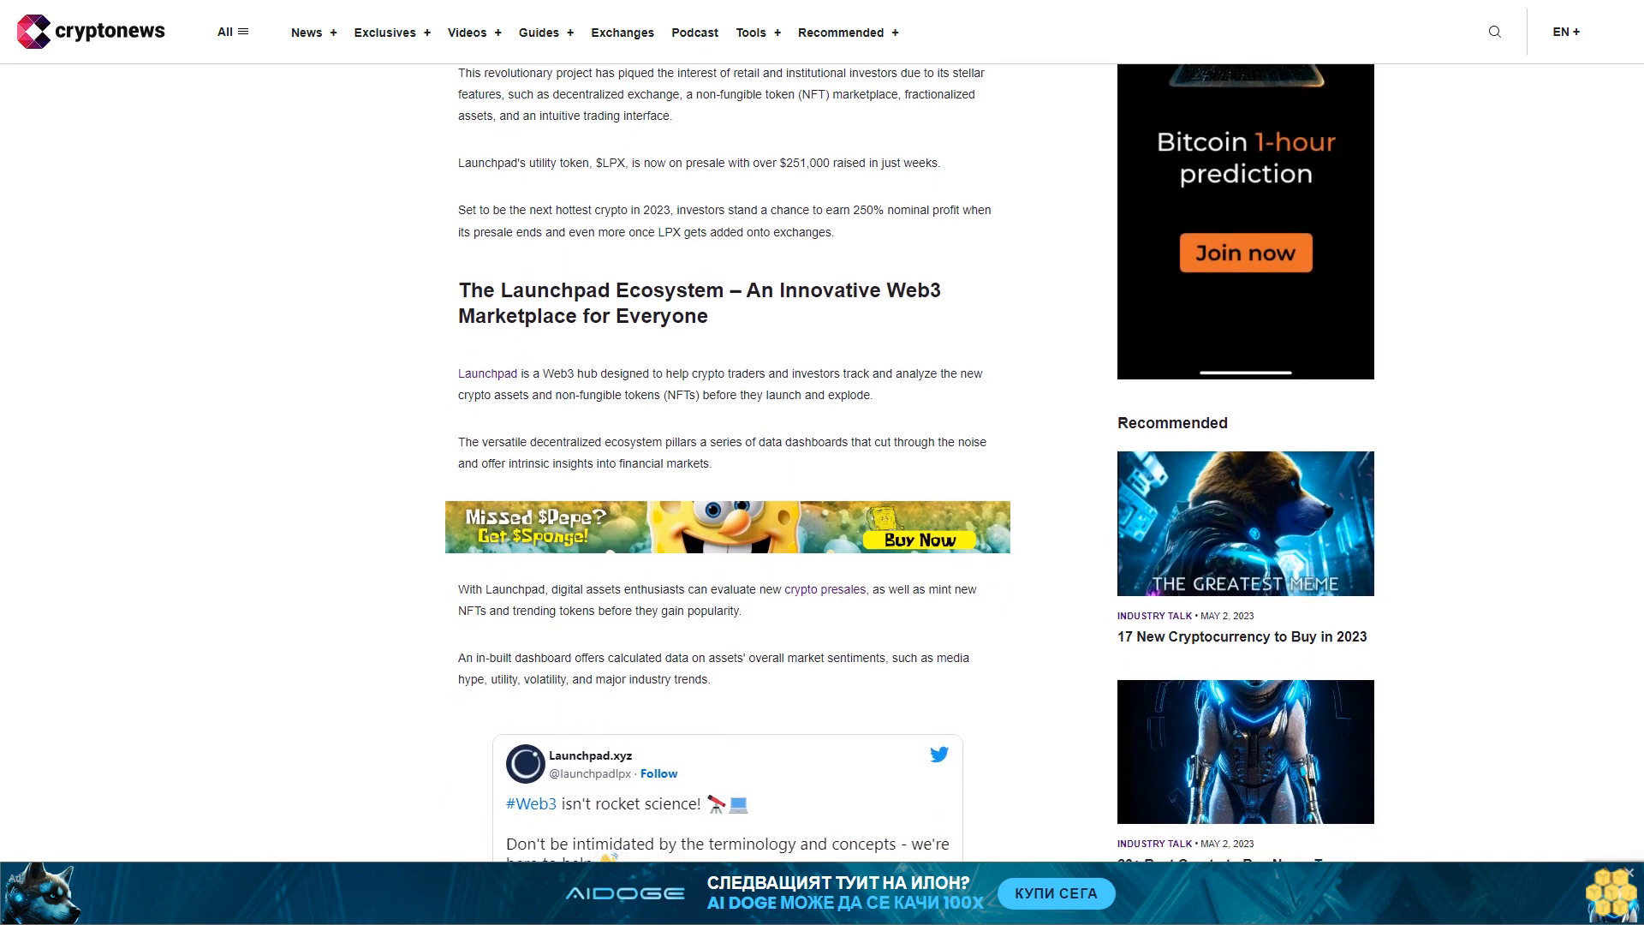
scroll("down", 3)
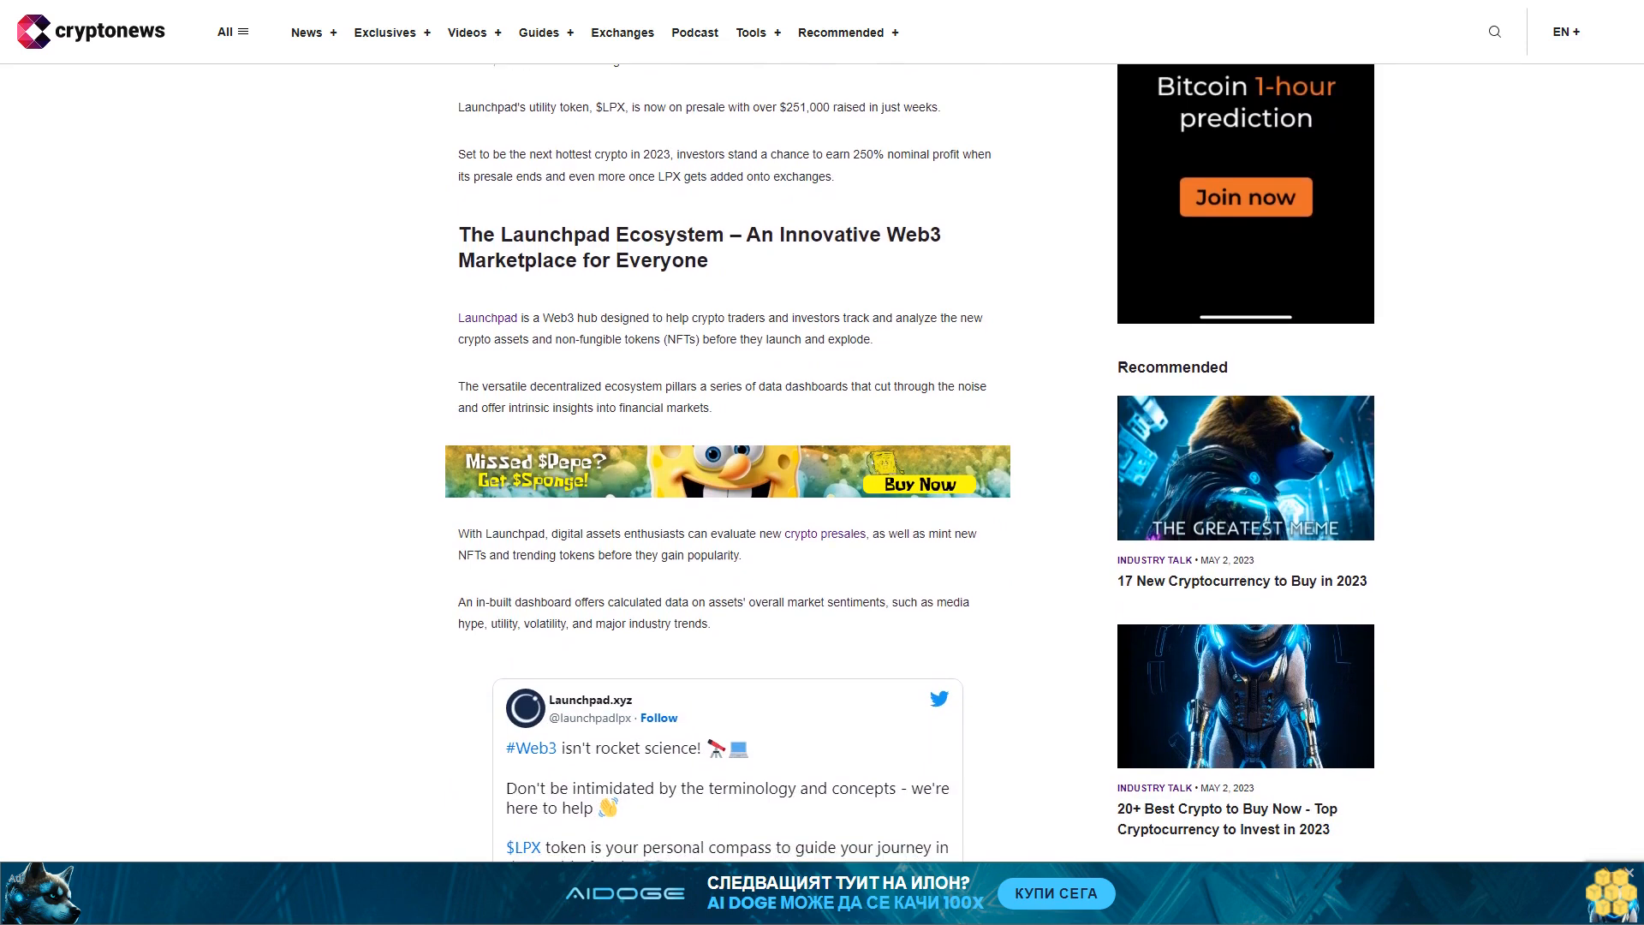
scroll("down", 3)
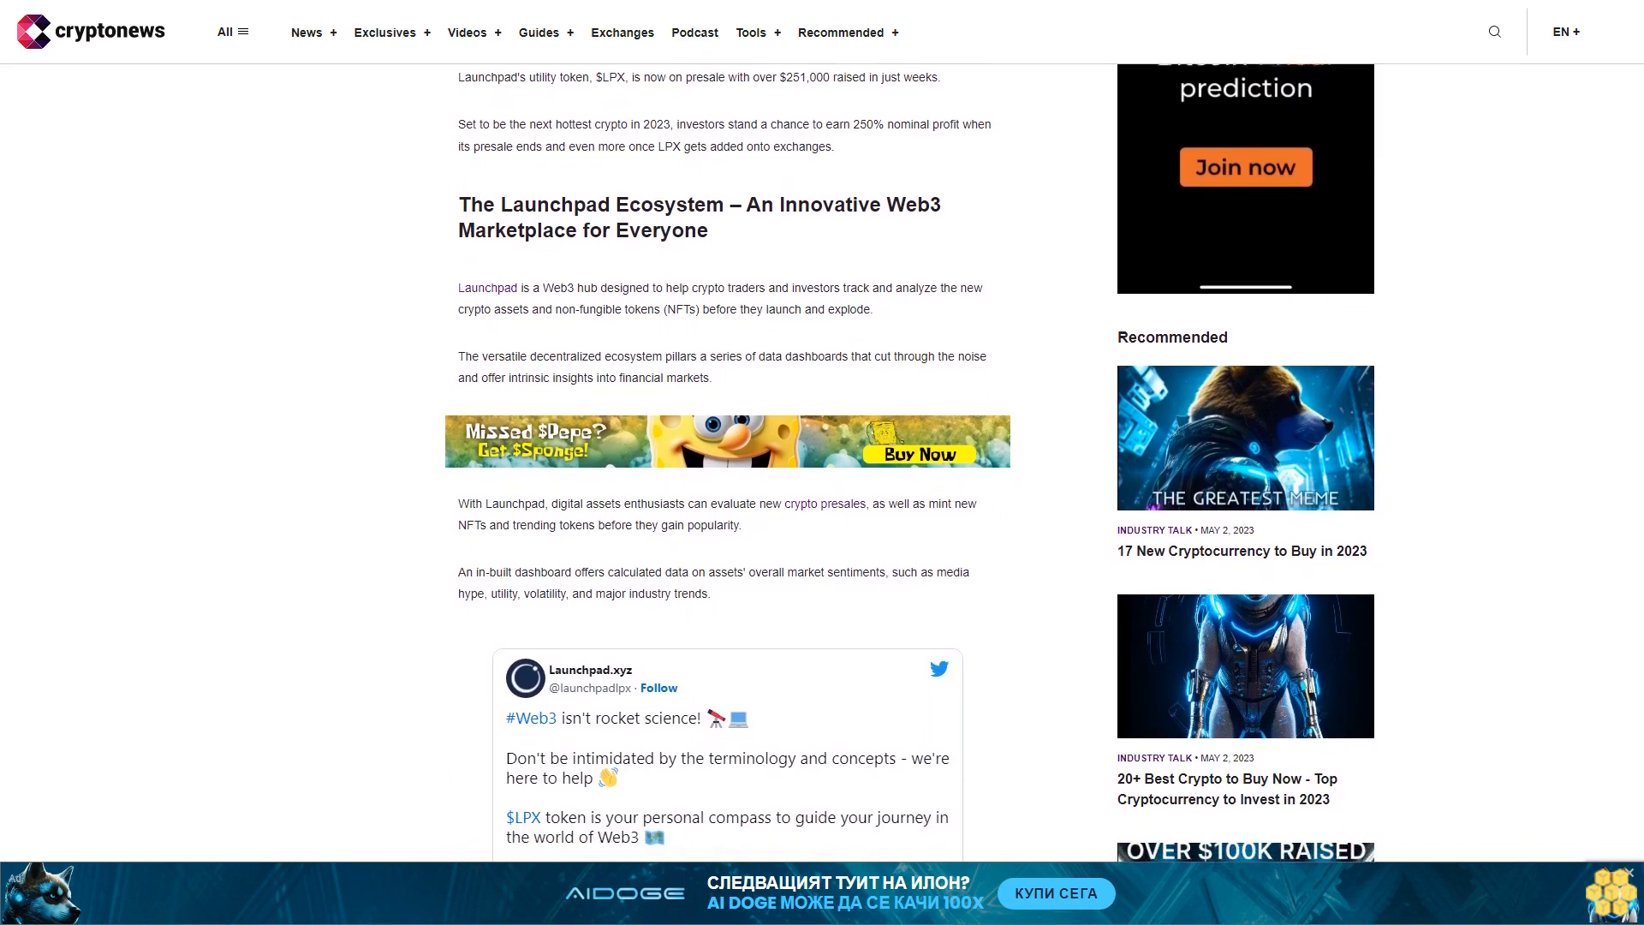
scroll("down", 3)
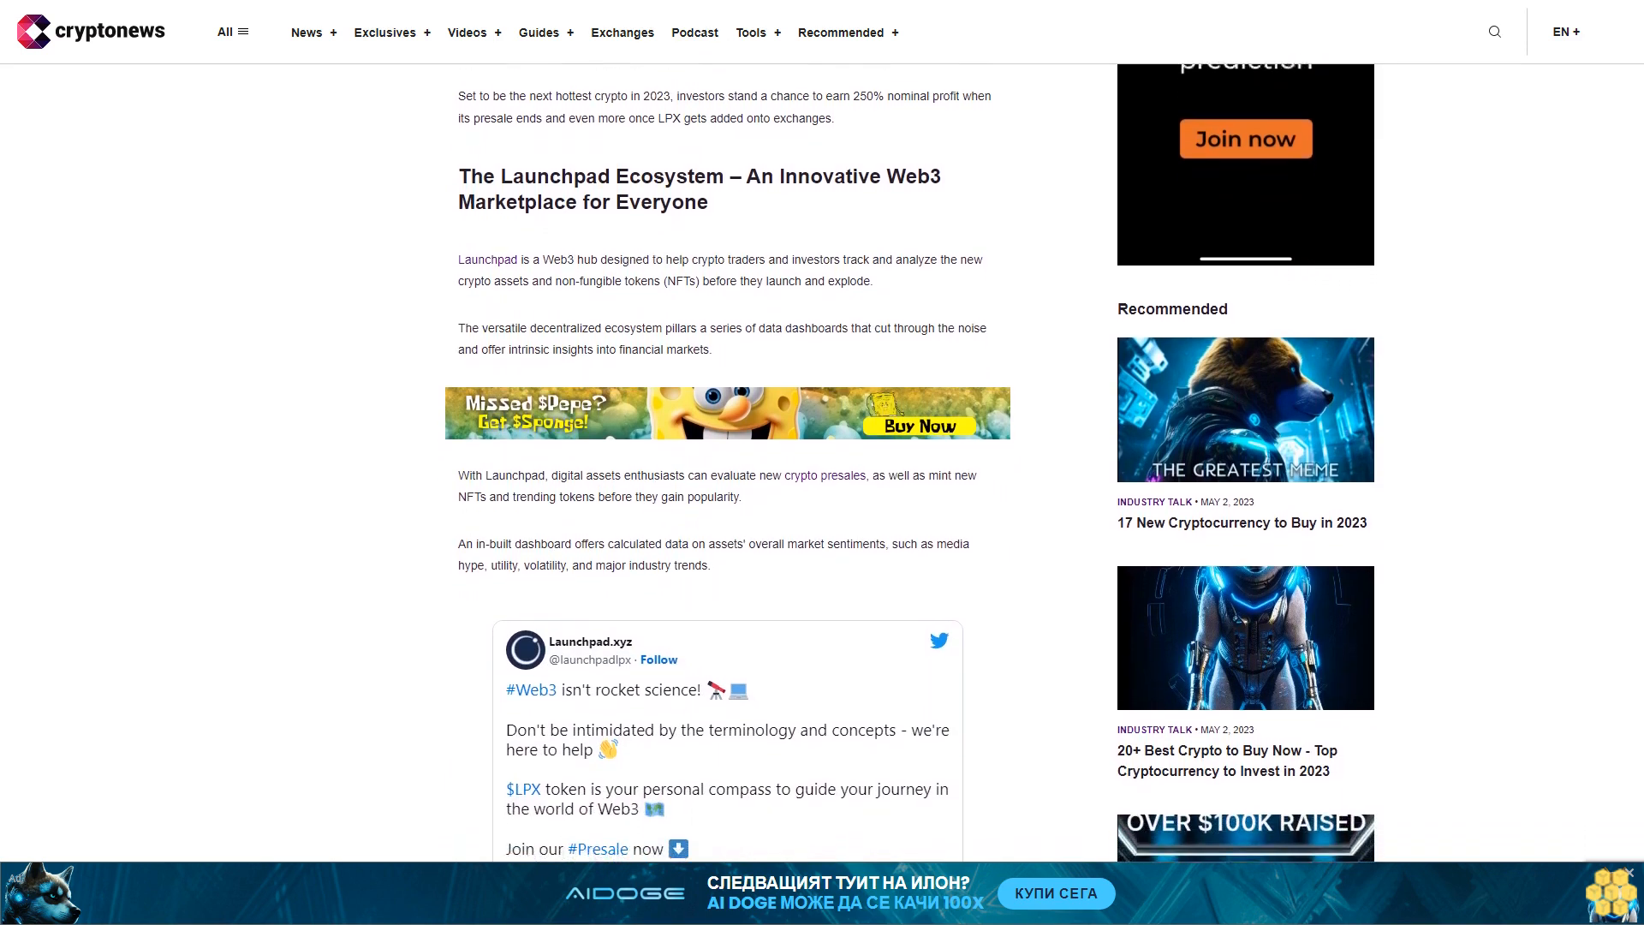
scroll("down", 3)
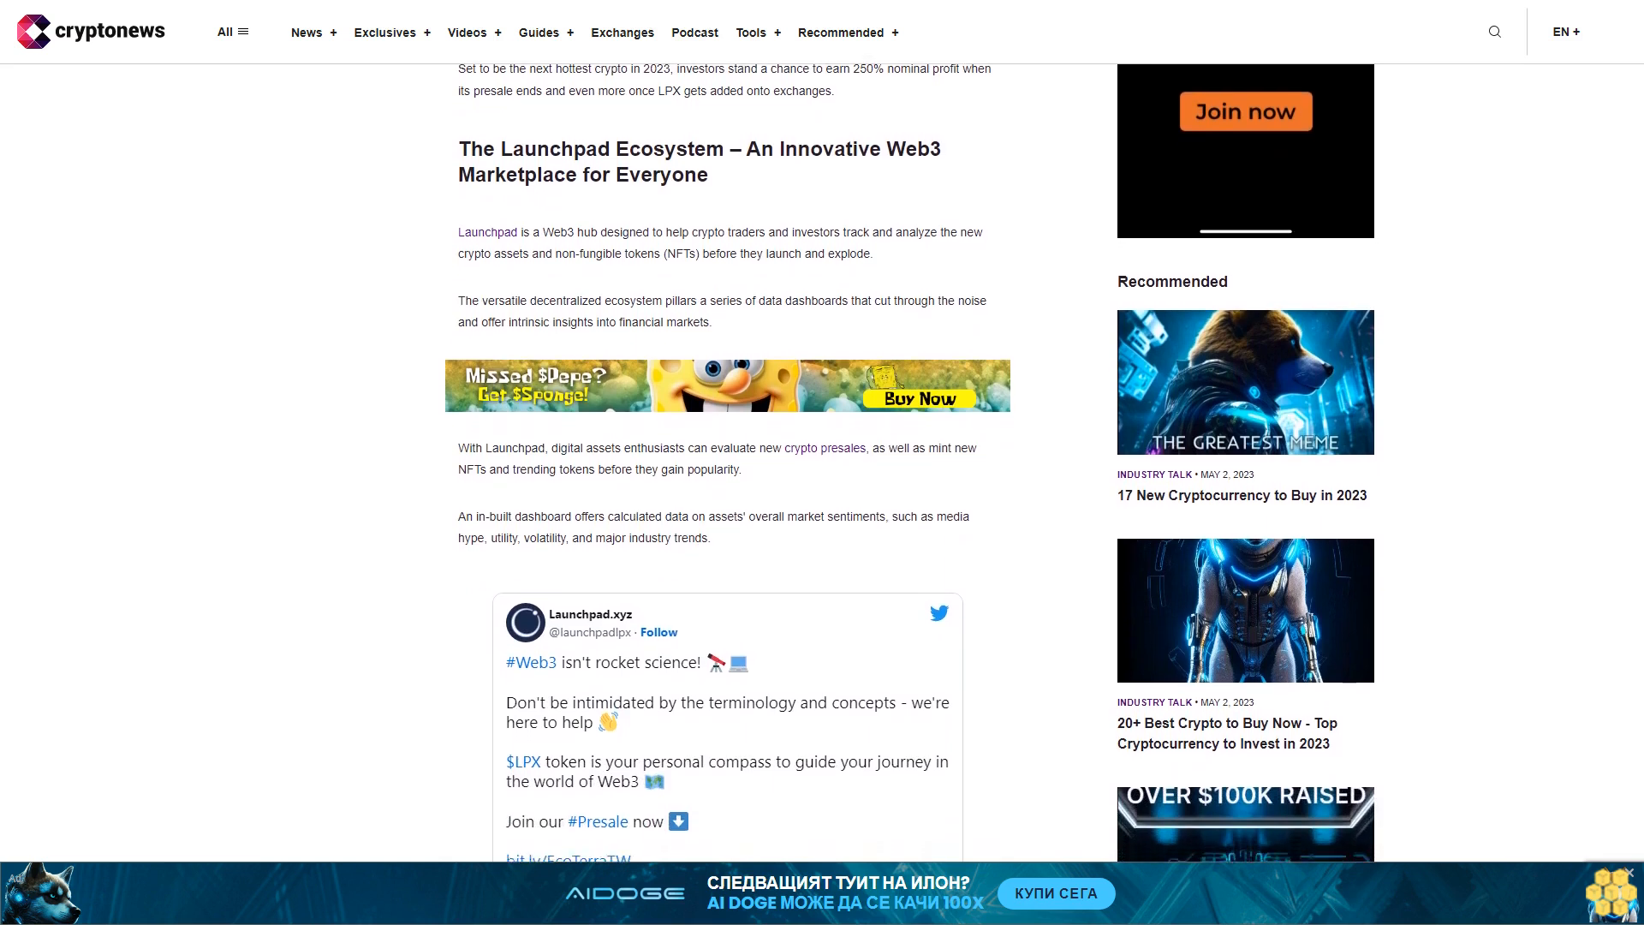
scroll("down", 3)
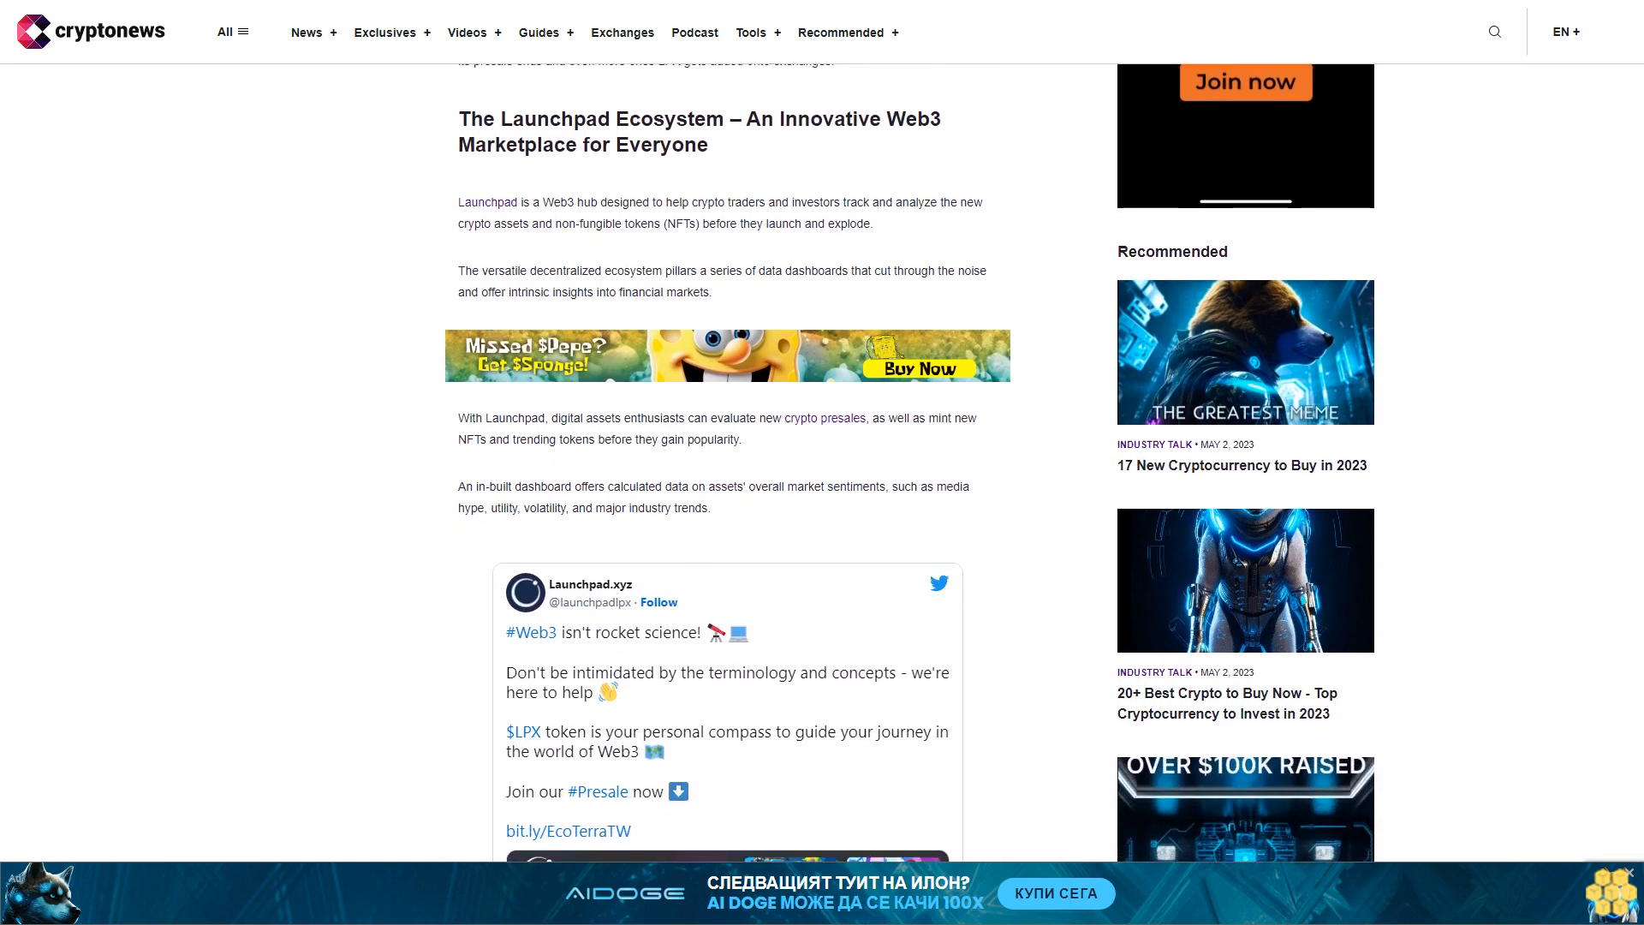
scroll("down", 3)
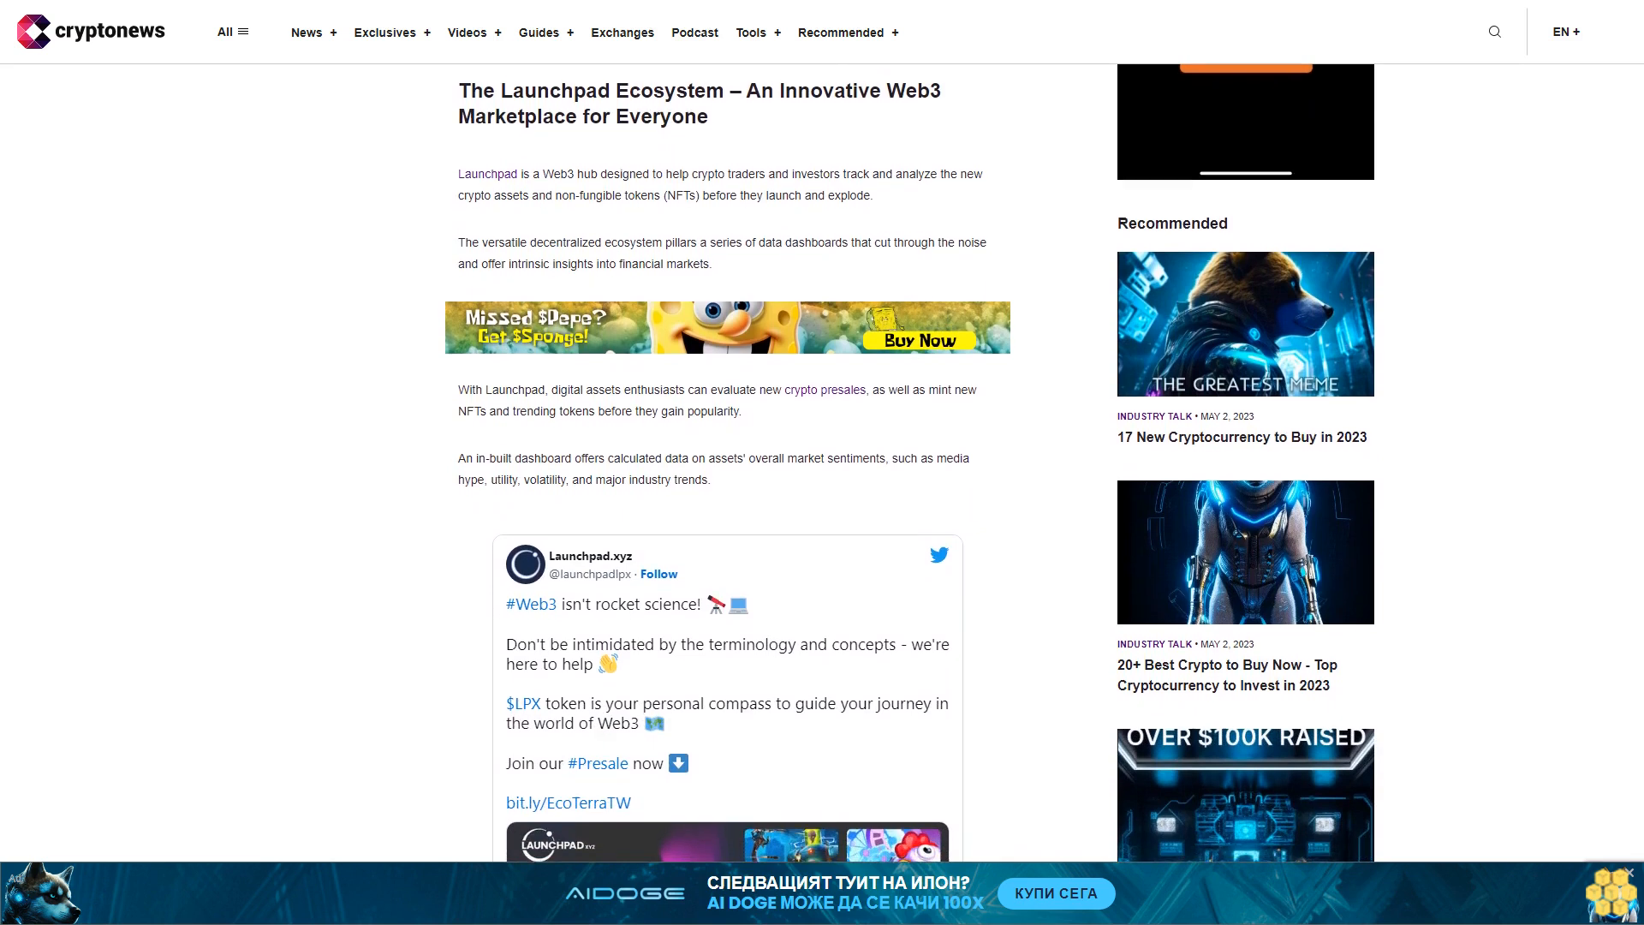
scroll("down", 3)
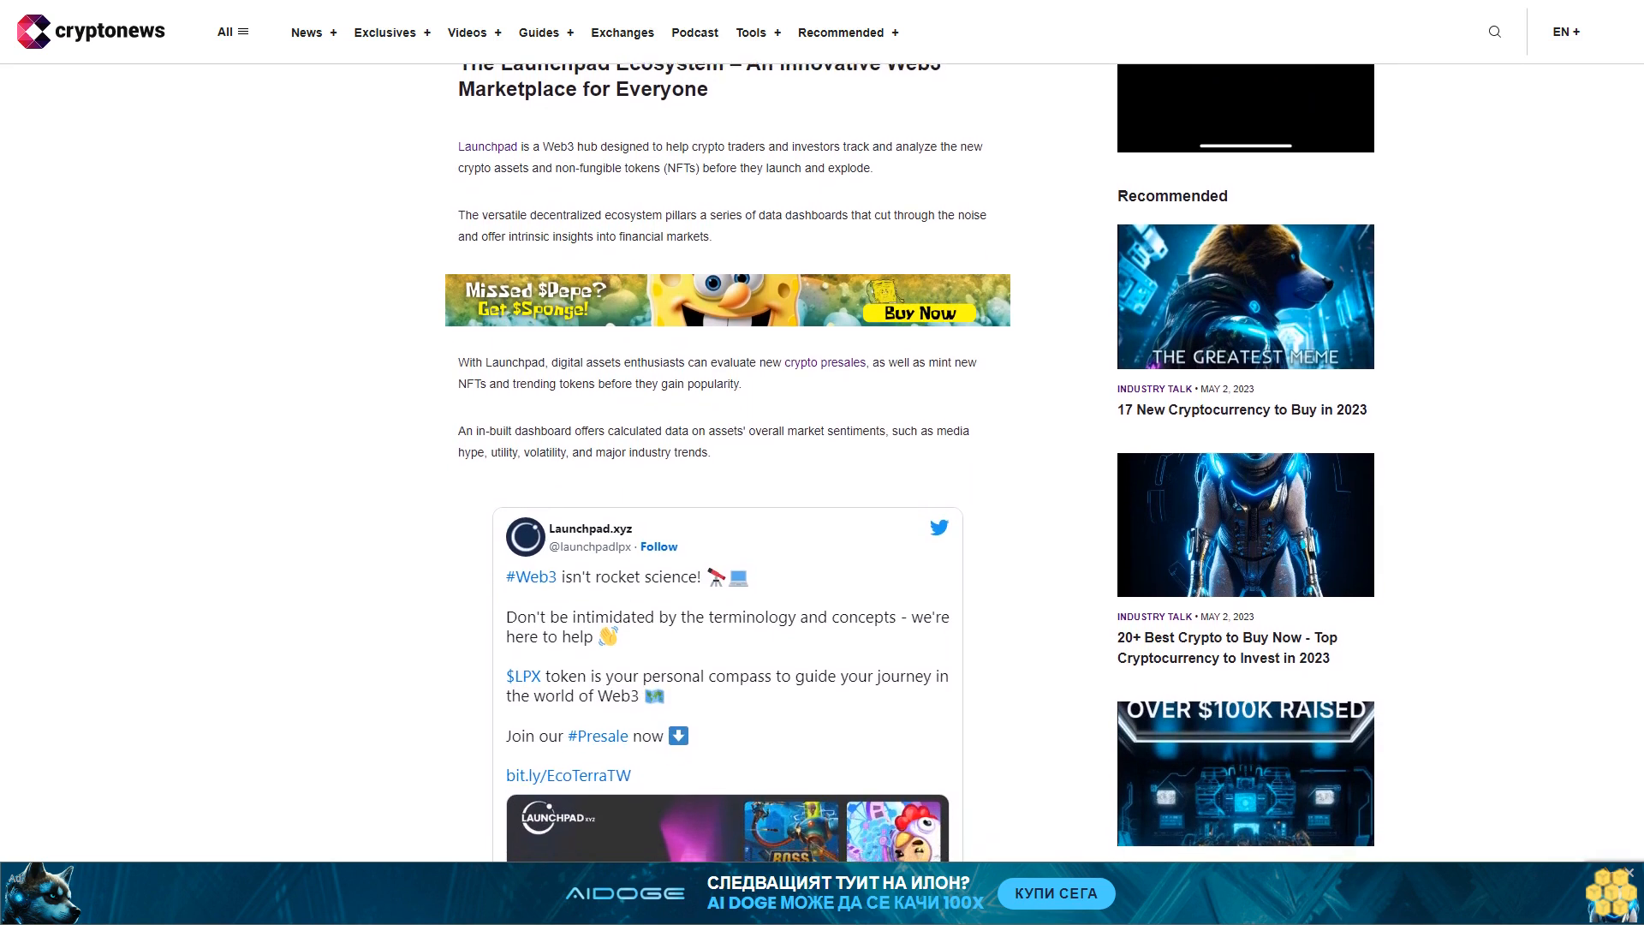
scroll("down", 3)
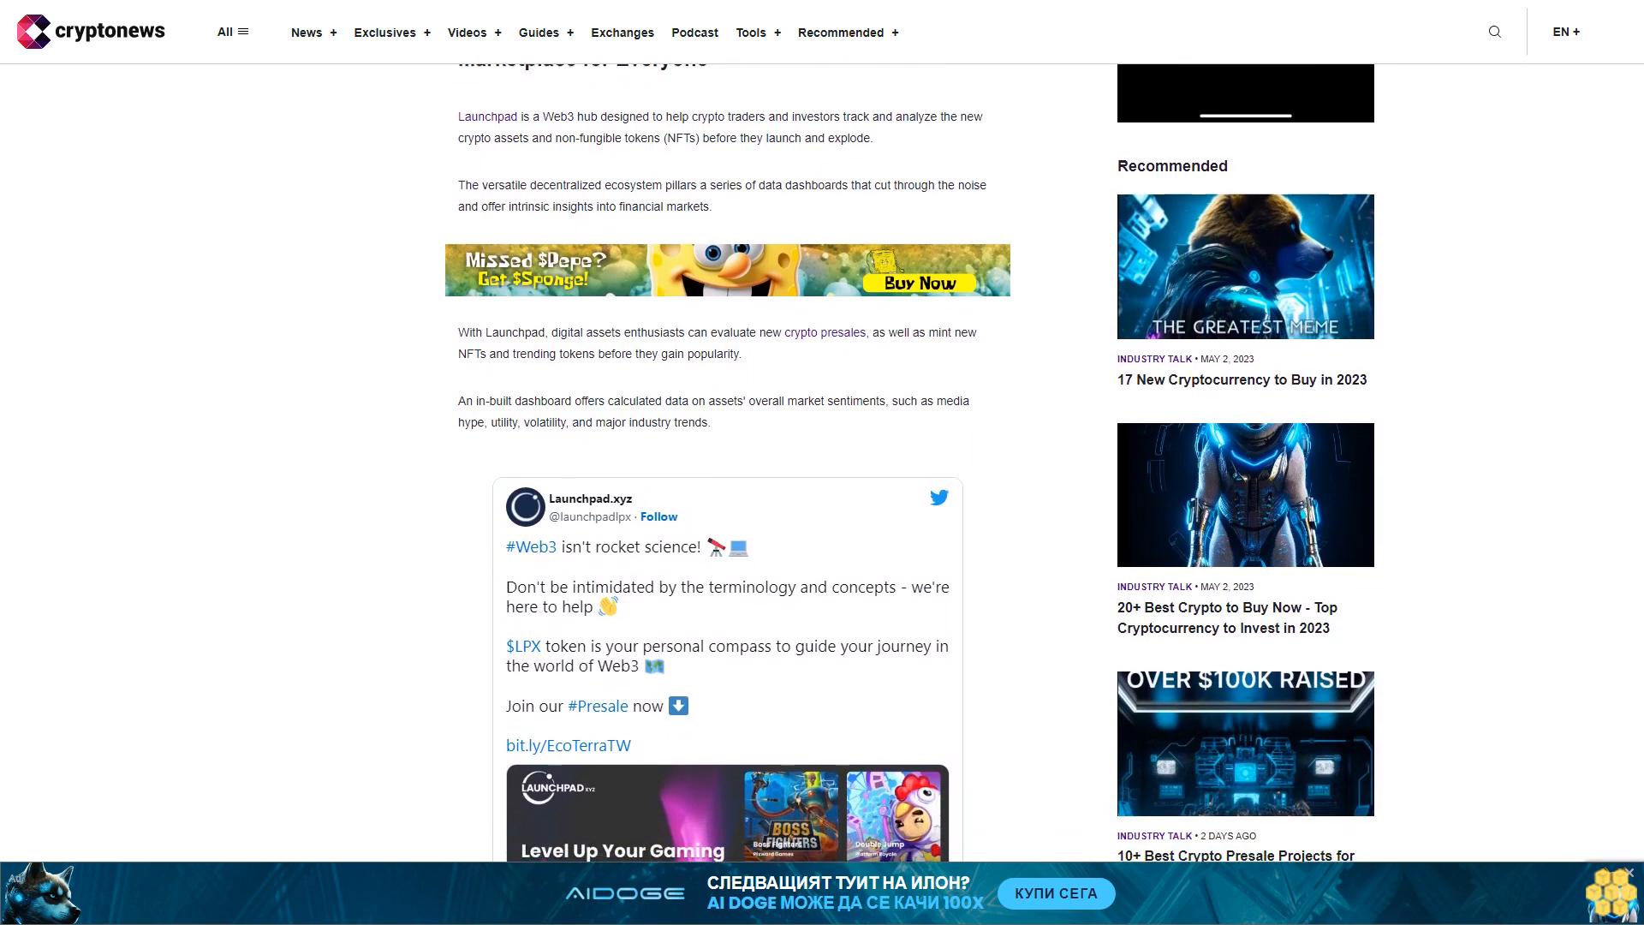
scroll("down", 3)
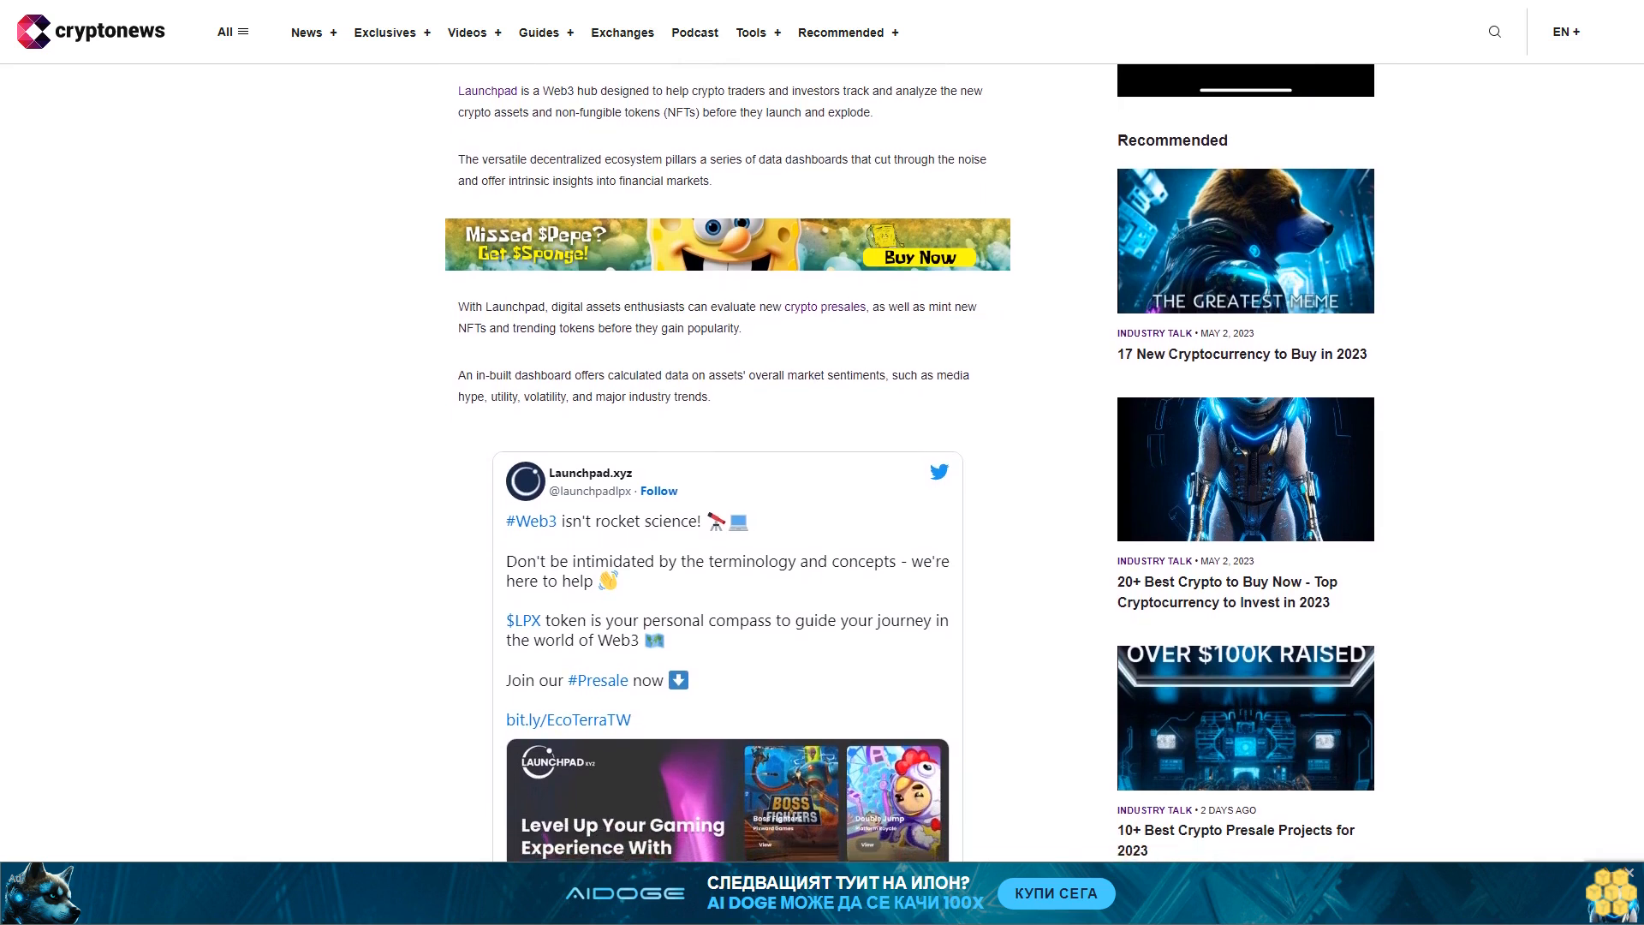
scroll("down", 3)
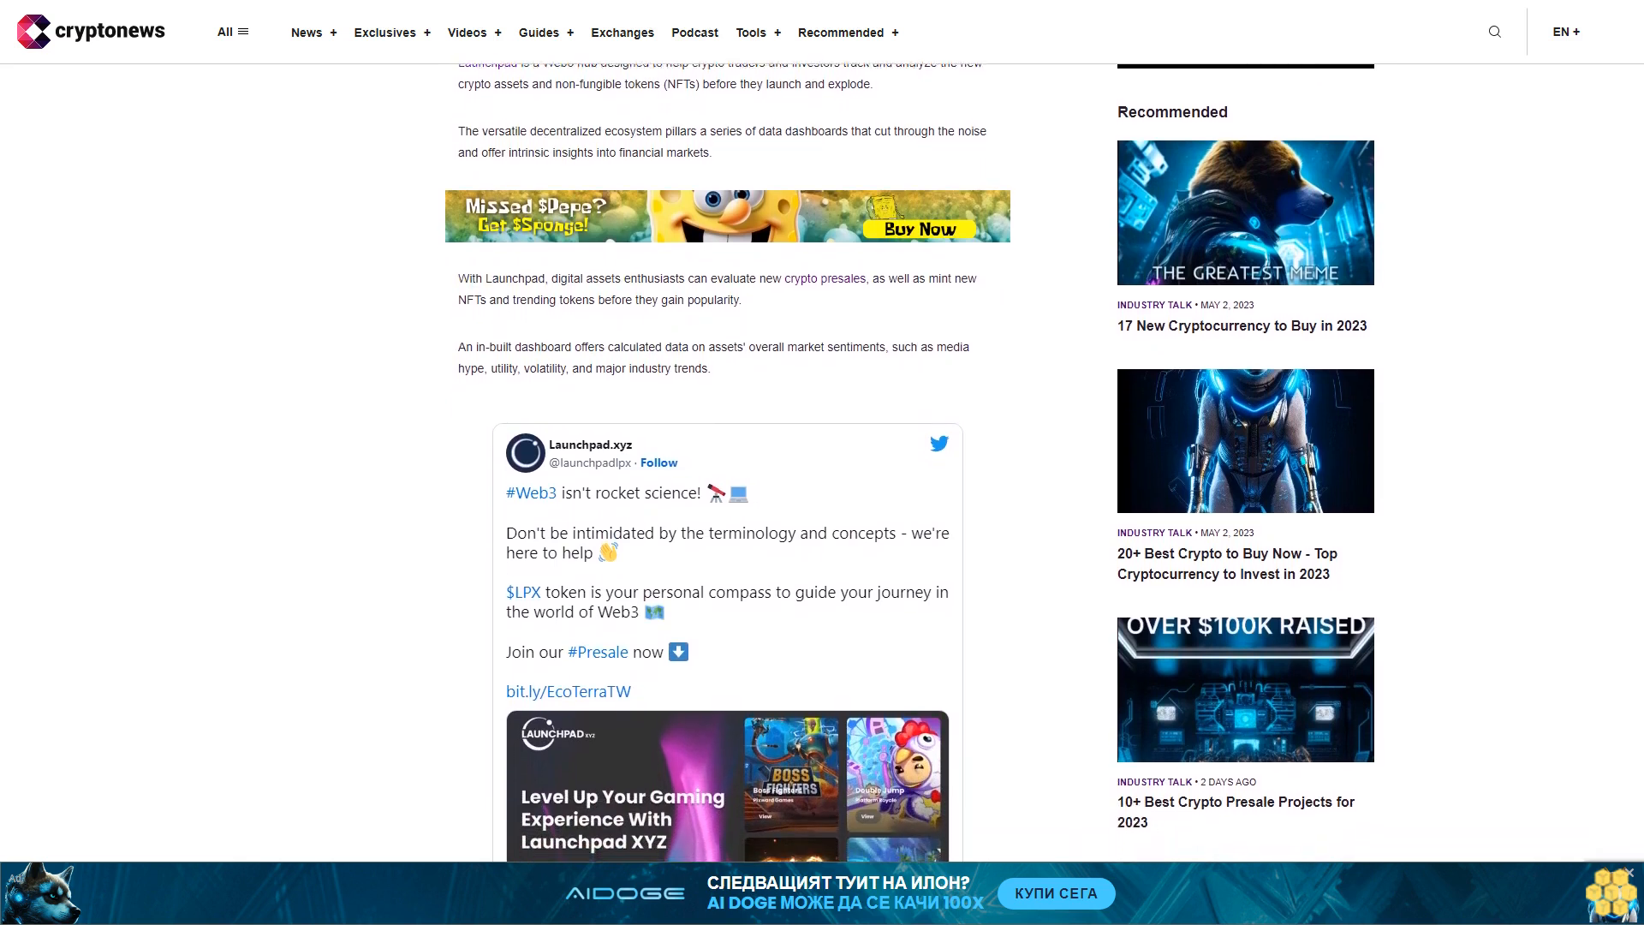
scroll("down", 3)
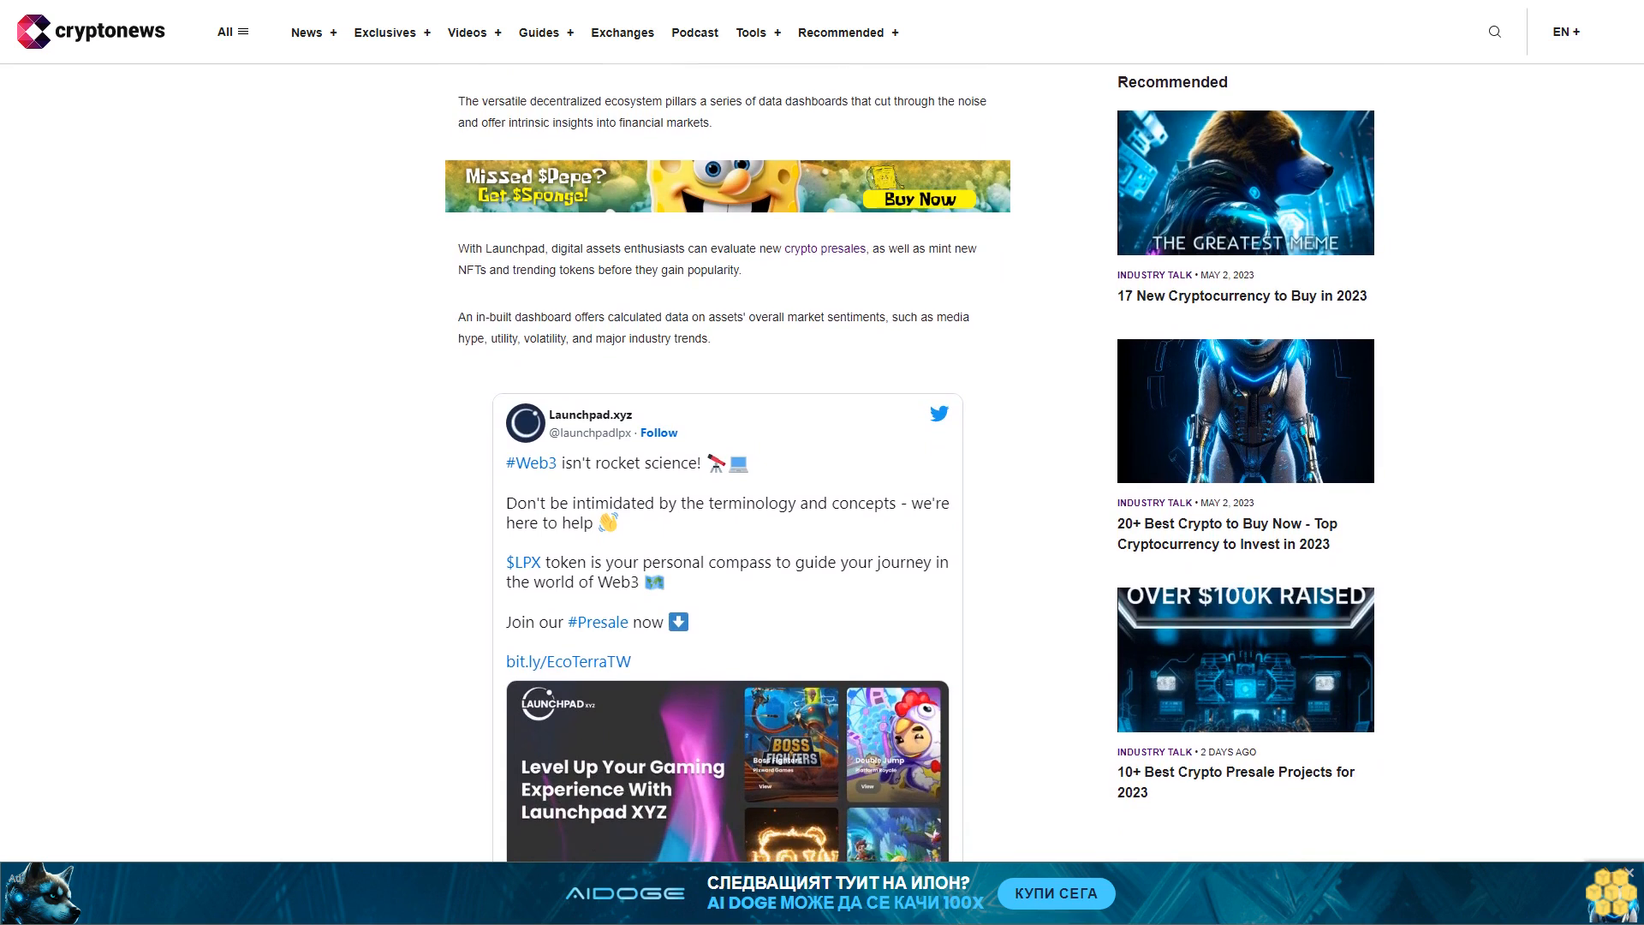
scroll("down", 3)
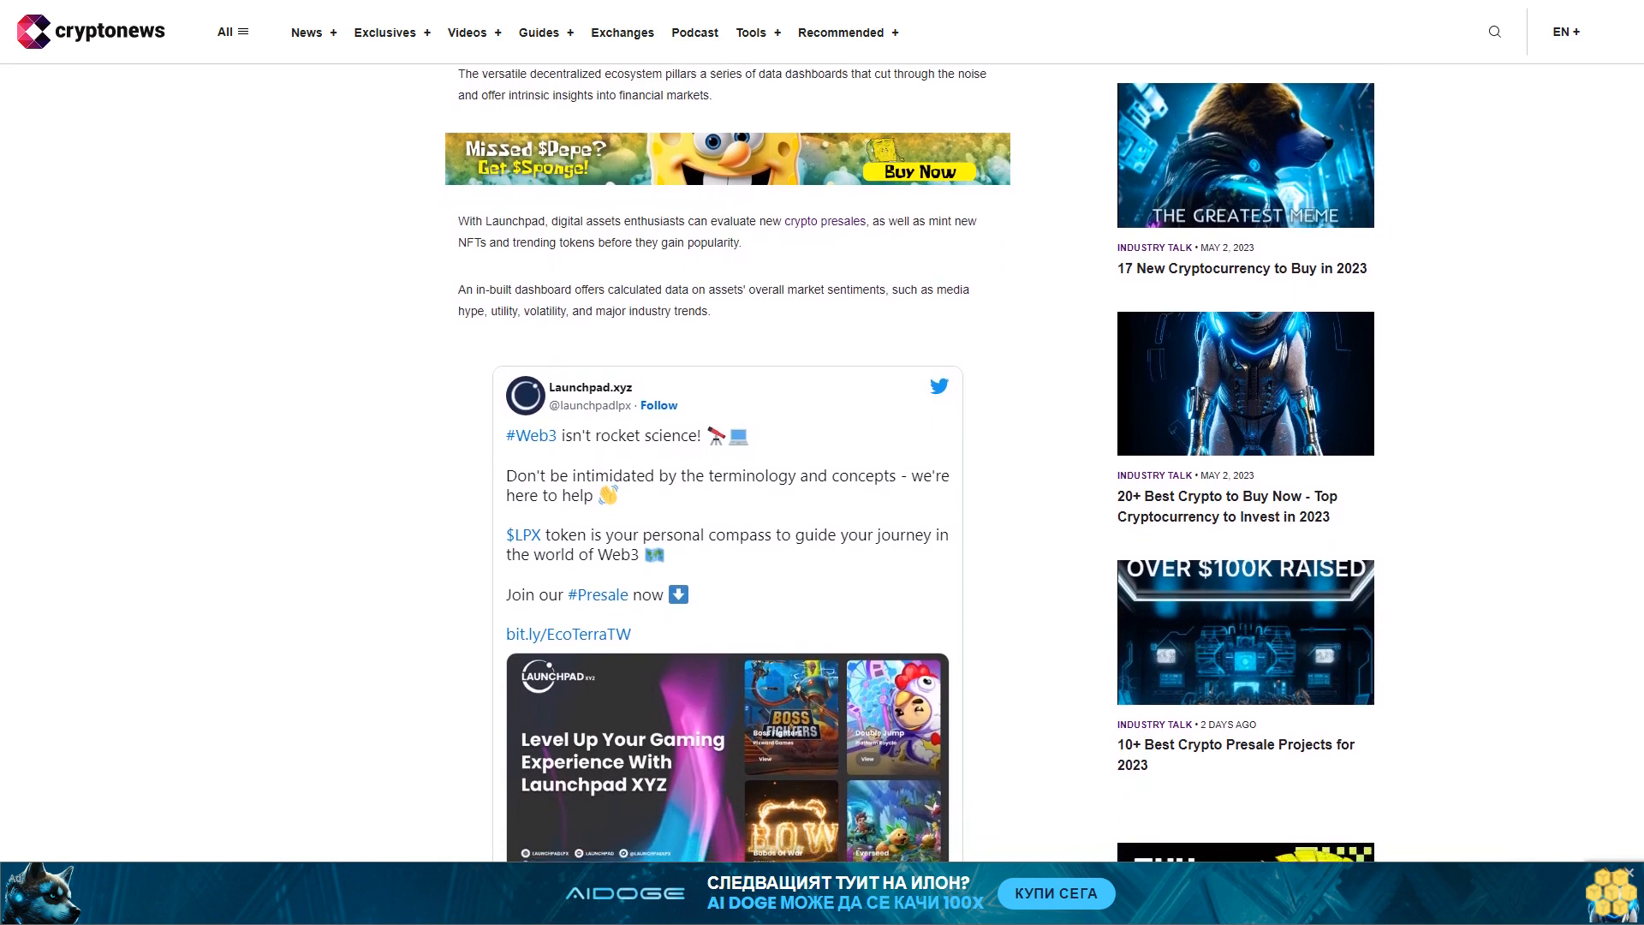
scroll("down", 3)
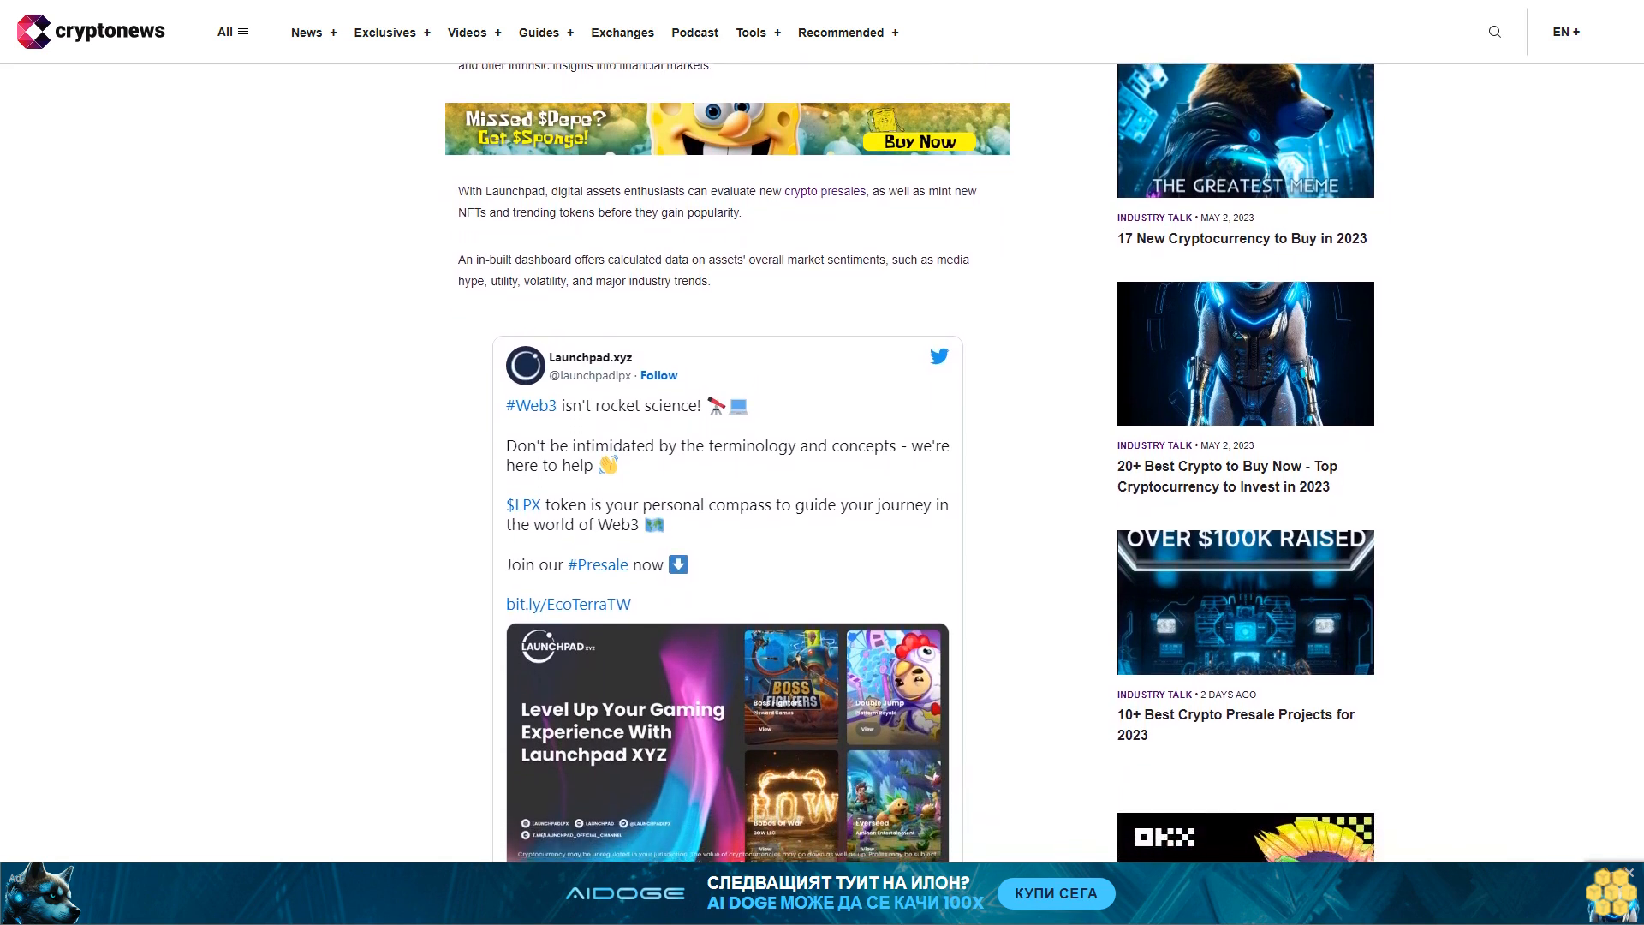
scroll("down", 3)
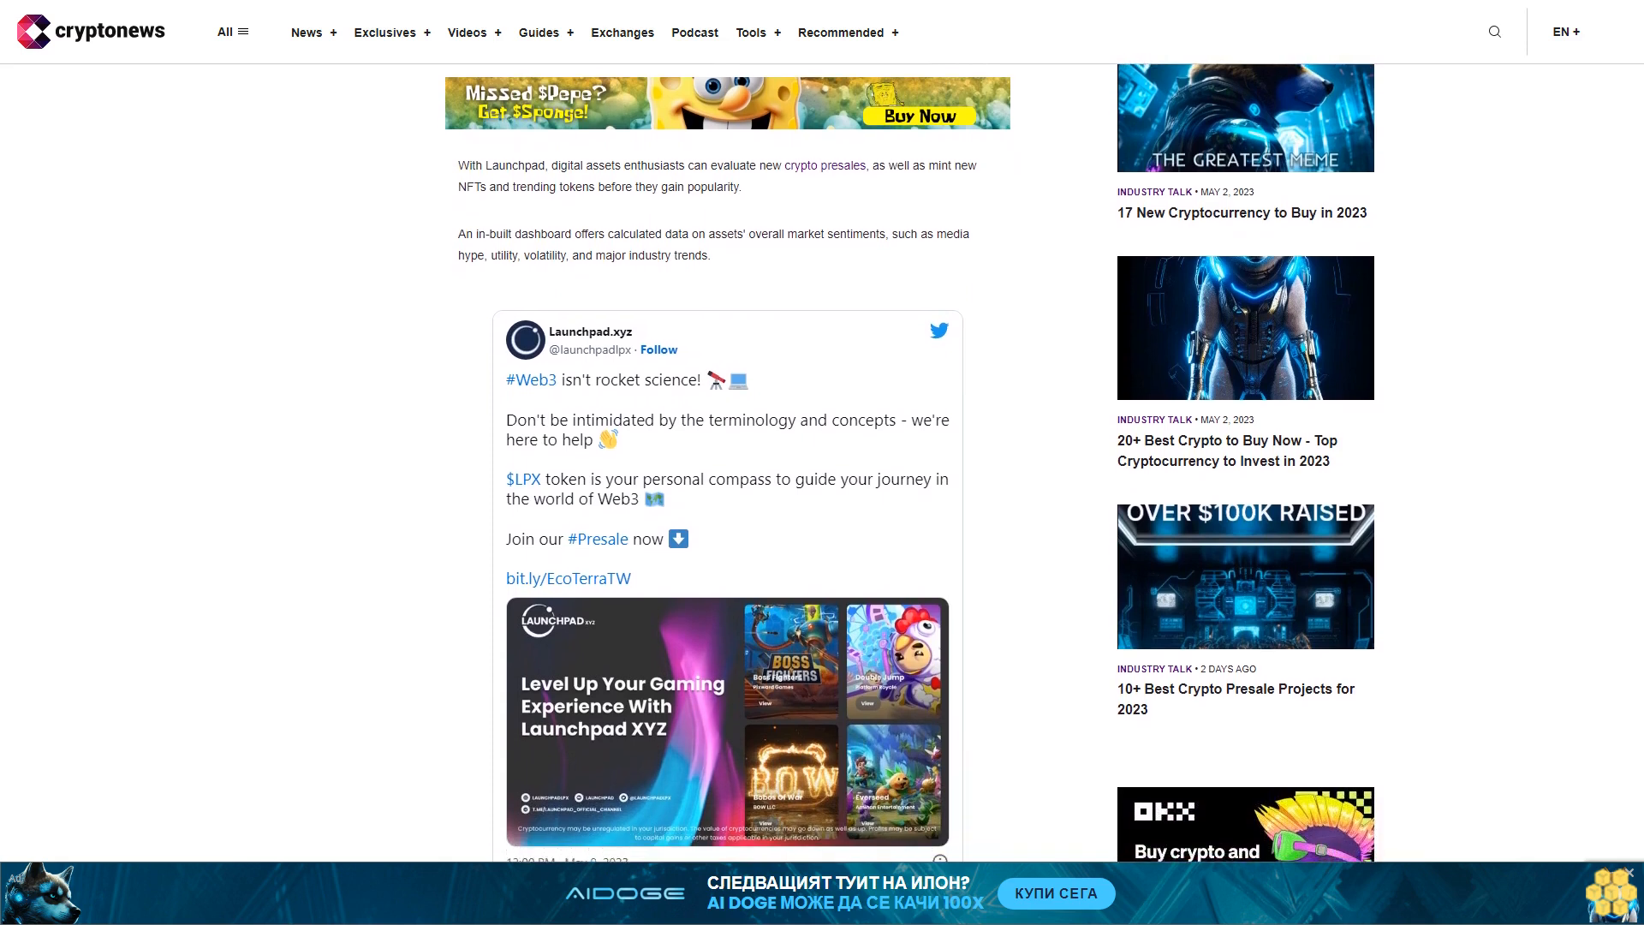
scroll("down", 3)
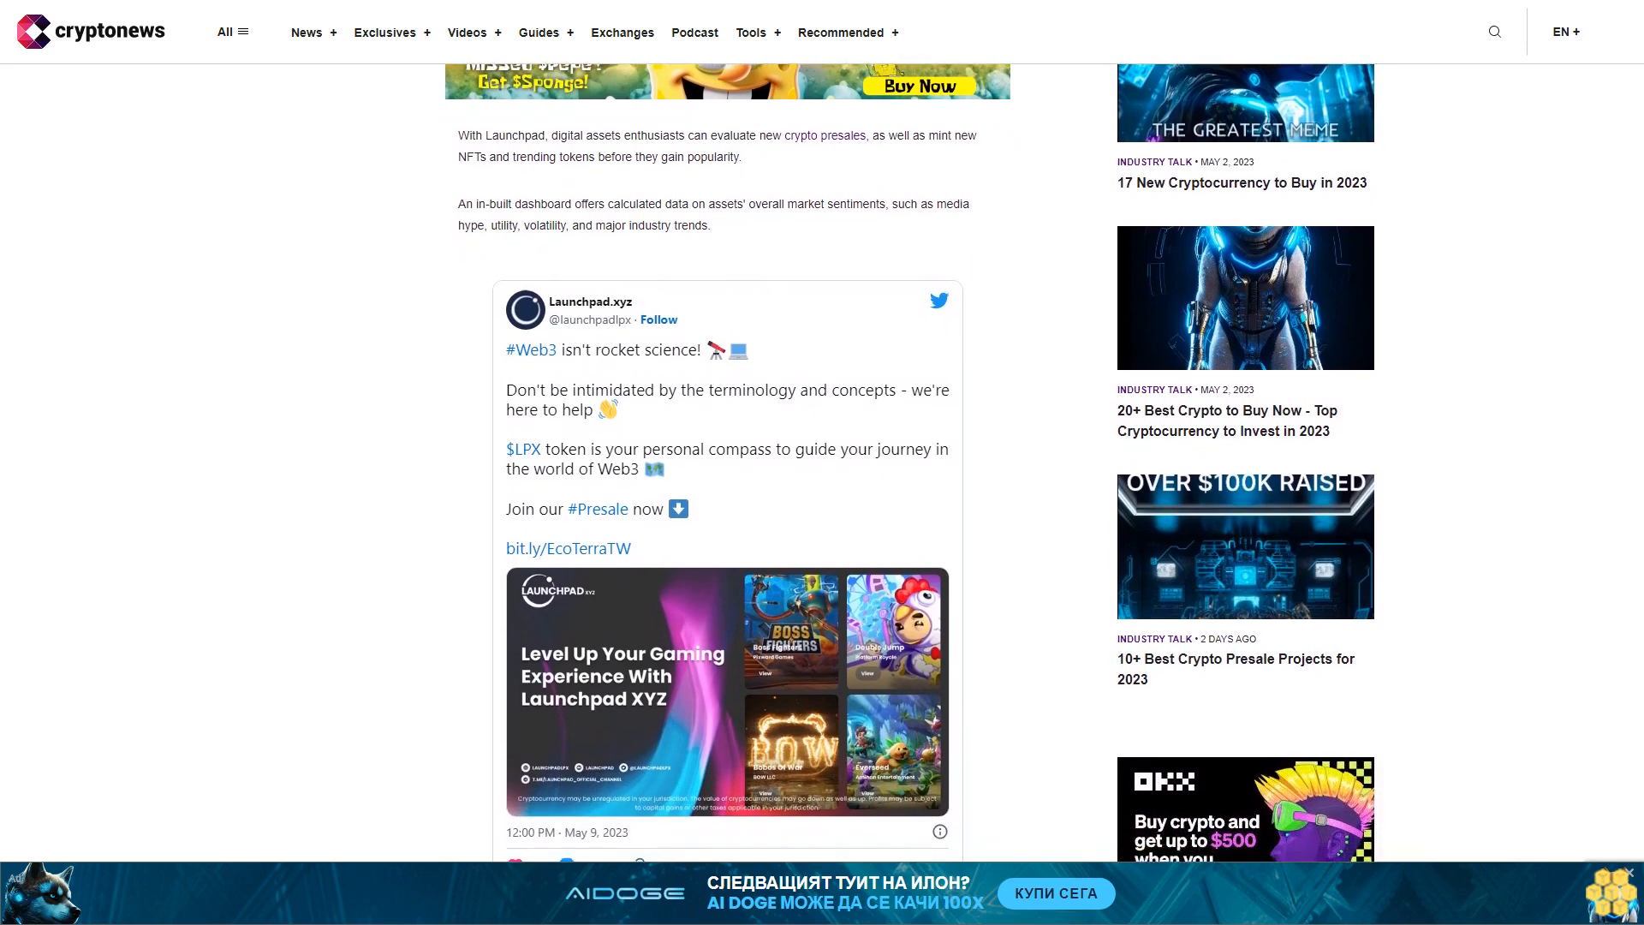
scroll("down", 3)
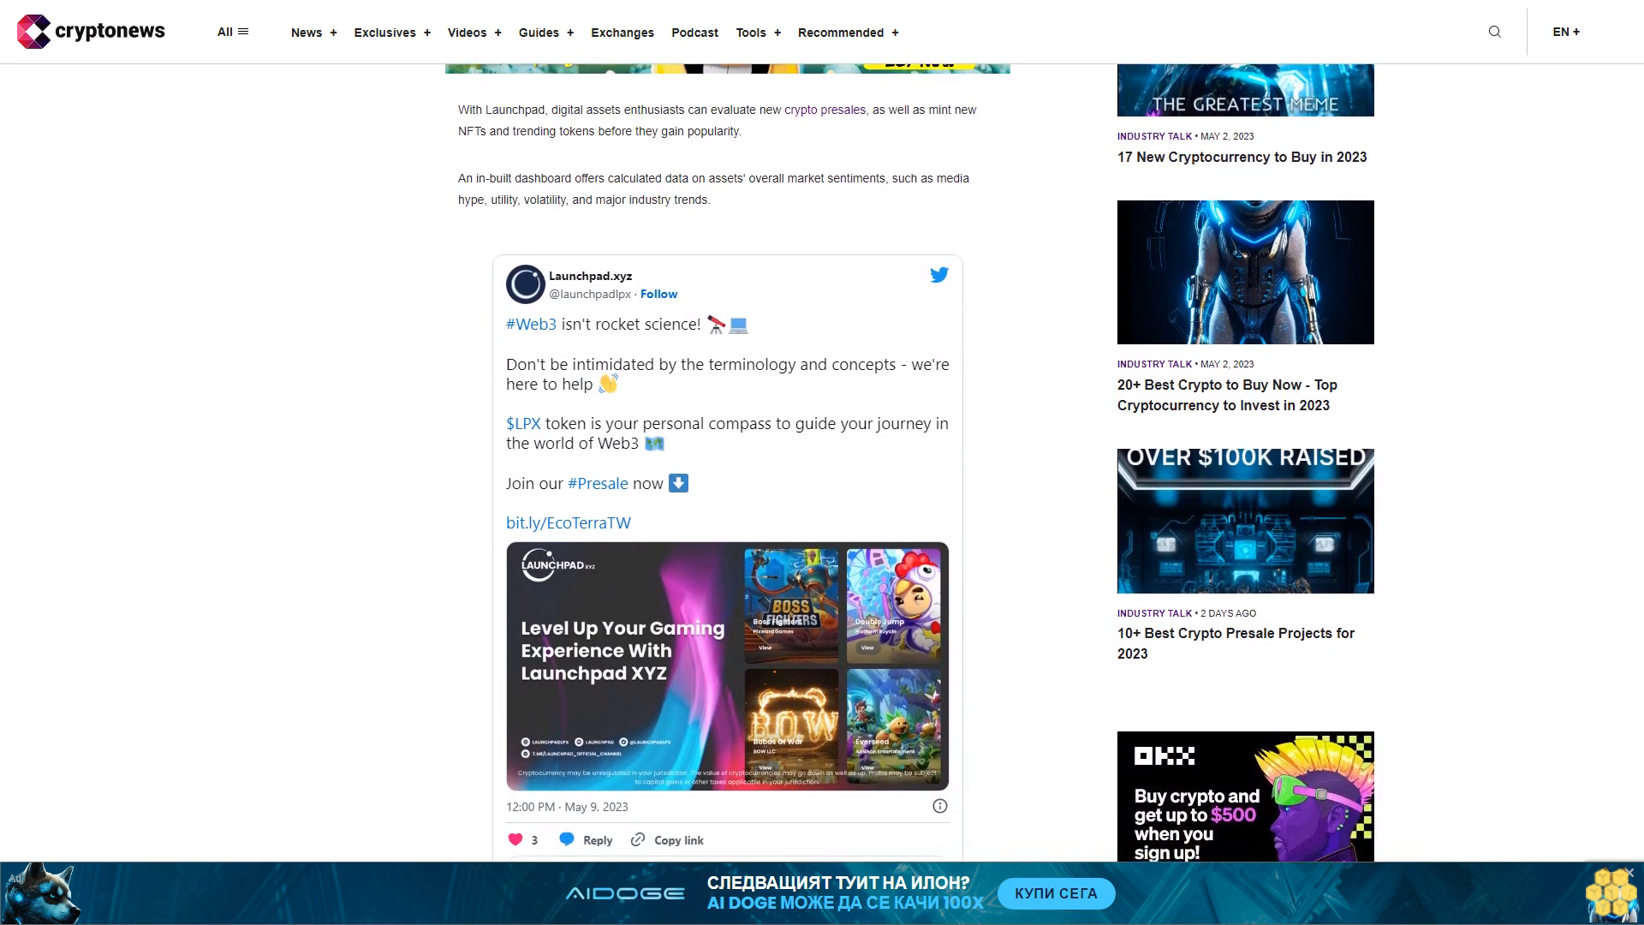
scroll("down", 3)
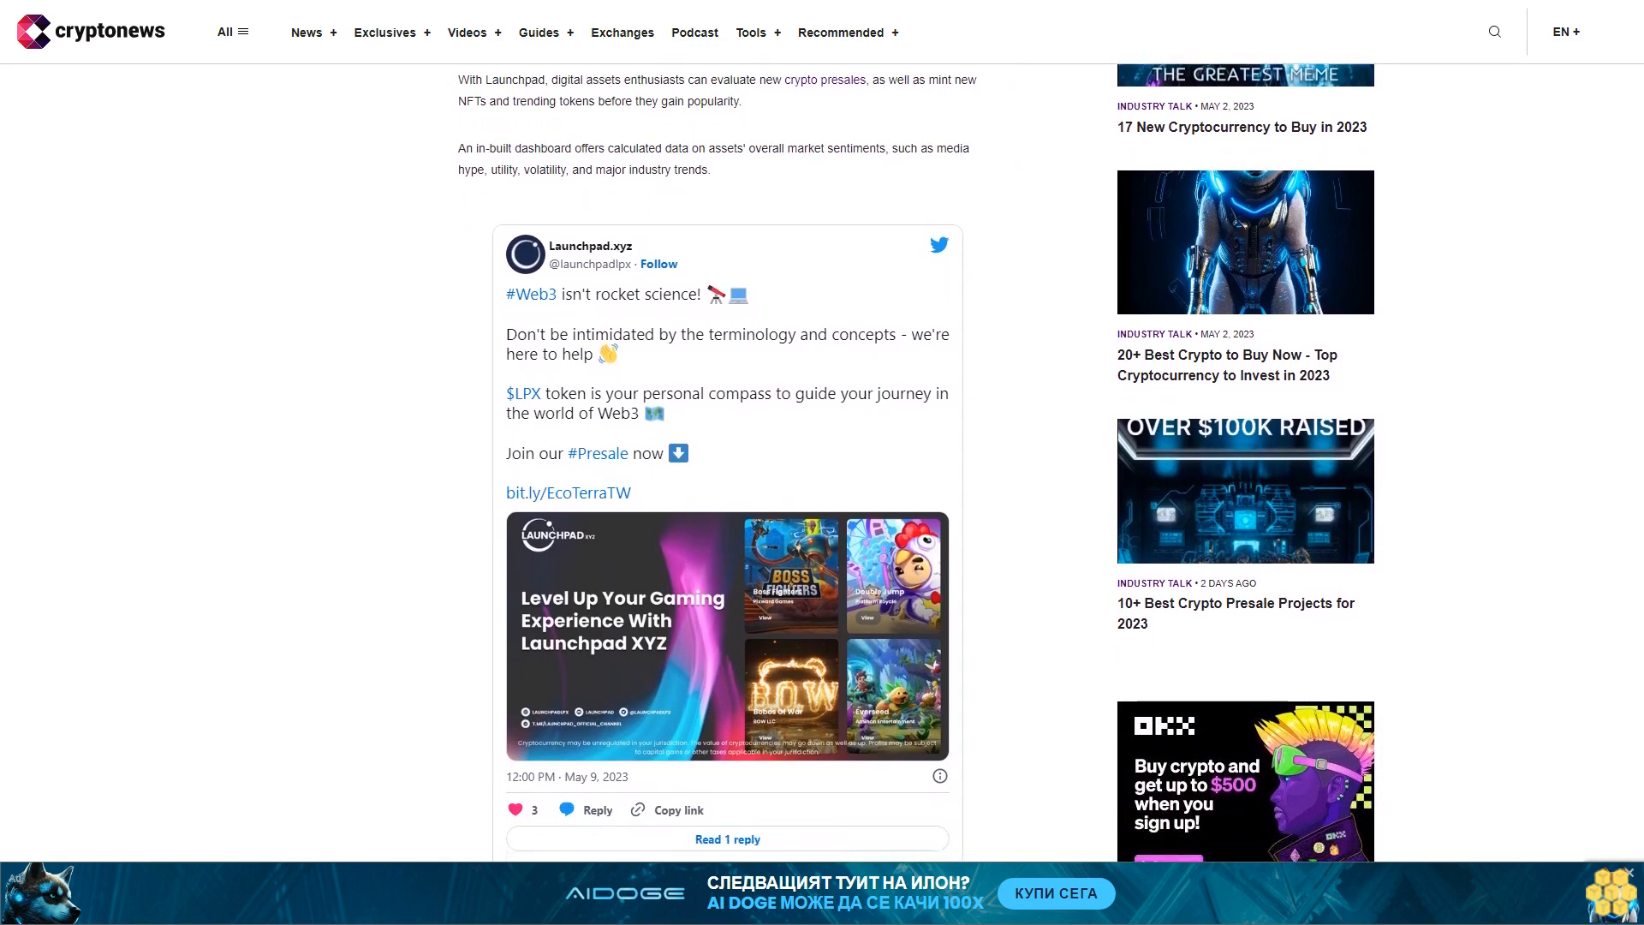
scroll("down", 3)
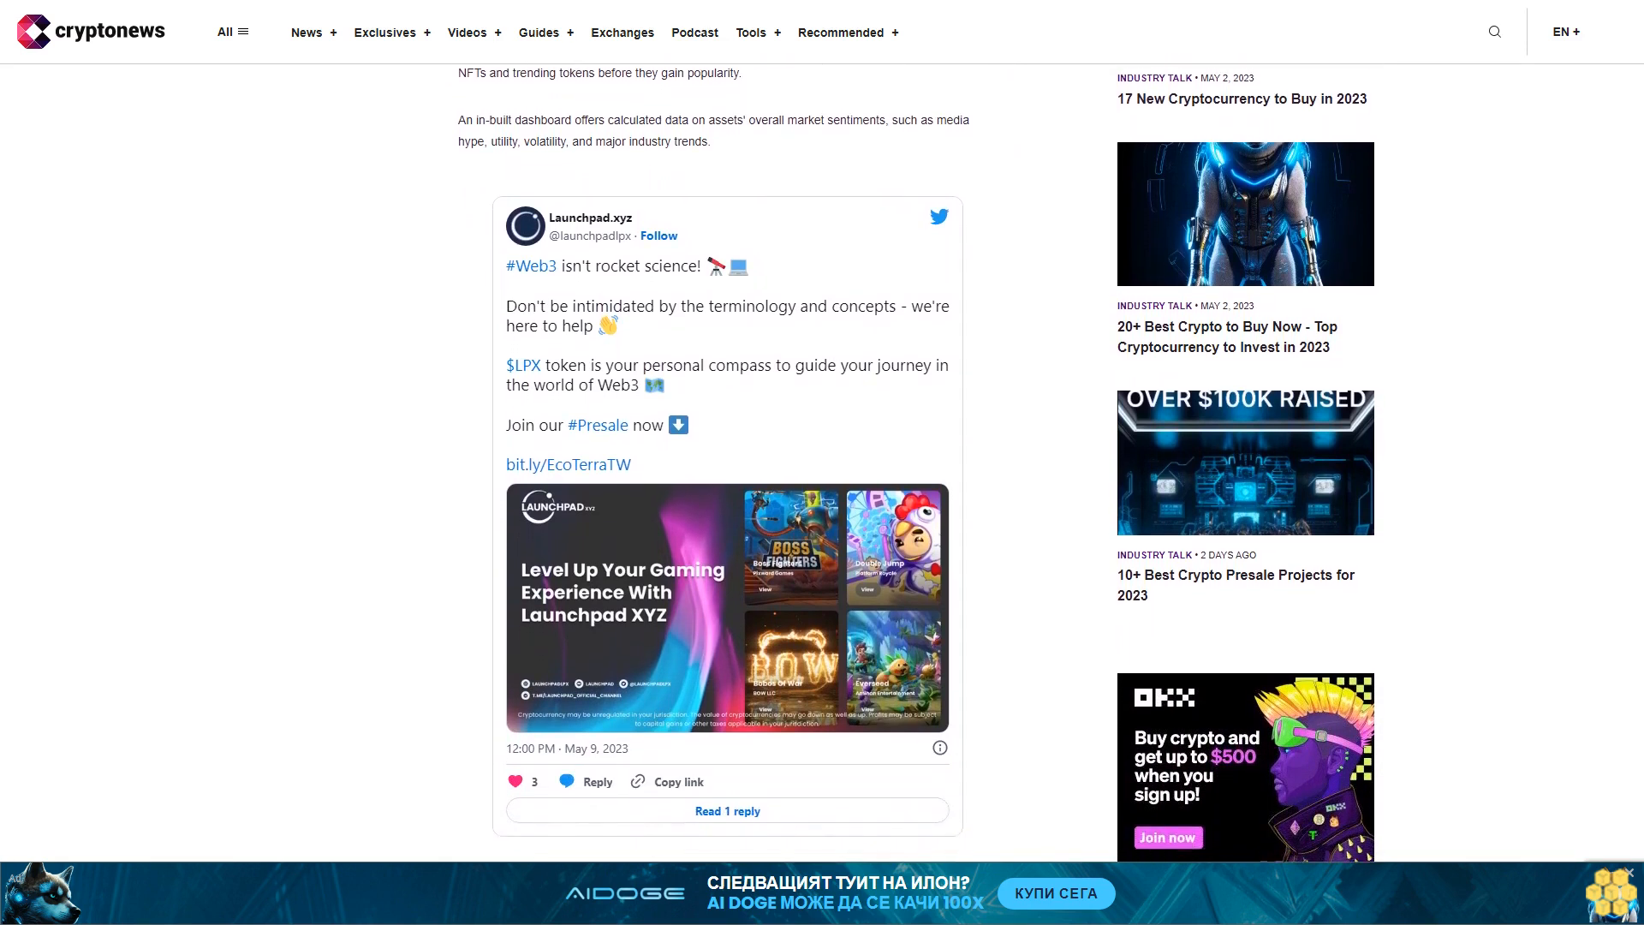
scroll("down", 3)
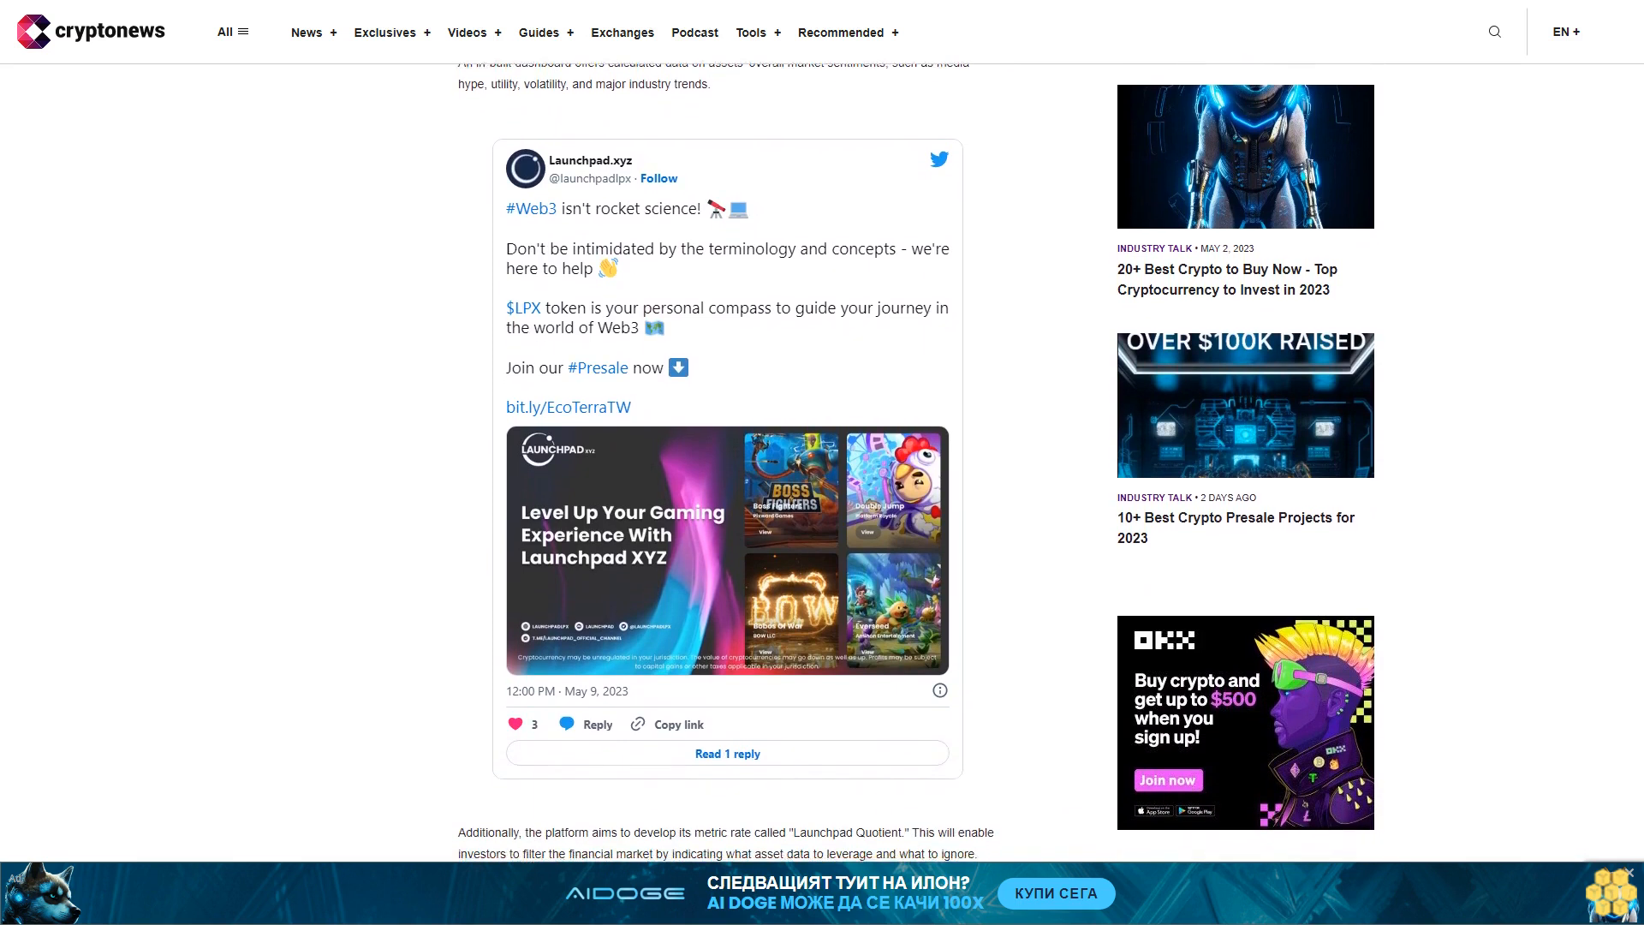
scroll("down", 3)
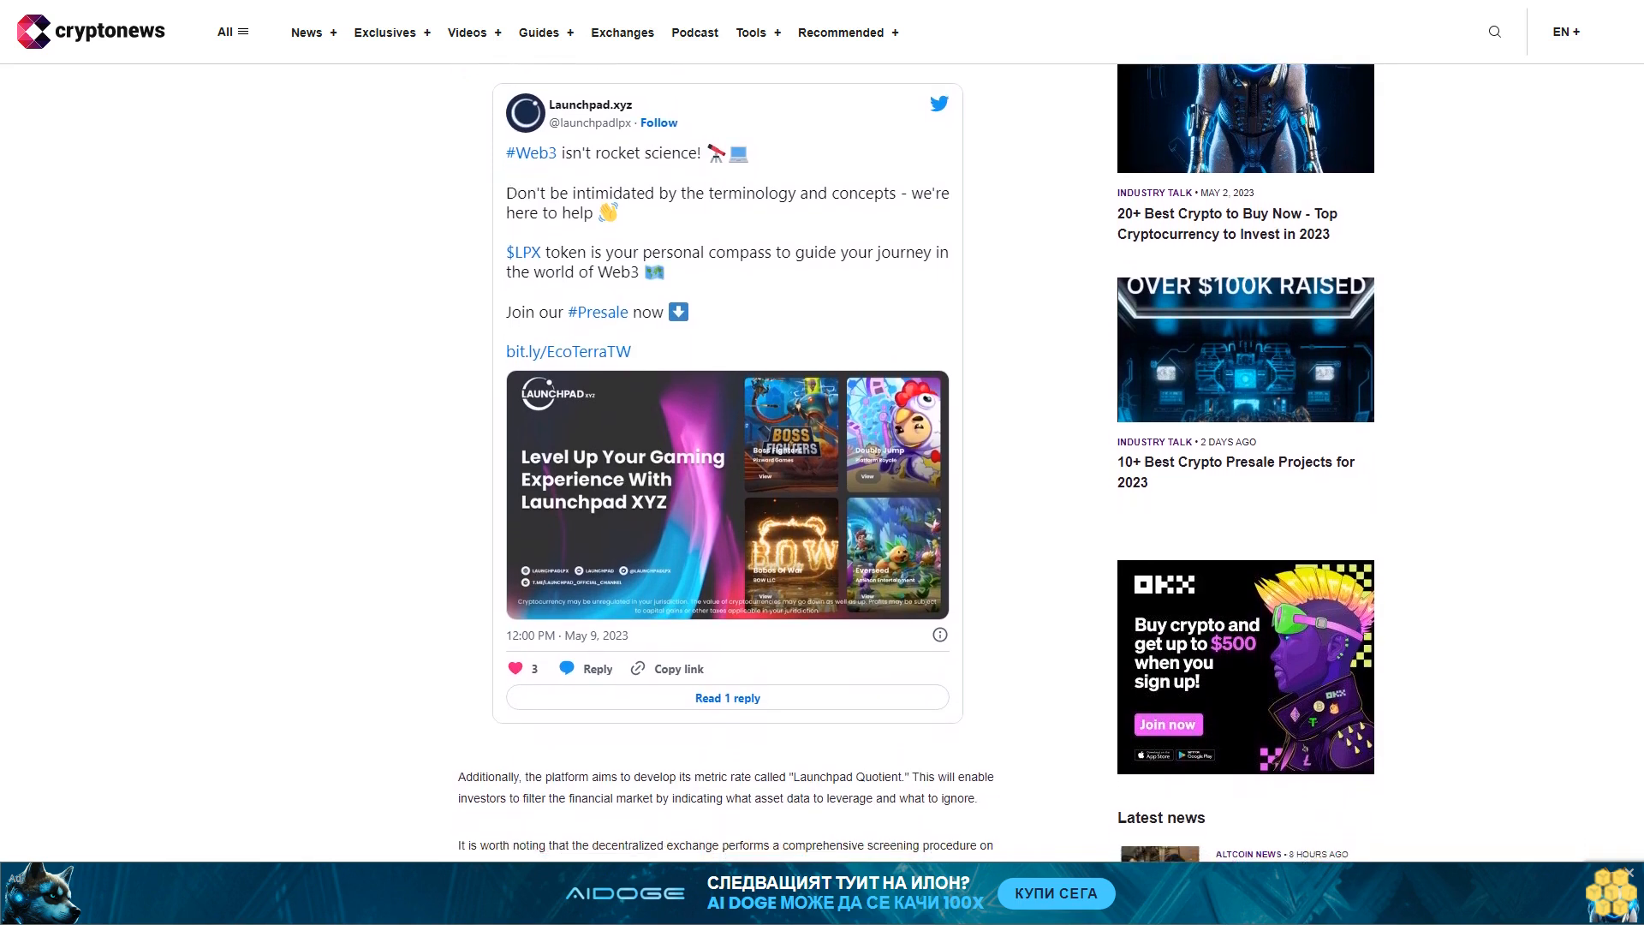
scroll("down", 3)
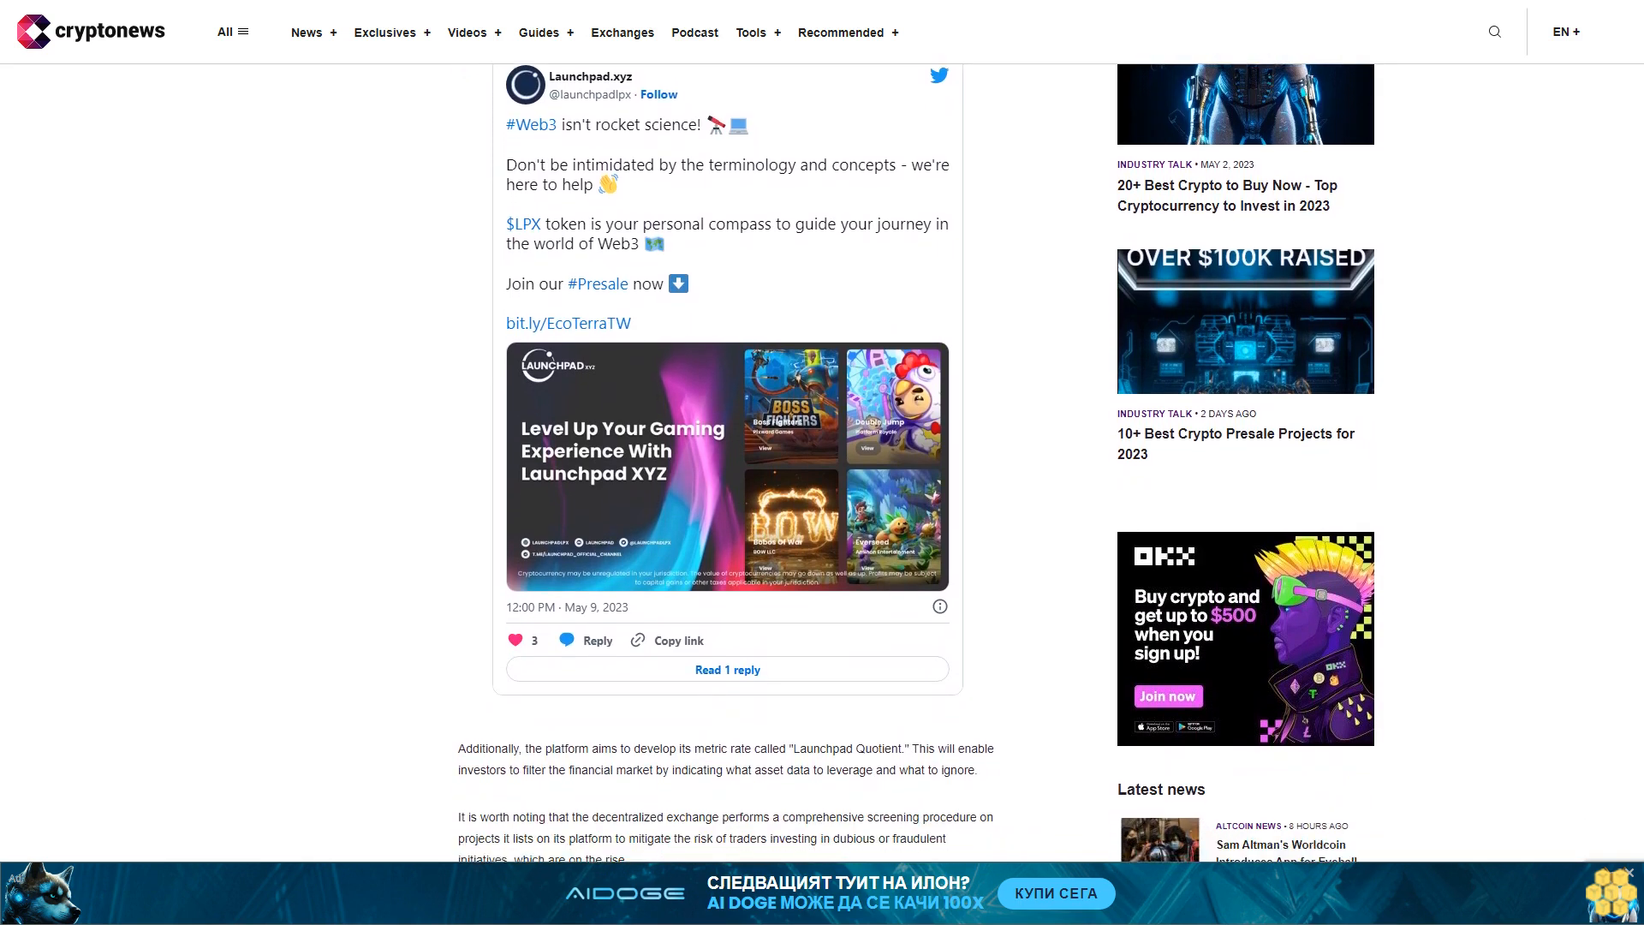
scroll("down", 3)
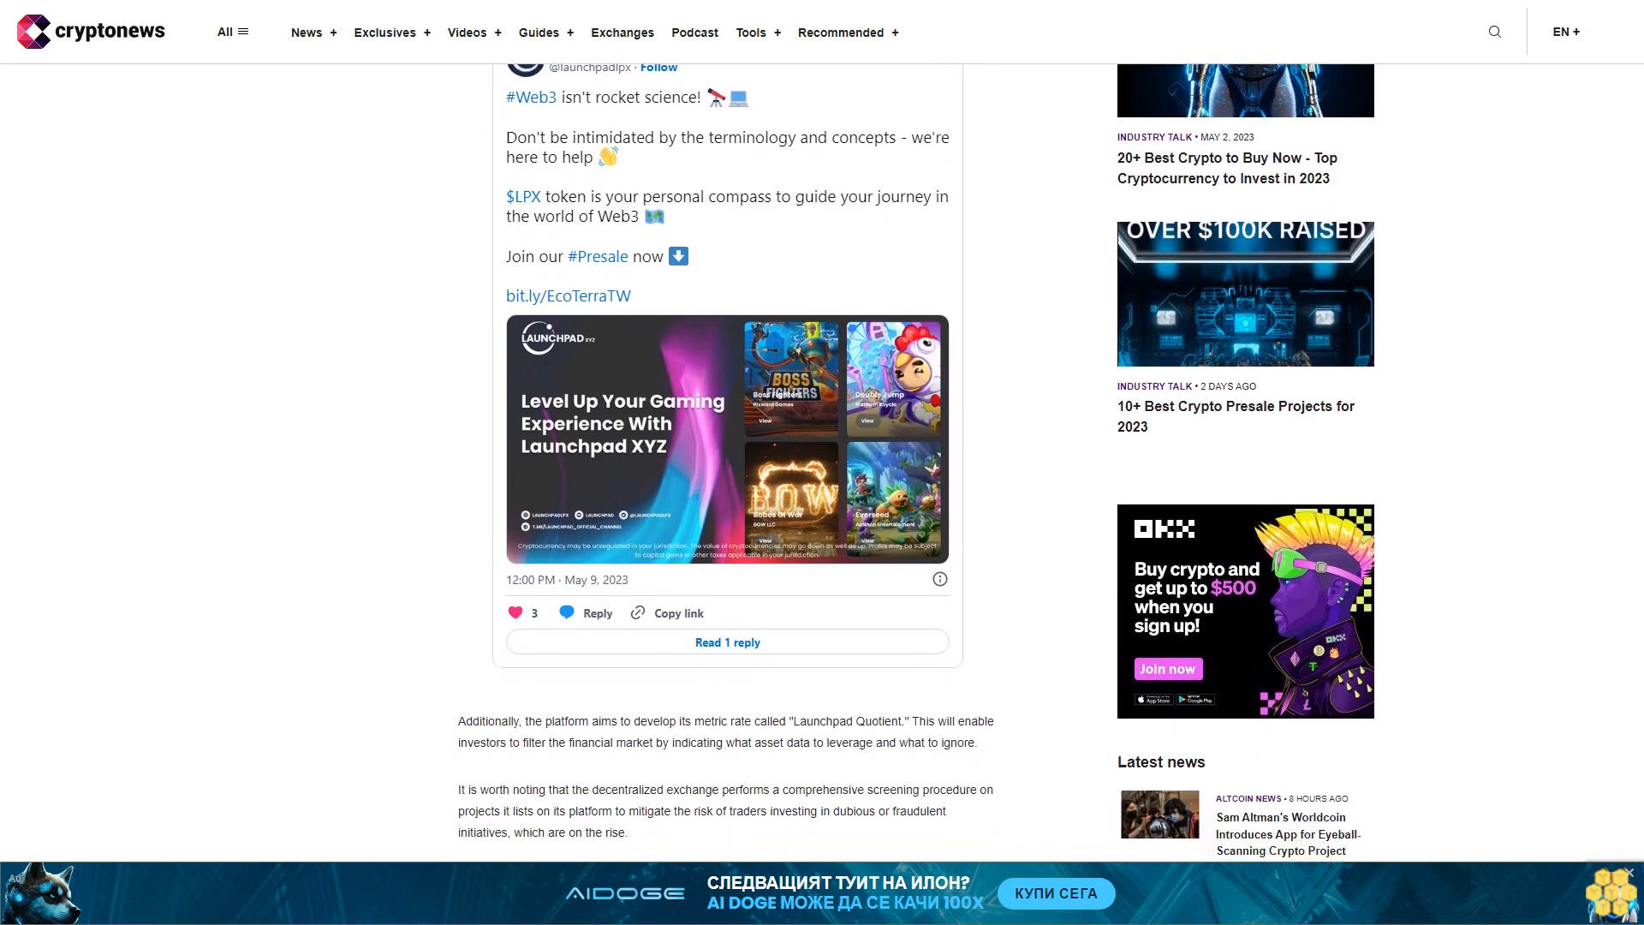
scroll("down", 3)
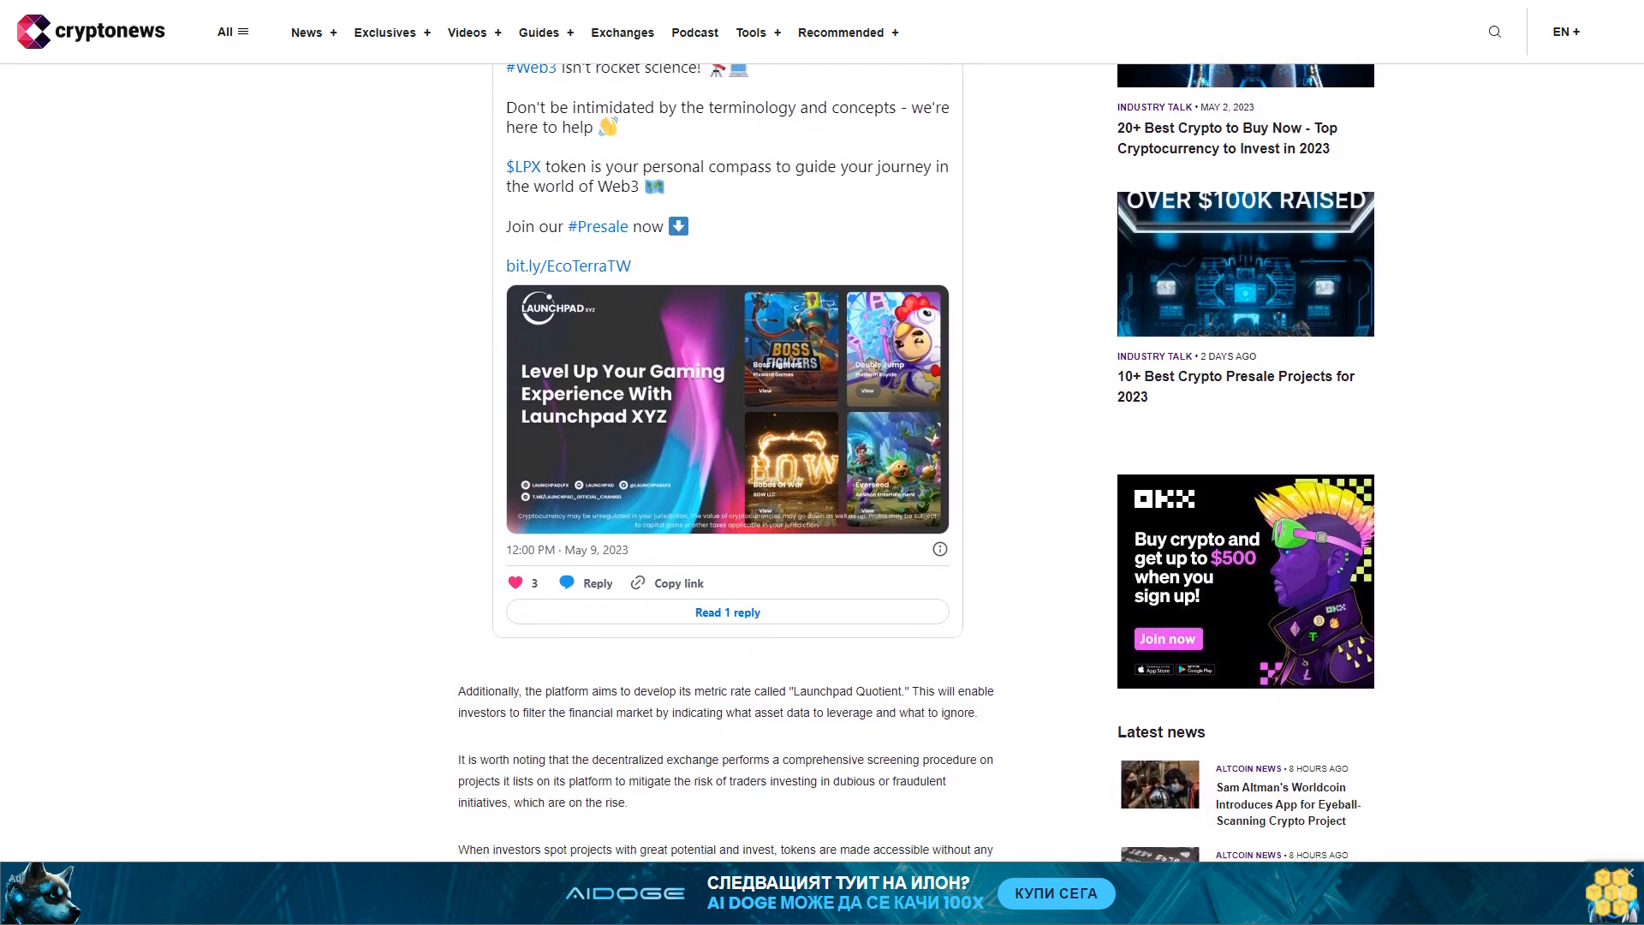
scroll("down", 3)
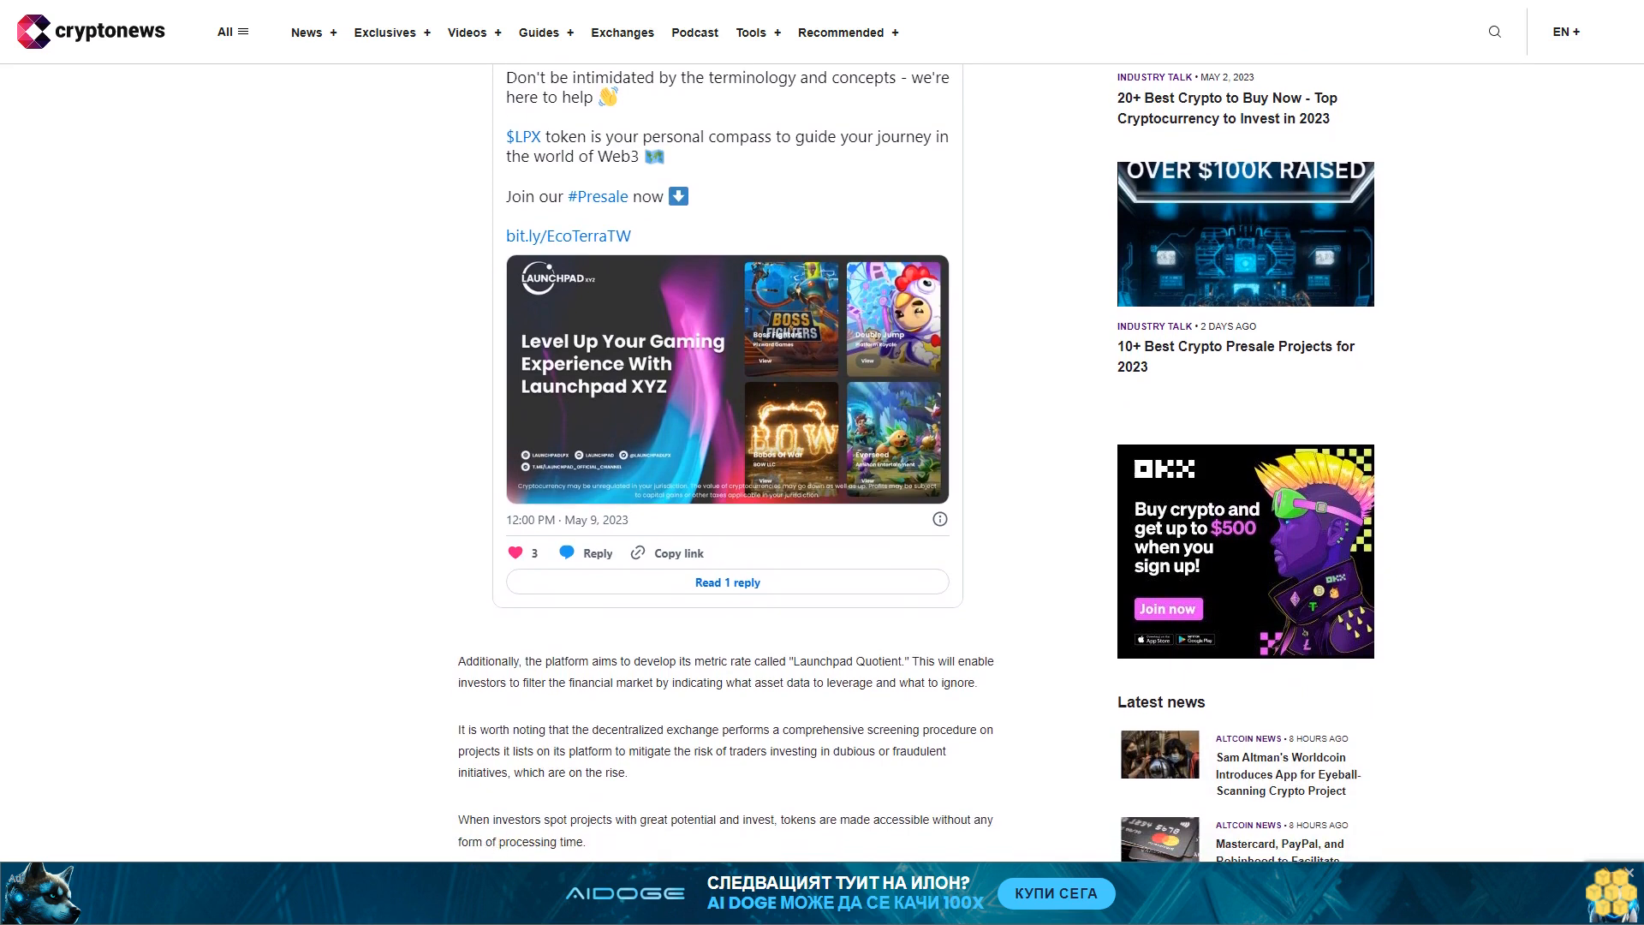
scroll("down", 3)
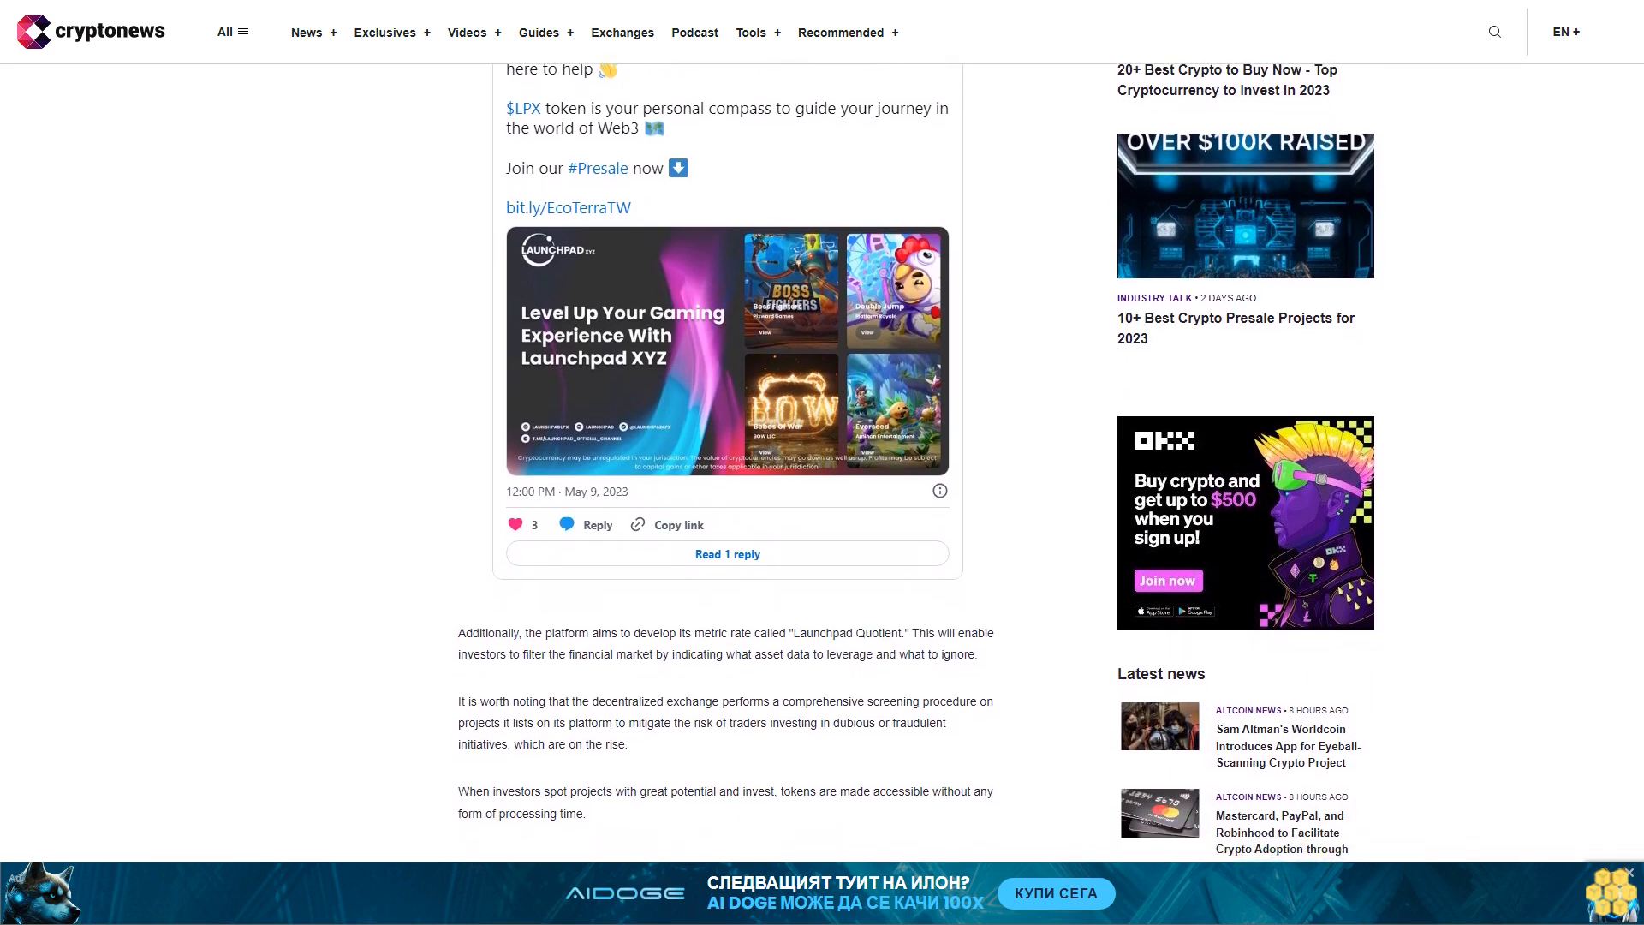
scroll("down", 3)
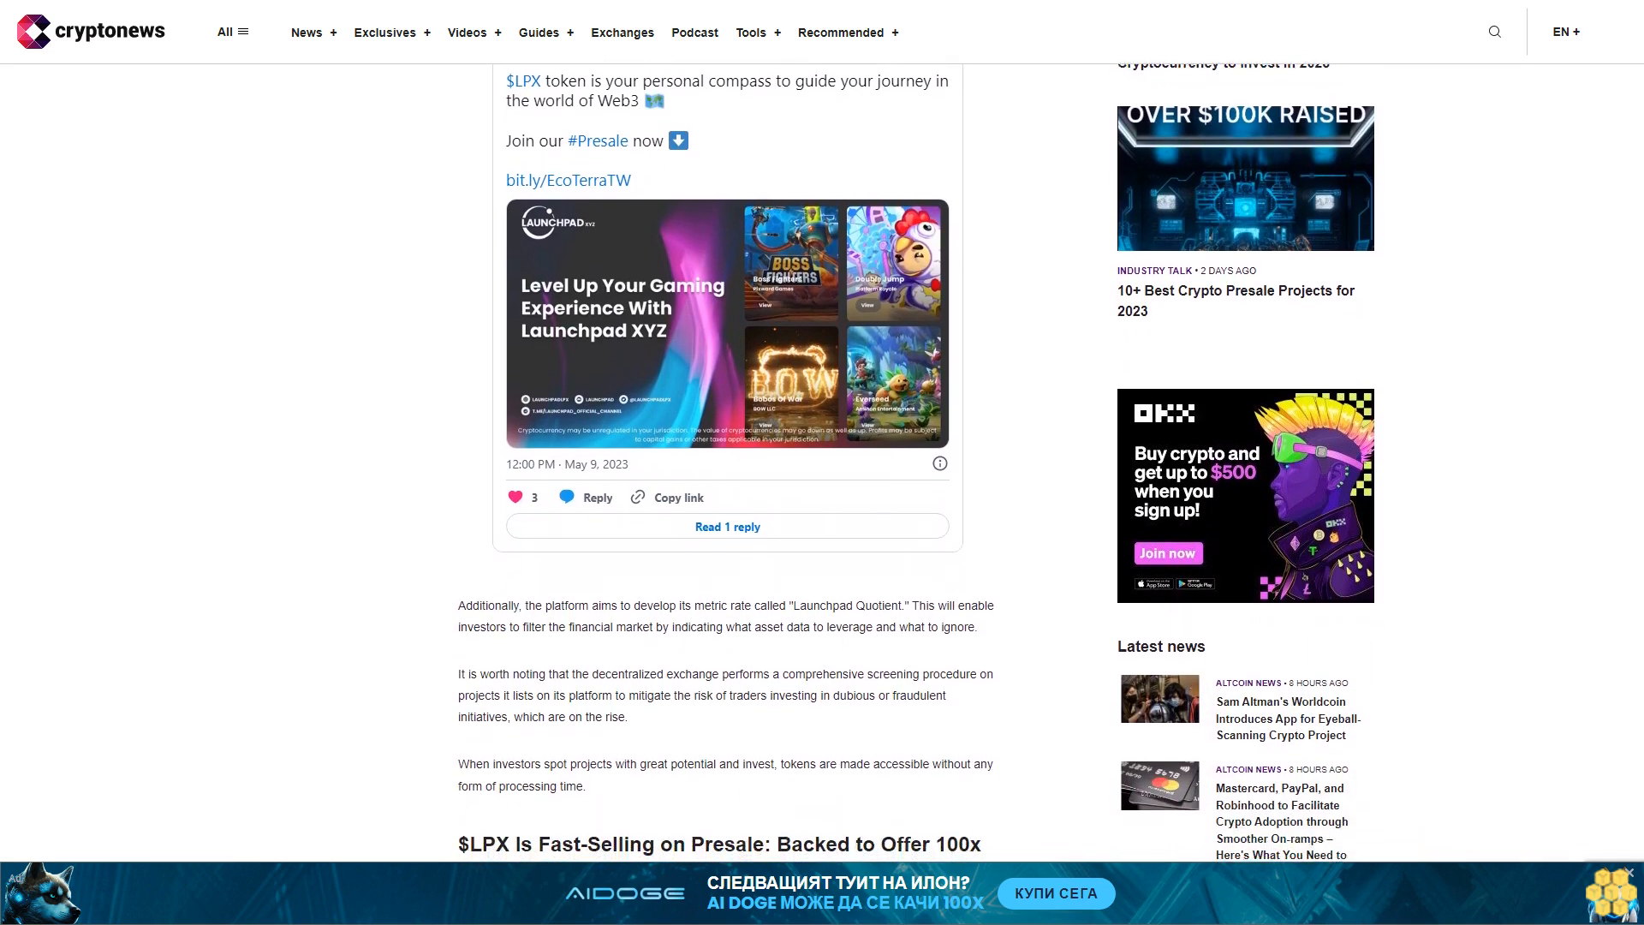
scroll("down", 3)
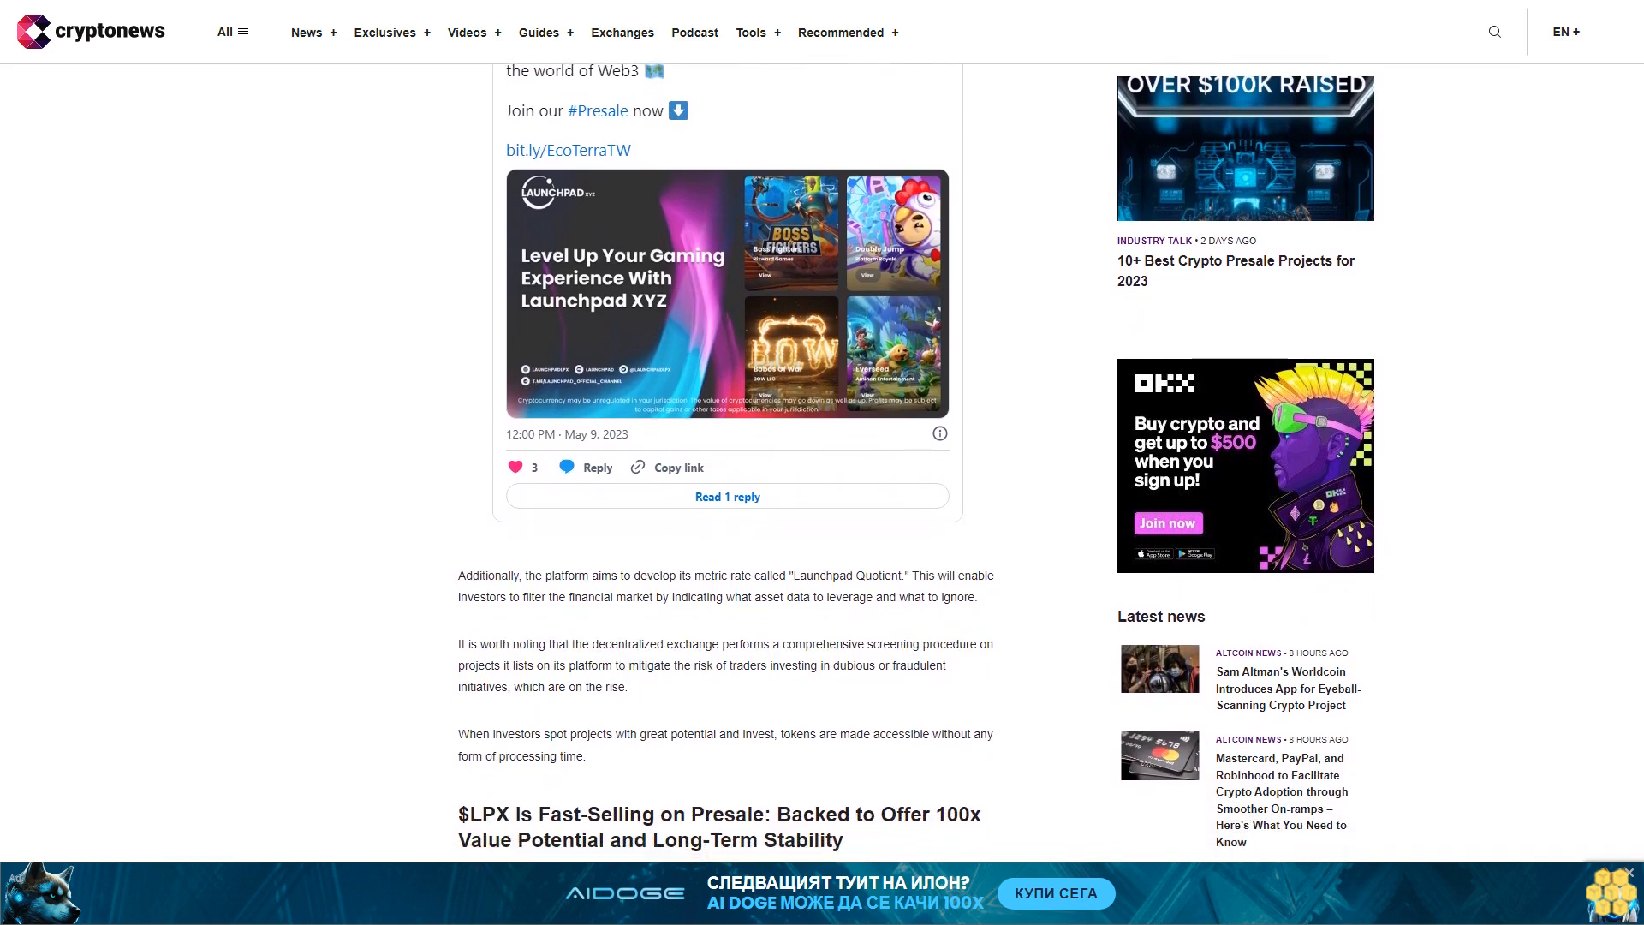
scroll("down", 3)
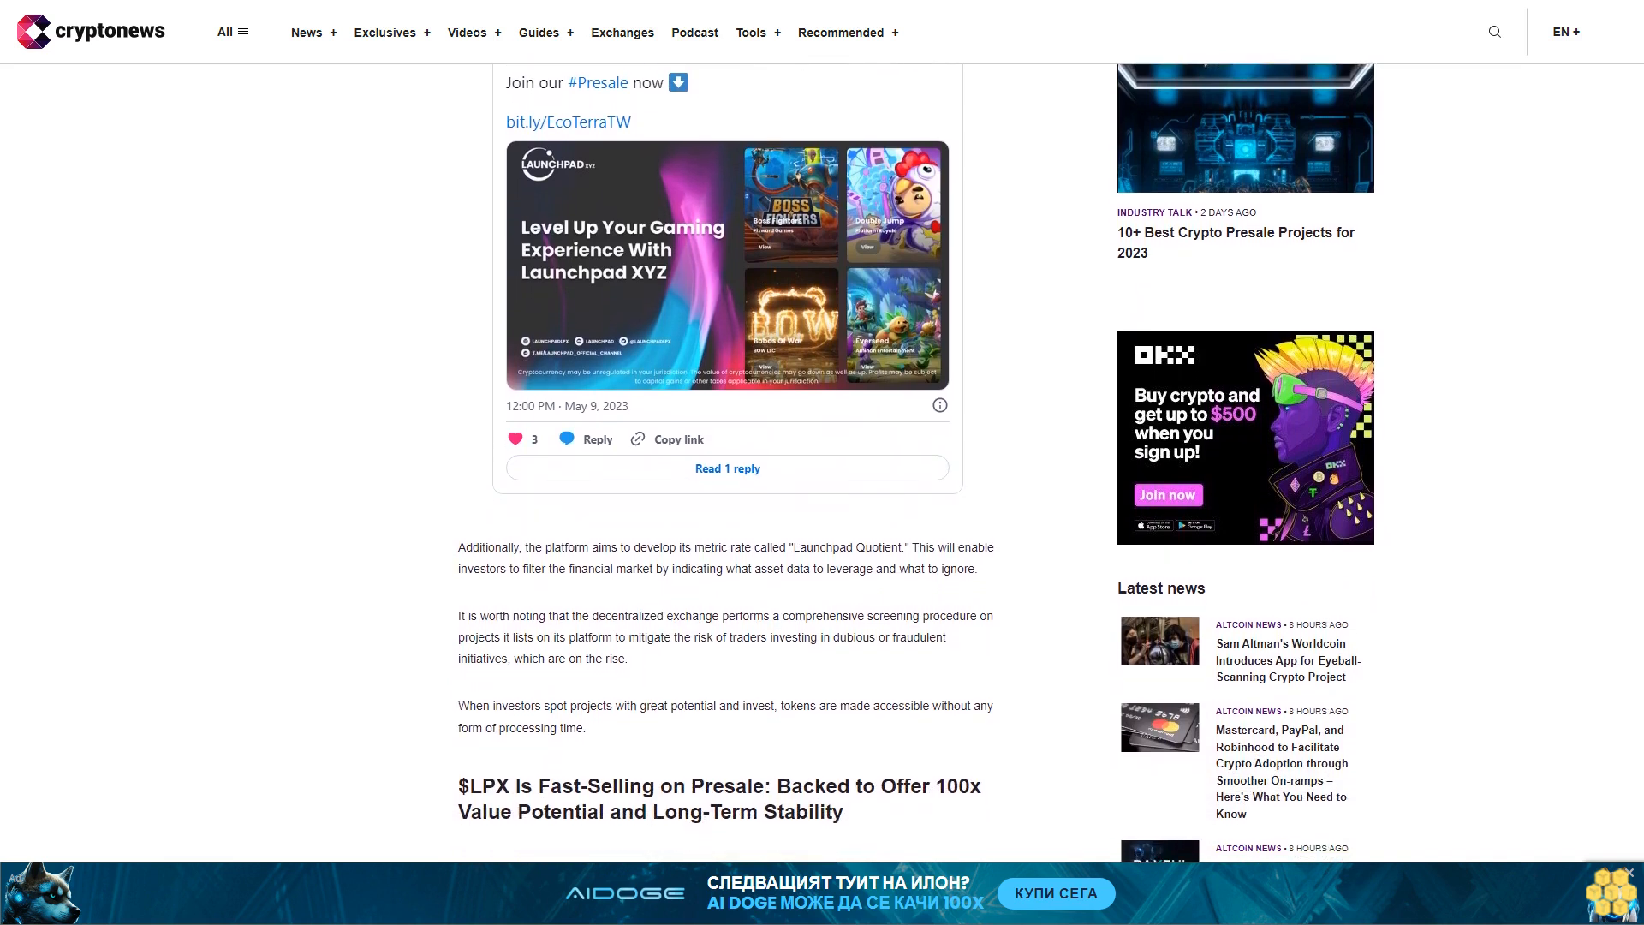
scroll("down", 3)
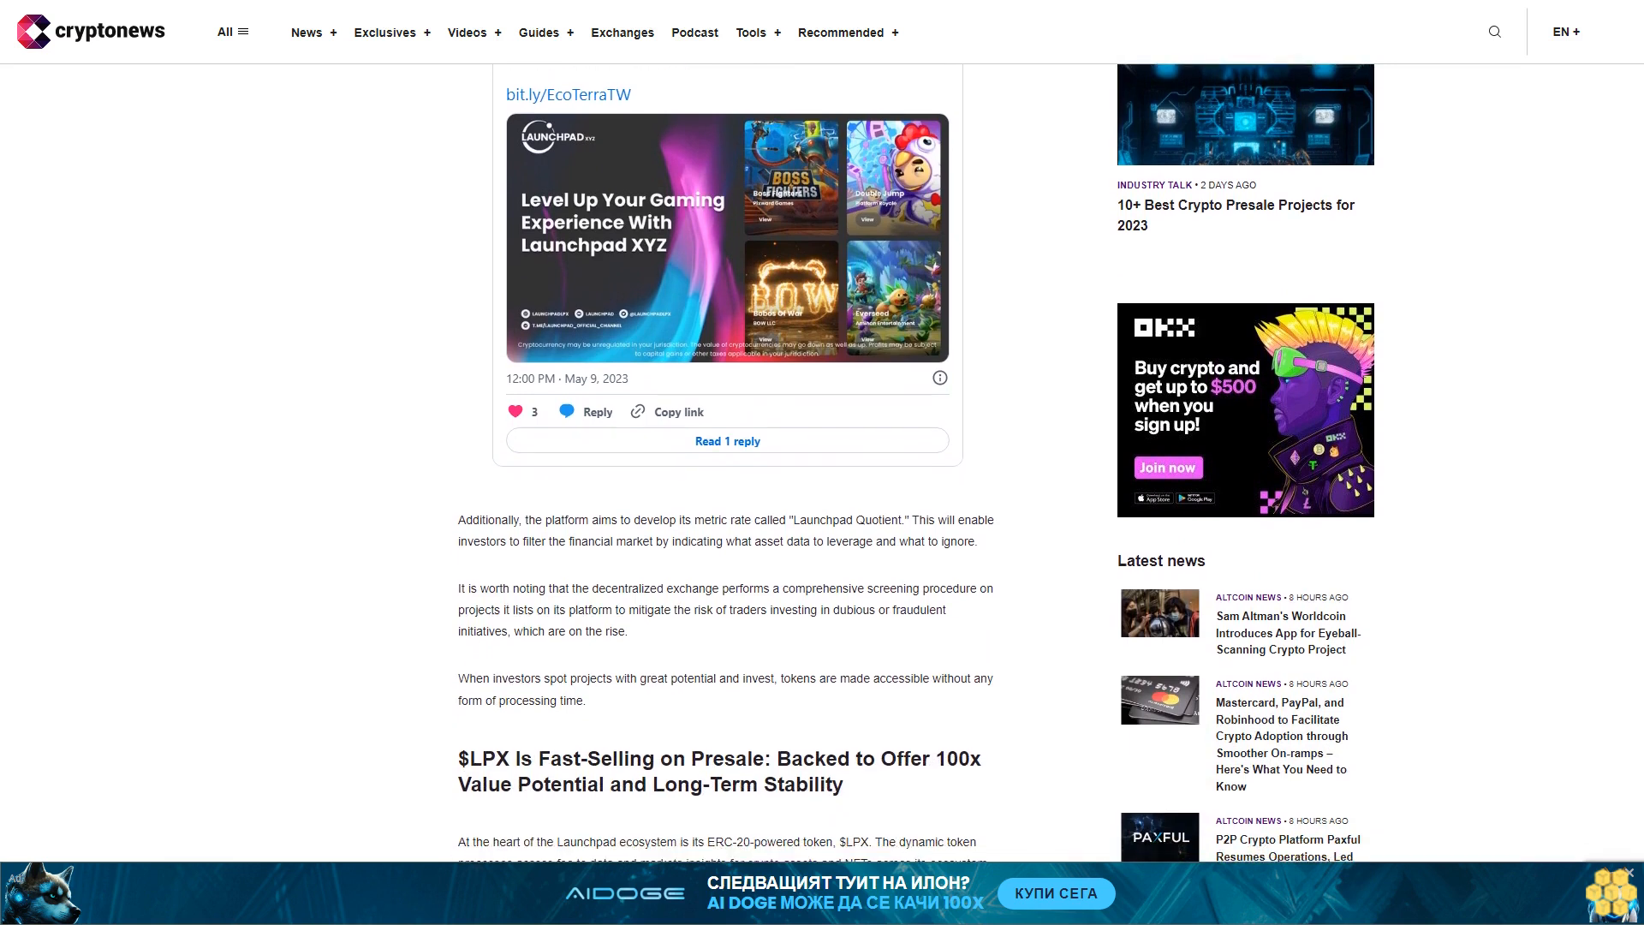
scroll("down", 3)
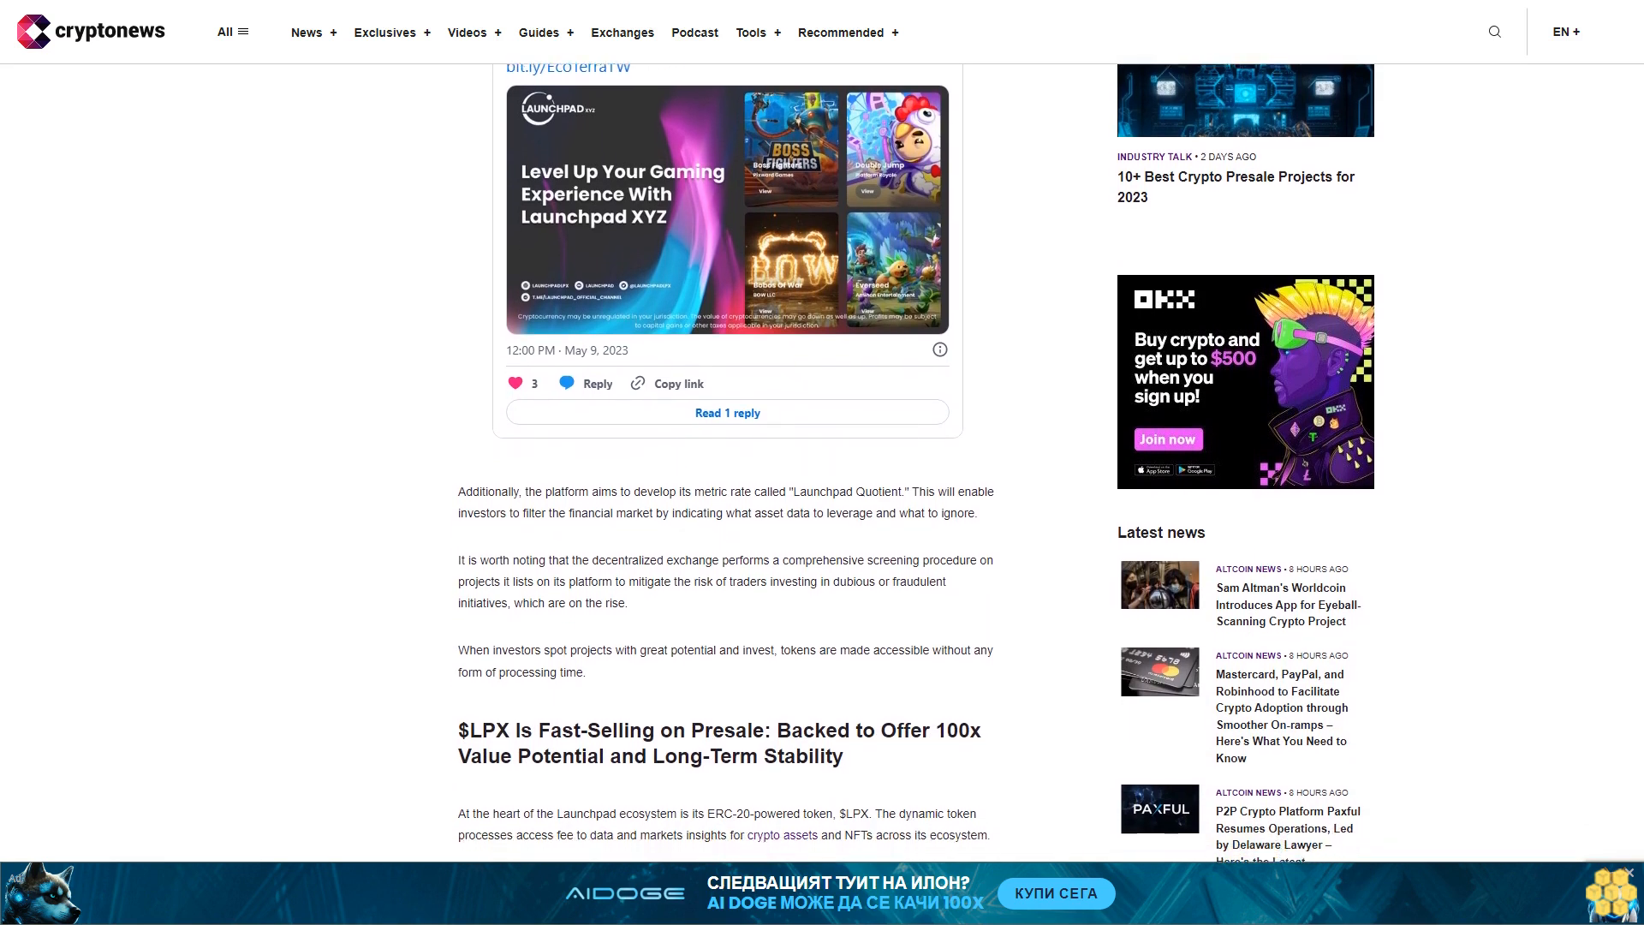
scroll("down", 3)
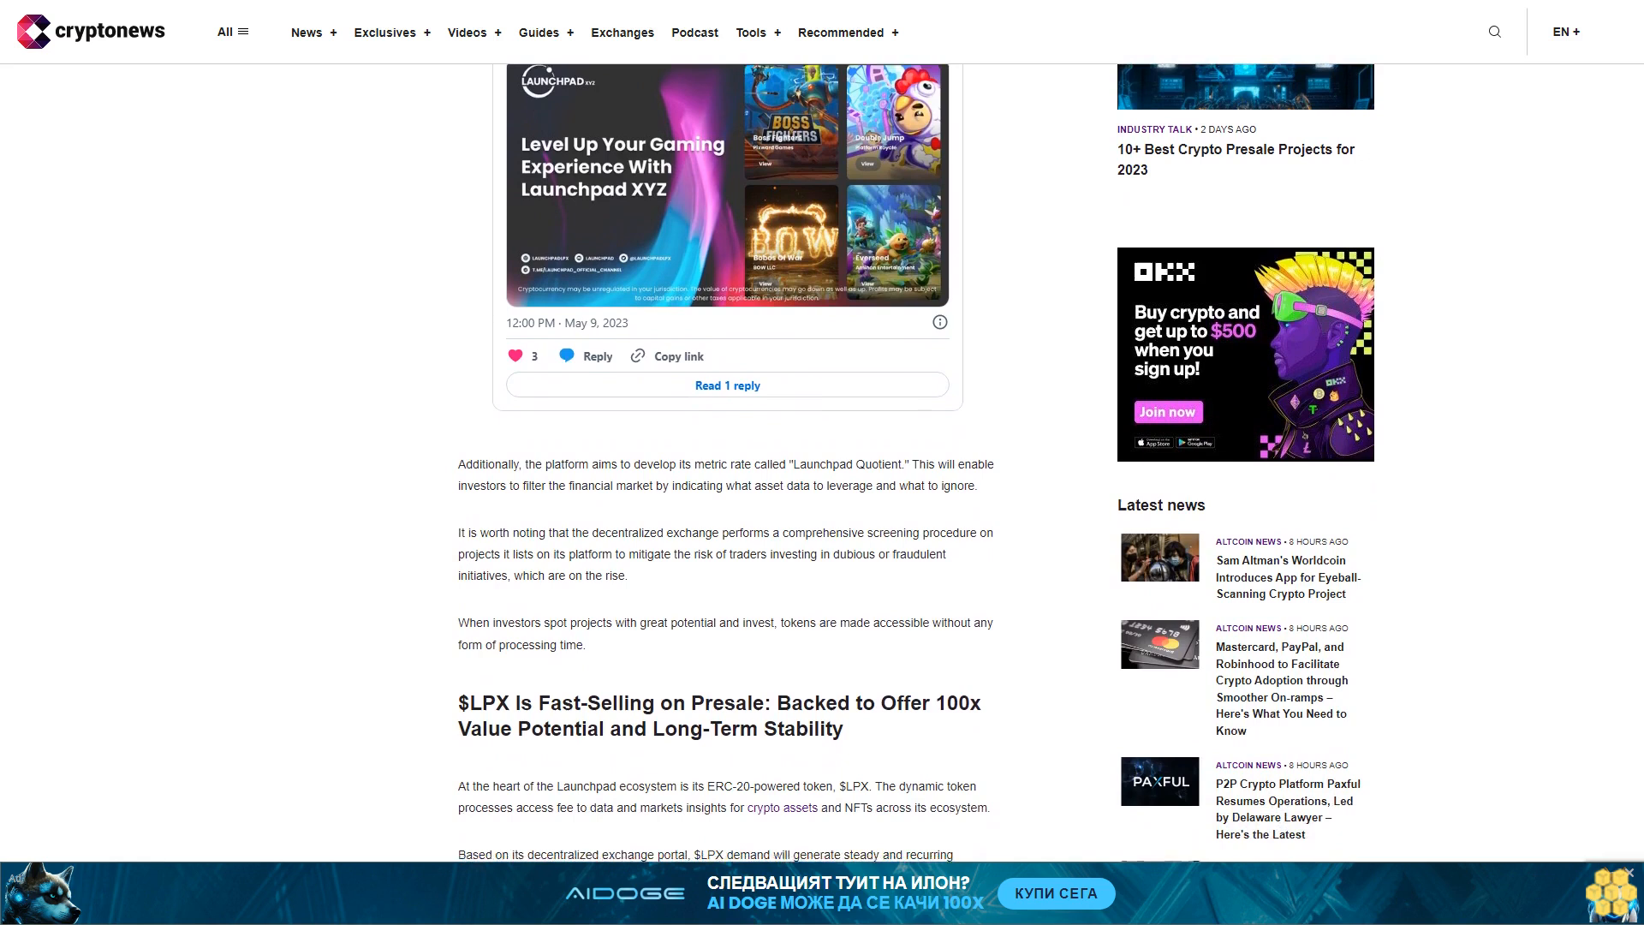
scroll("down", 3)
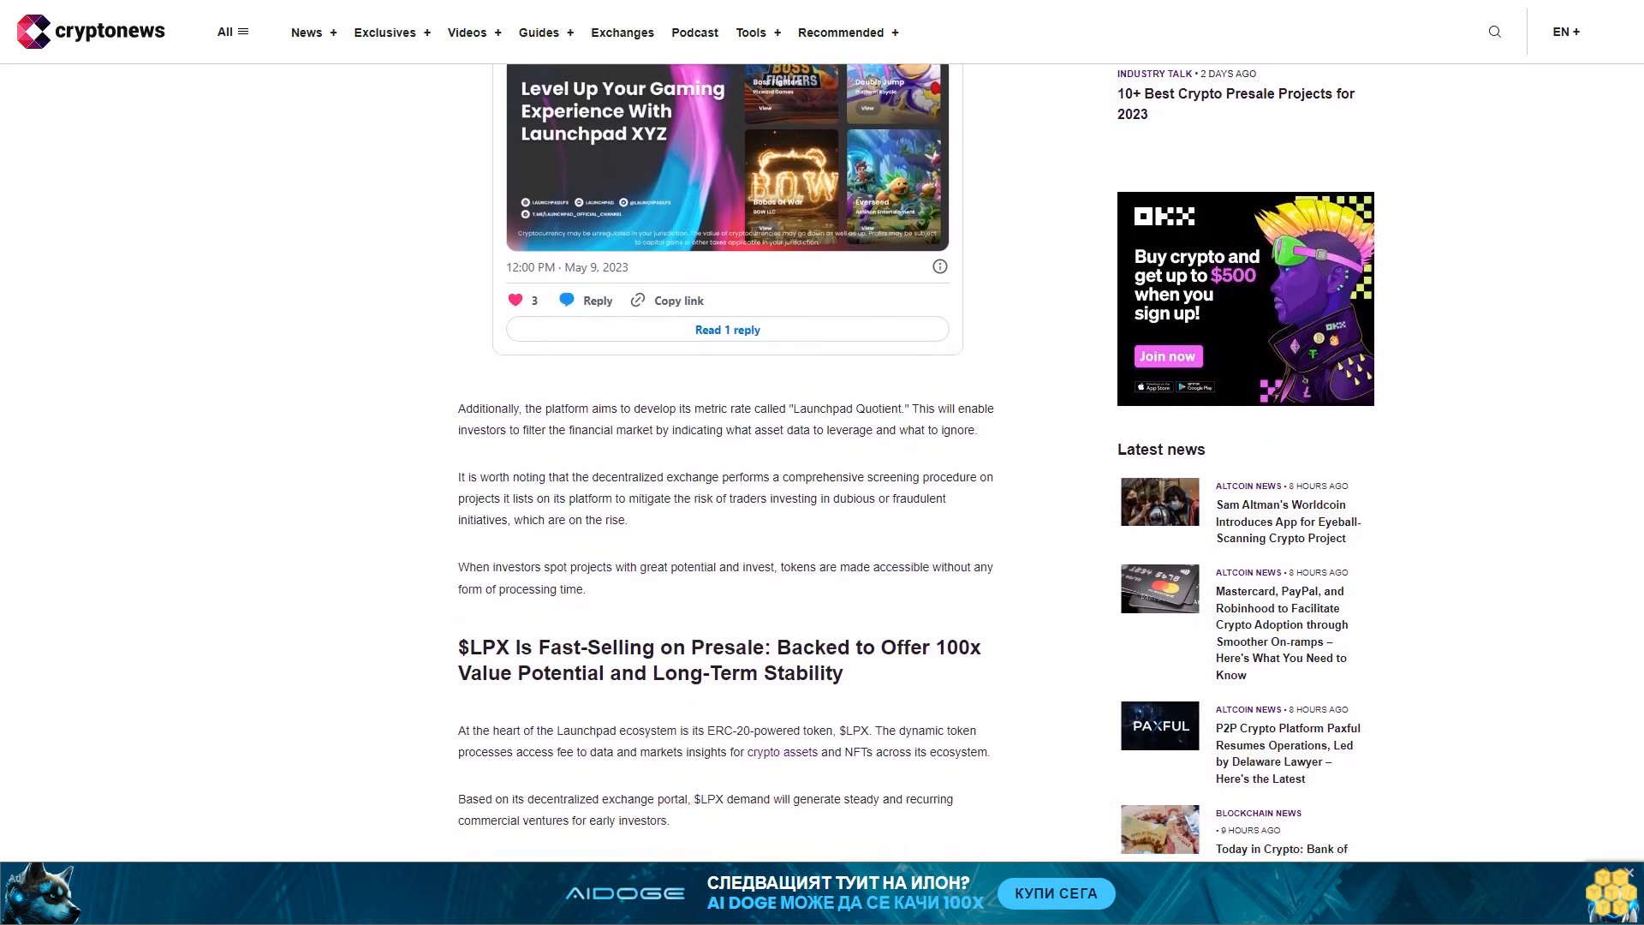
scroll("down", 3)
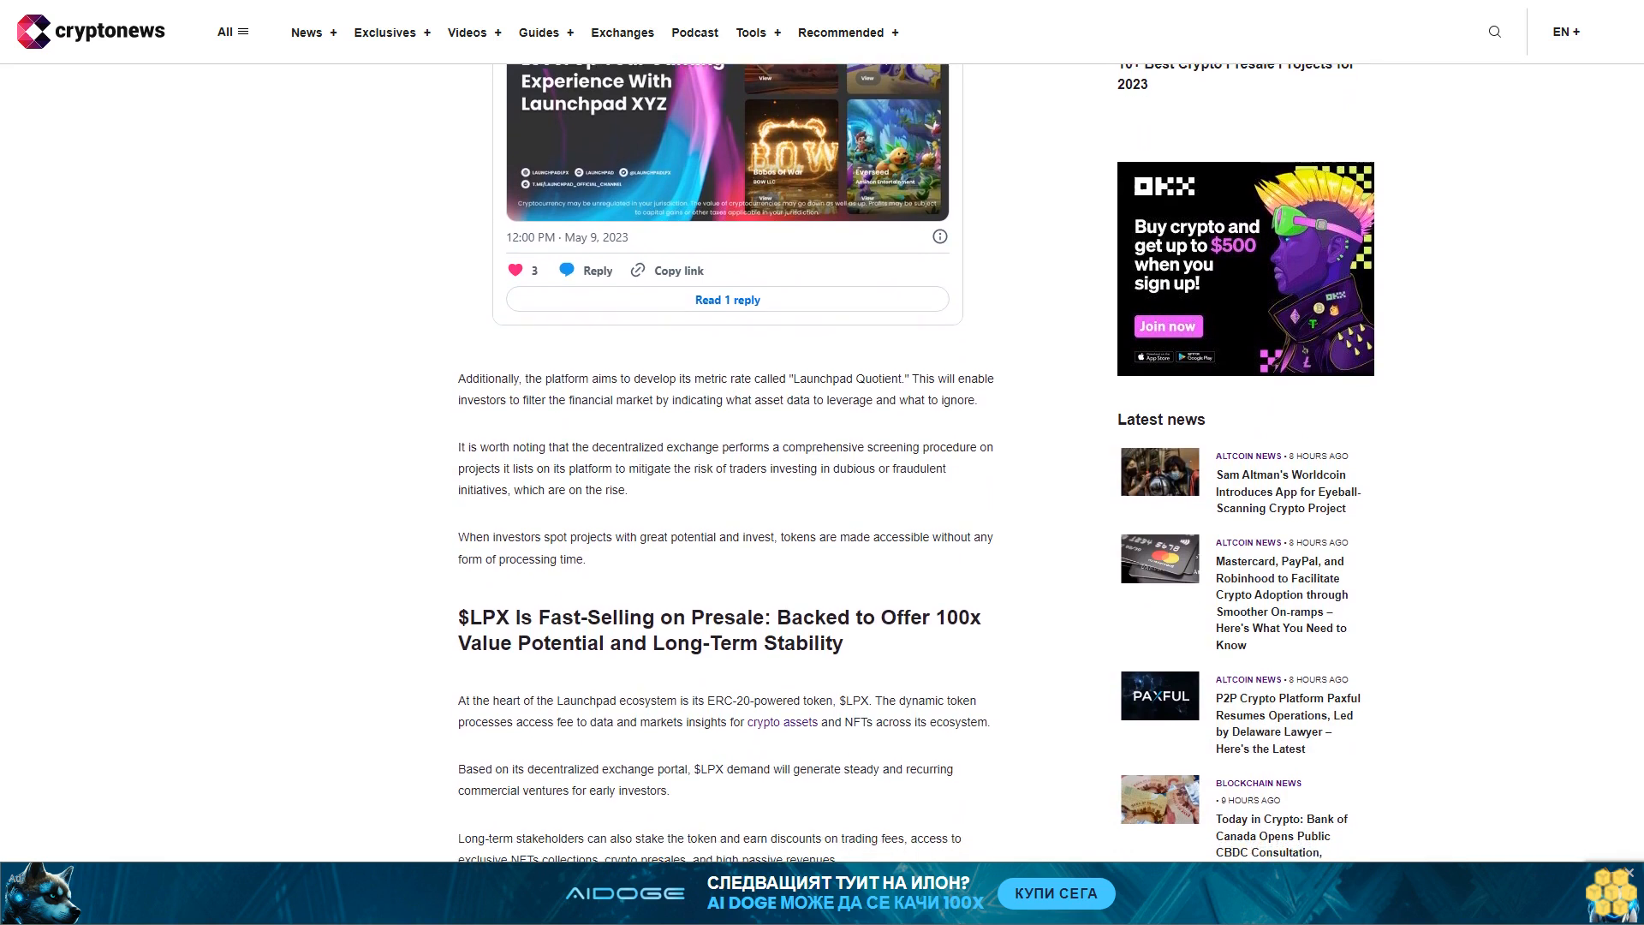
scroll("down", 3)
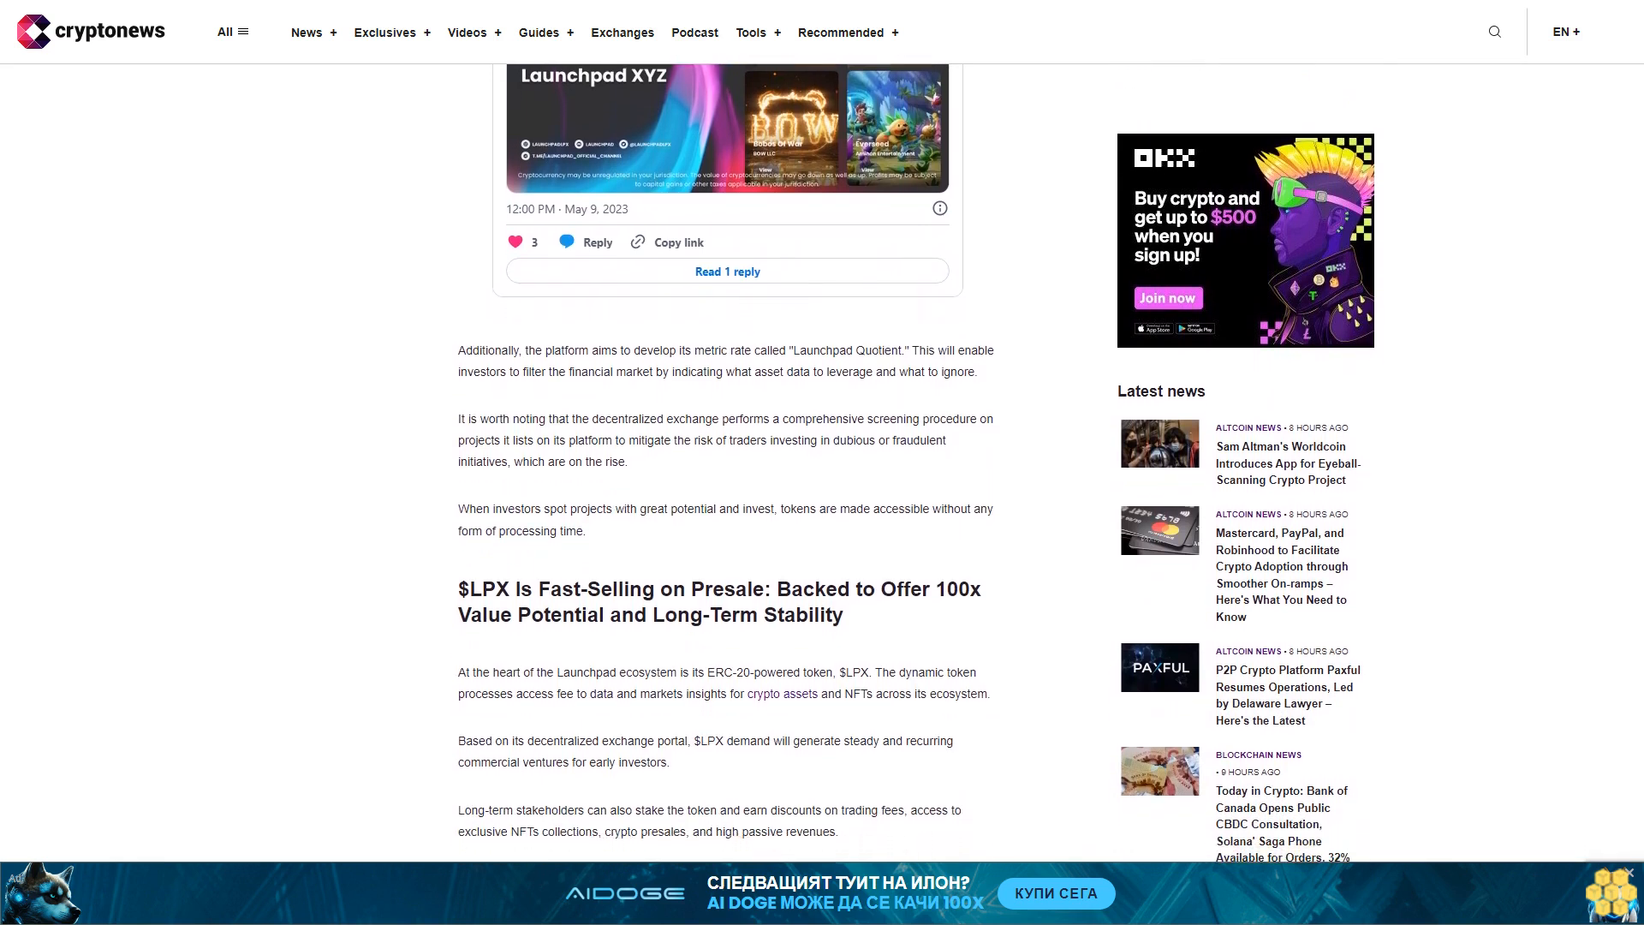
scroll("down", 3)
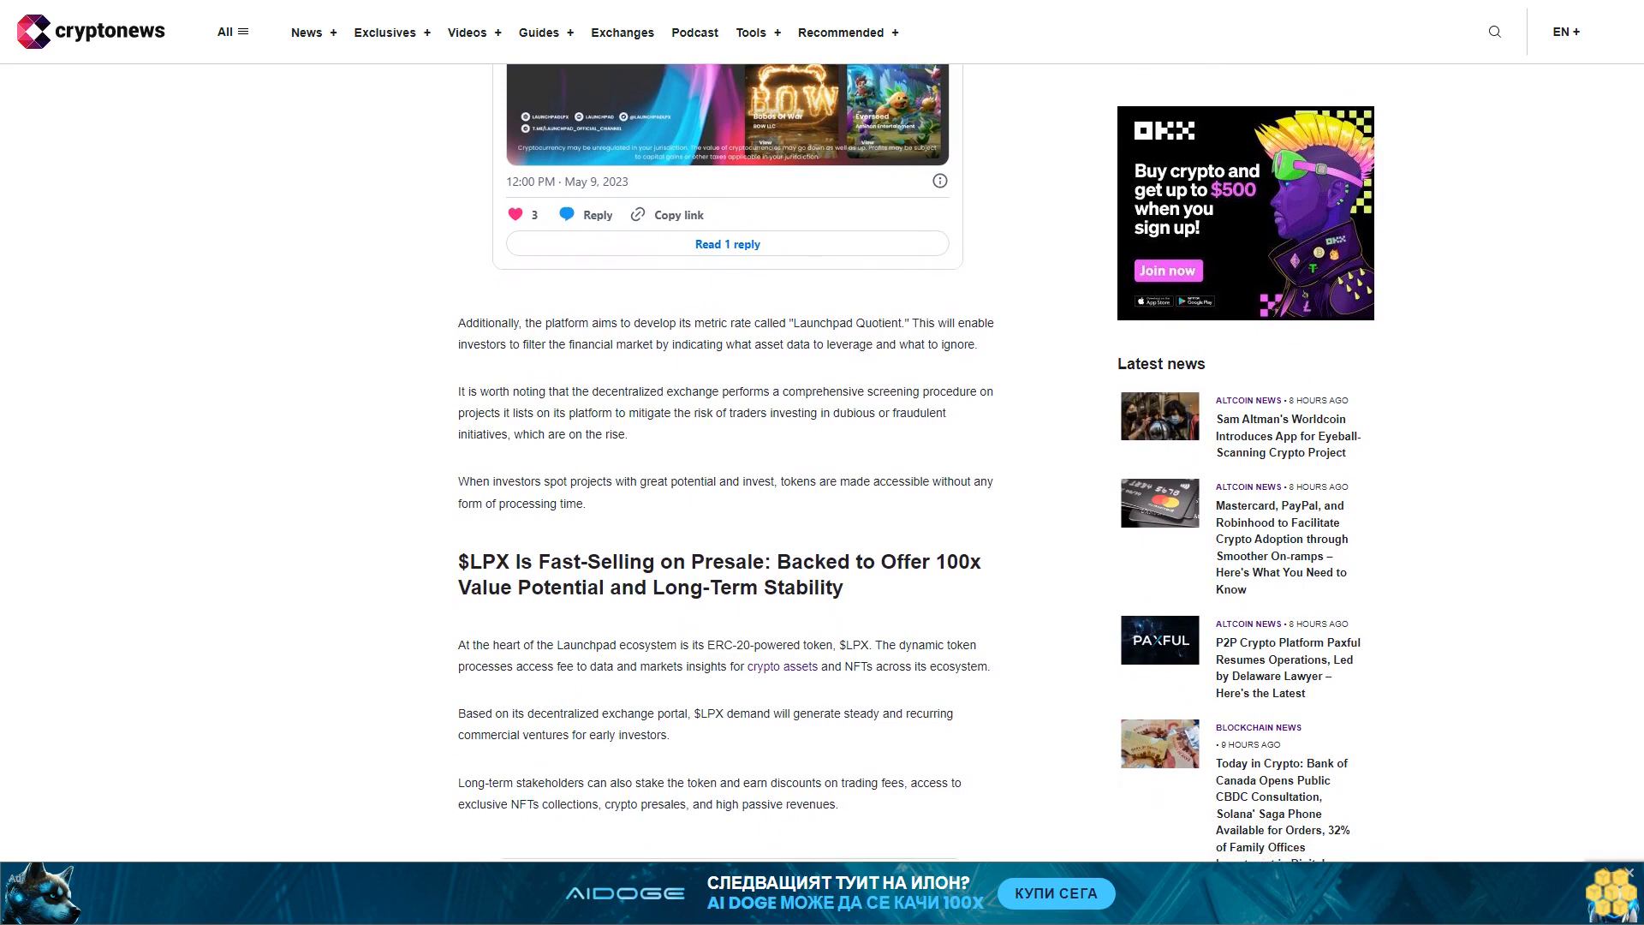
scroll("down", 3)
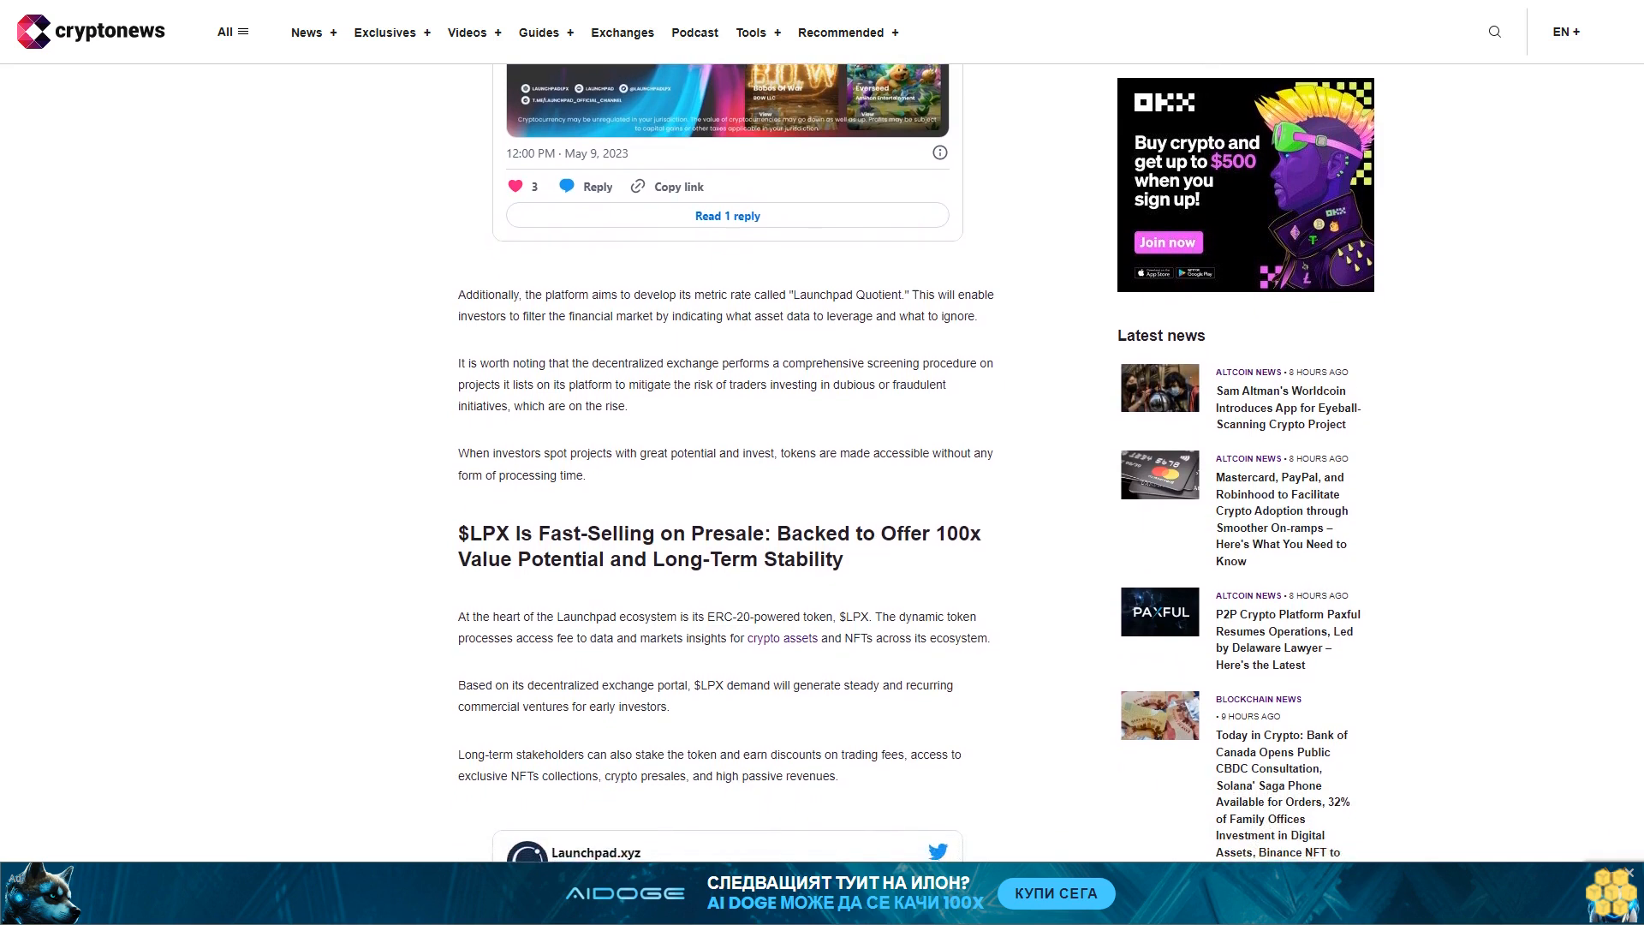
scroll("down", 3)
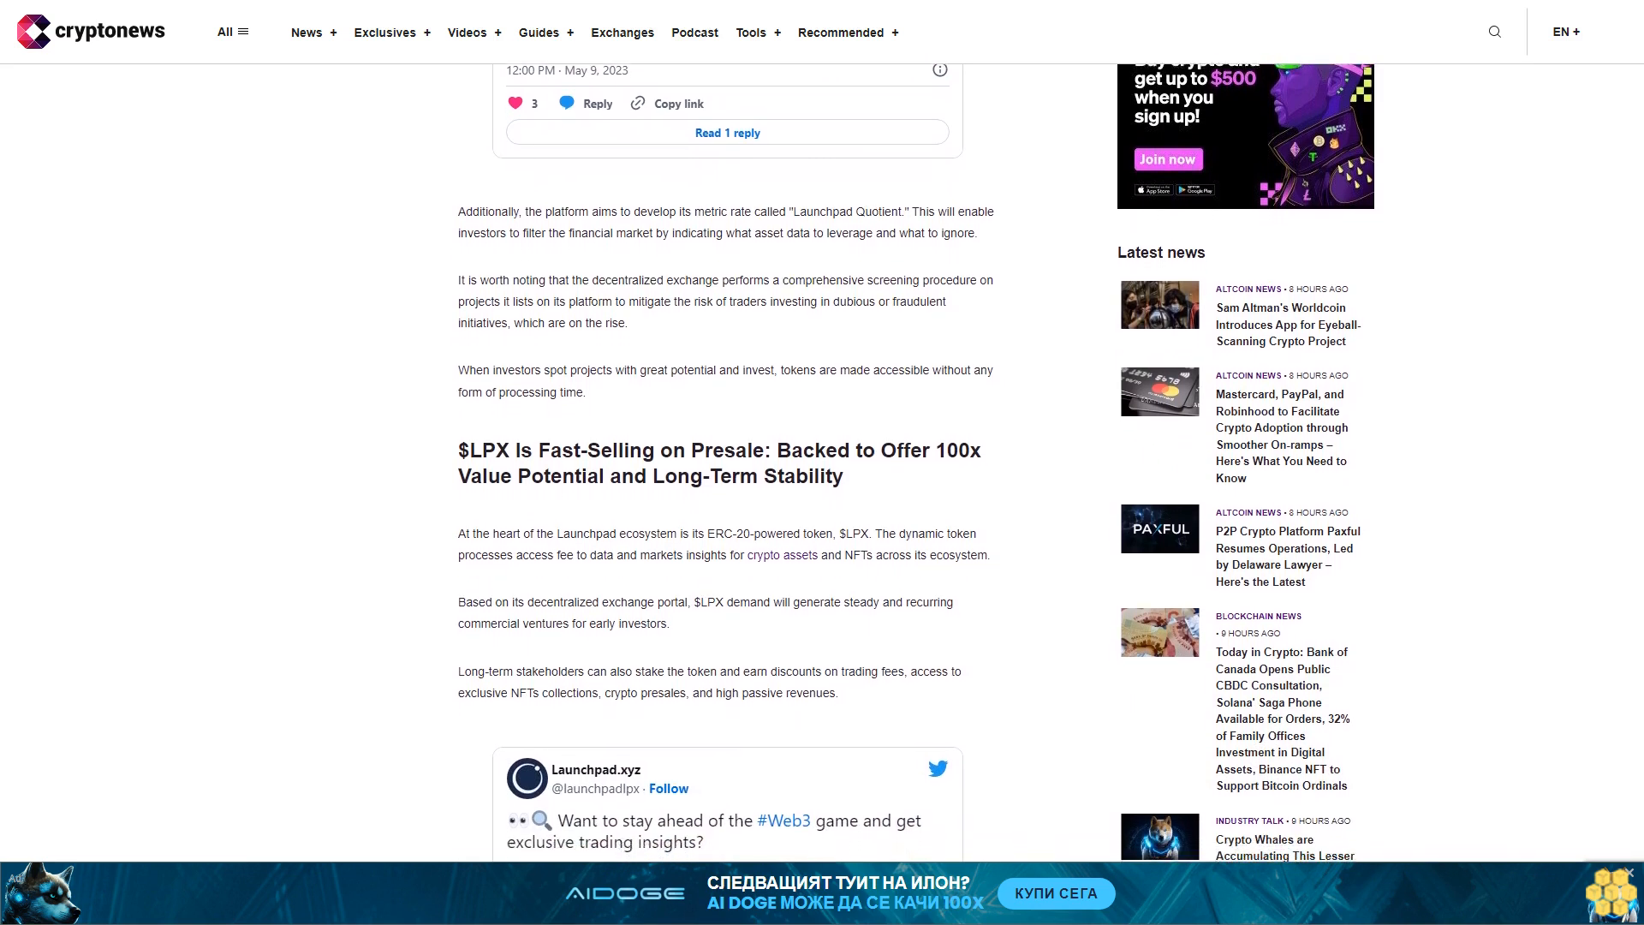
scroll("down", 3)
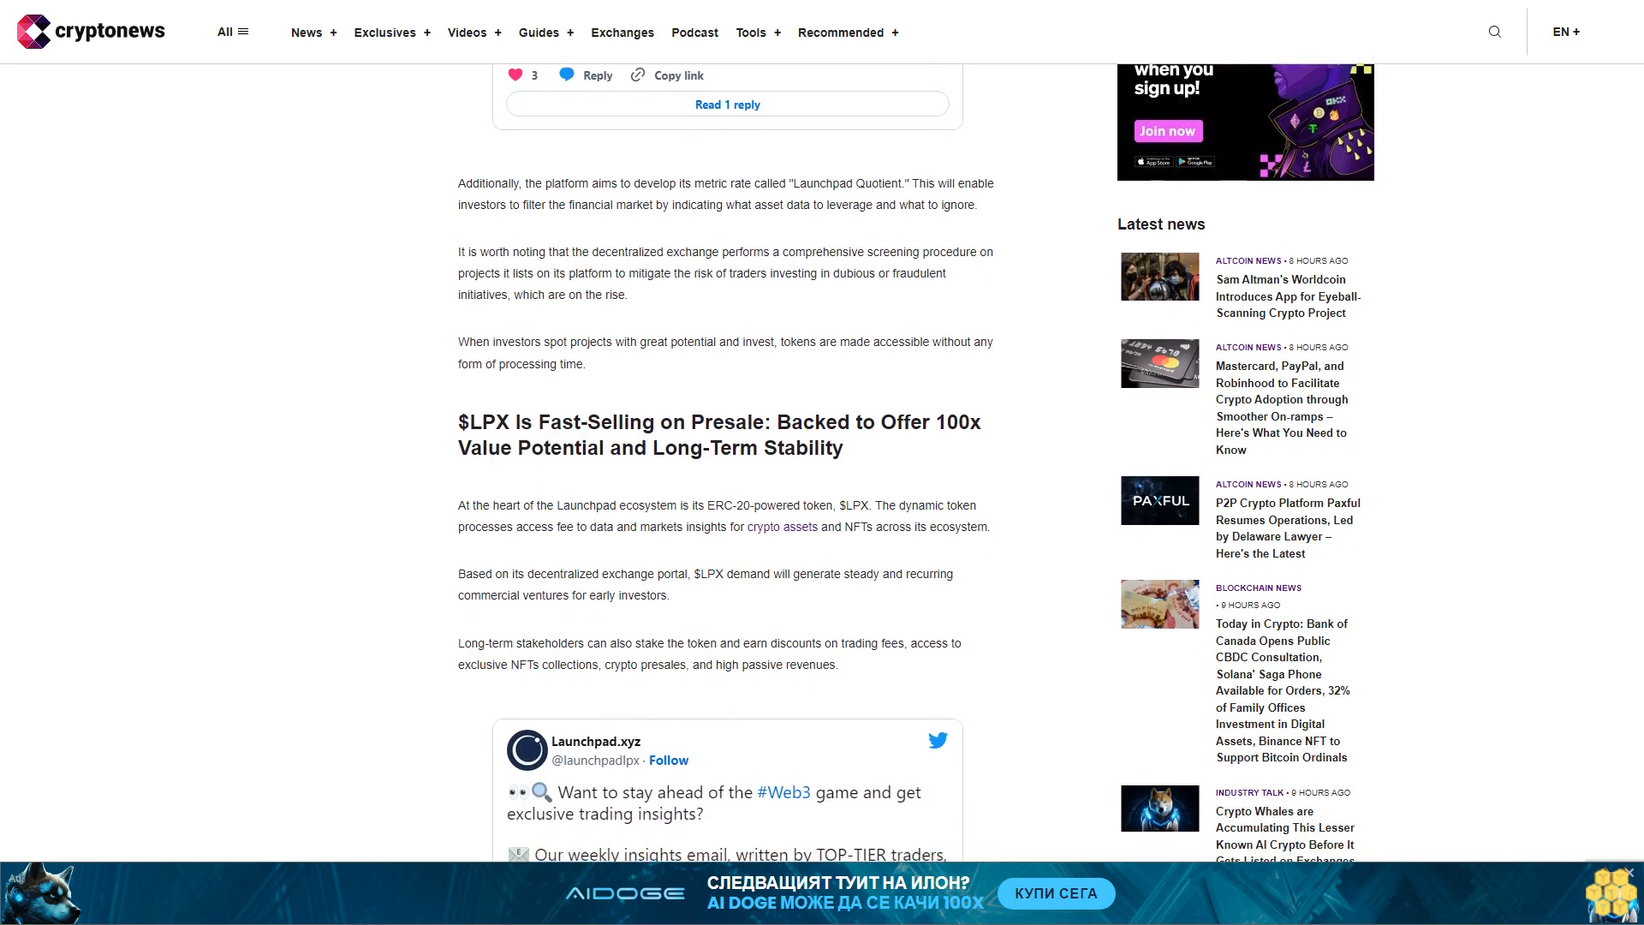
scroll("down", 3)
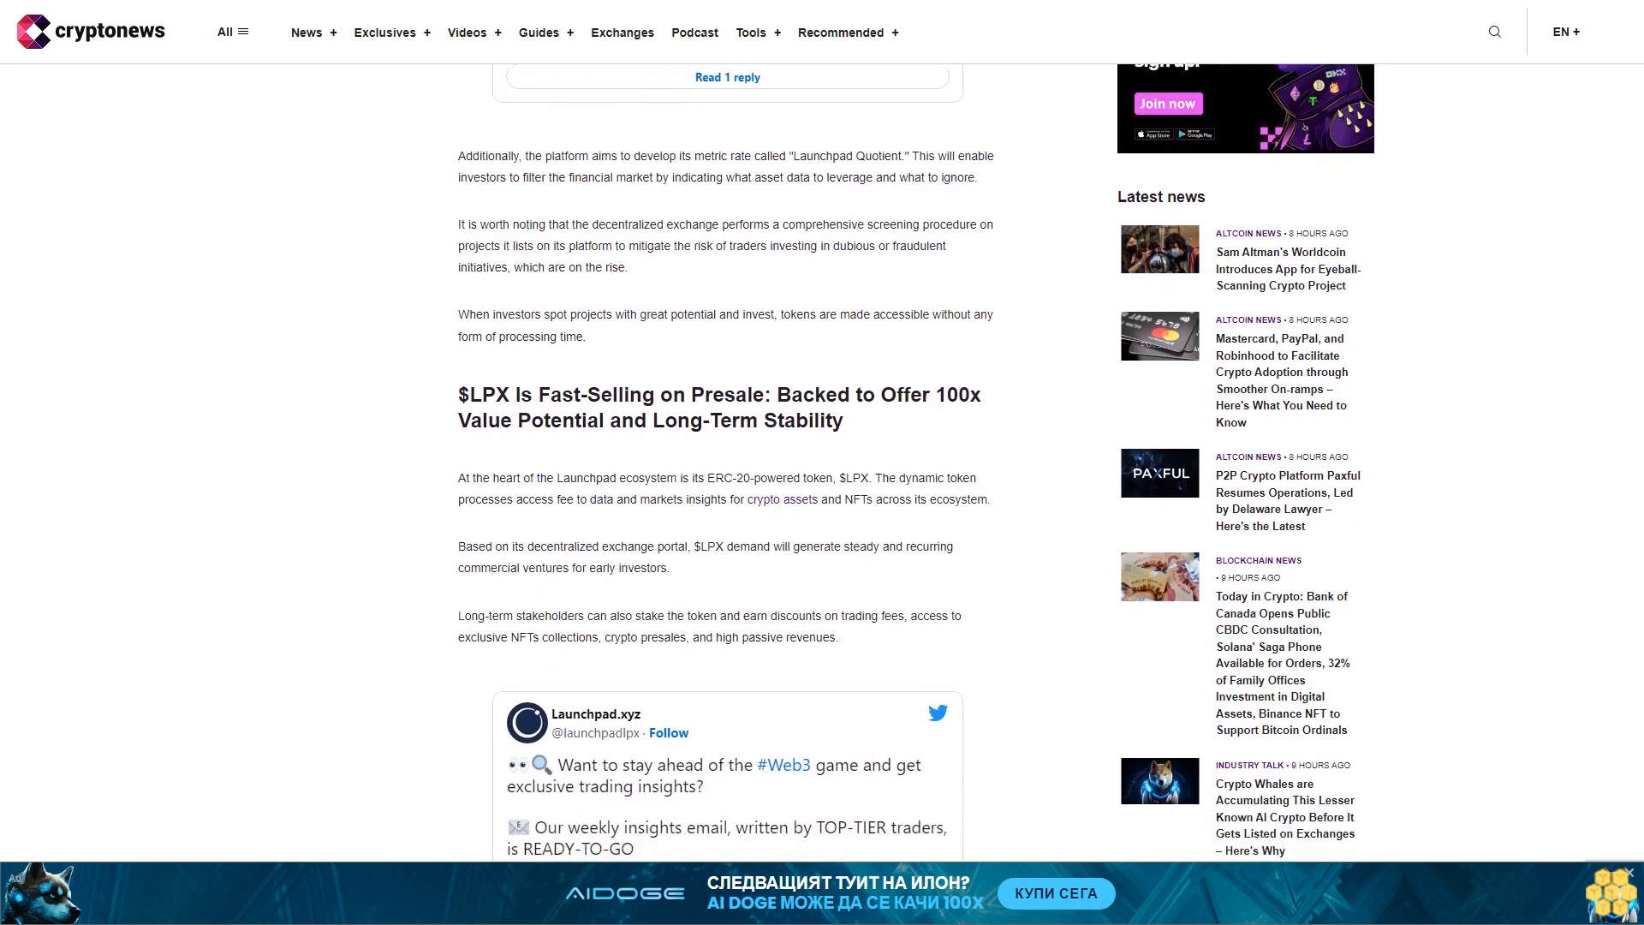
scroll("down", 3)
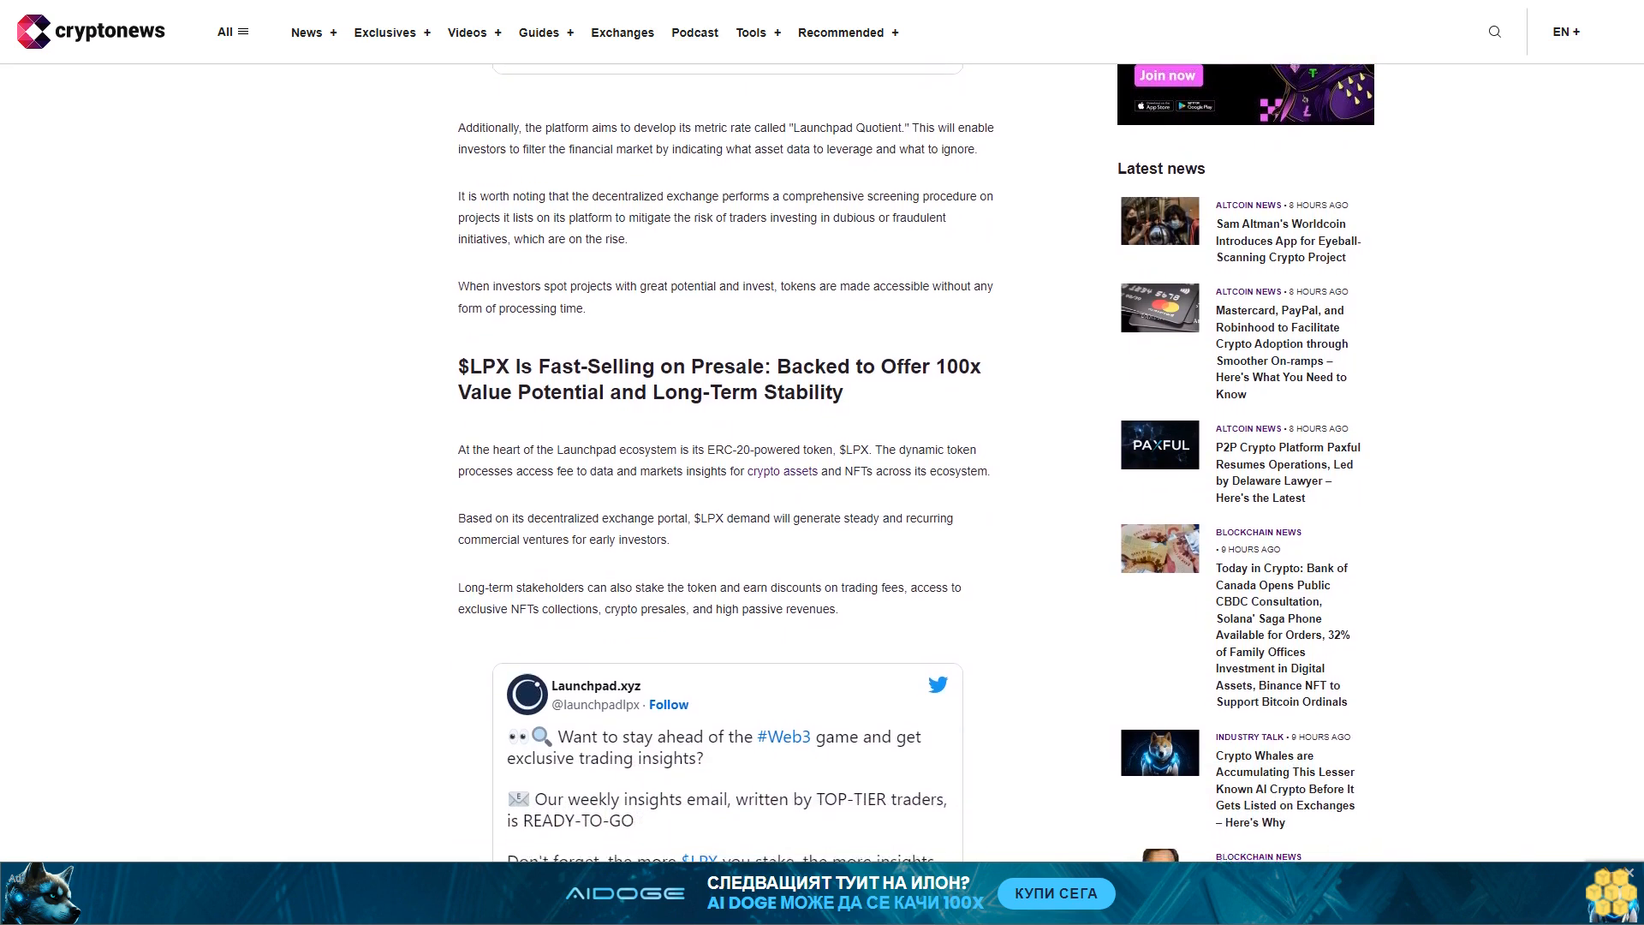
scroll("down", 3)
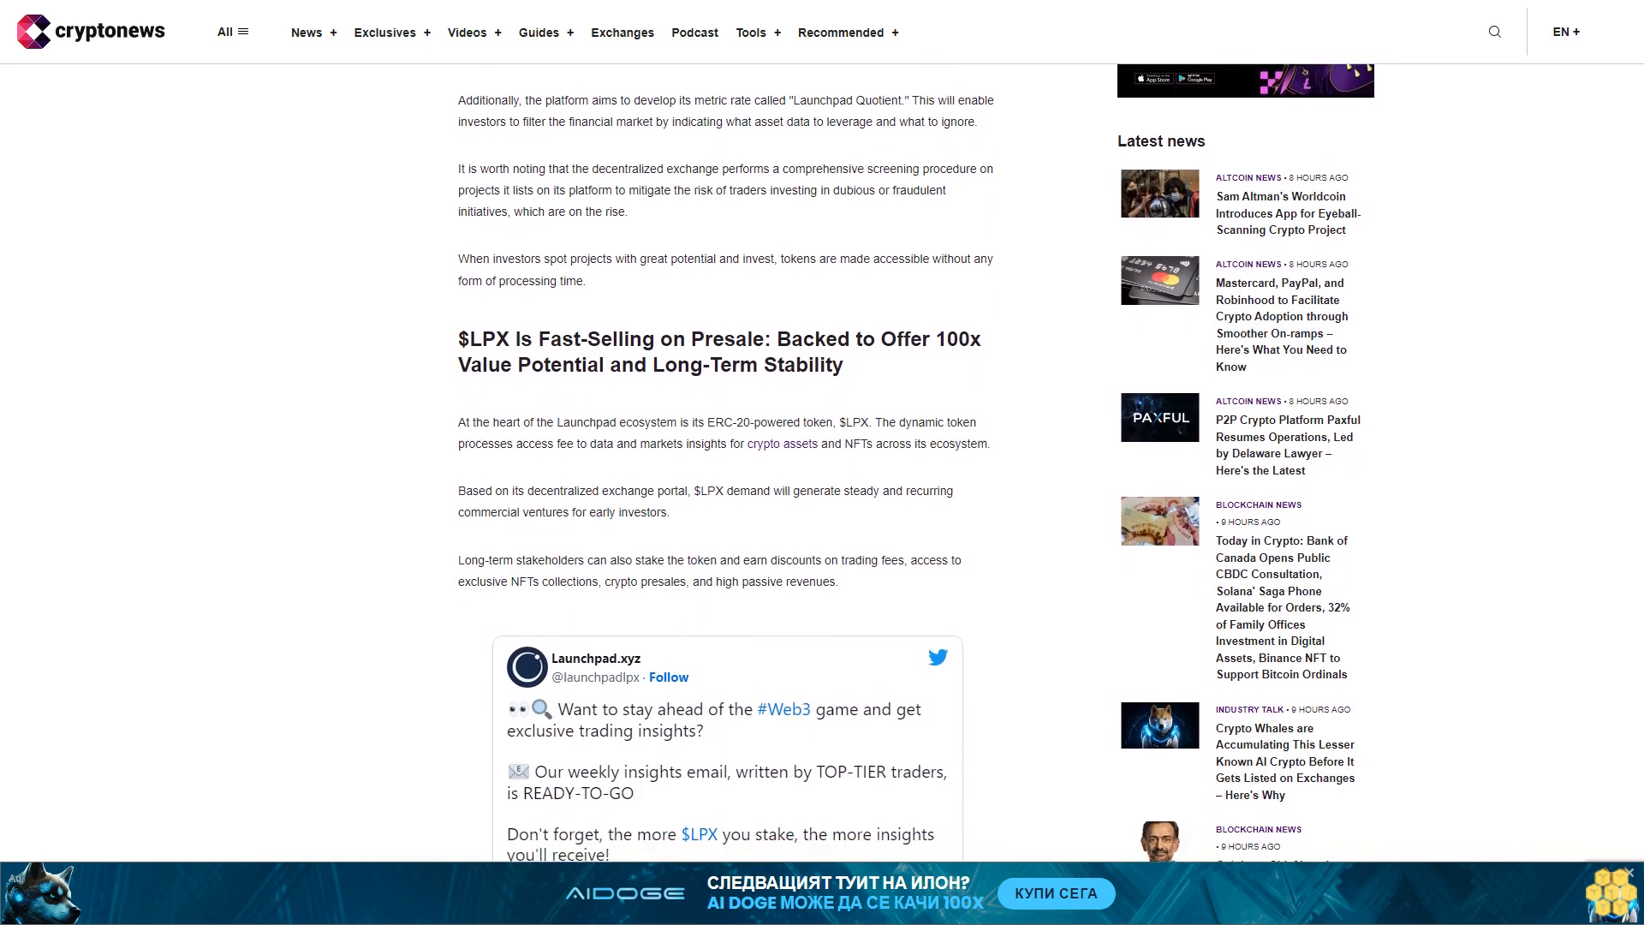
scroll("down", 3)
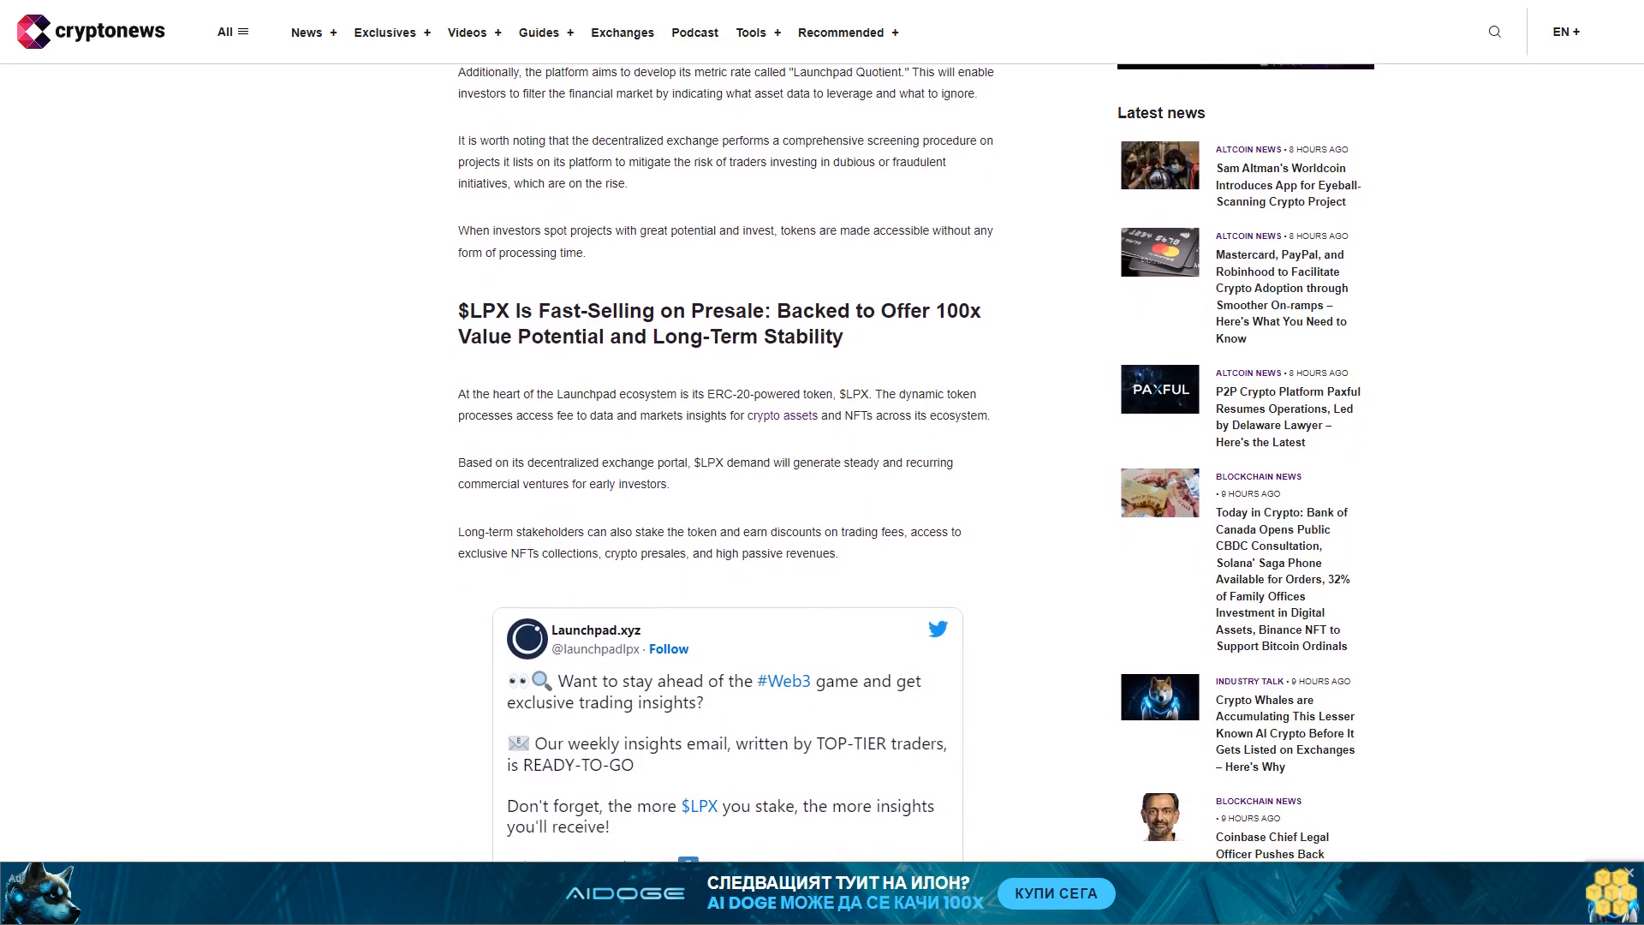
scroll("down", 3)
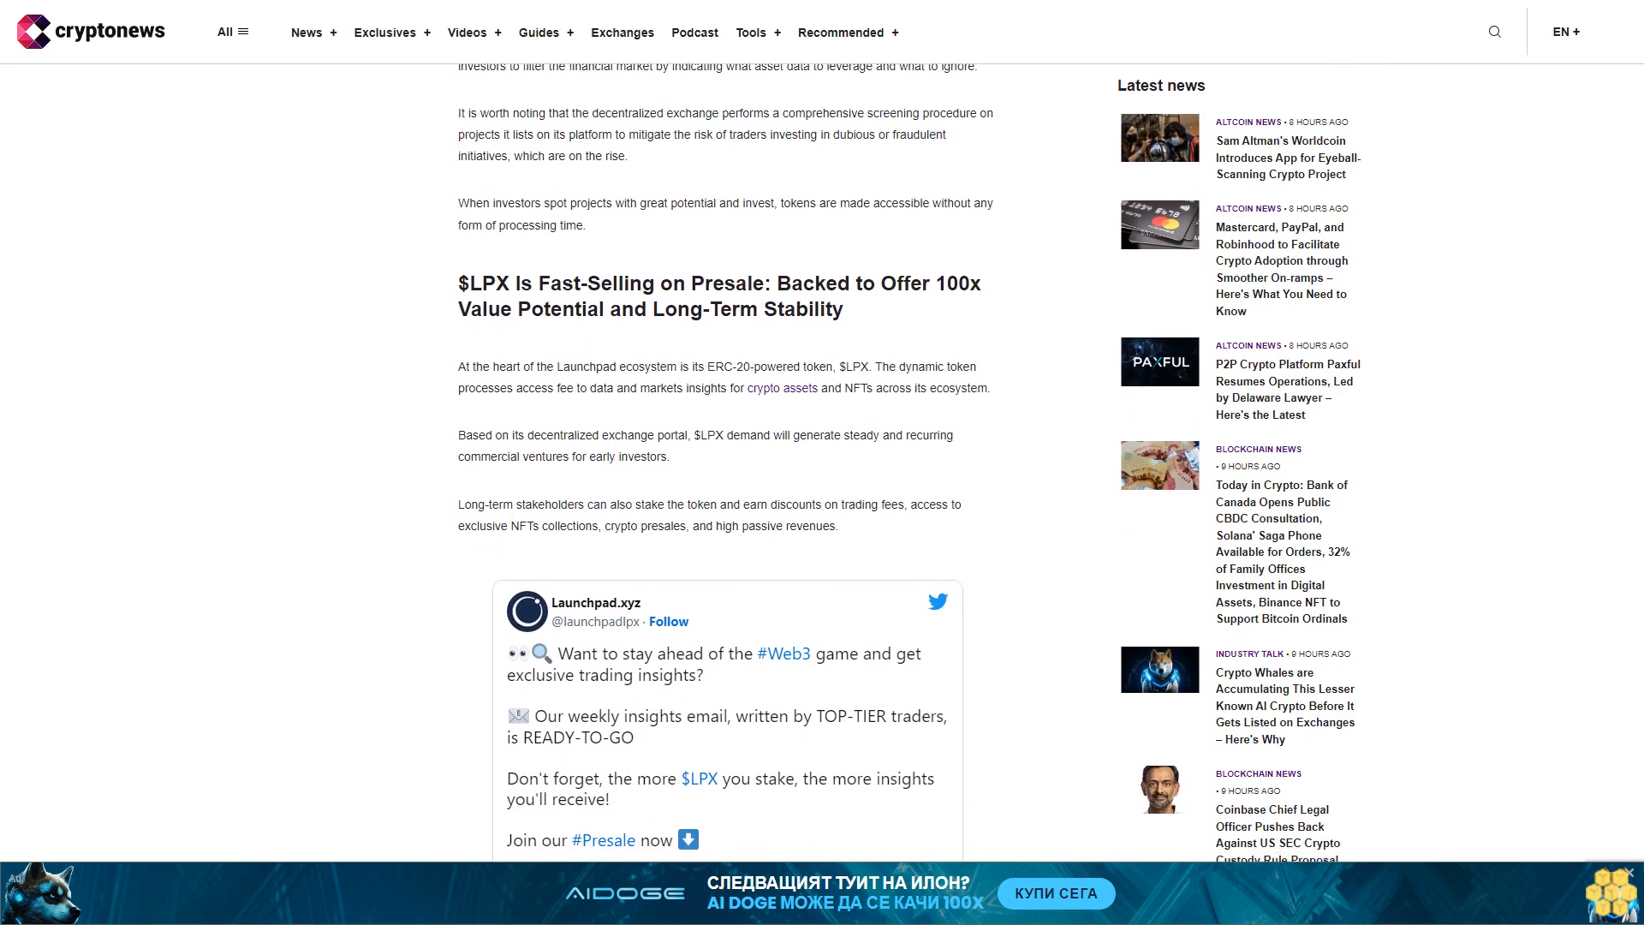
scroll("down", 3)
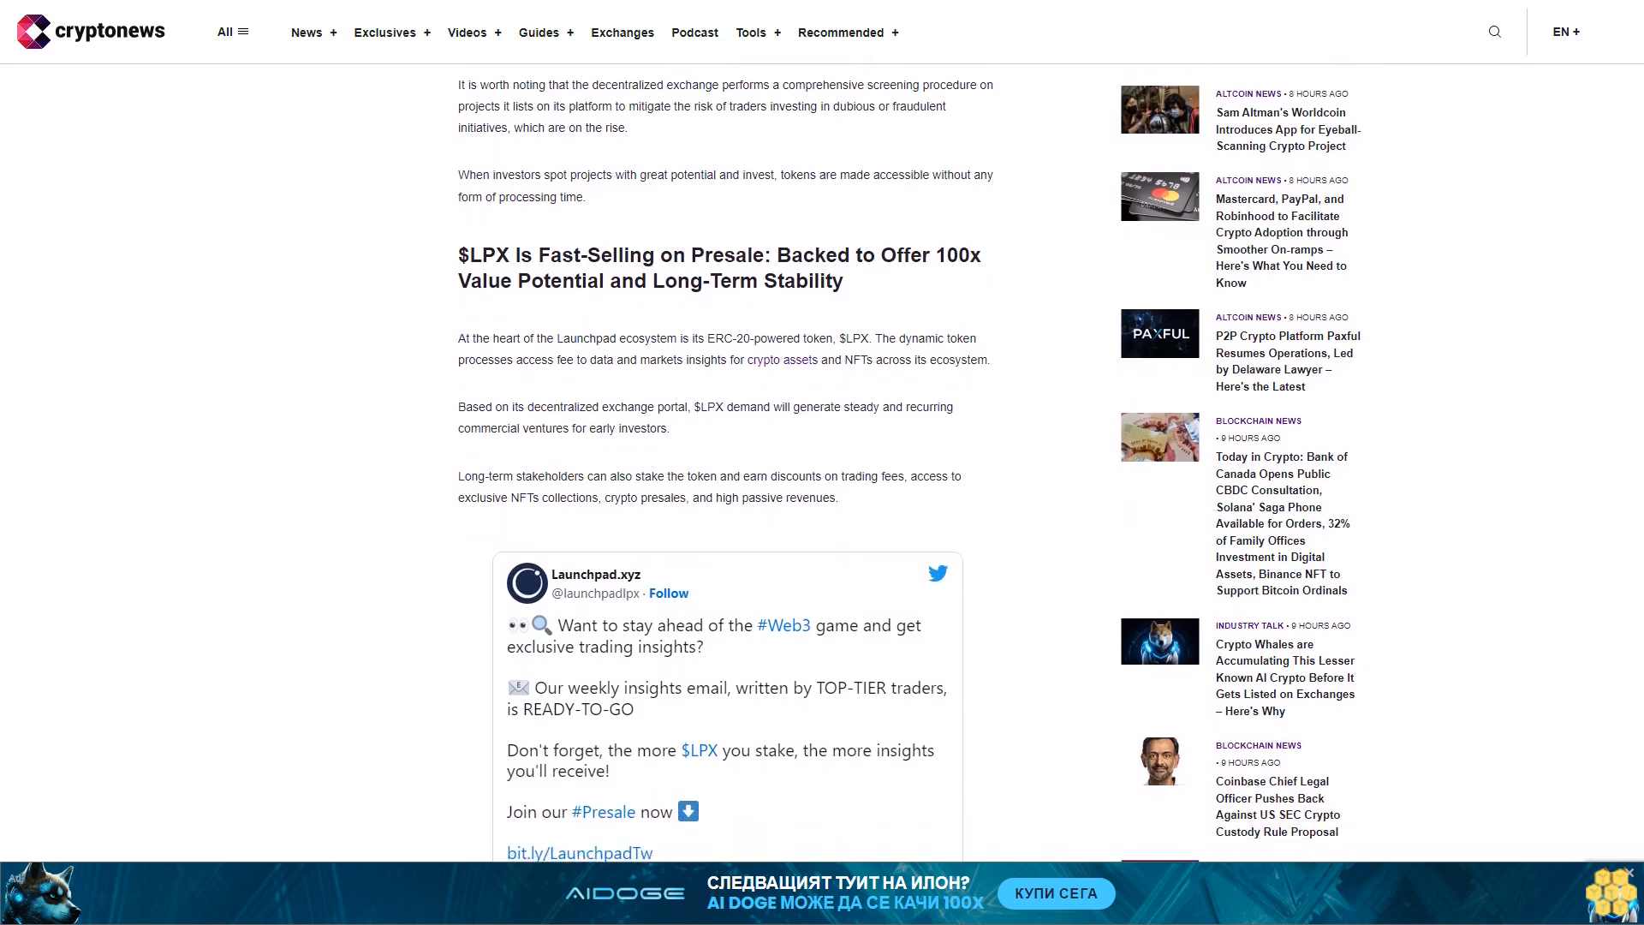
scroll("down", 3)
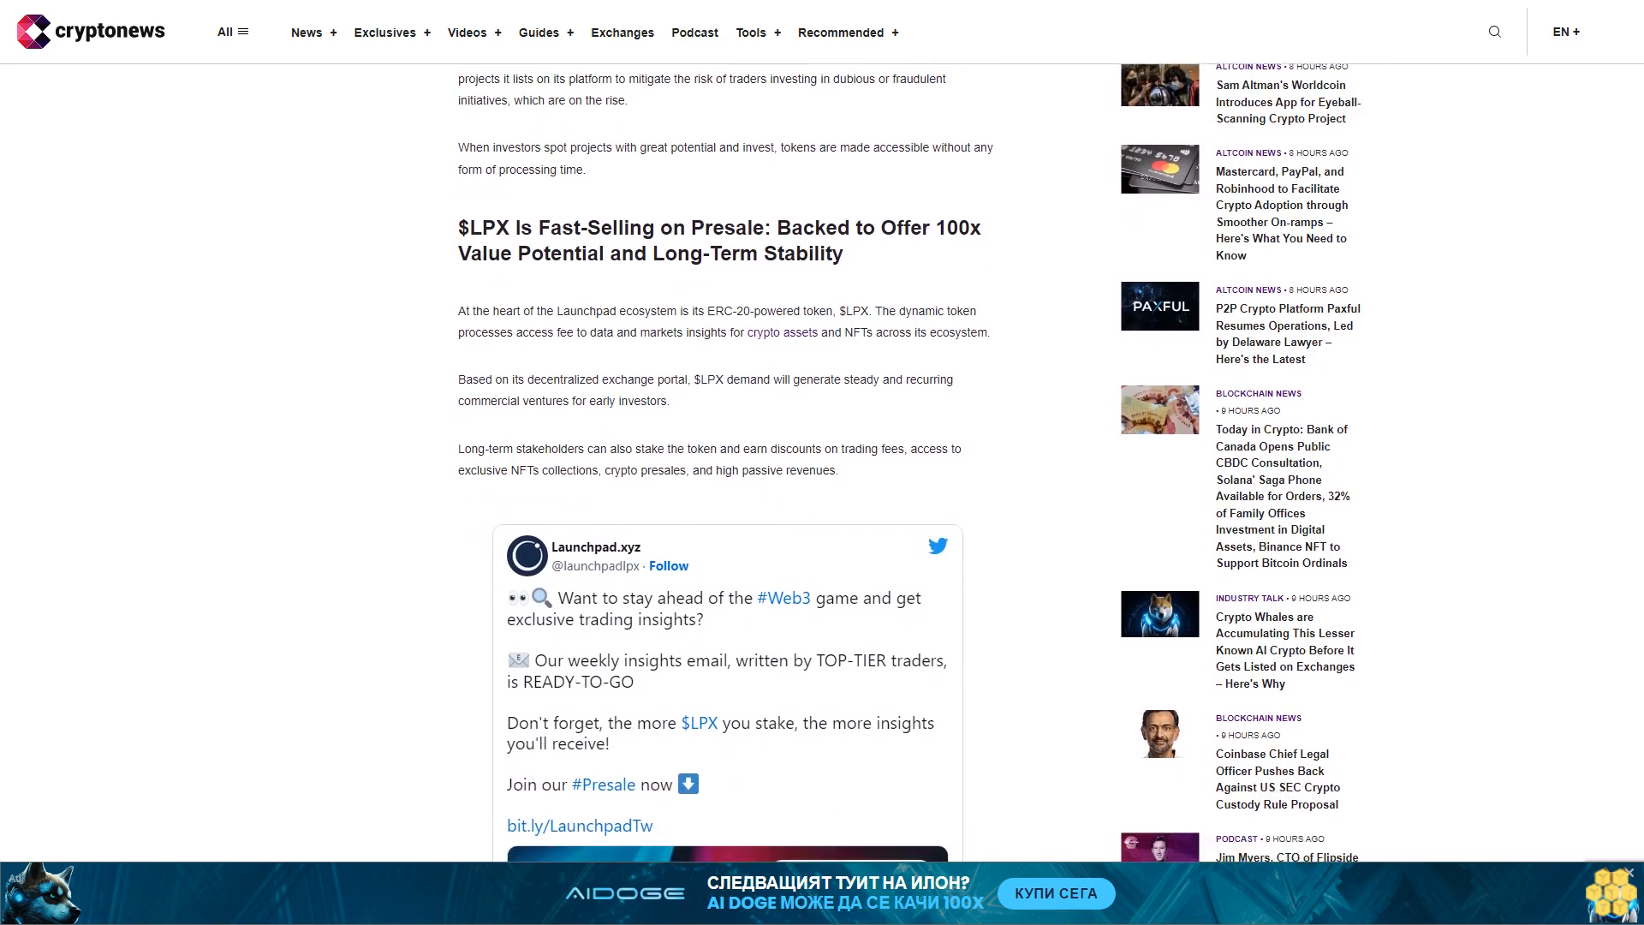
scroll("down", 3)
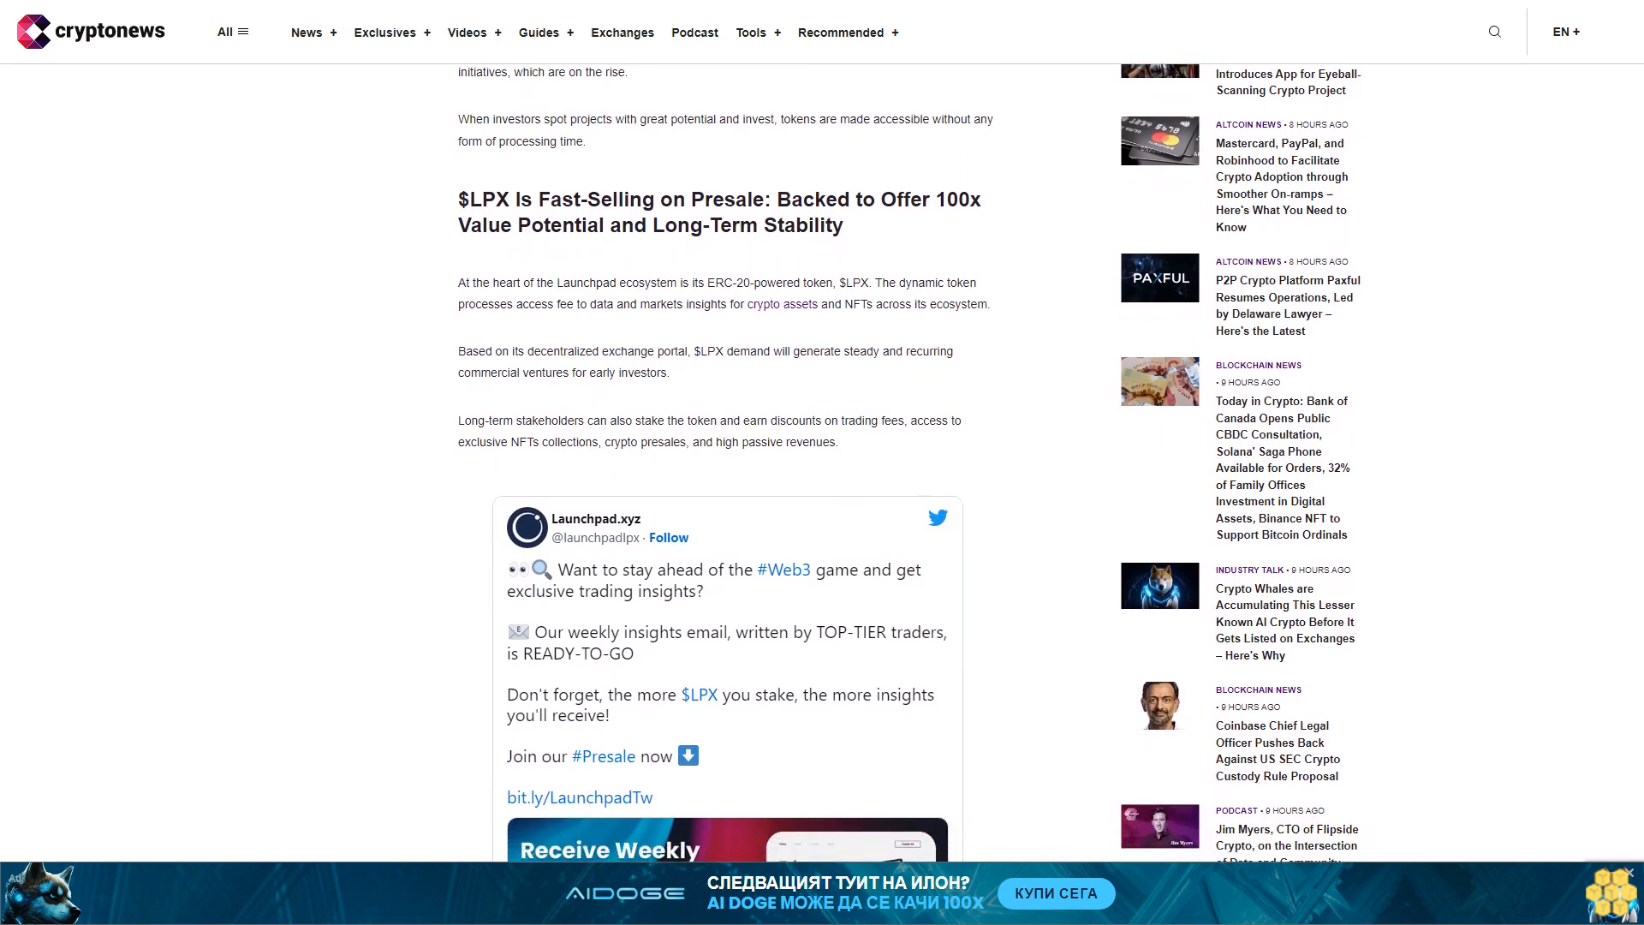
scroll("down", 3)
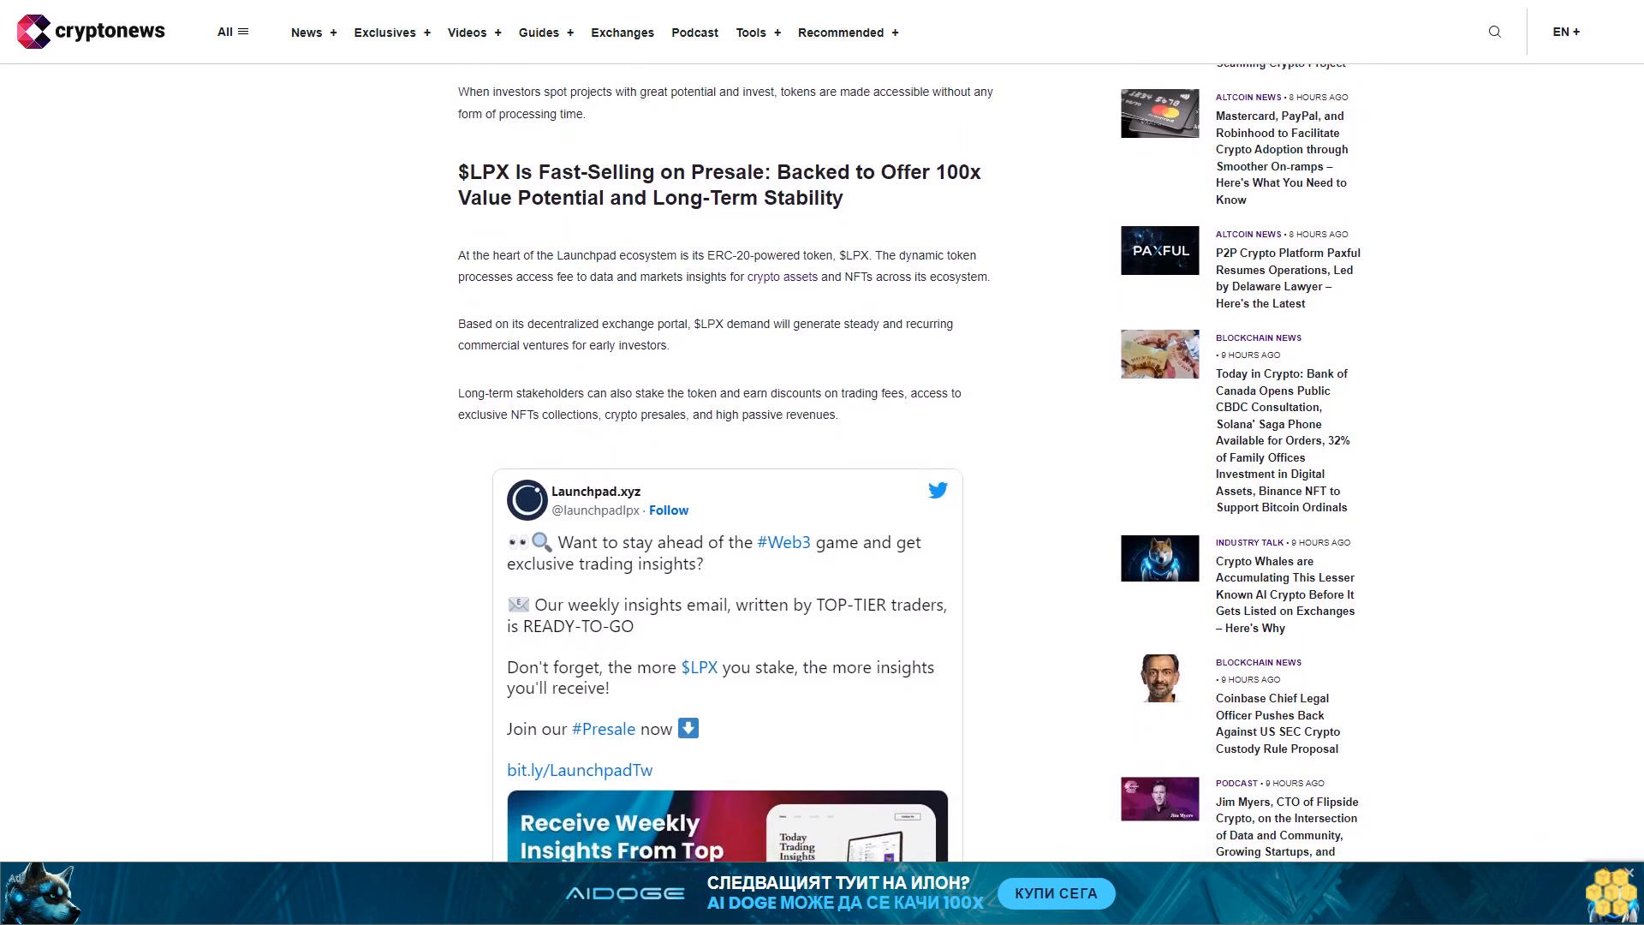
scroll("down", 3)
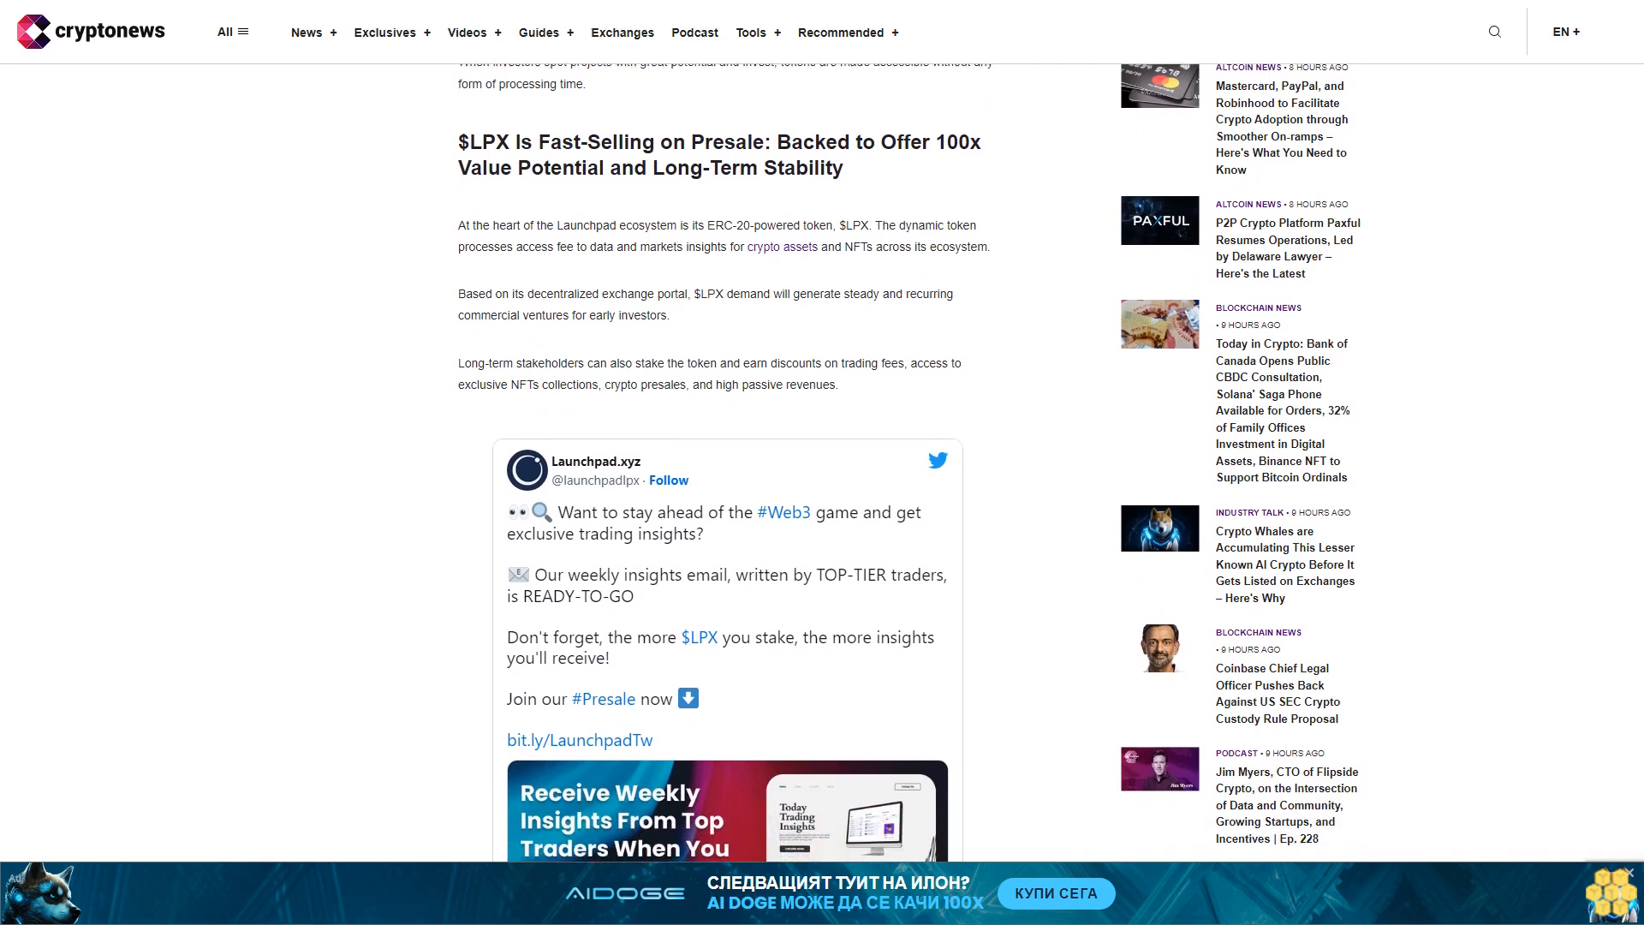
scroll("down", 3)
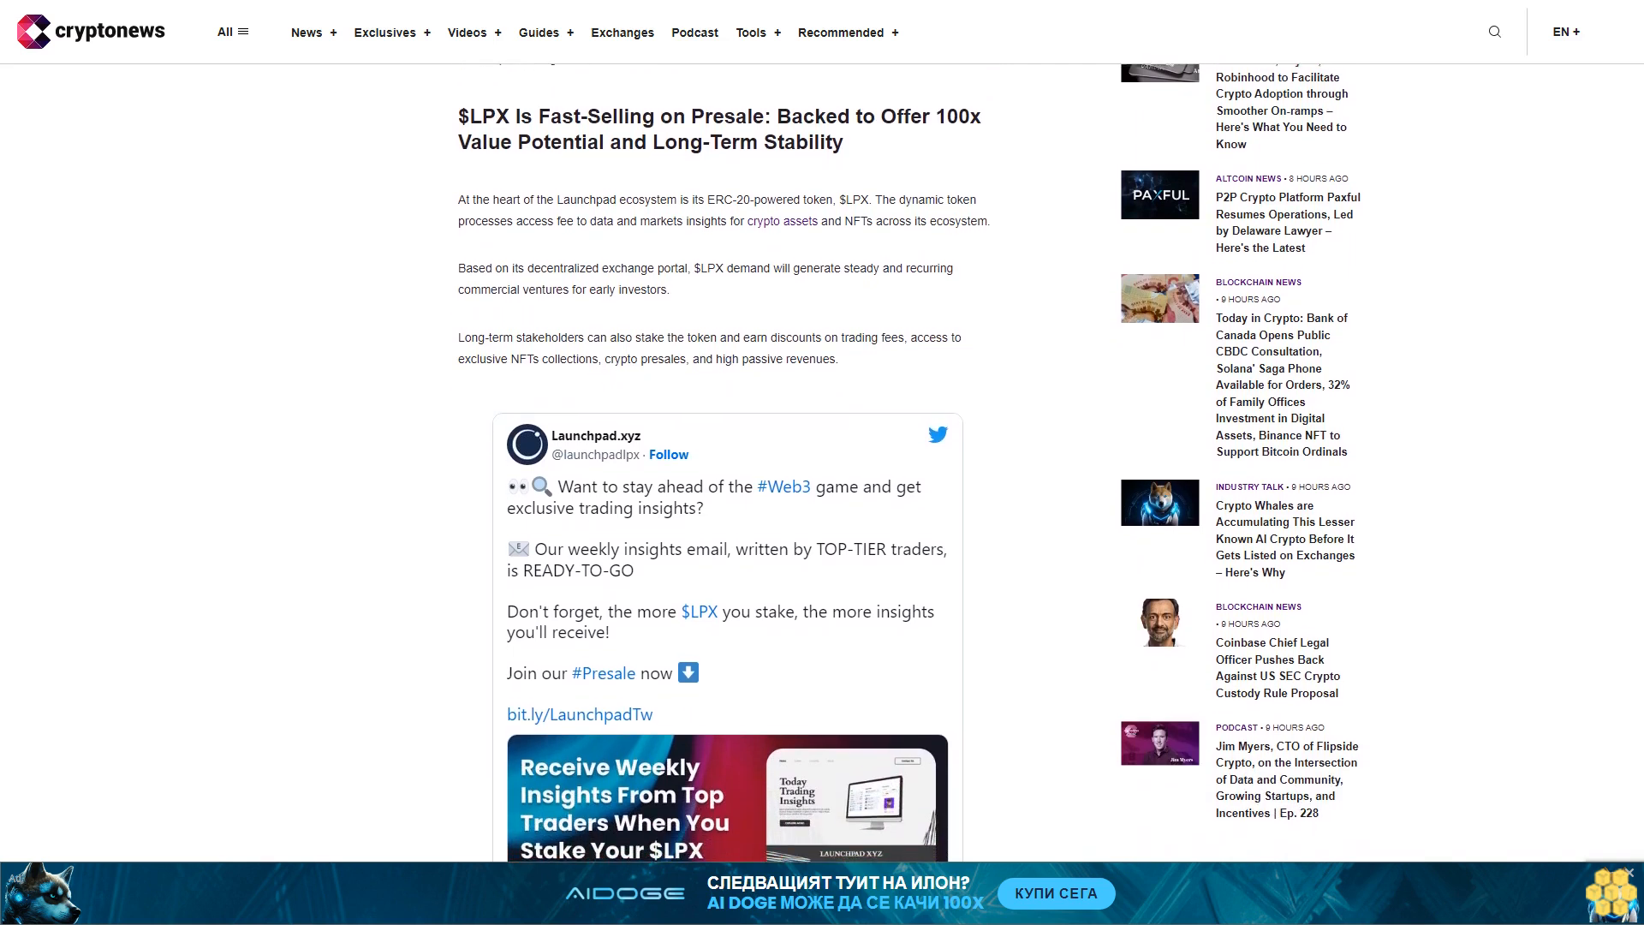
scroll("down", 3)
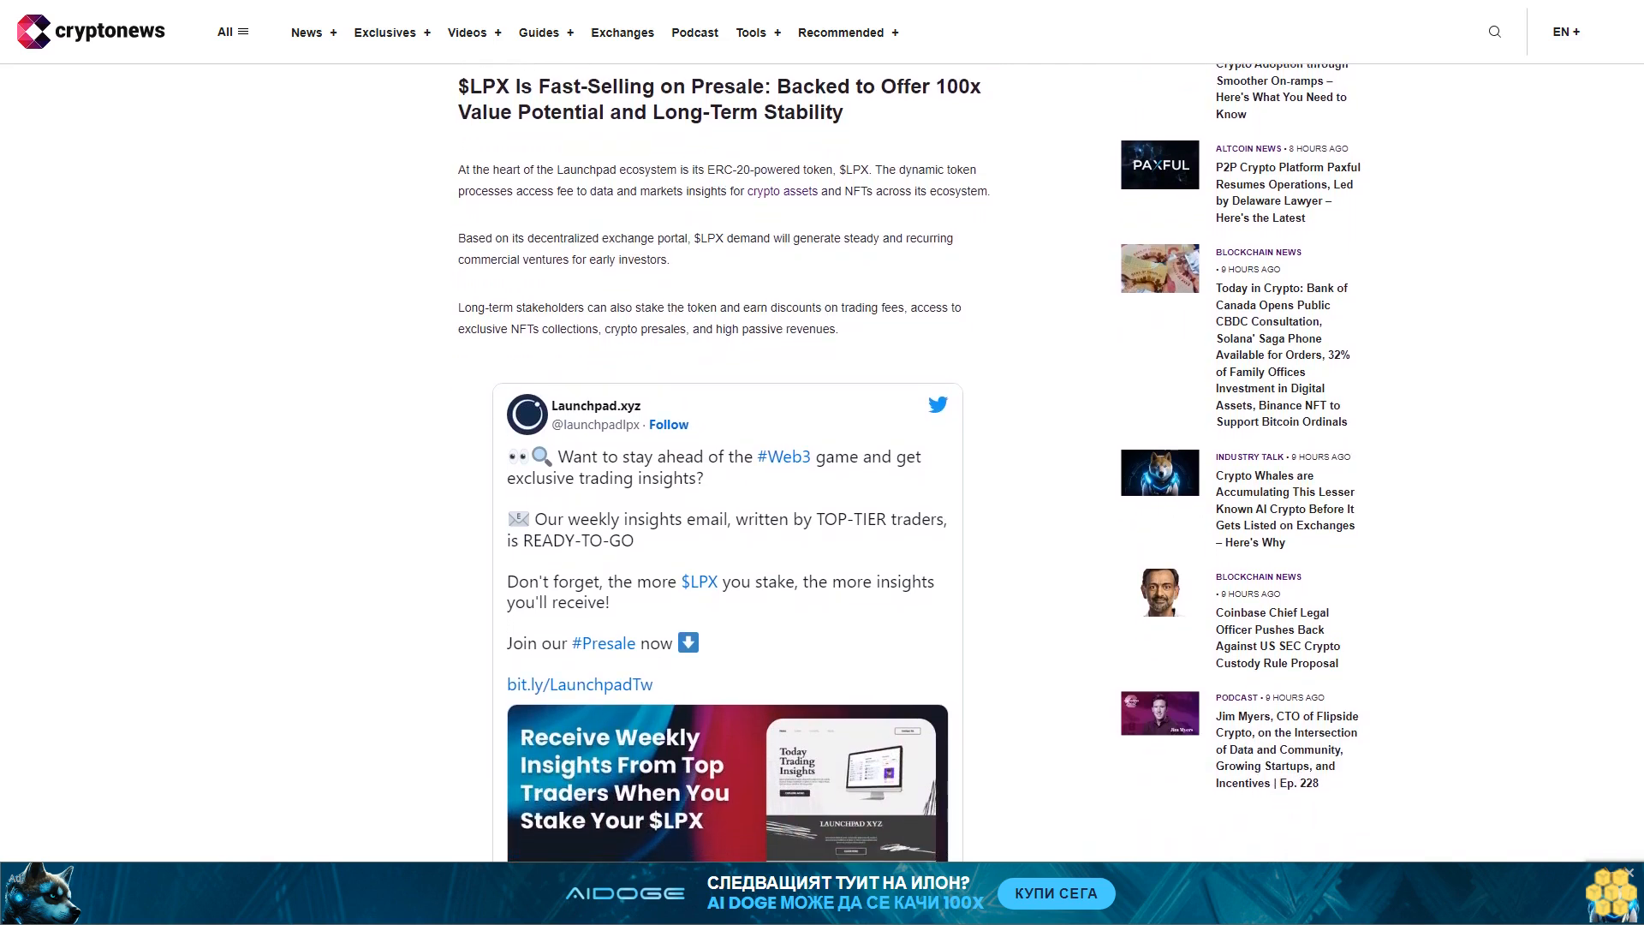
scroll("down", 3)
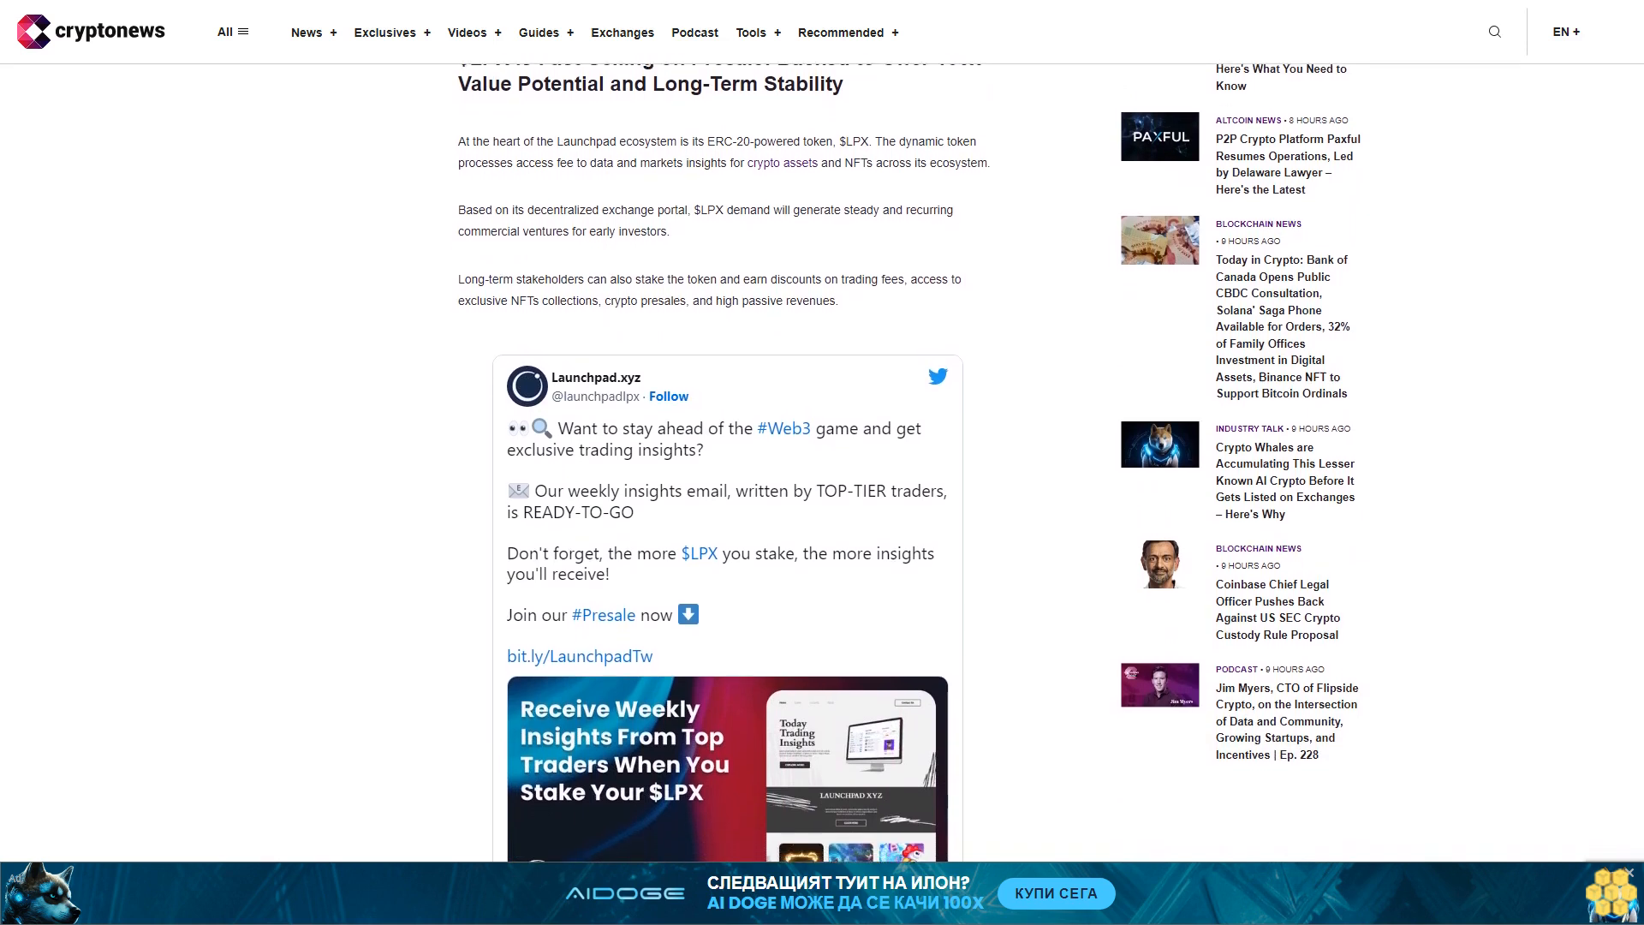
scroll("down", 3)
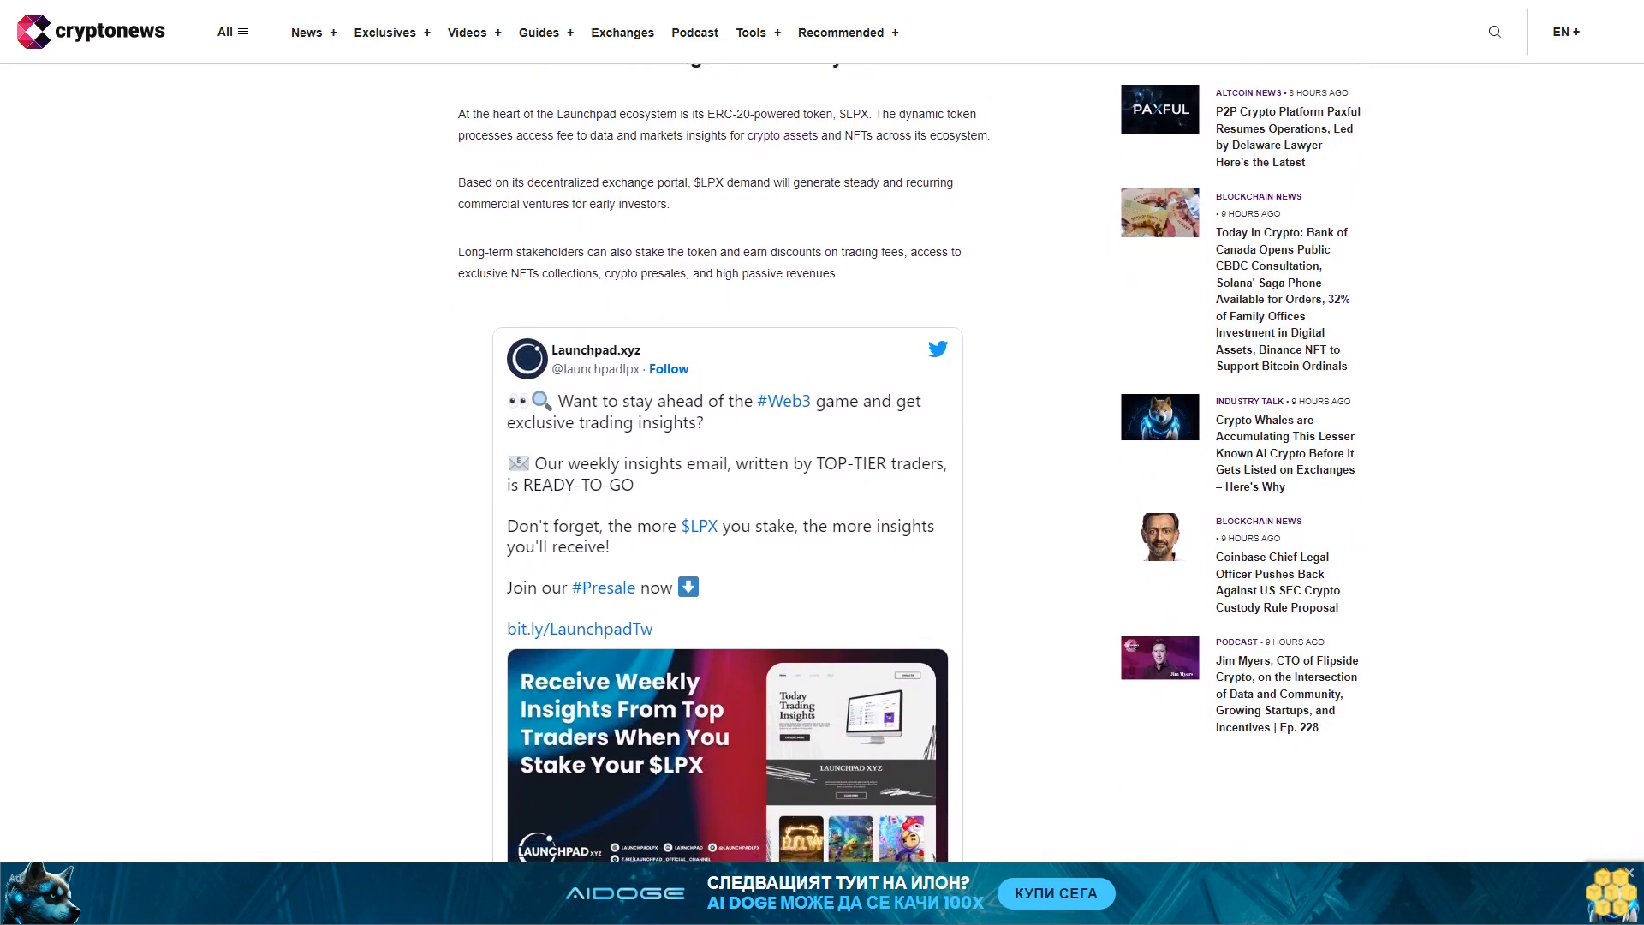
scroll("down", 3)
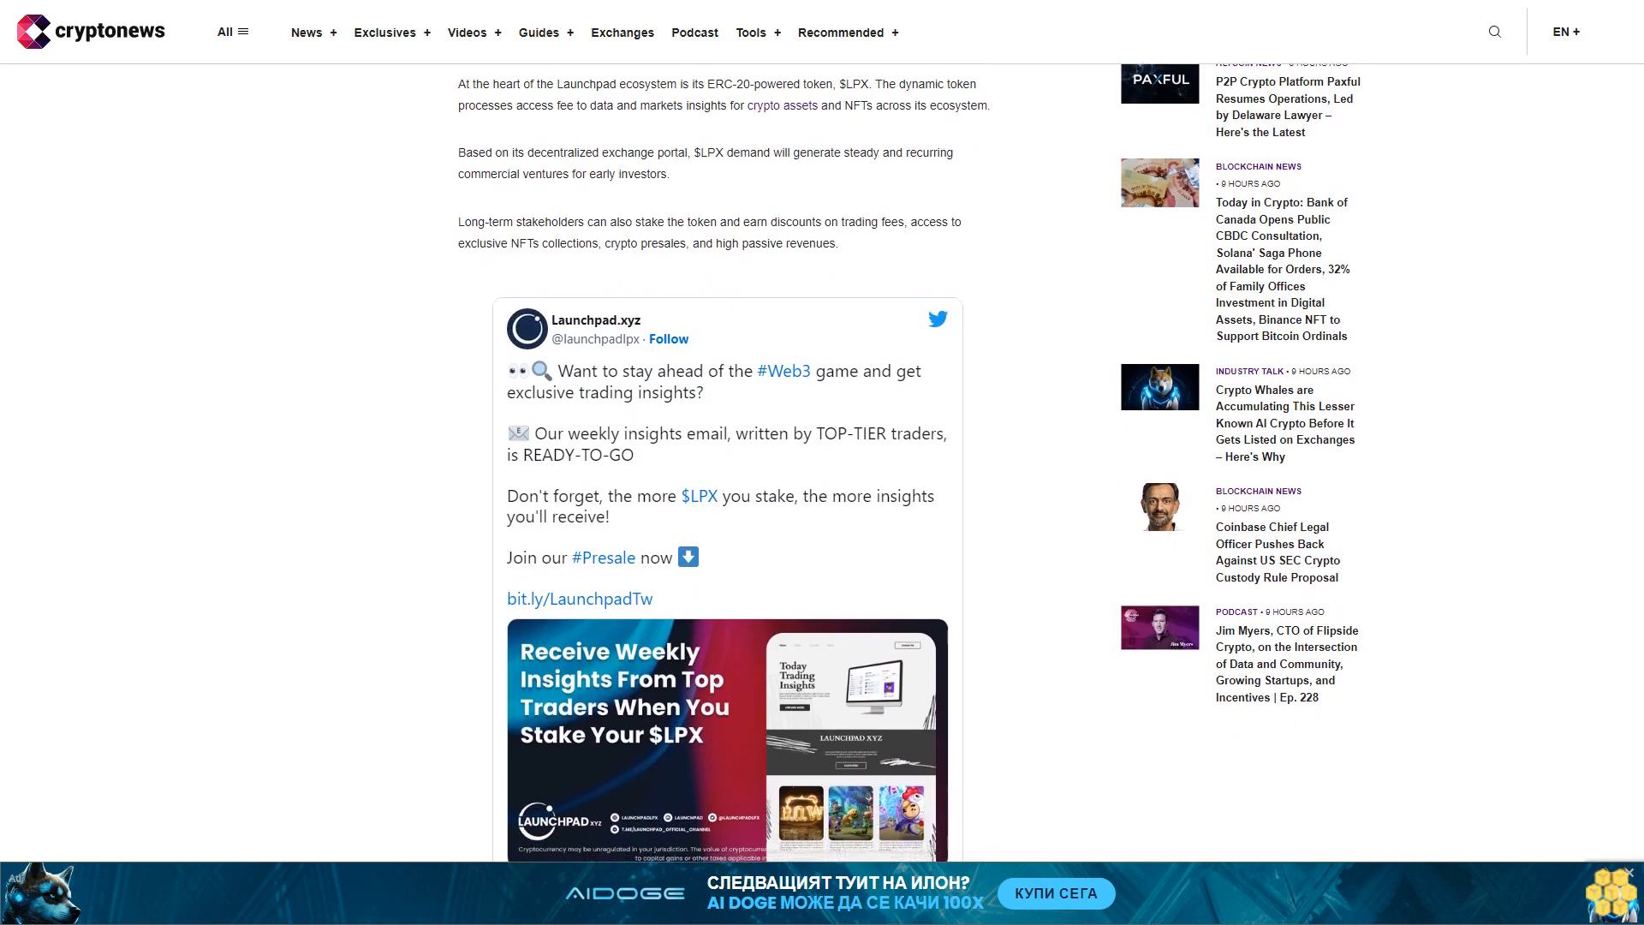
scroll("down", 3)
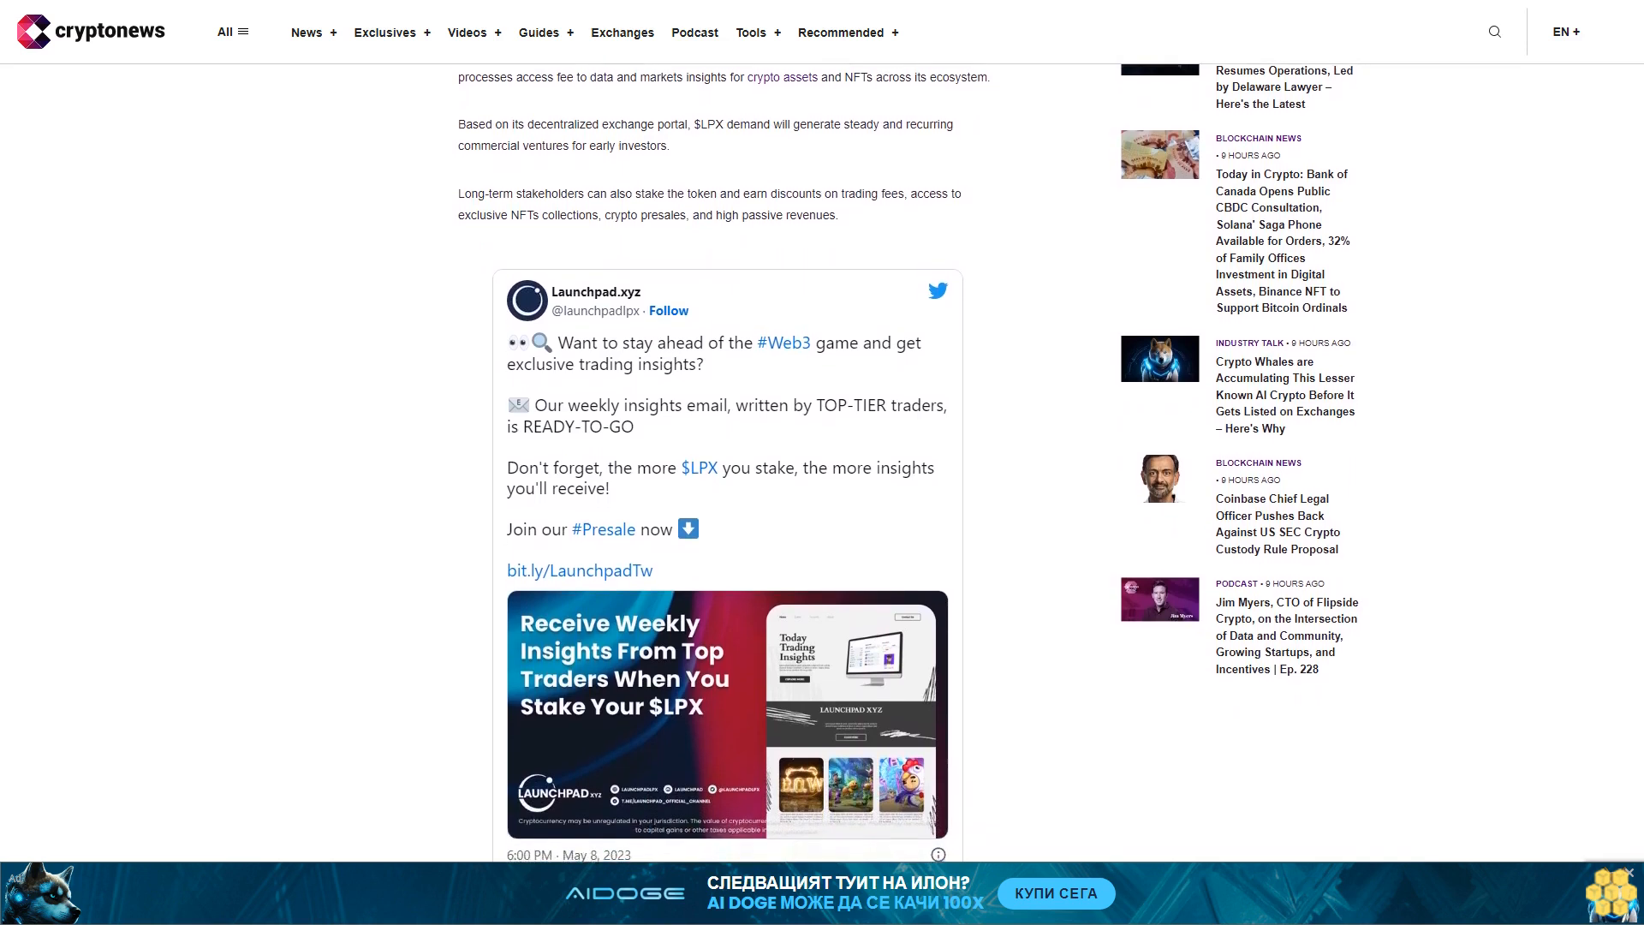
scroll("down", 3)
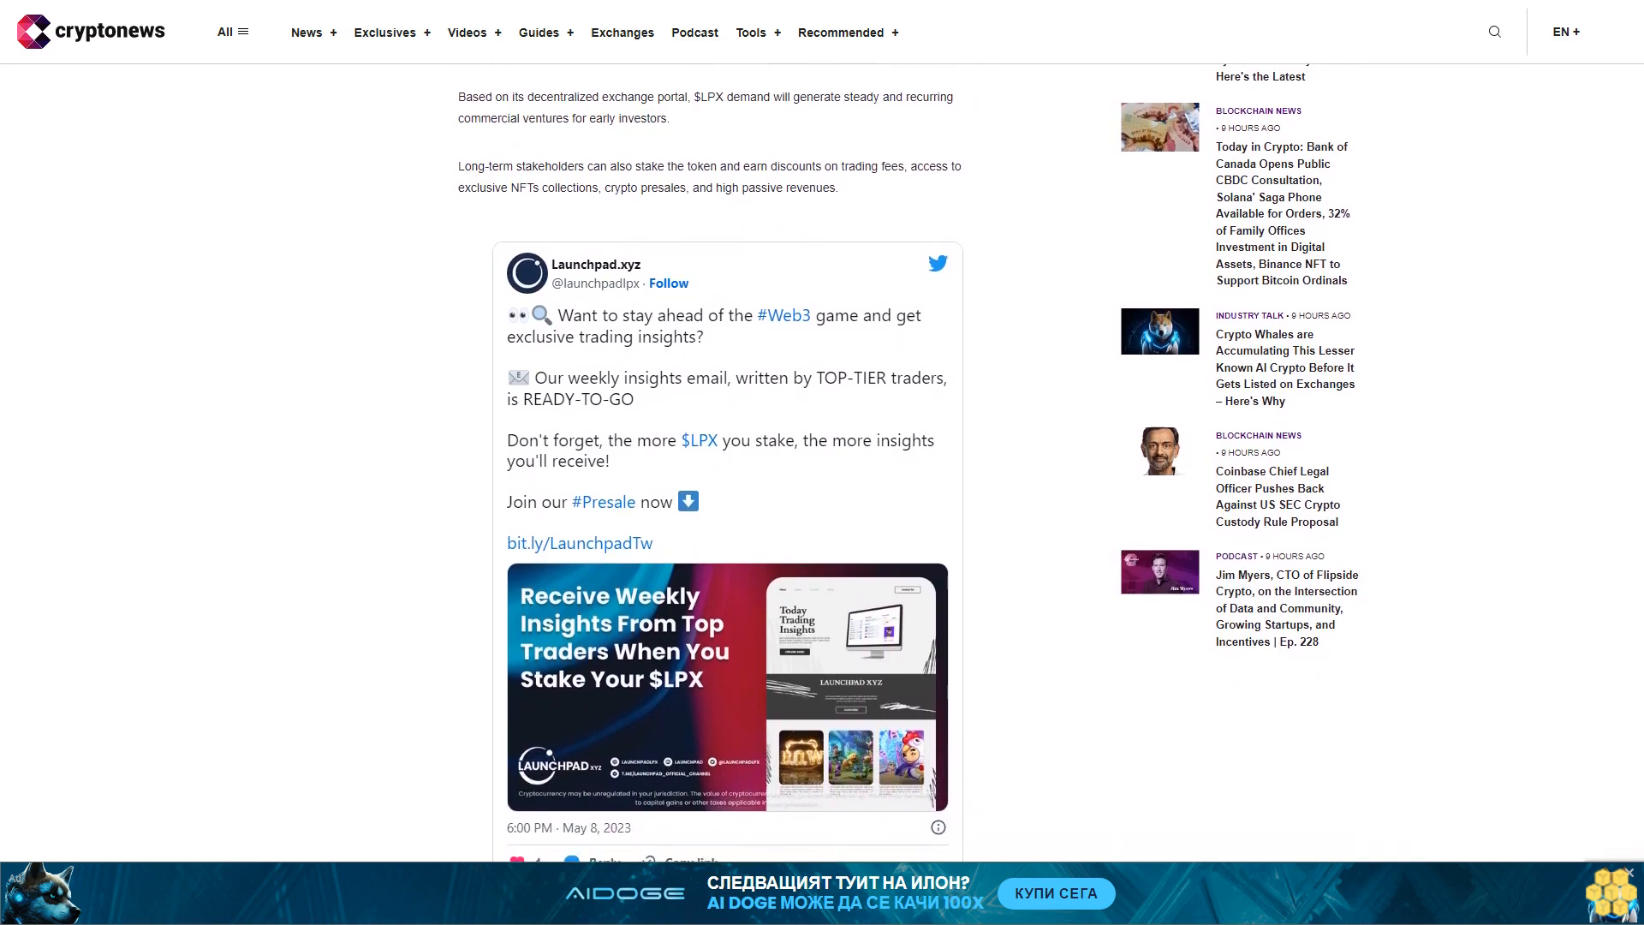
scroll("down", 3)
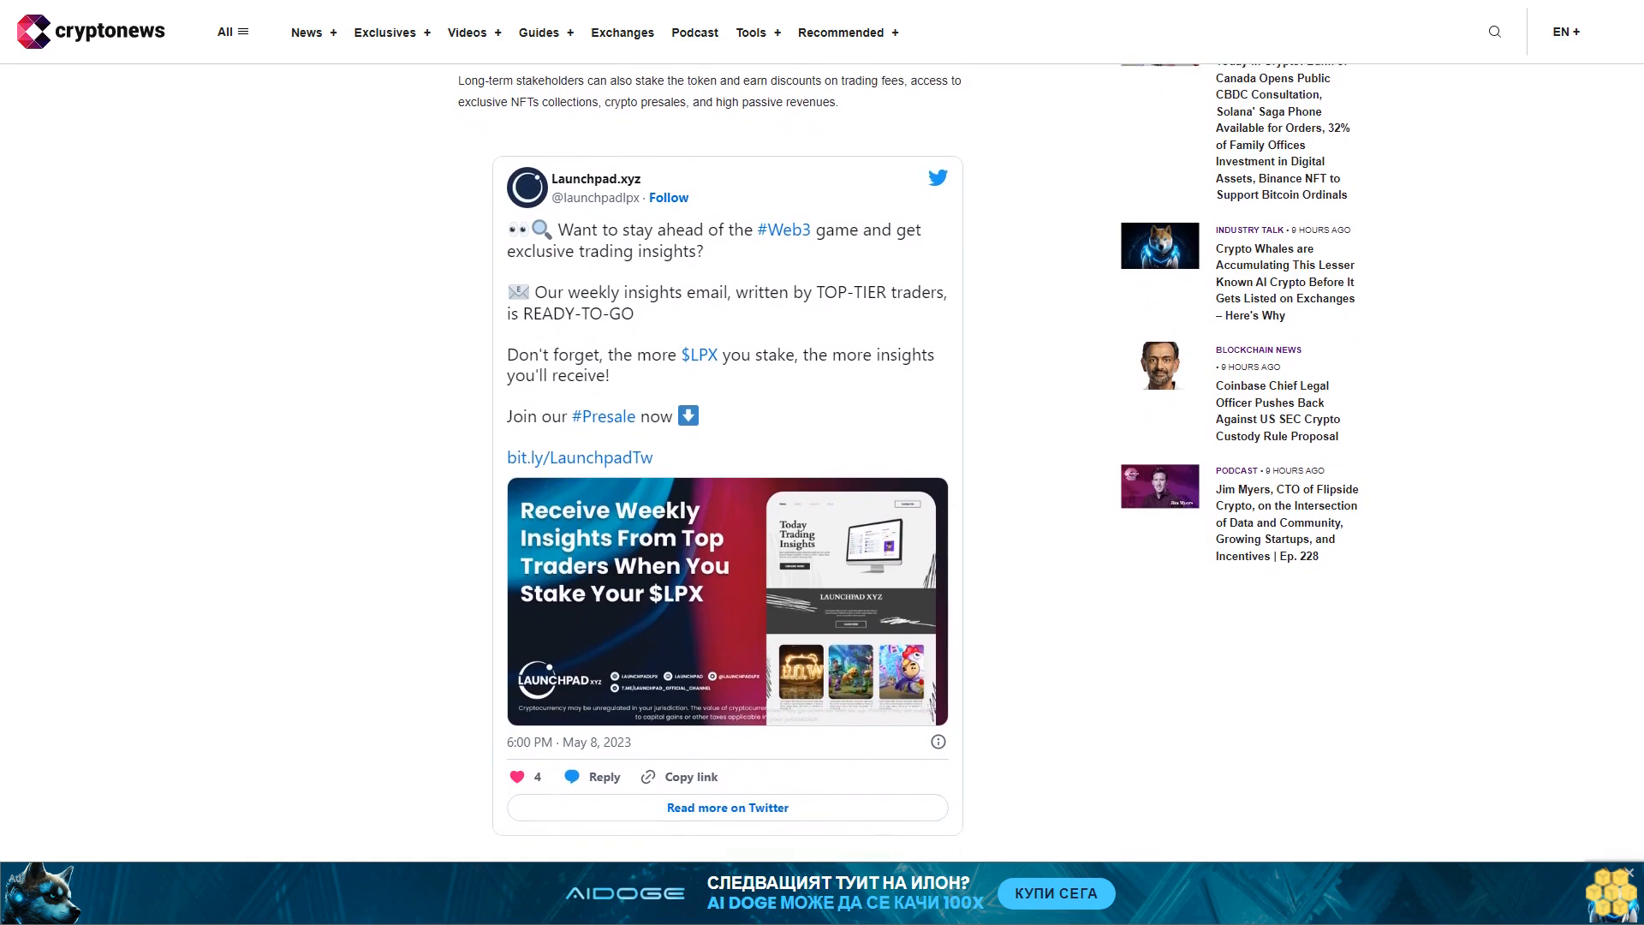
scroll("down", 3)
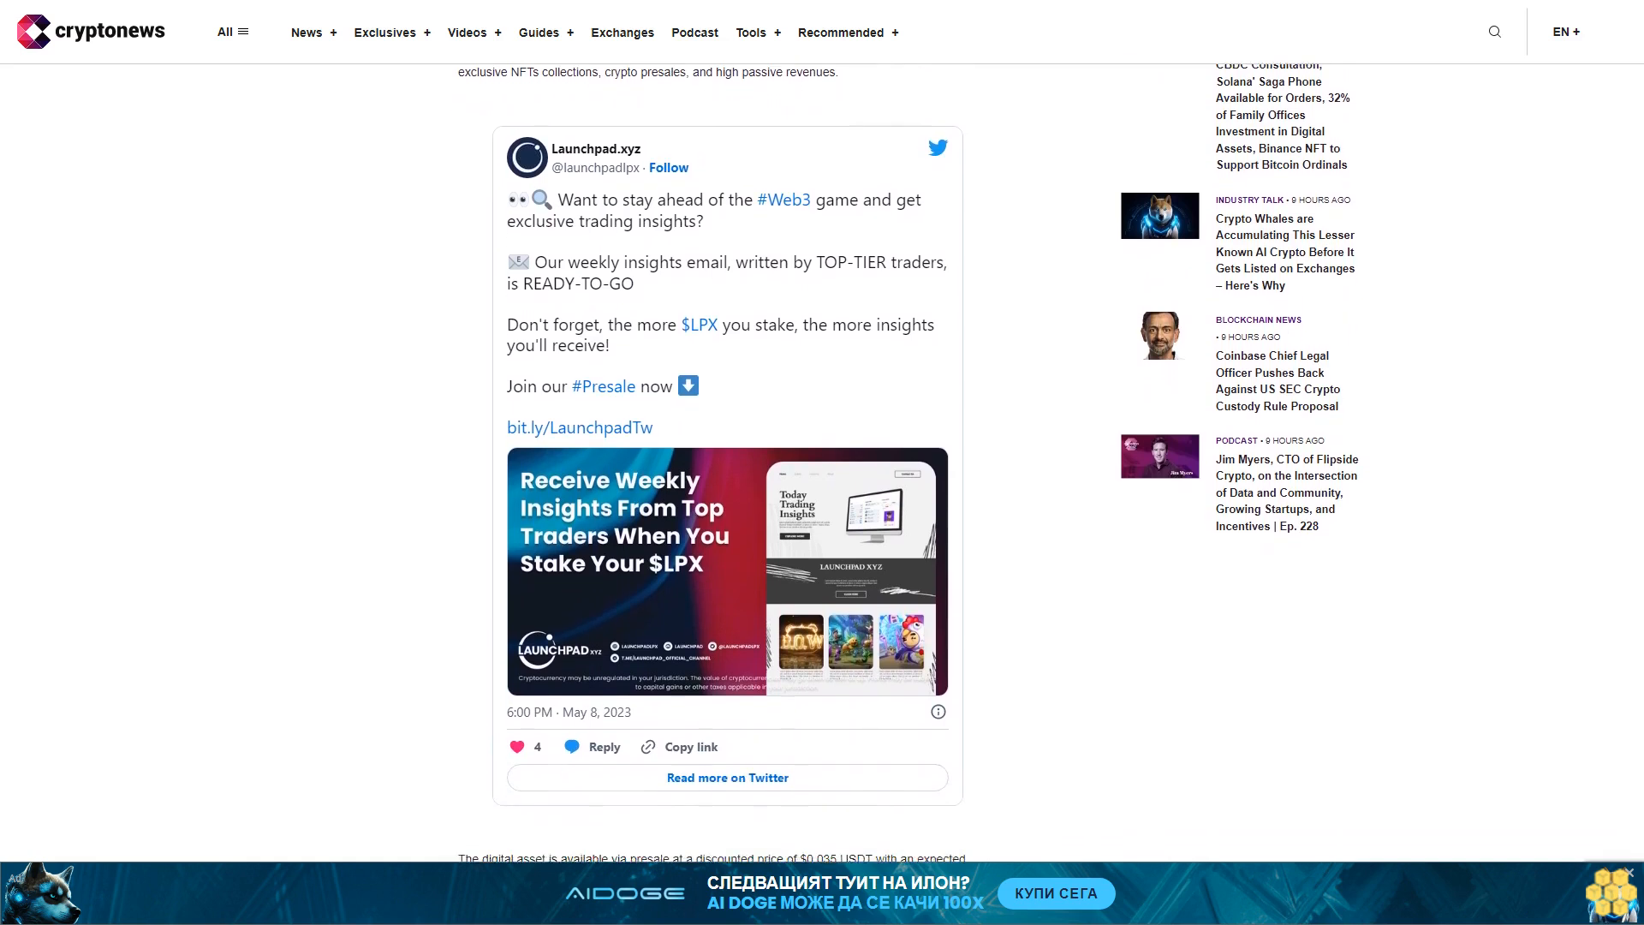
scroll("down", 3)
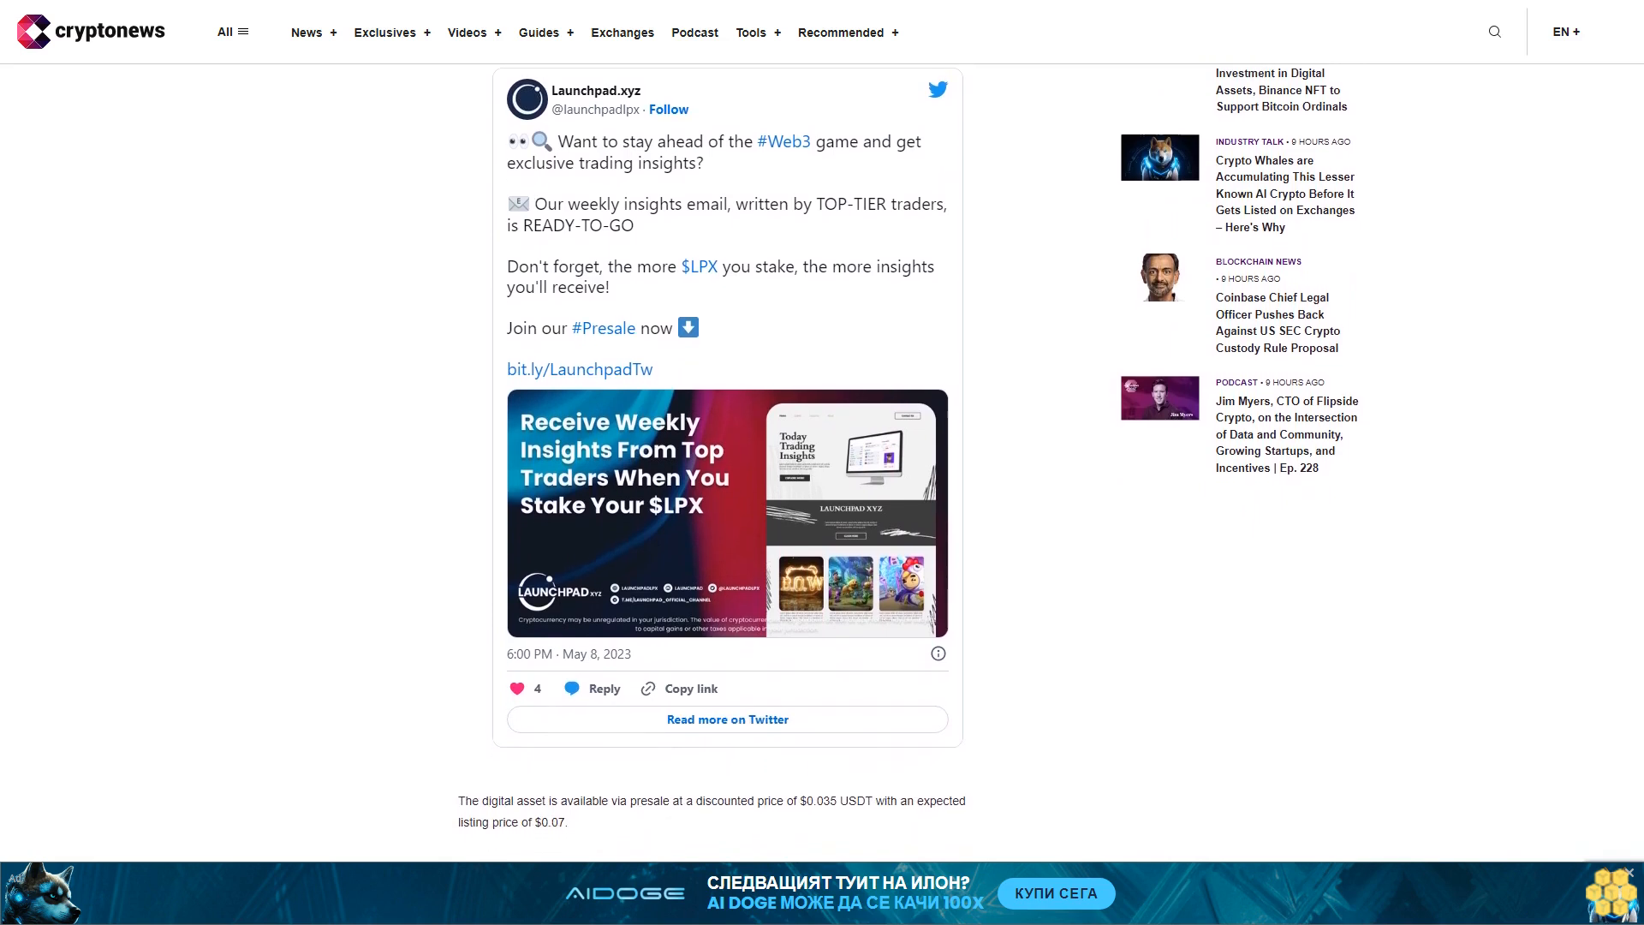
scroll("down", 3)
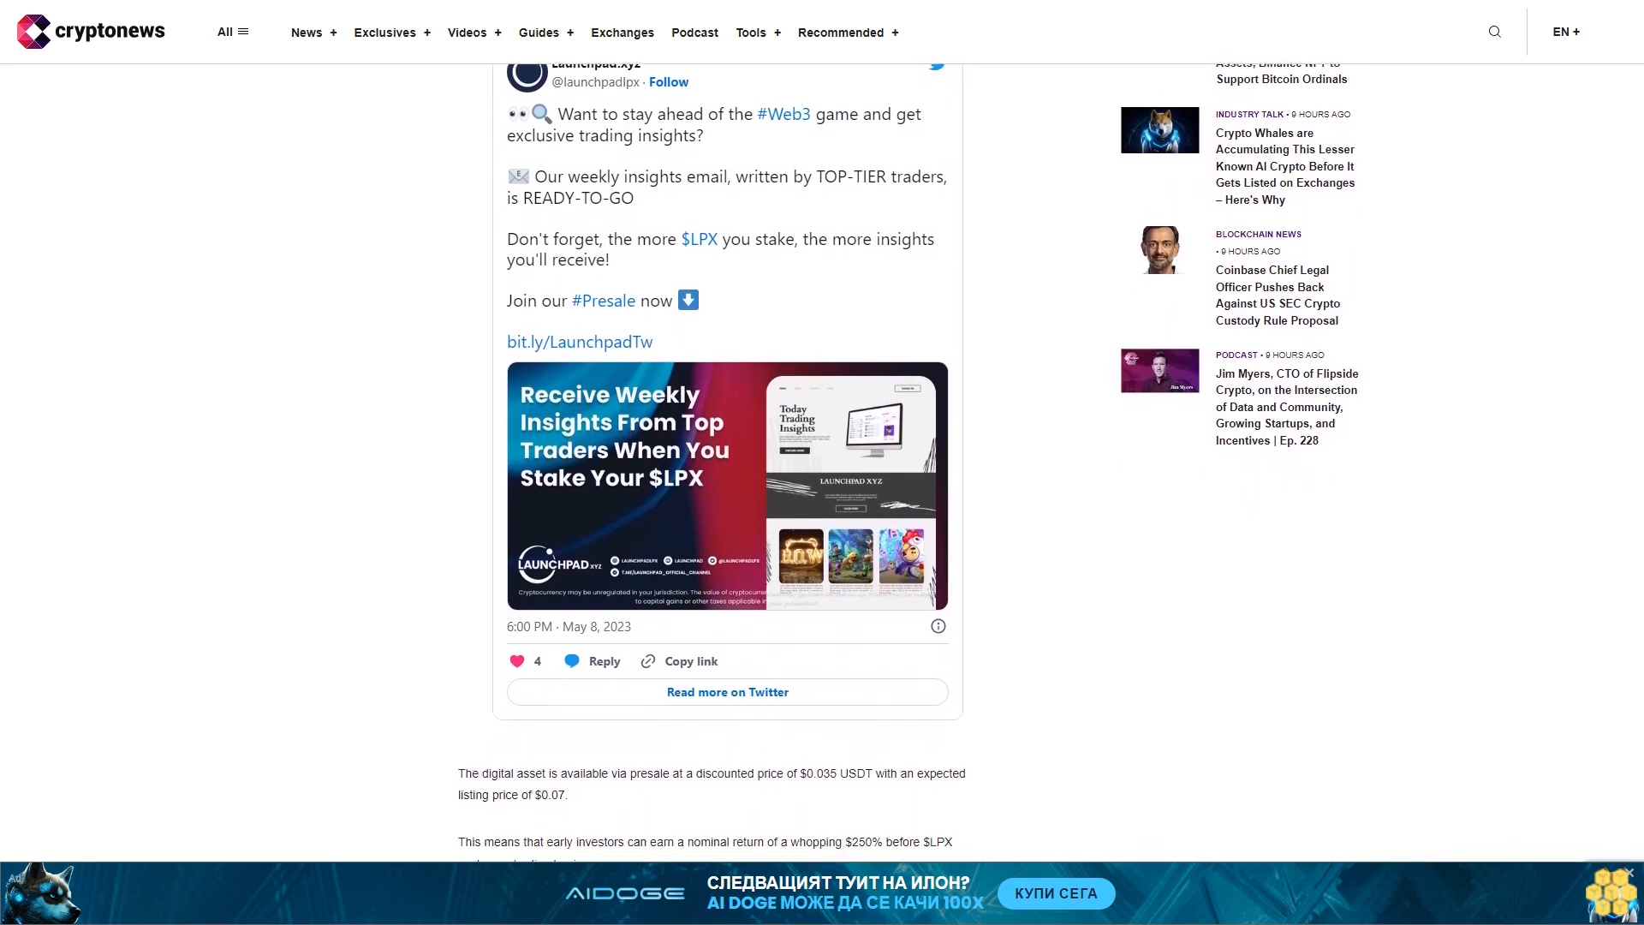
scroll("down", 3)
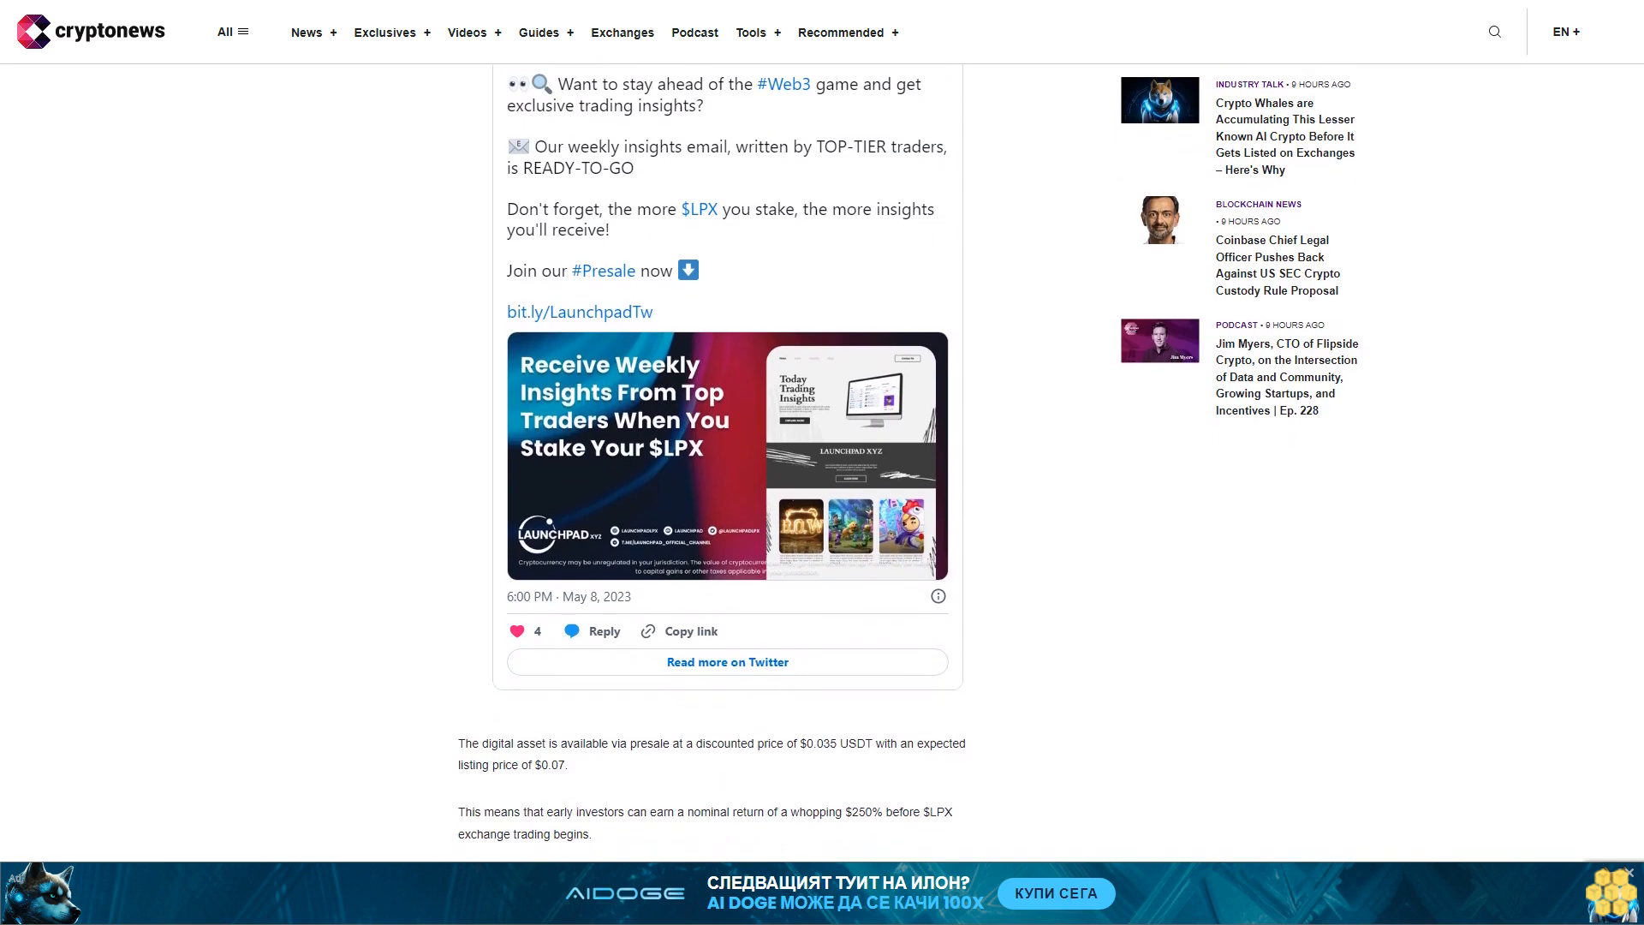
scroll("down", 3)
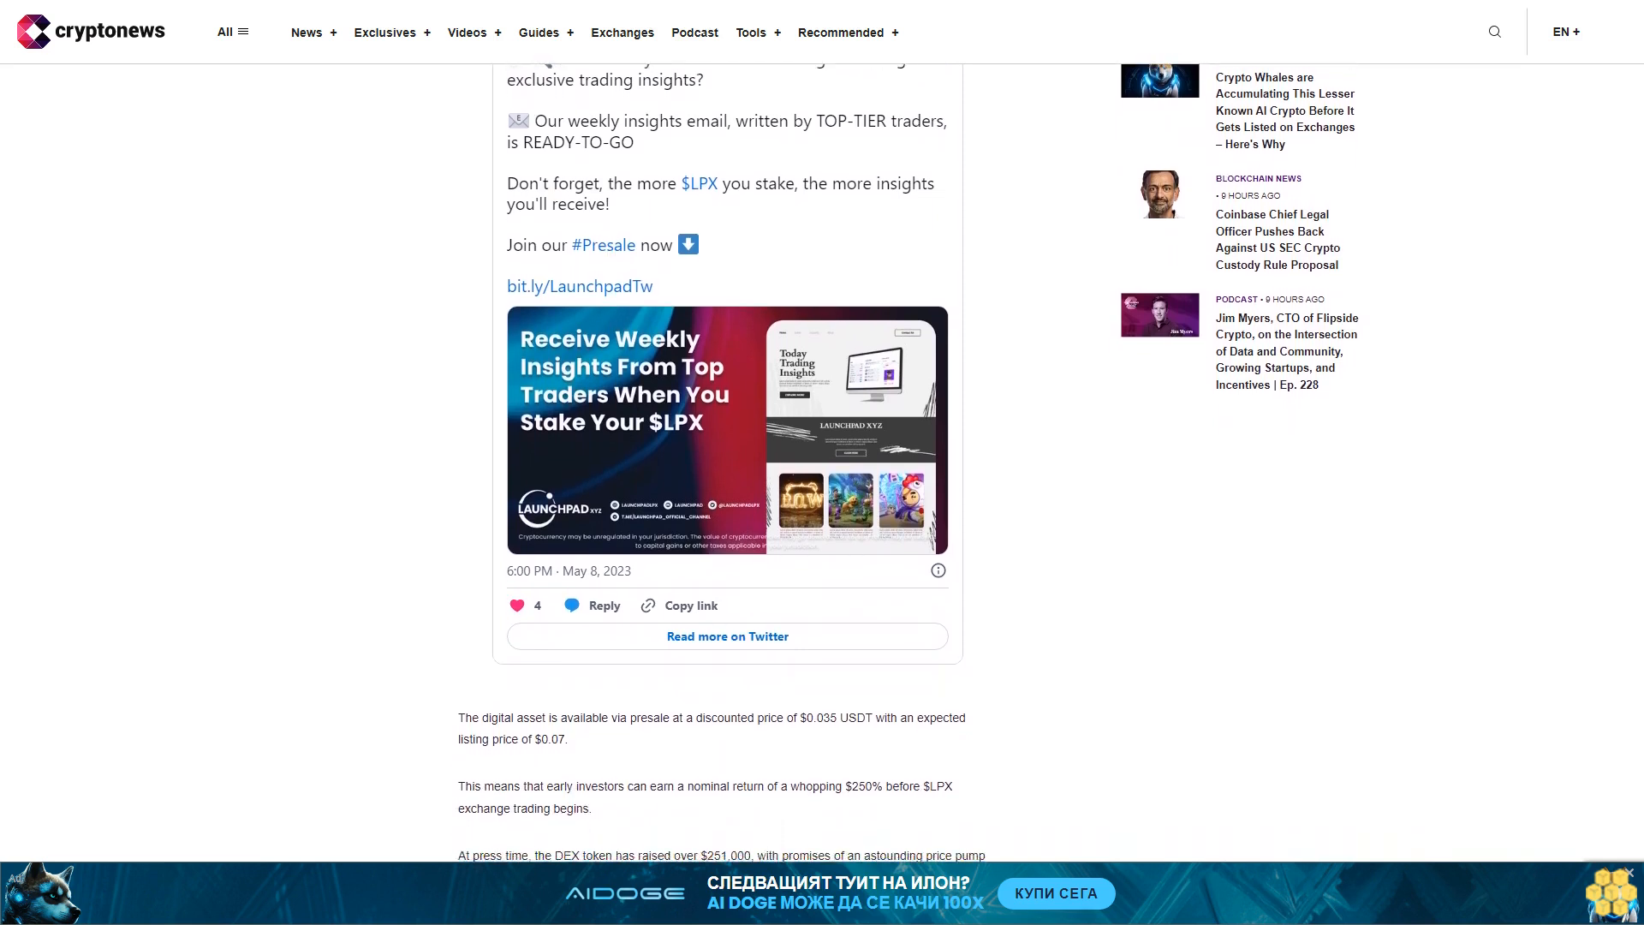
scroll("down", 3)
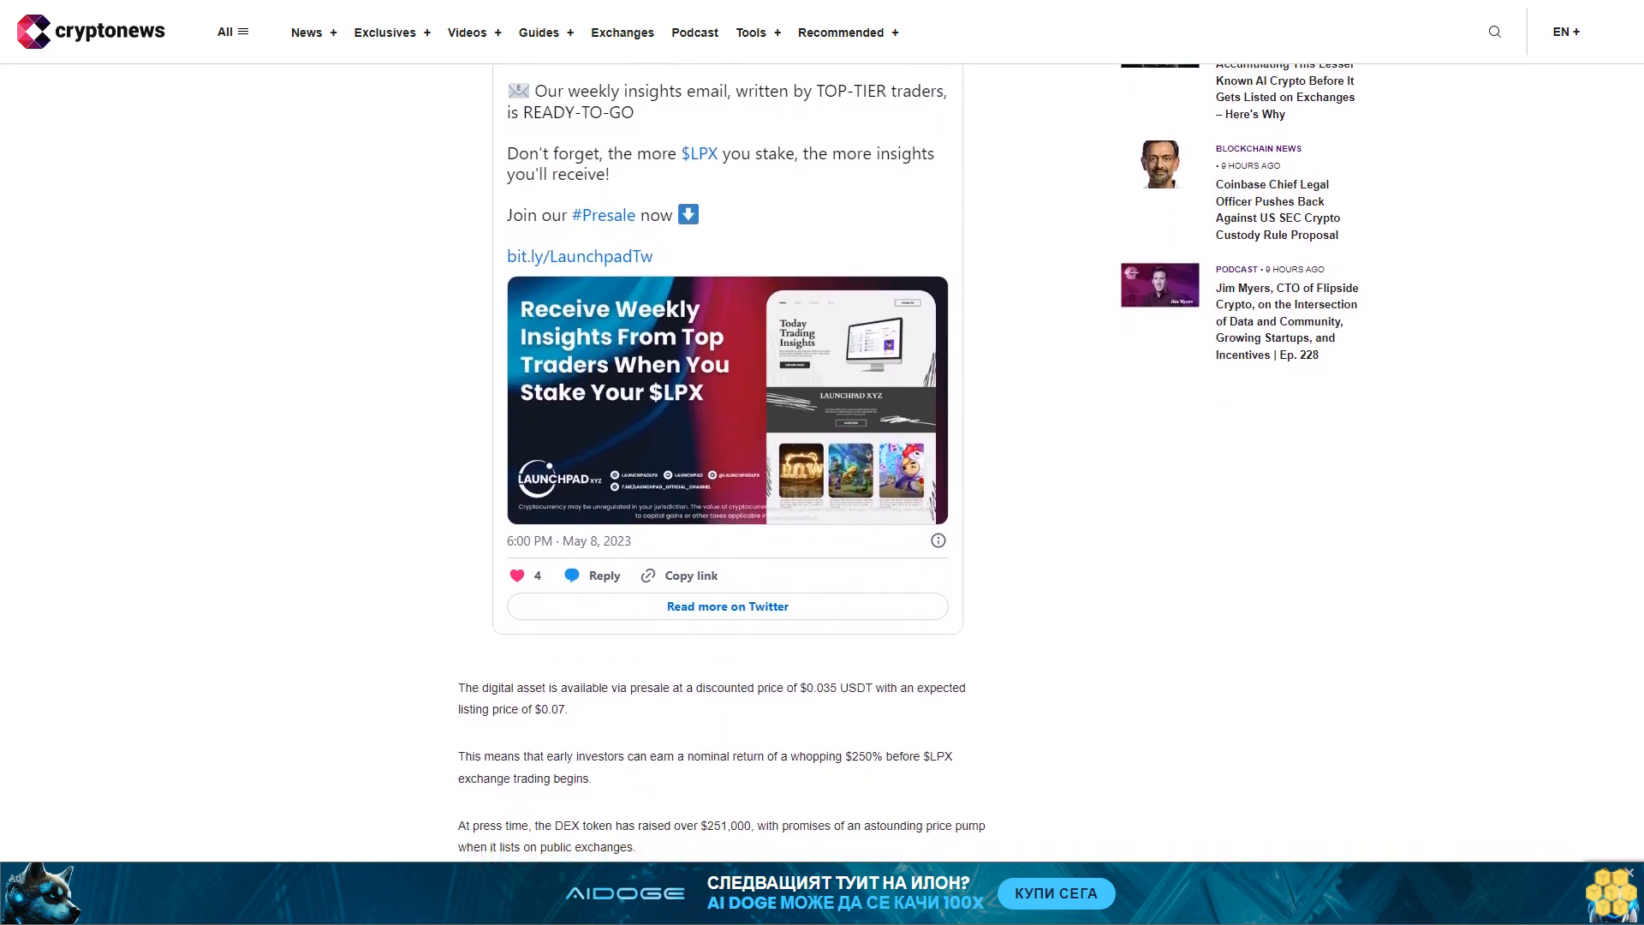
scroll("down", 3)
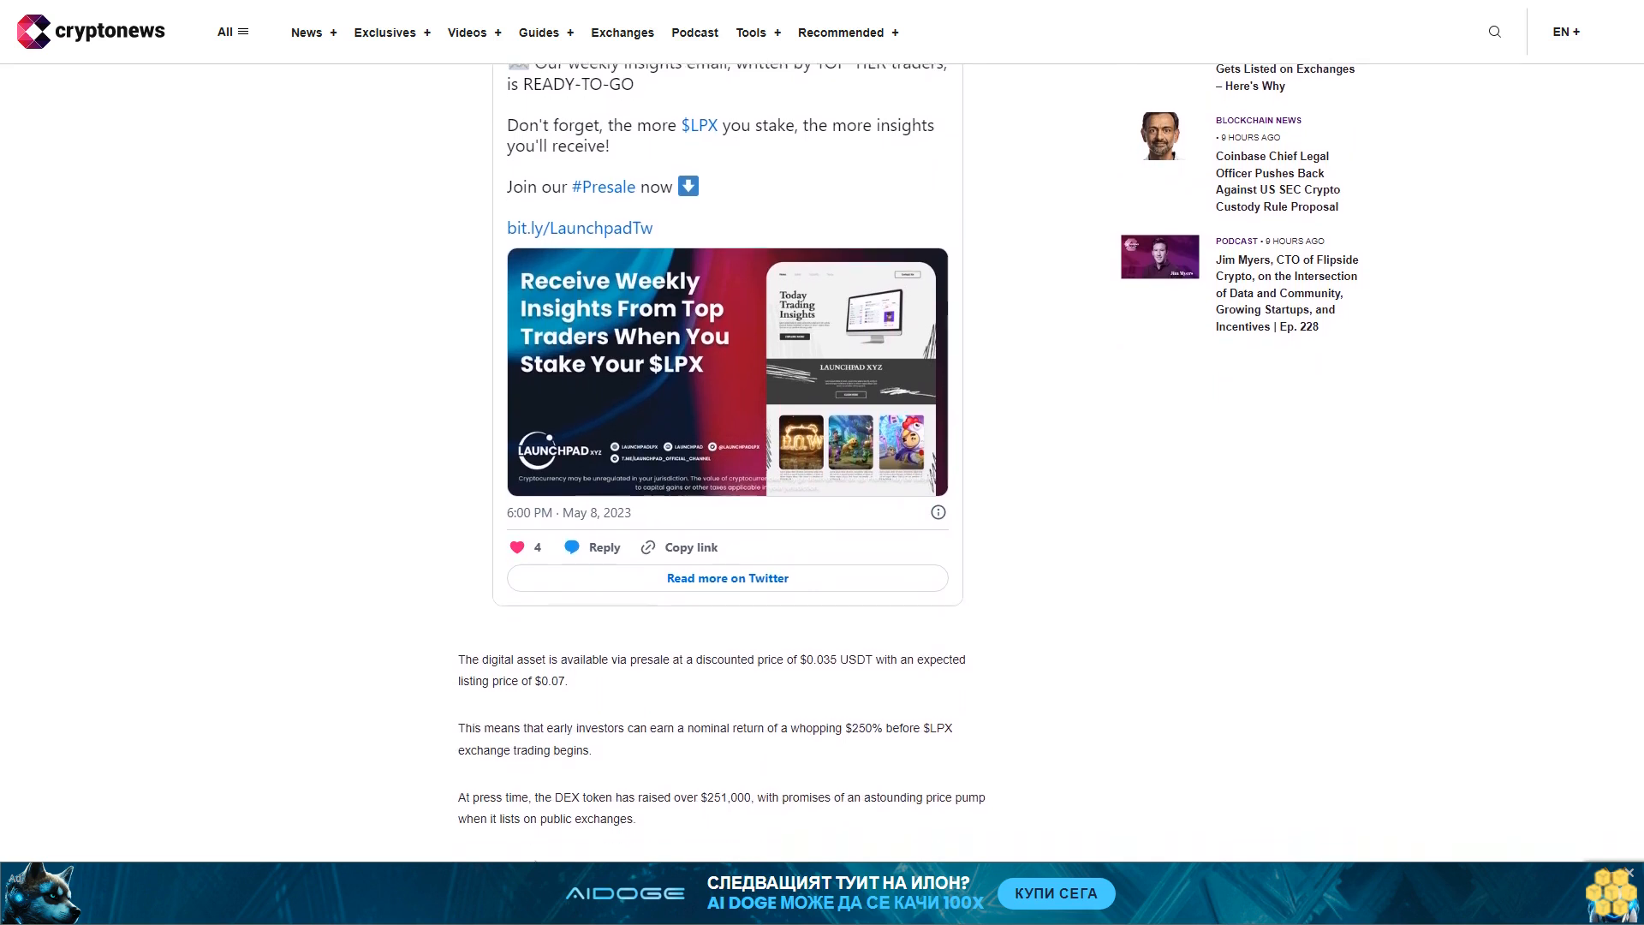
scroll("down", 3)
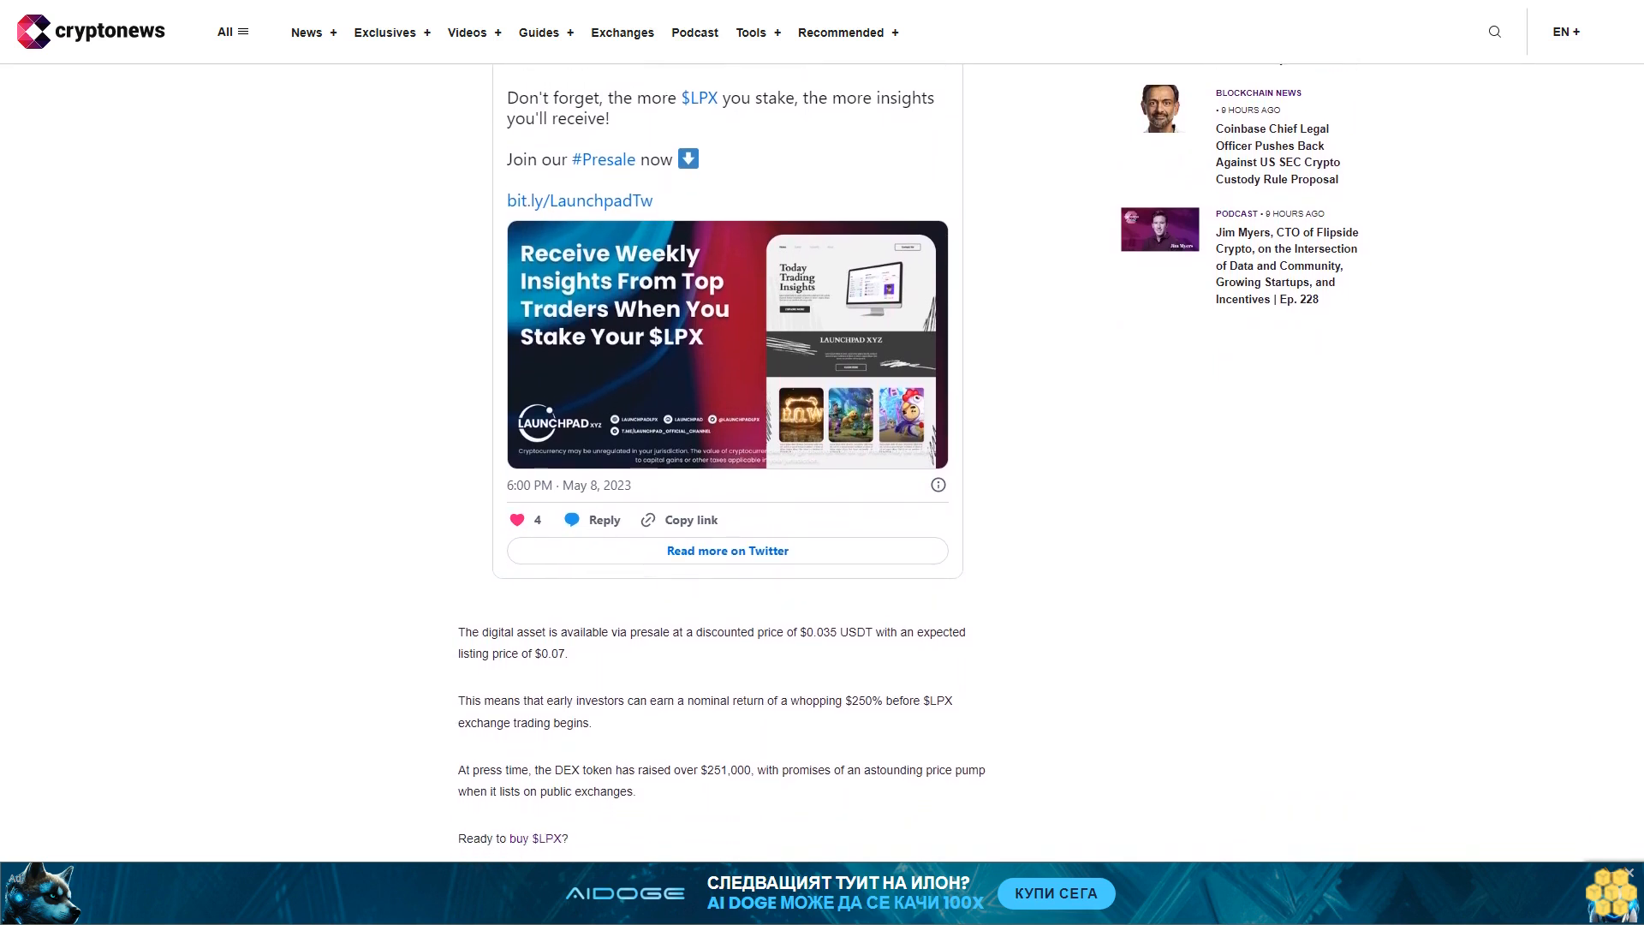
scroll("down", 3)
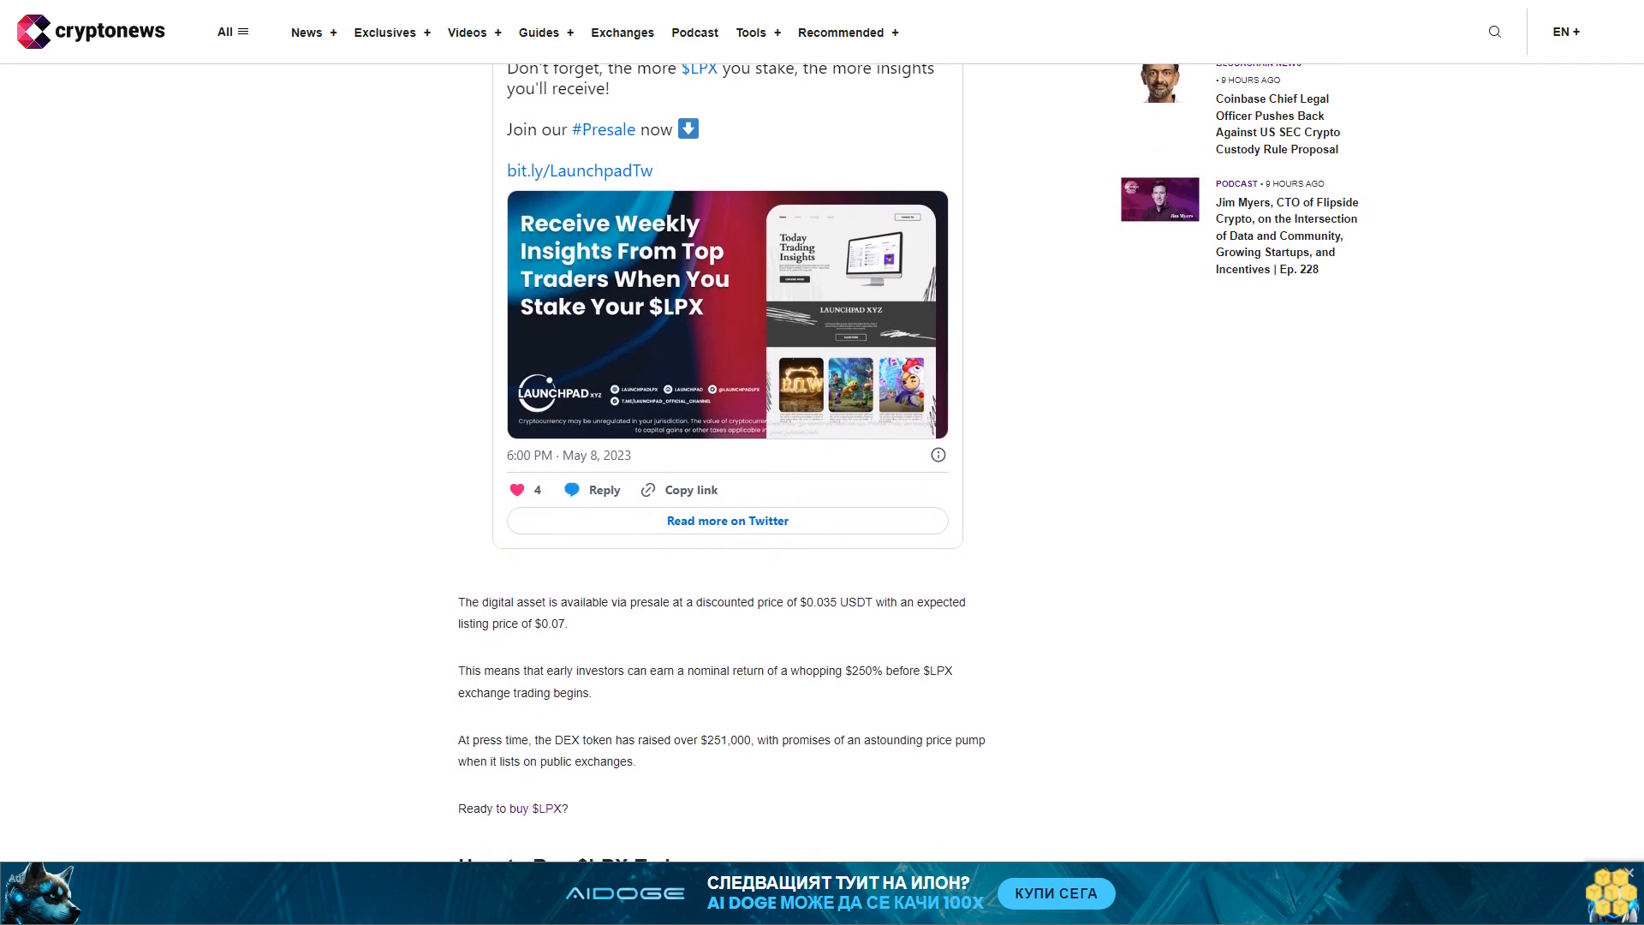
scroll("down", 3)
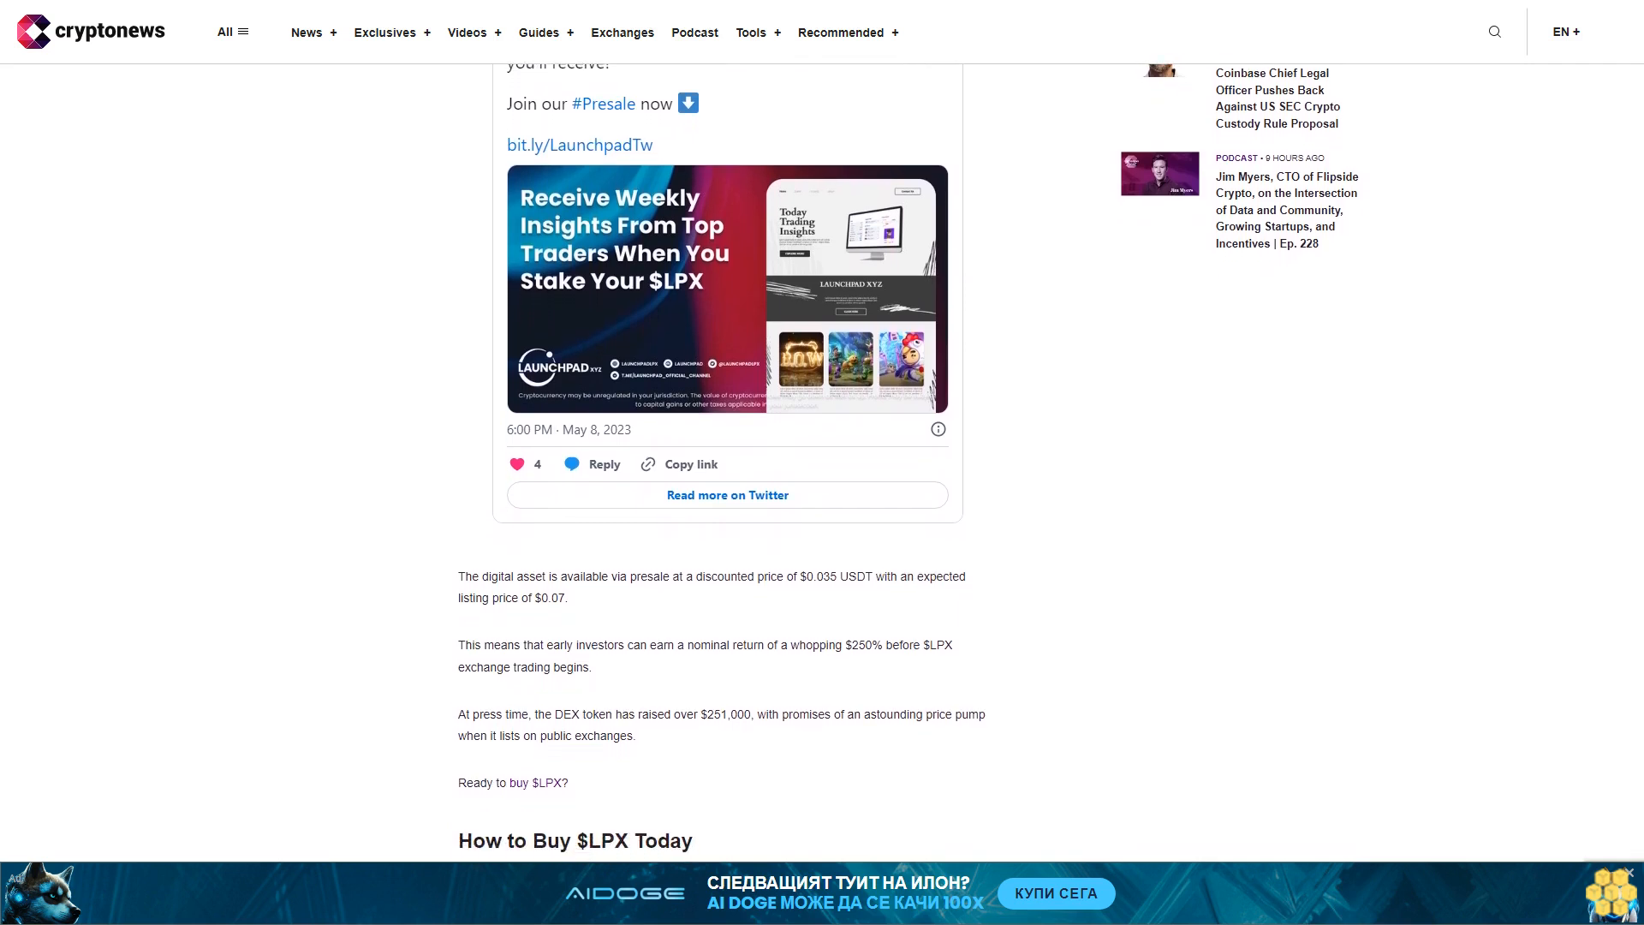
scroll("down", 3)
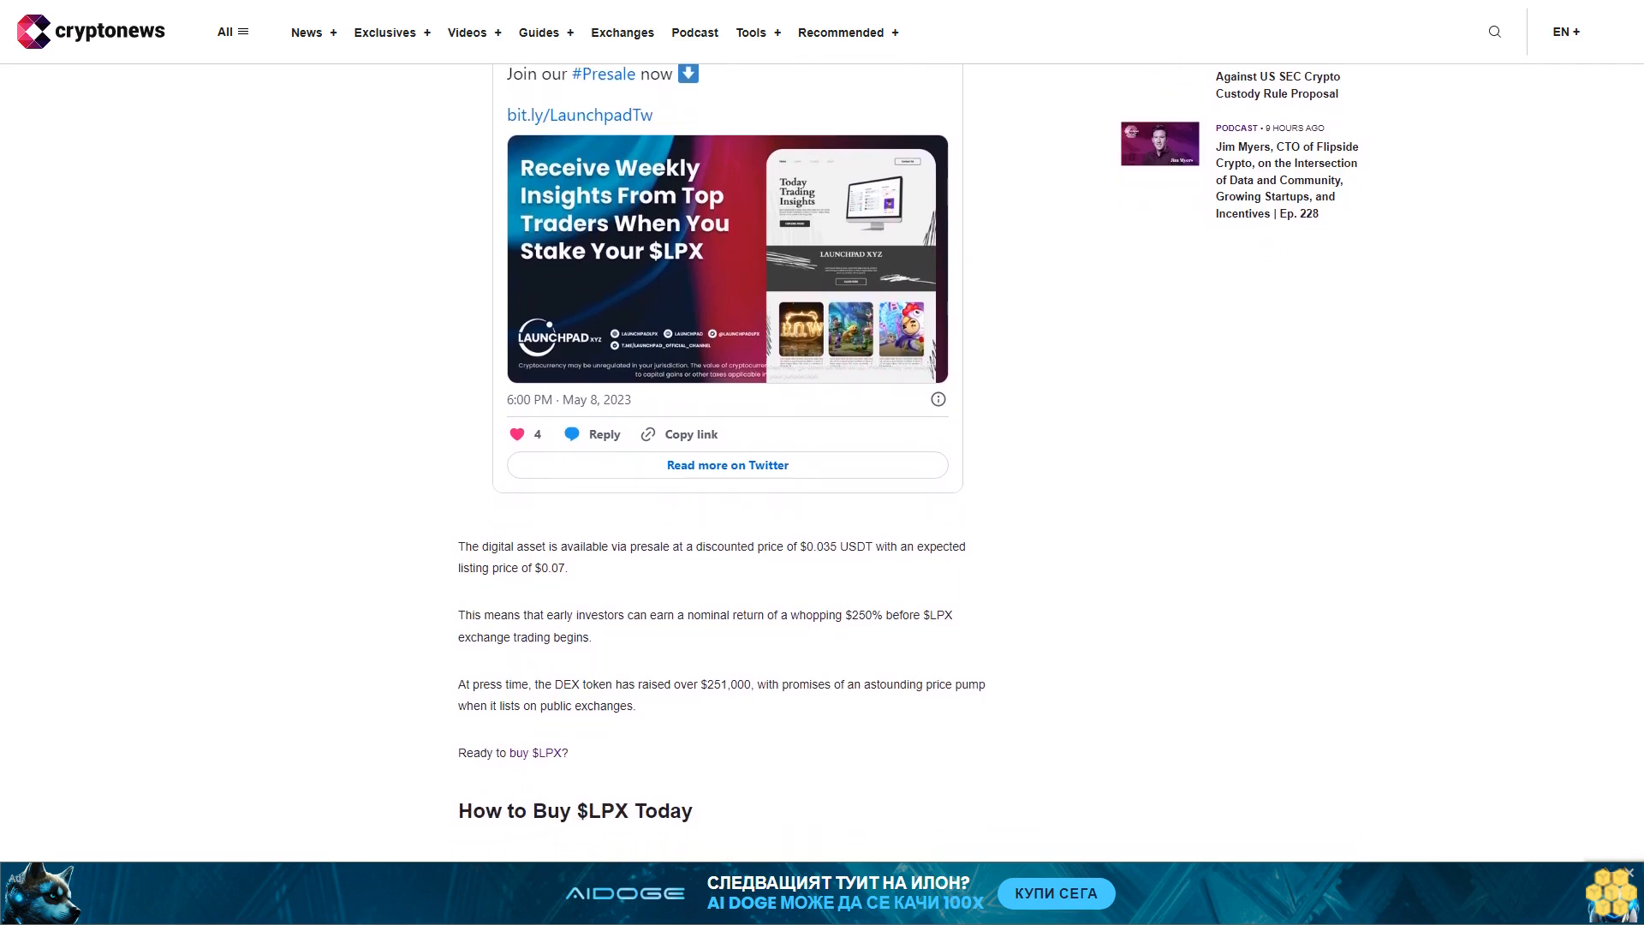
scroll("down", 3)
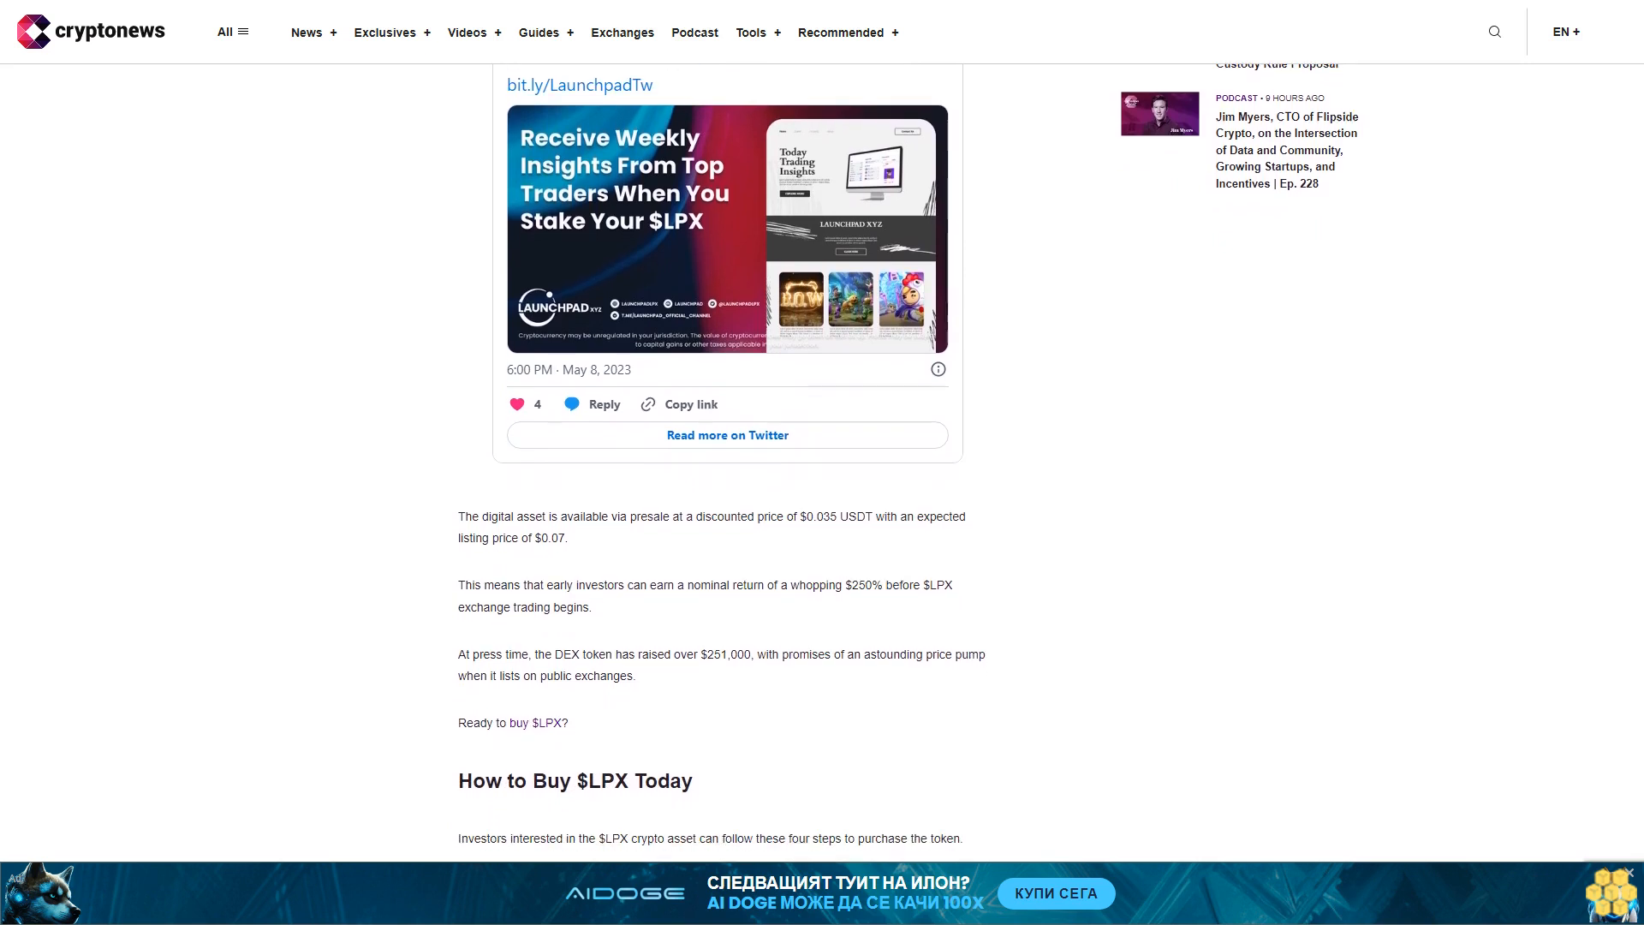
scroll("down", 3)
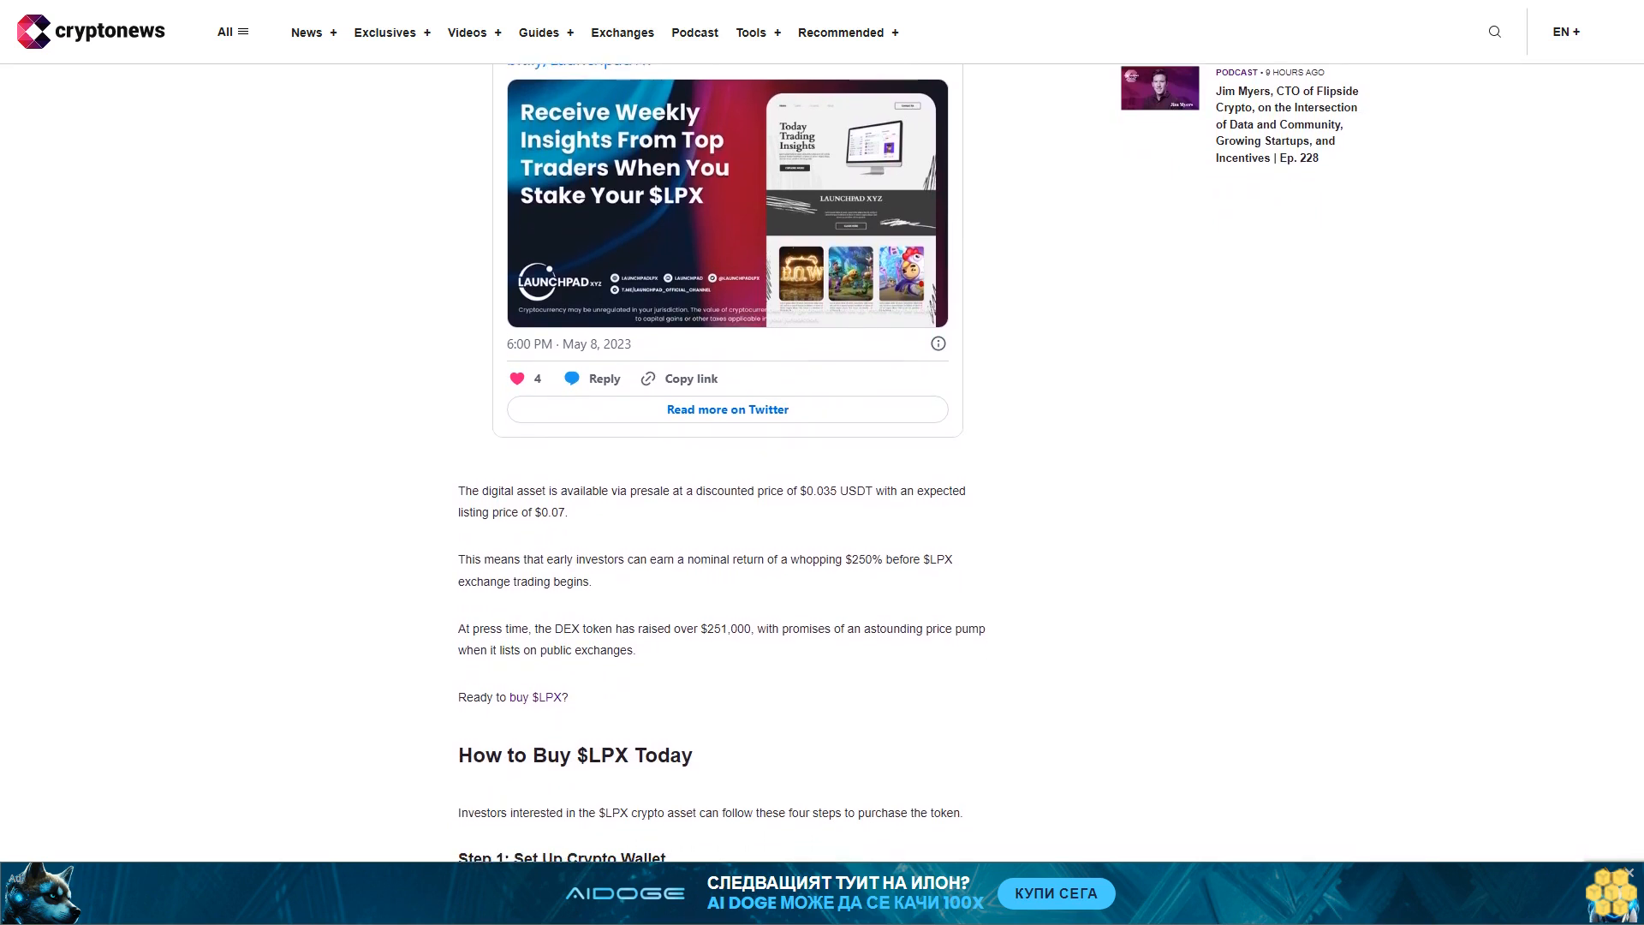
scroll("down", 3)
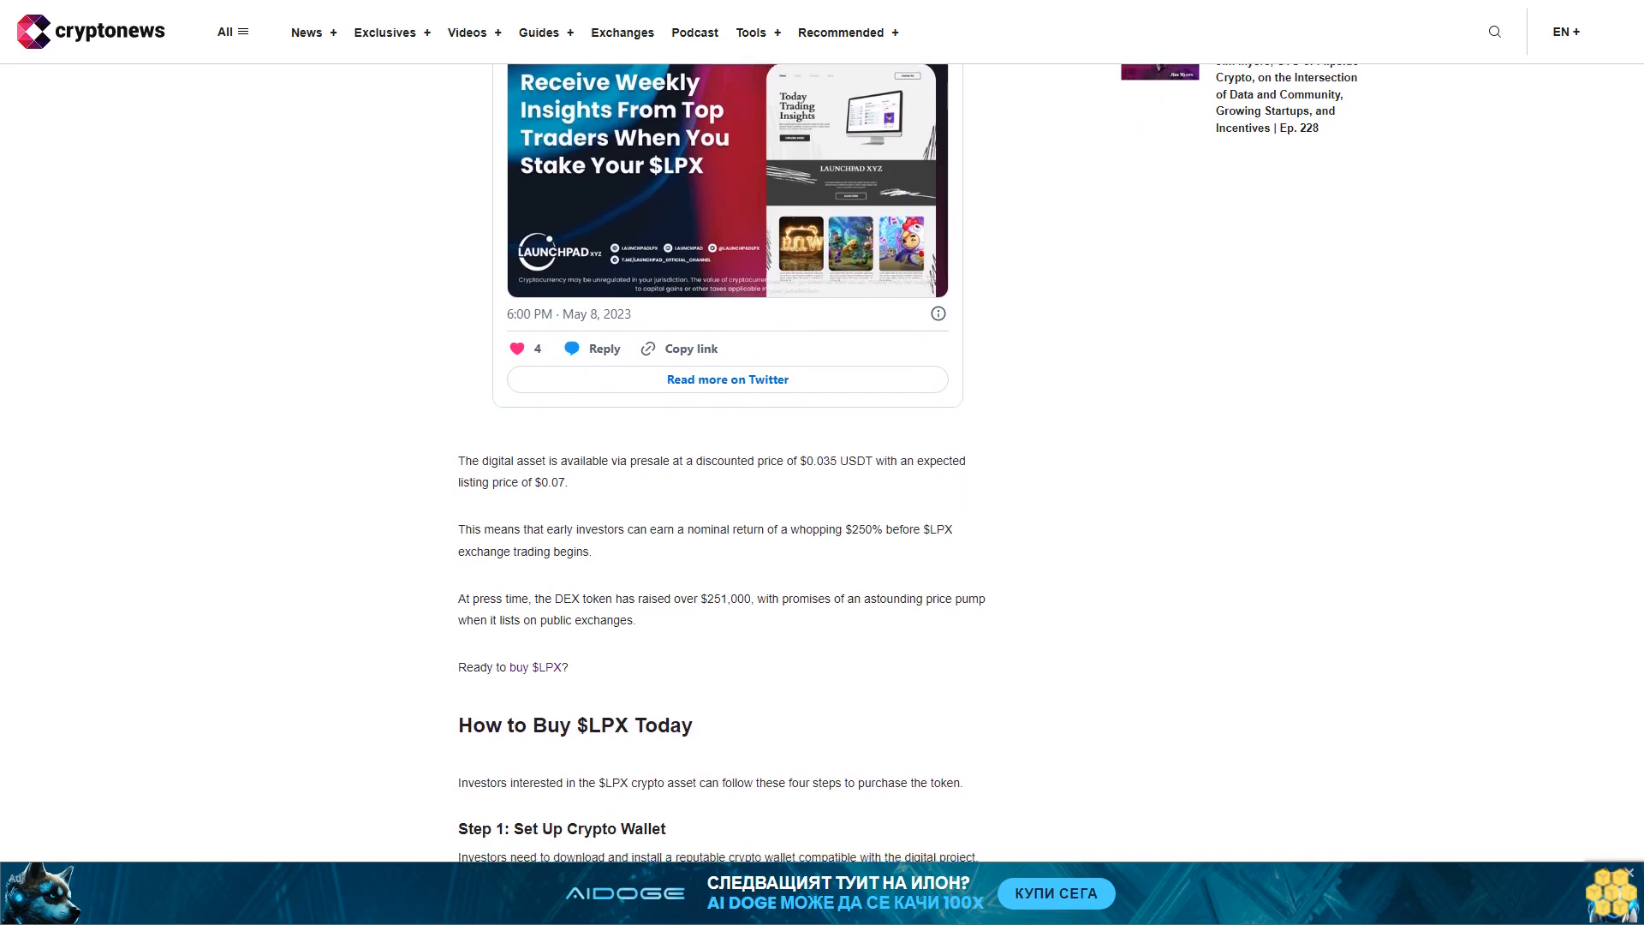
scroll("down", 3)
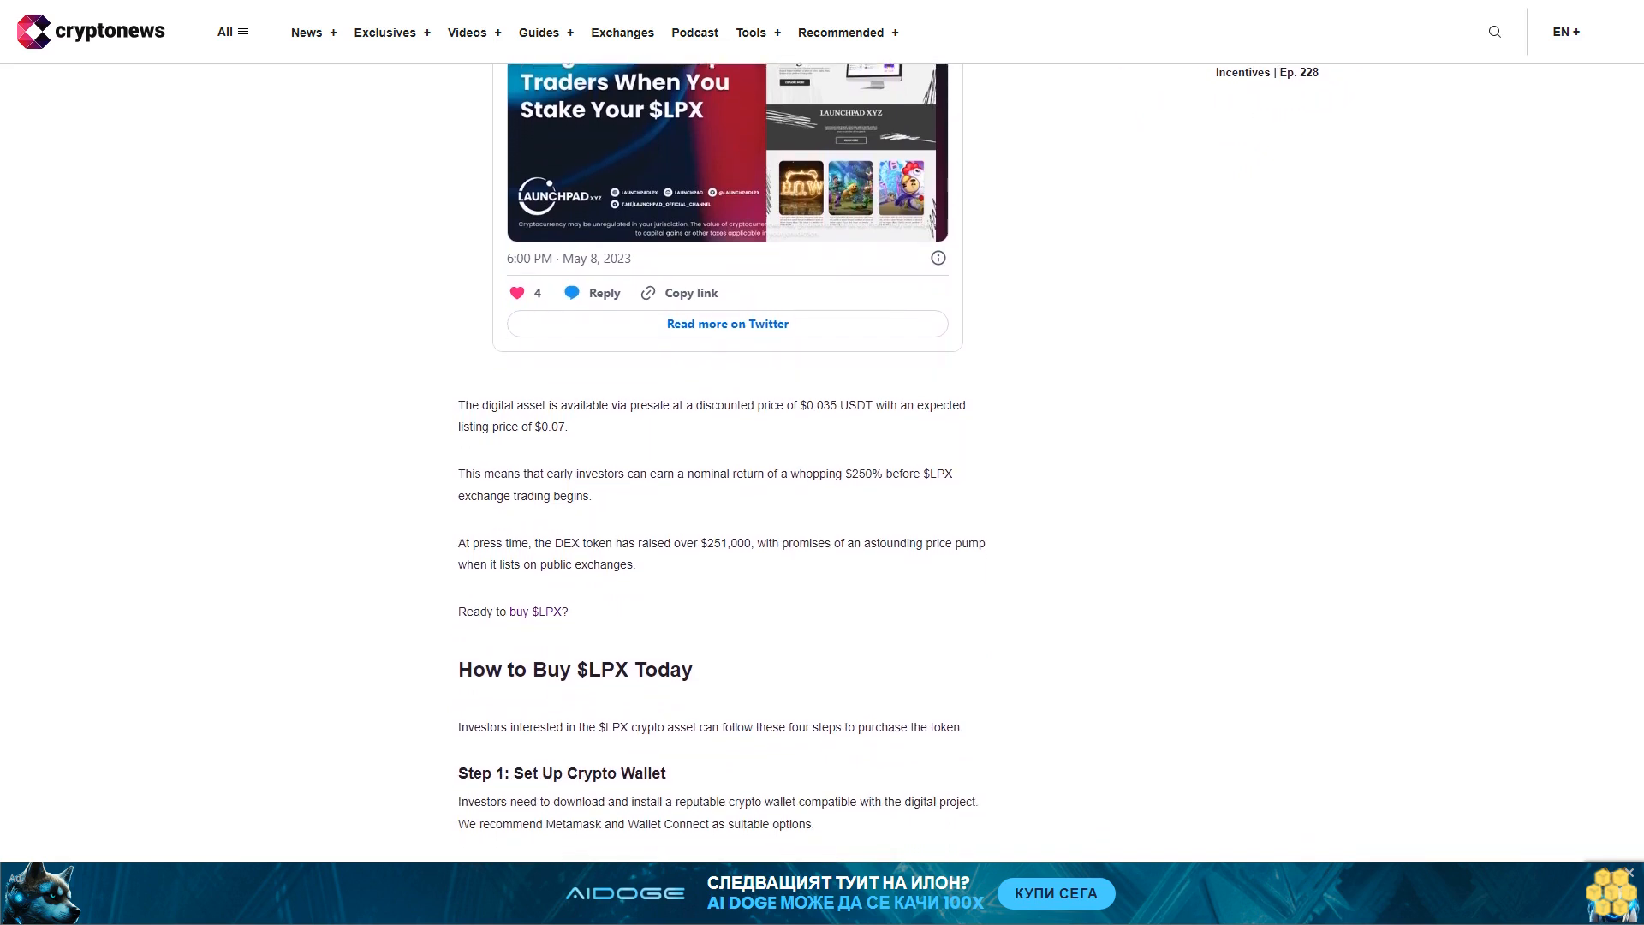
scroll("down", 3)
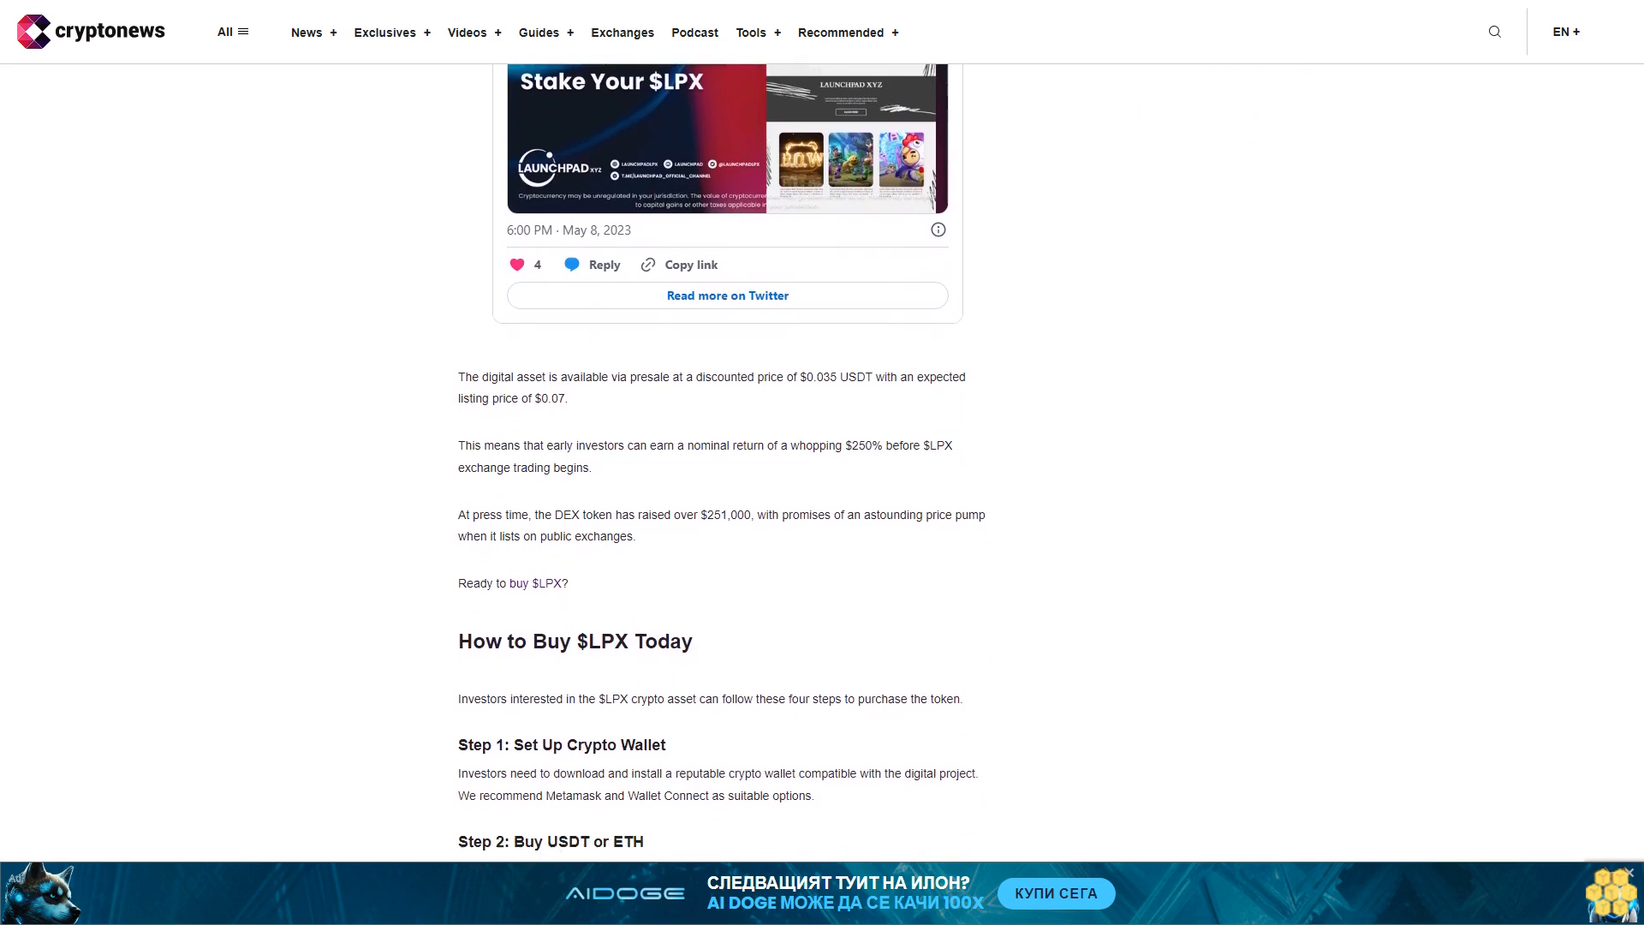
scroll("down", 3)
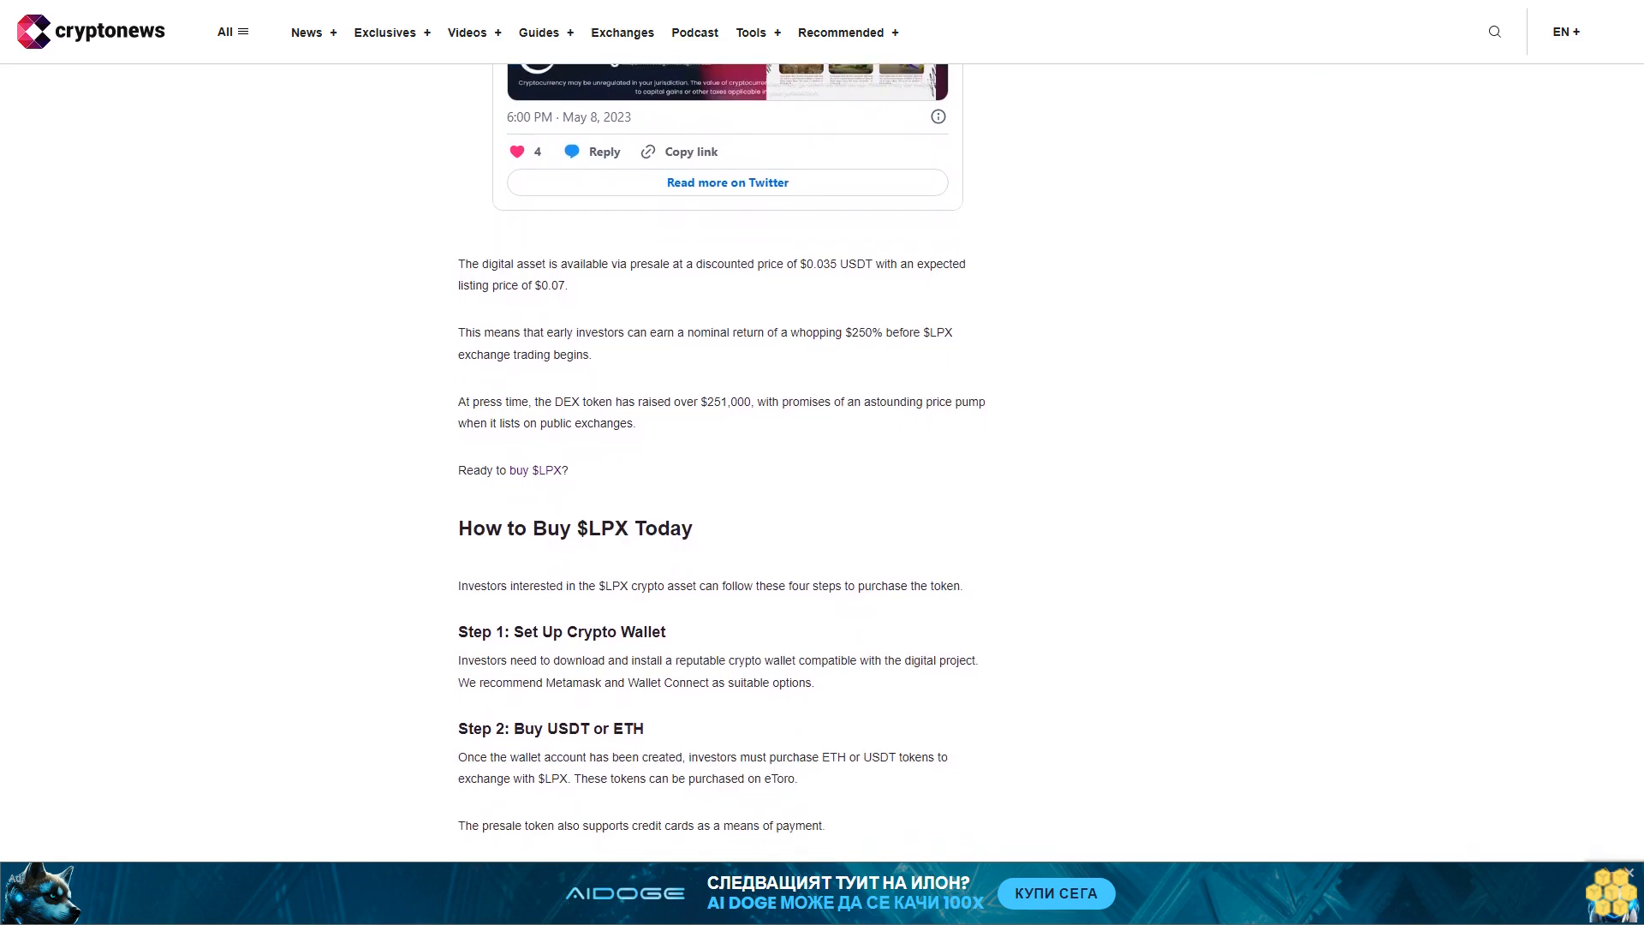
scroll("down", 3)
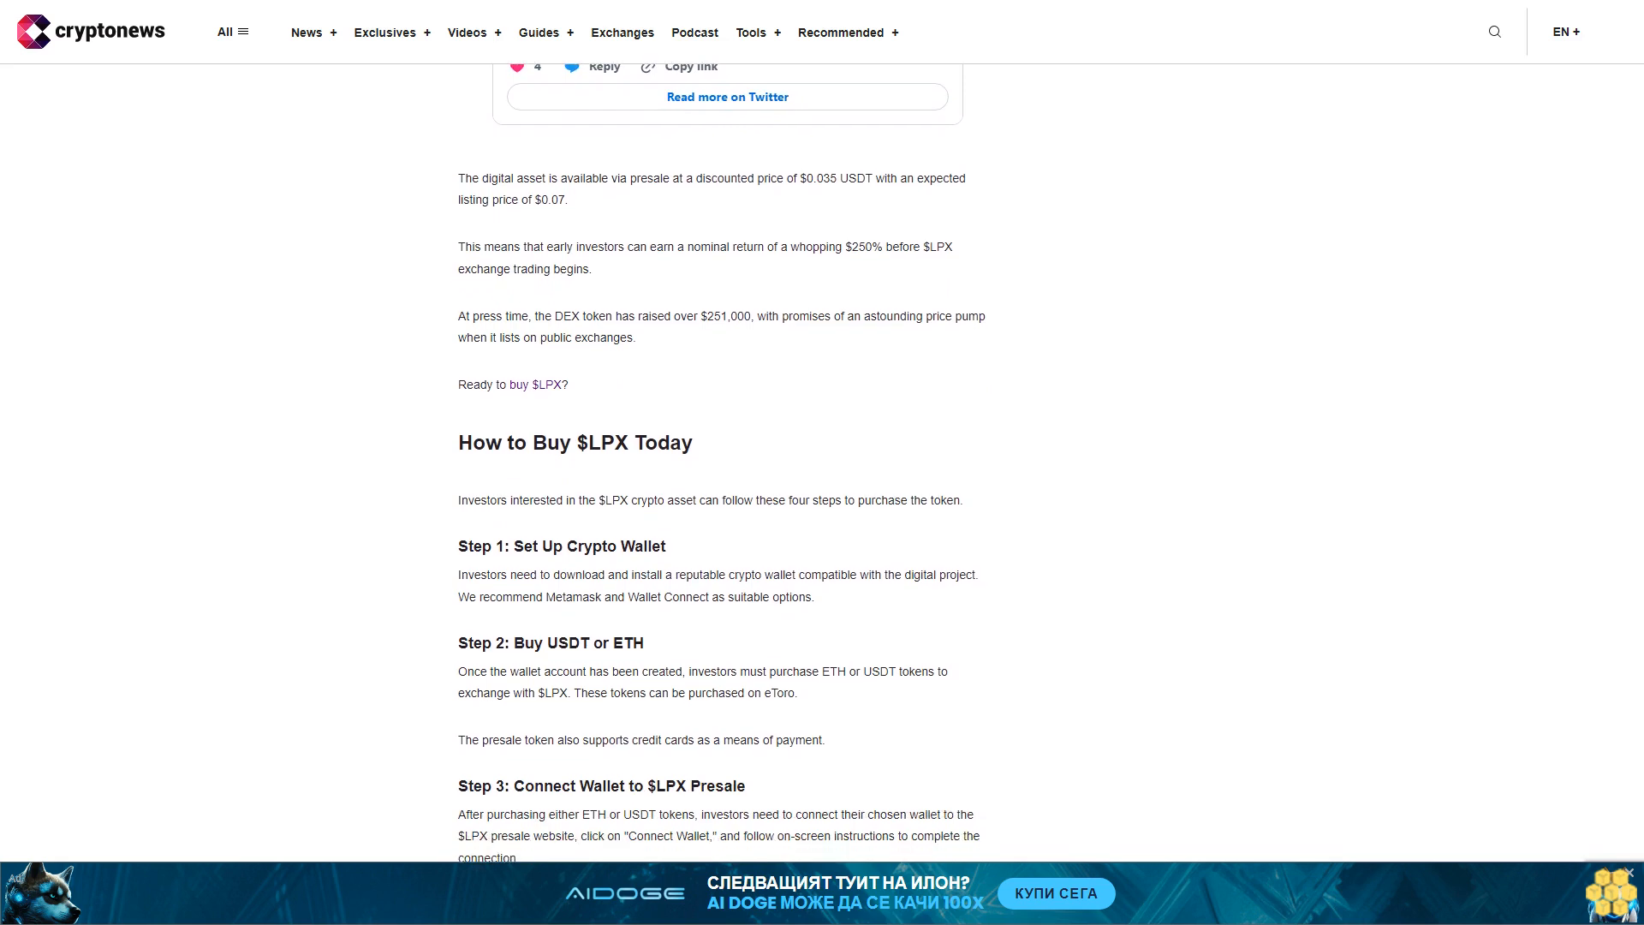
scroll("down", 3)
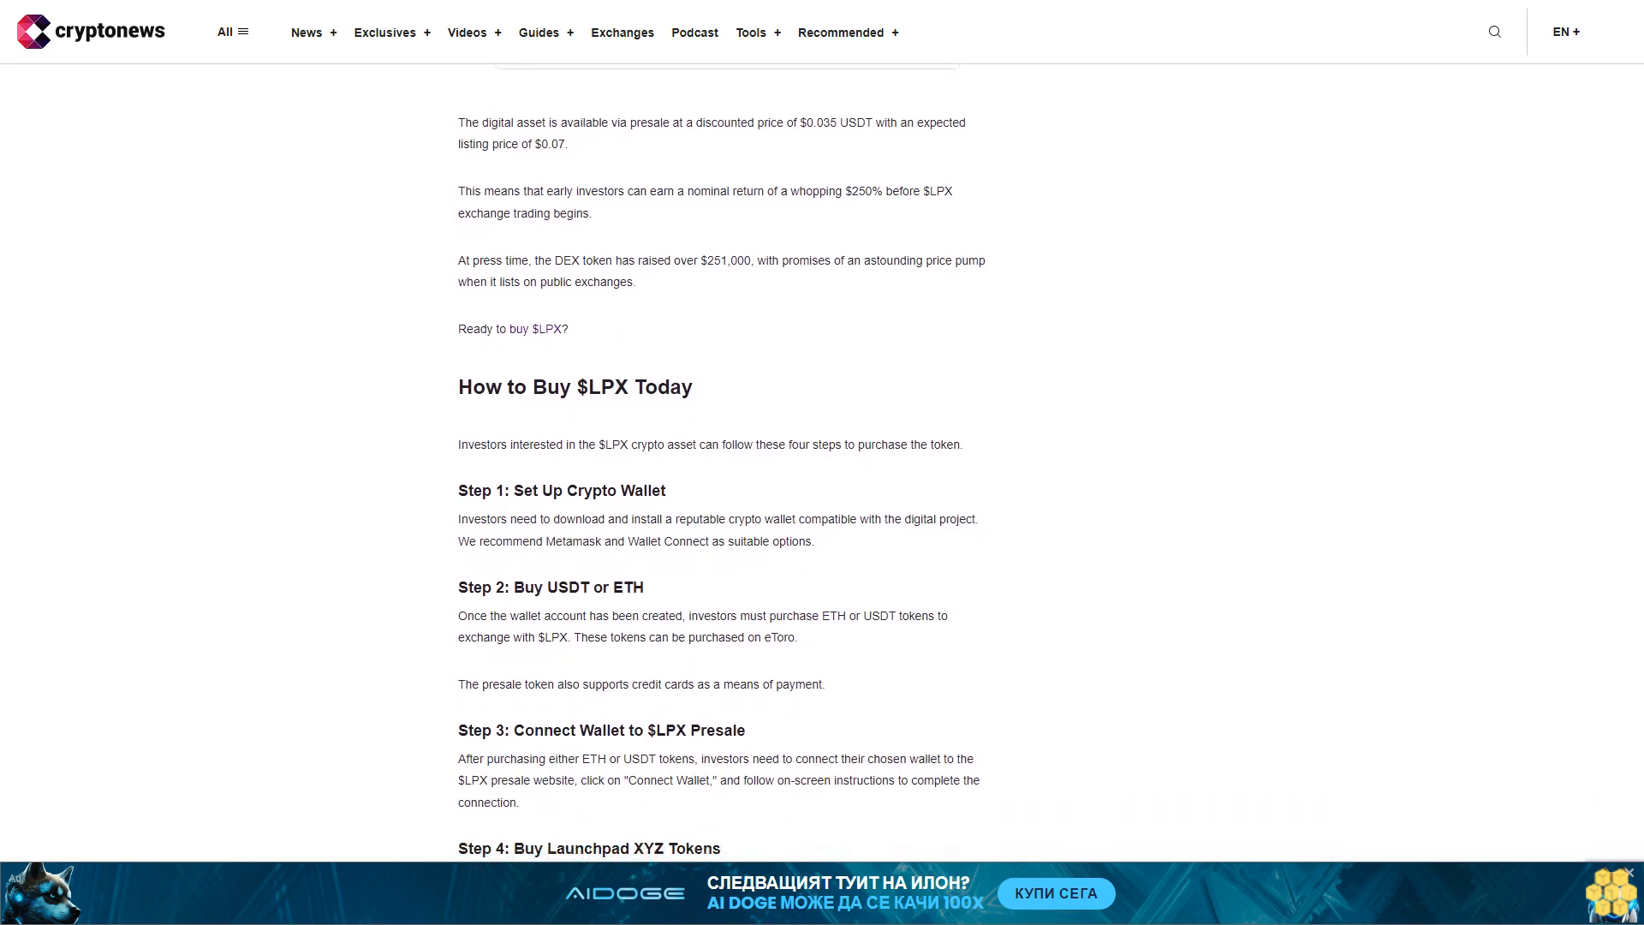
scroll("down", 3)
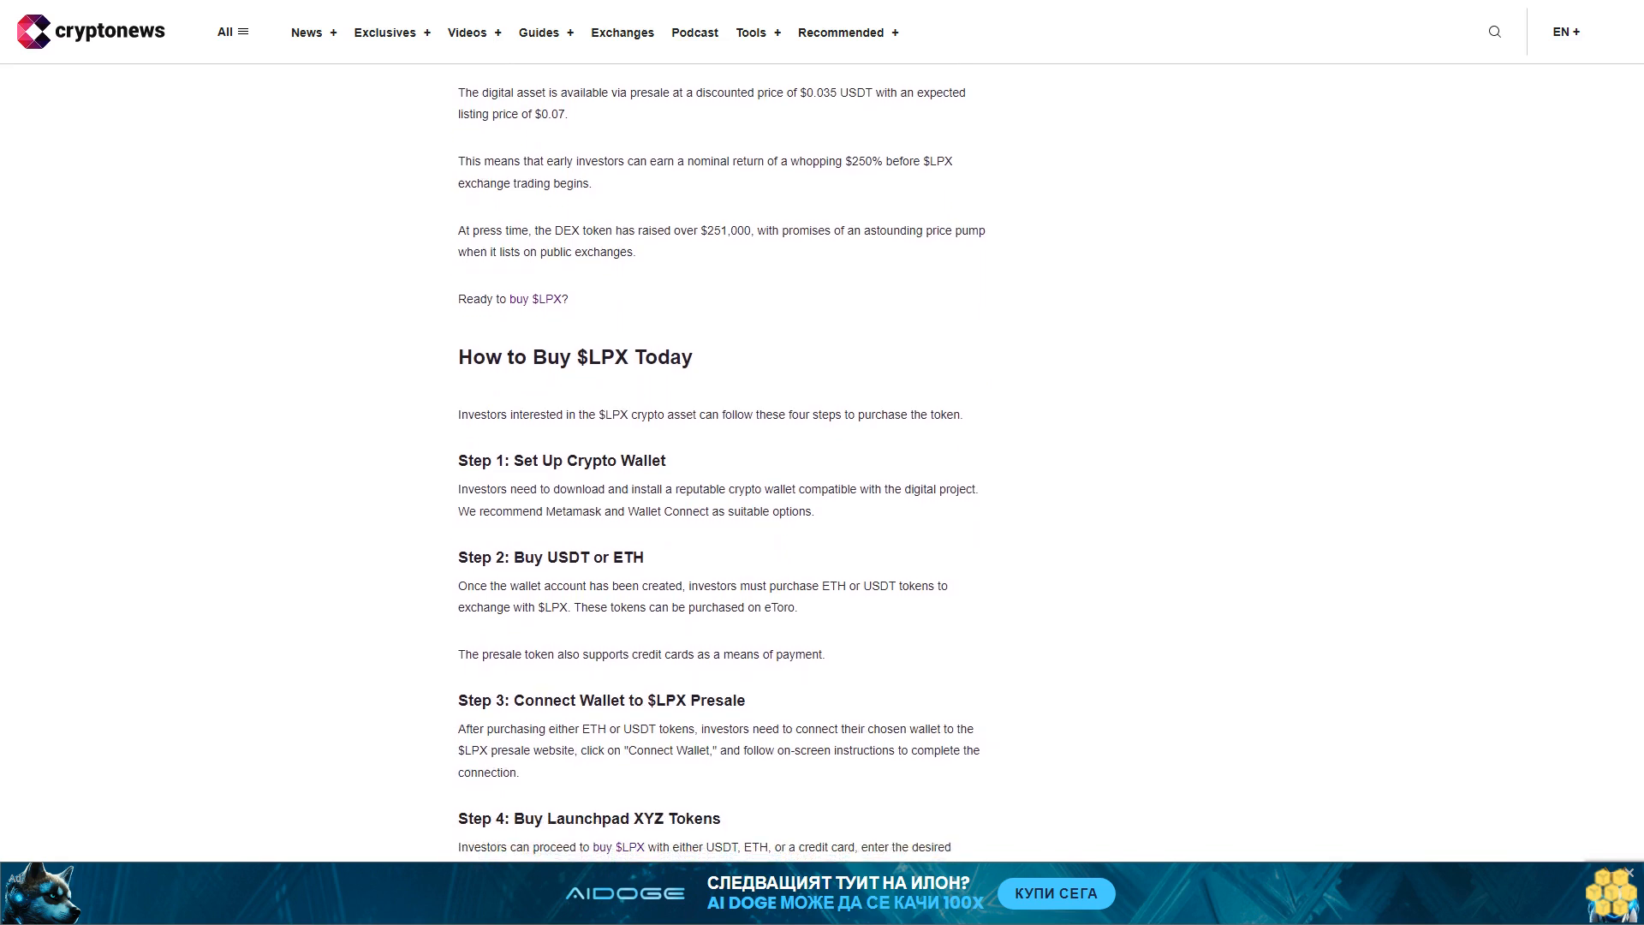
scroll("down", 3)
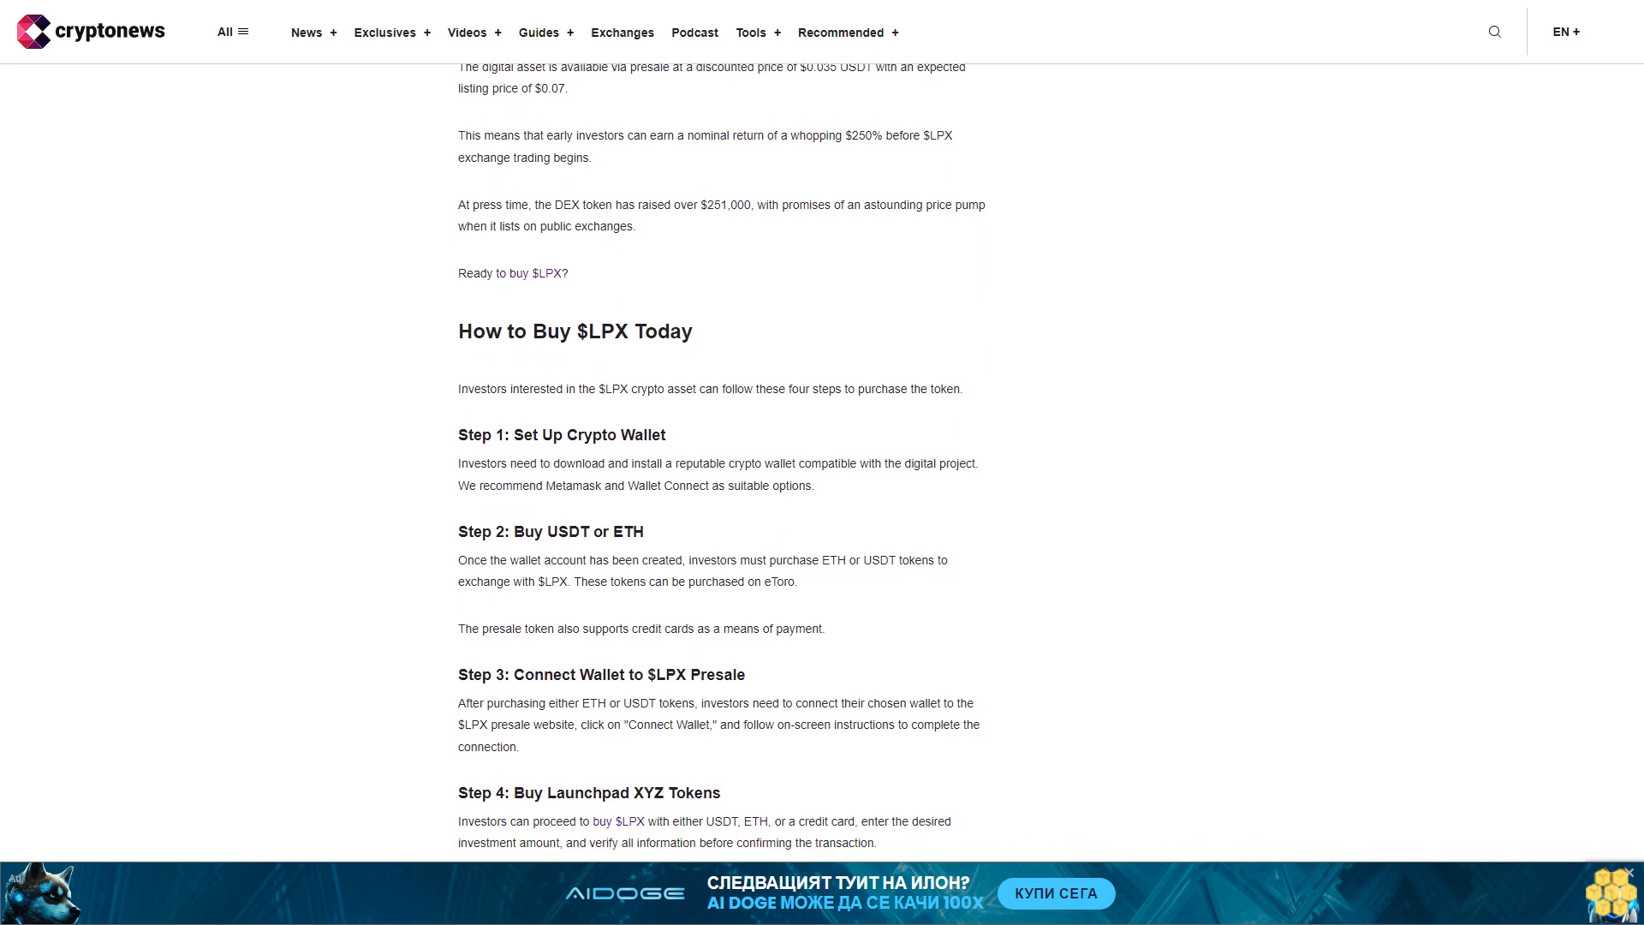
scroll("down", 3)
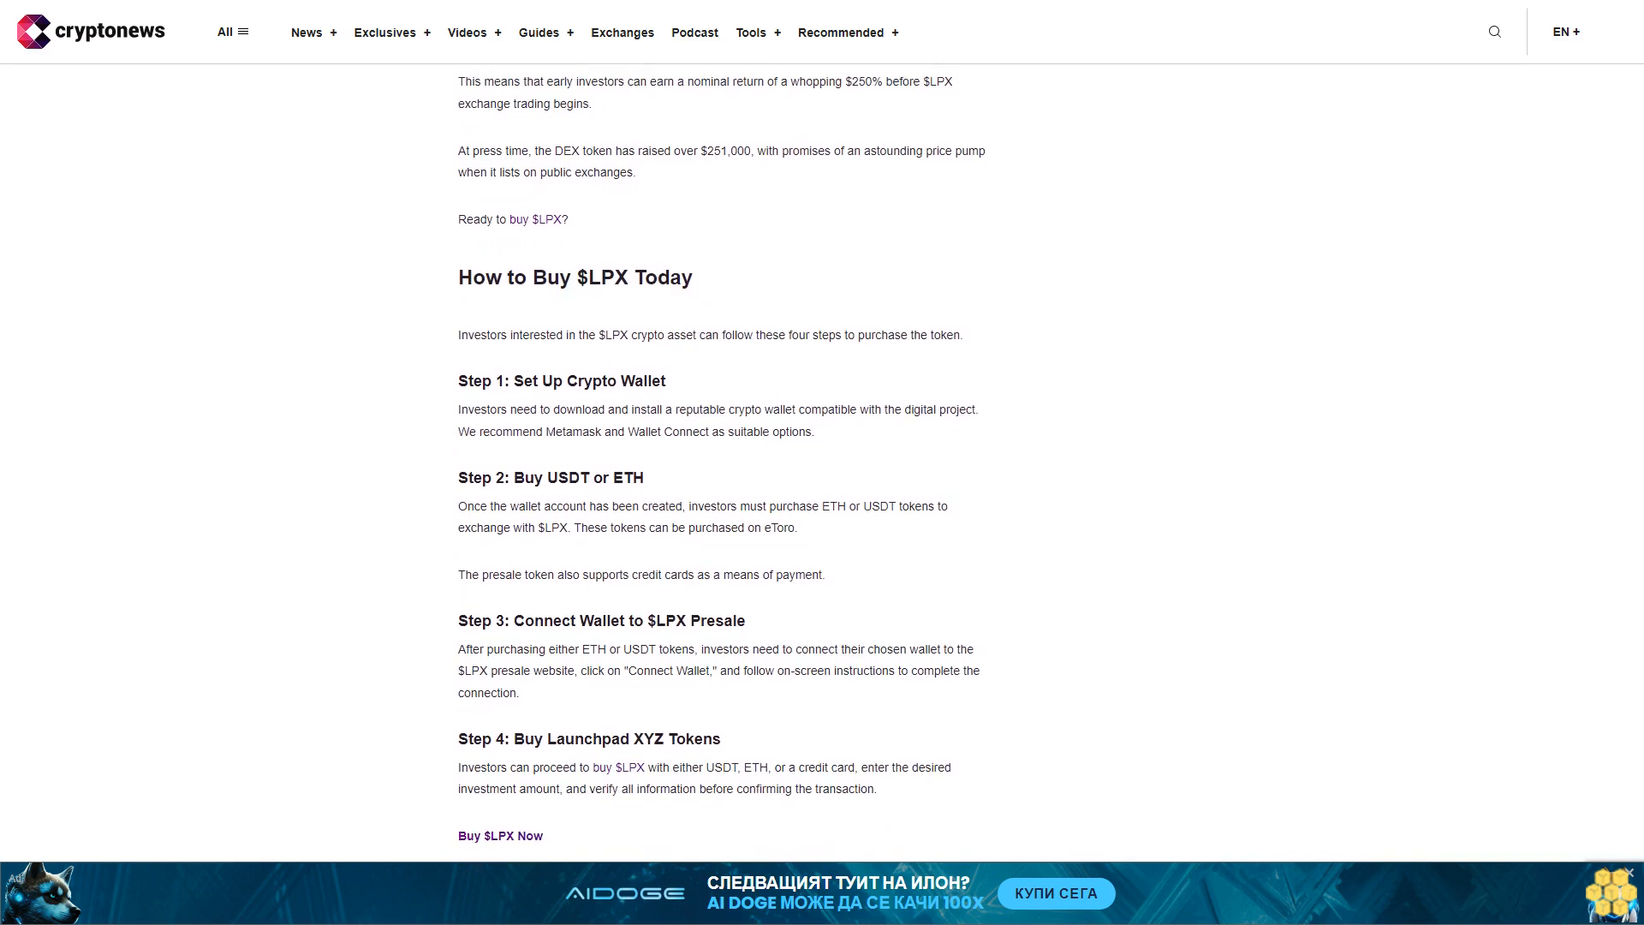
scroll("down", 3)
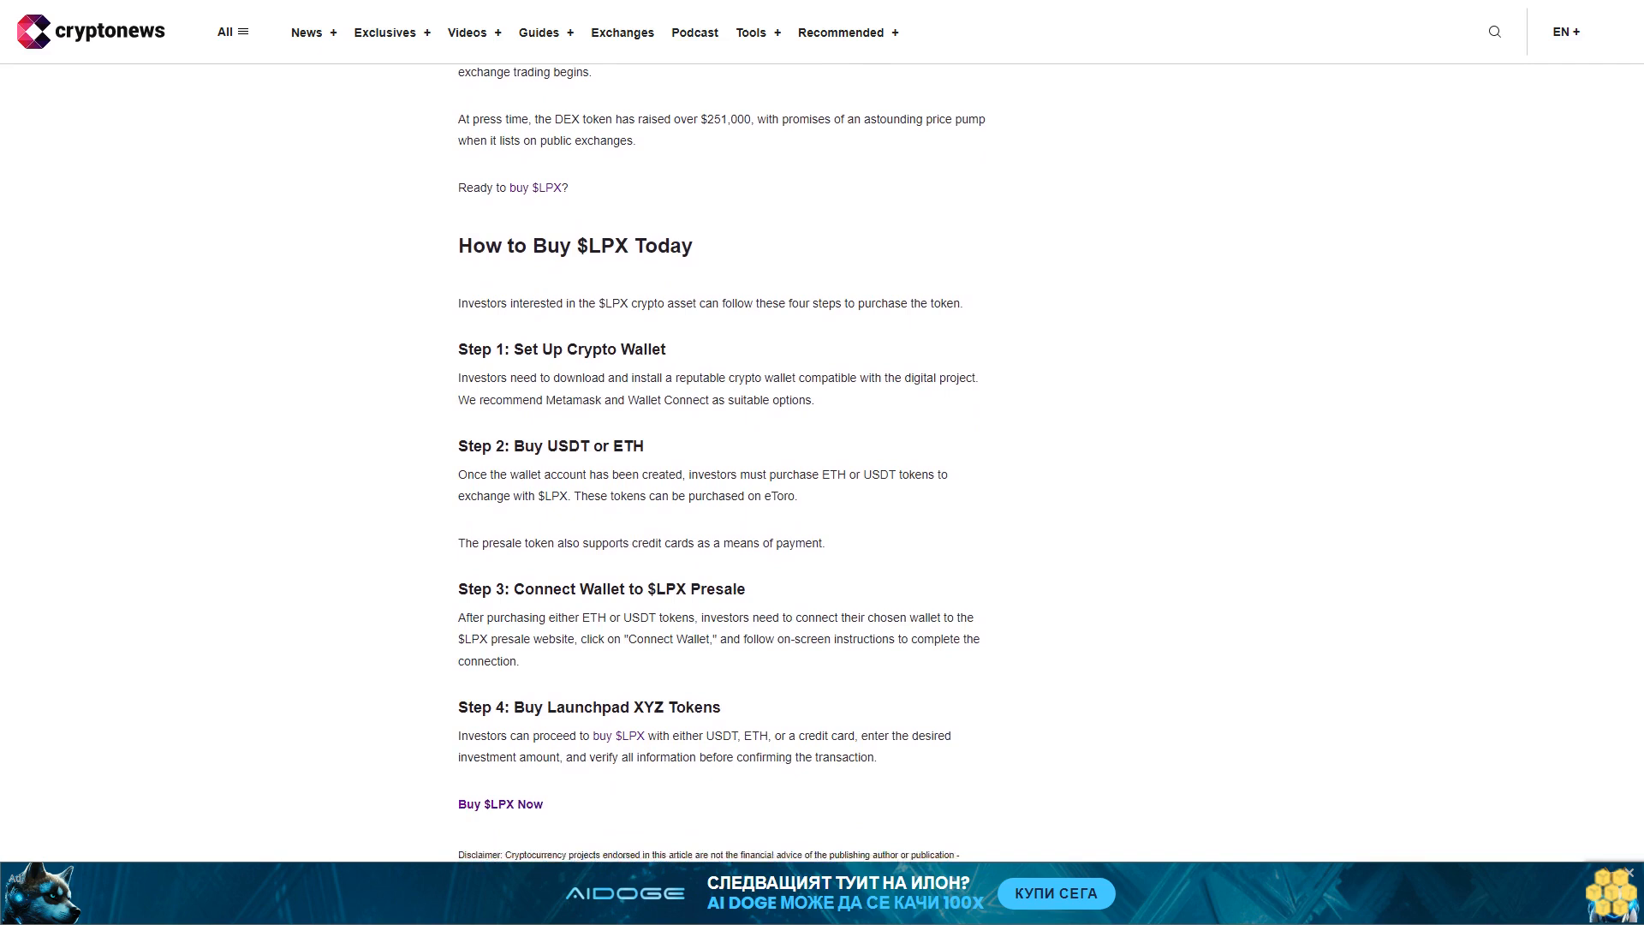
scroll("down", 3)
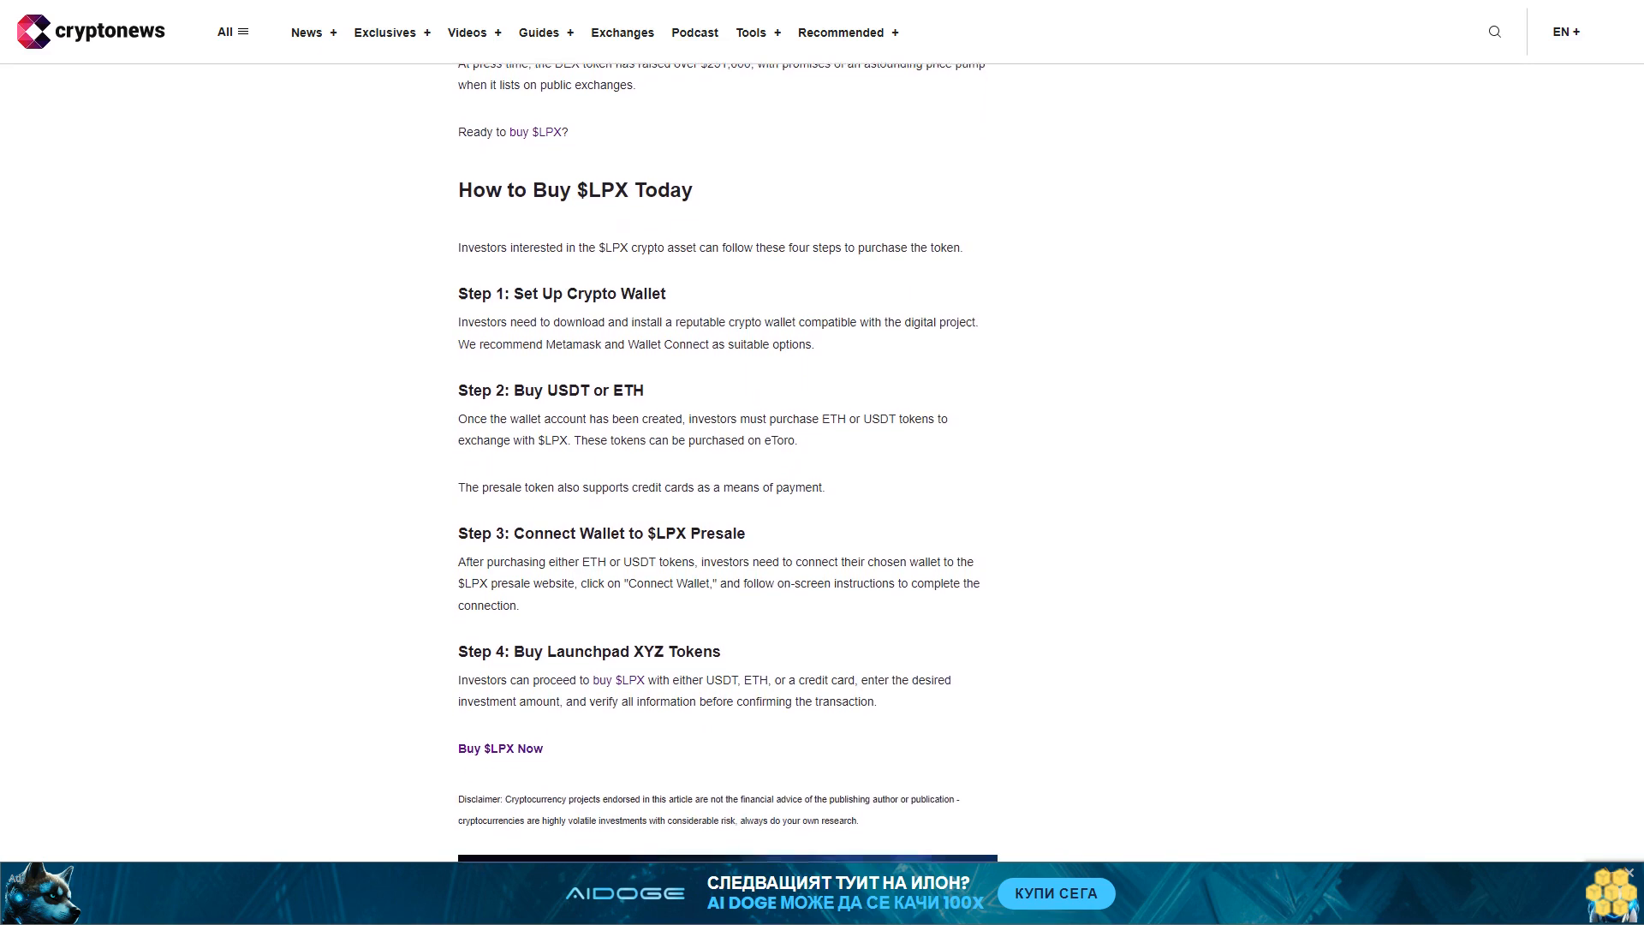
scroll("down", 3)
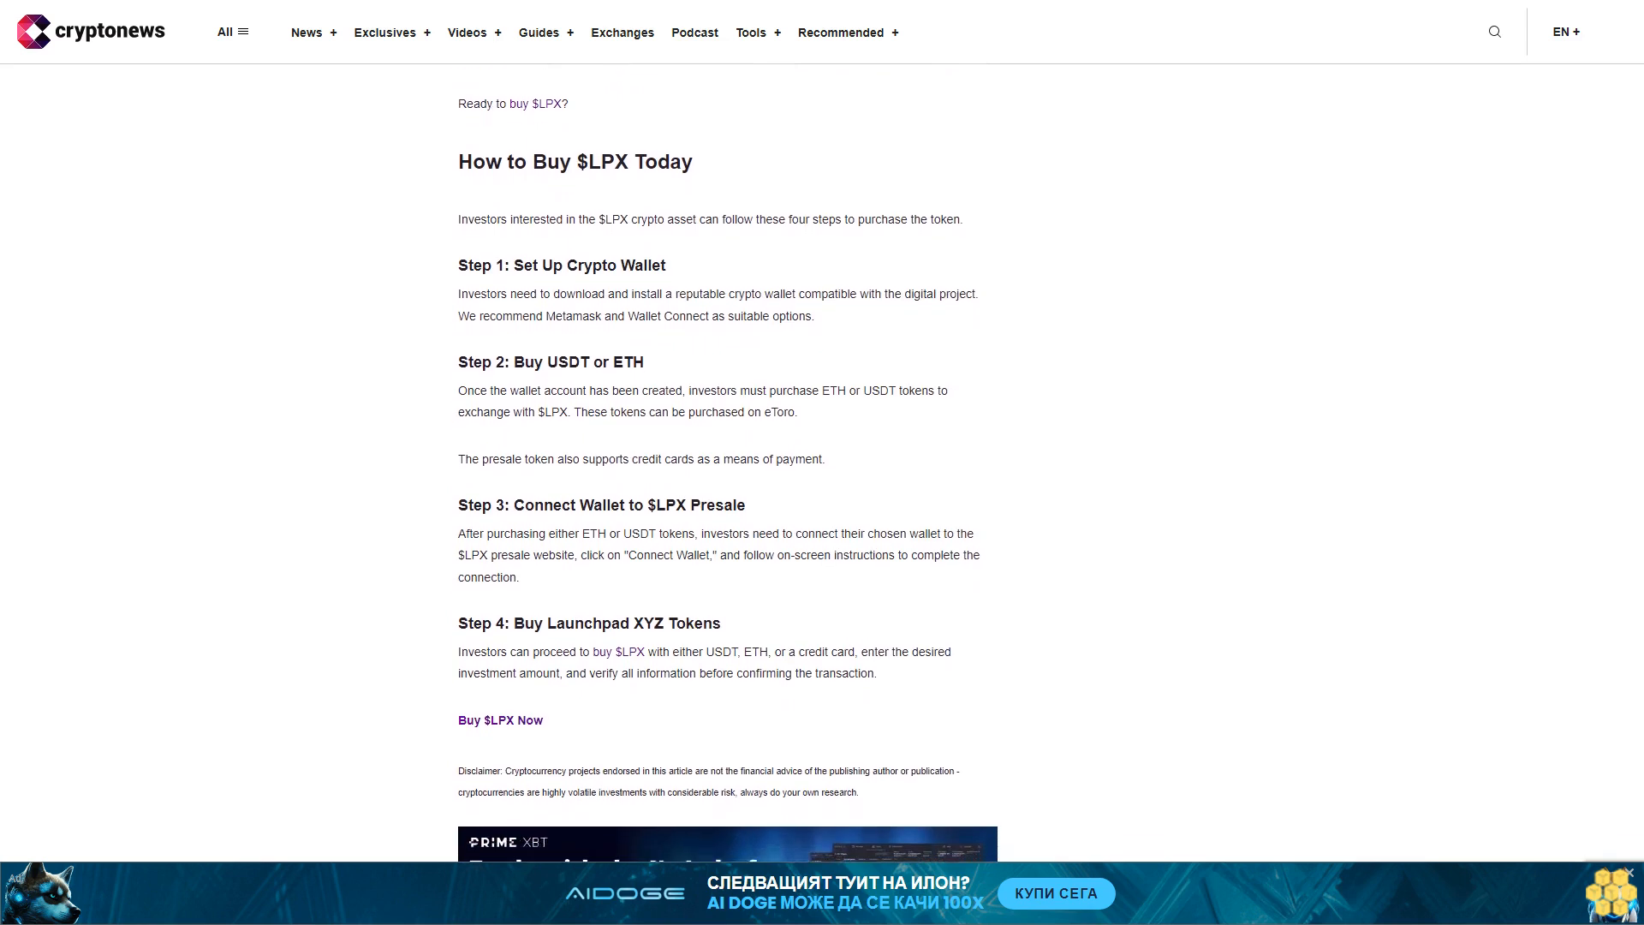